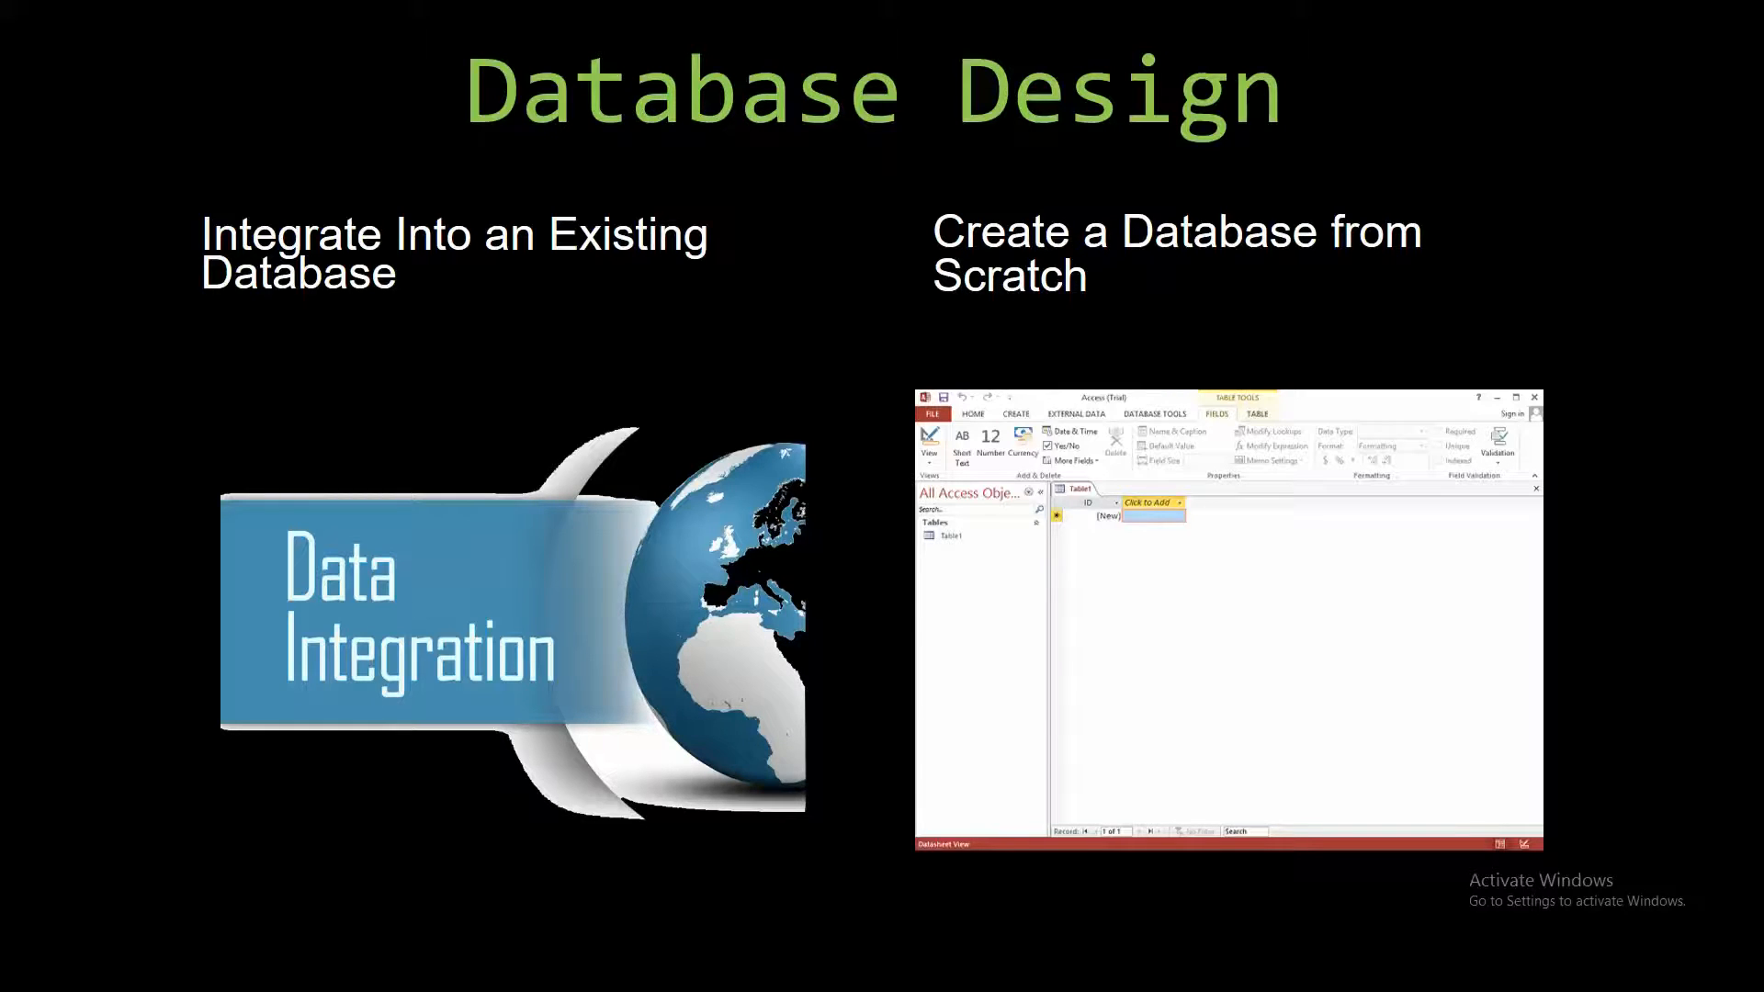
# Step: Advance the slideshow past the Database Design slide
pyautogui.press('Right')
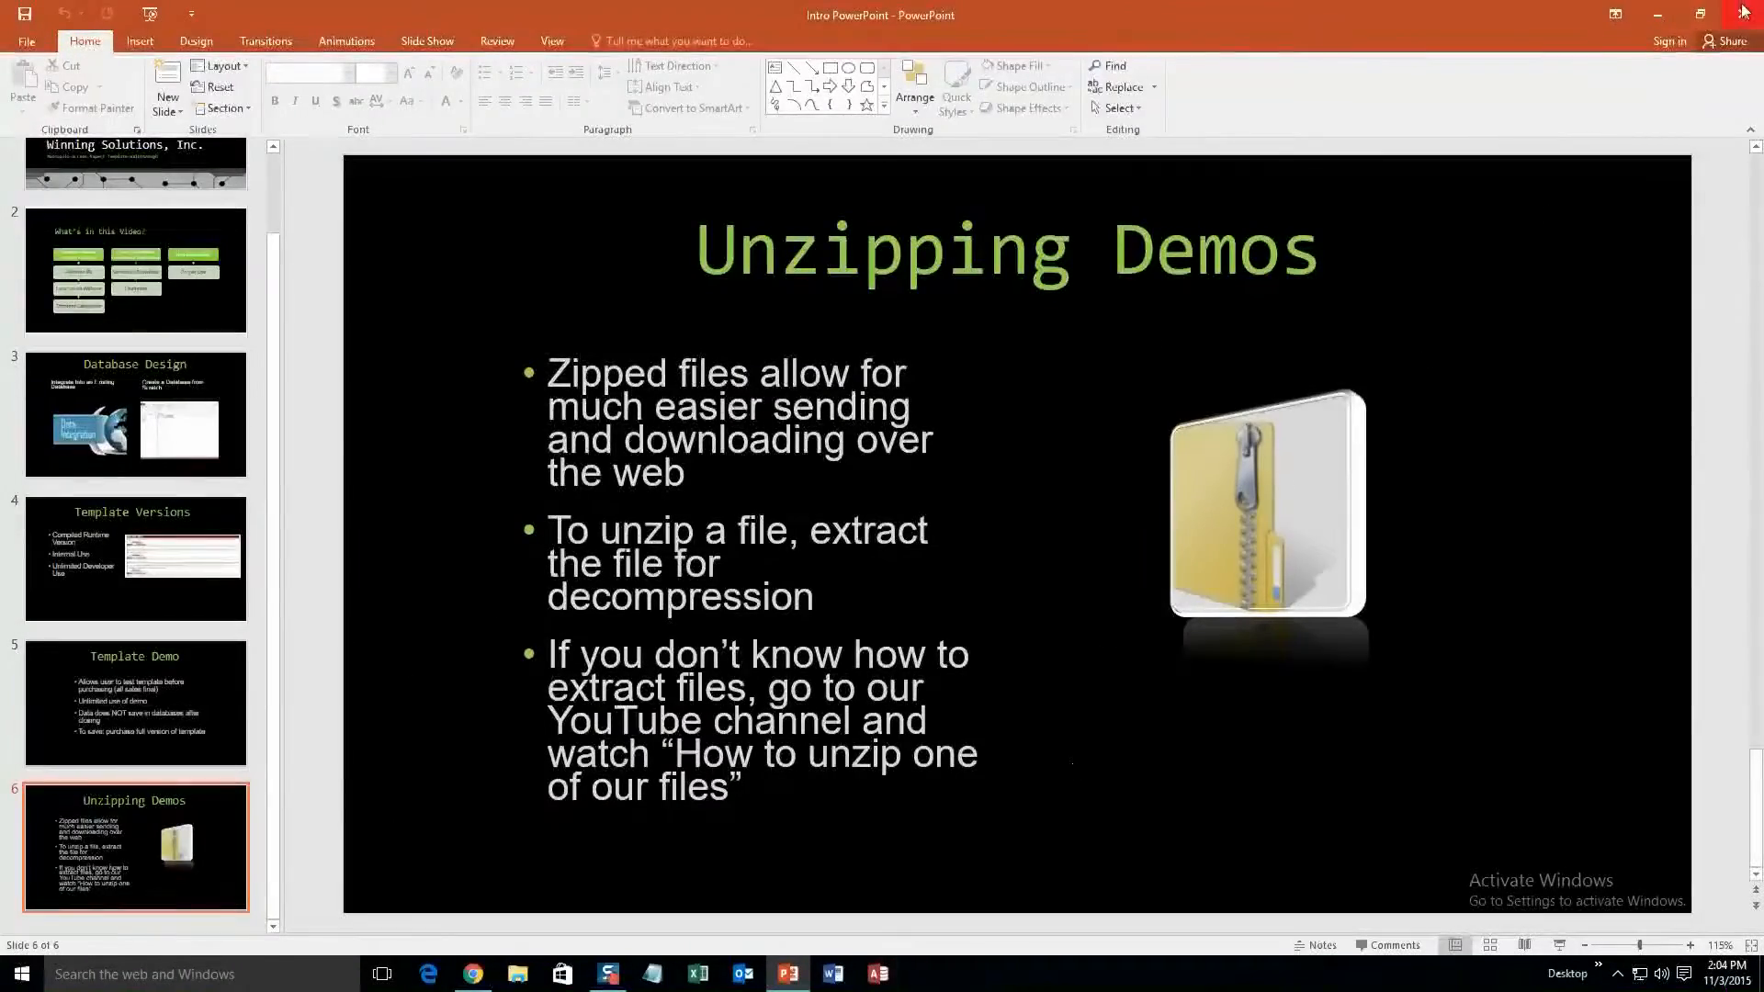
# Step: Close PowerPoint and expand Database Templates (For Sale) in the website sidebar
pyautogui.click(472, 974)
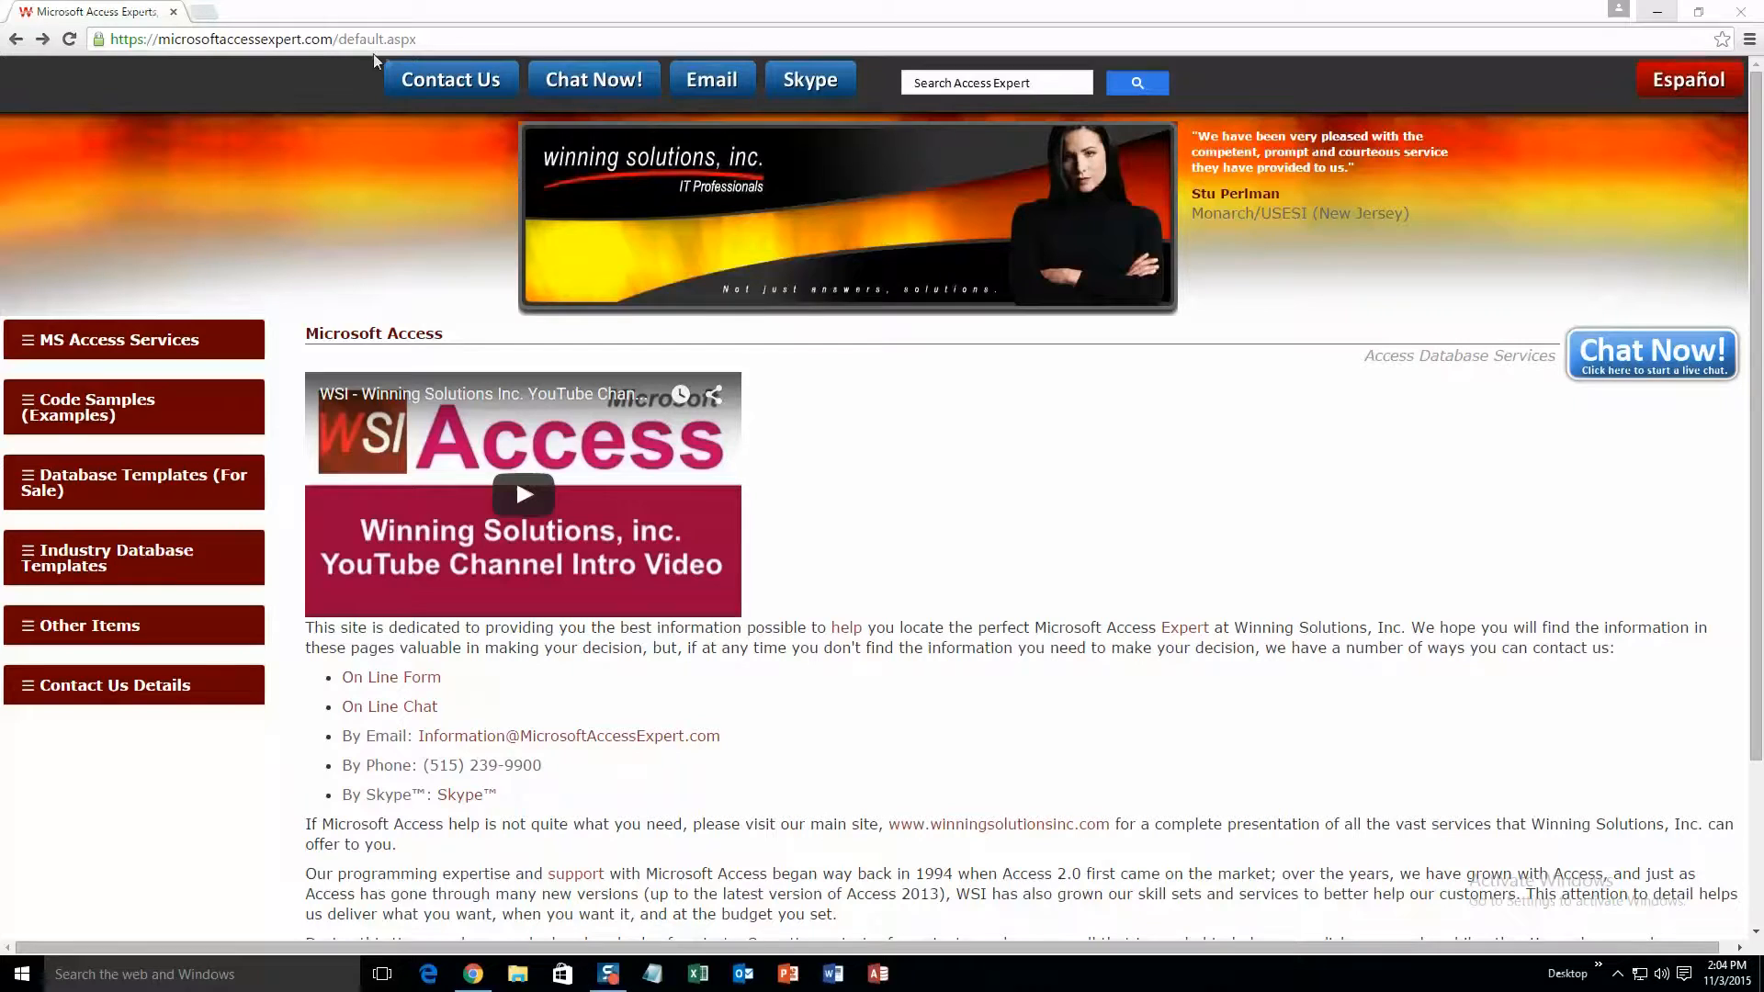
pyautogui.moveTo(450, 79)
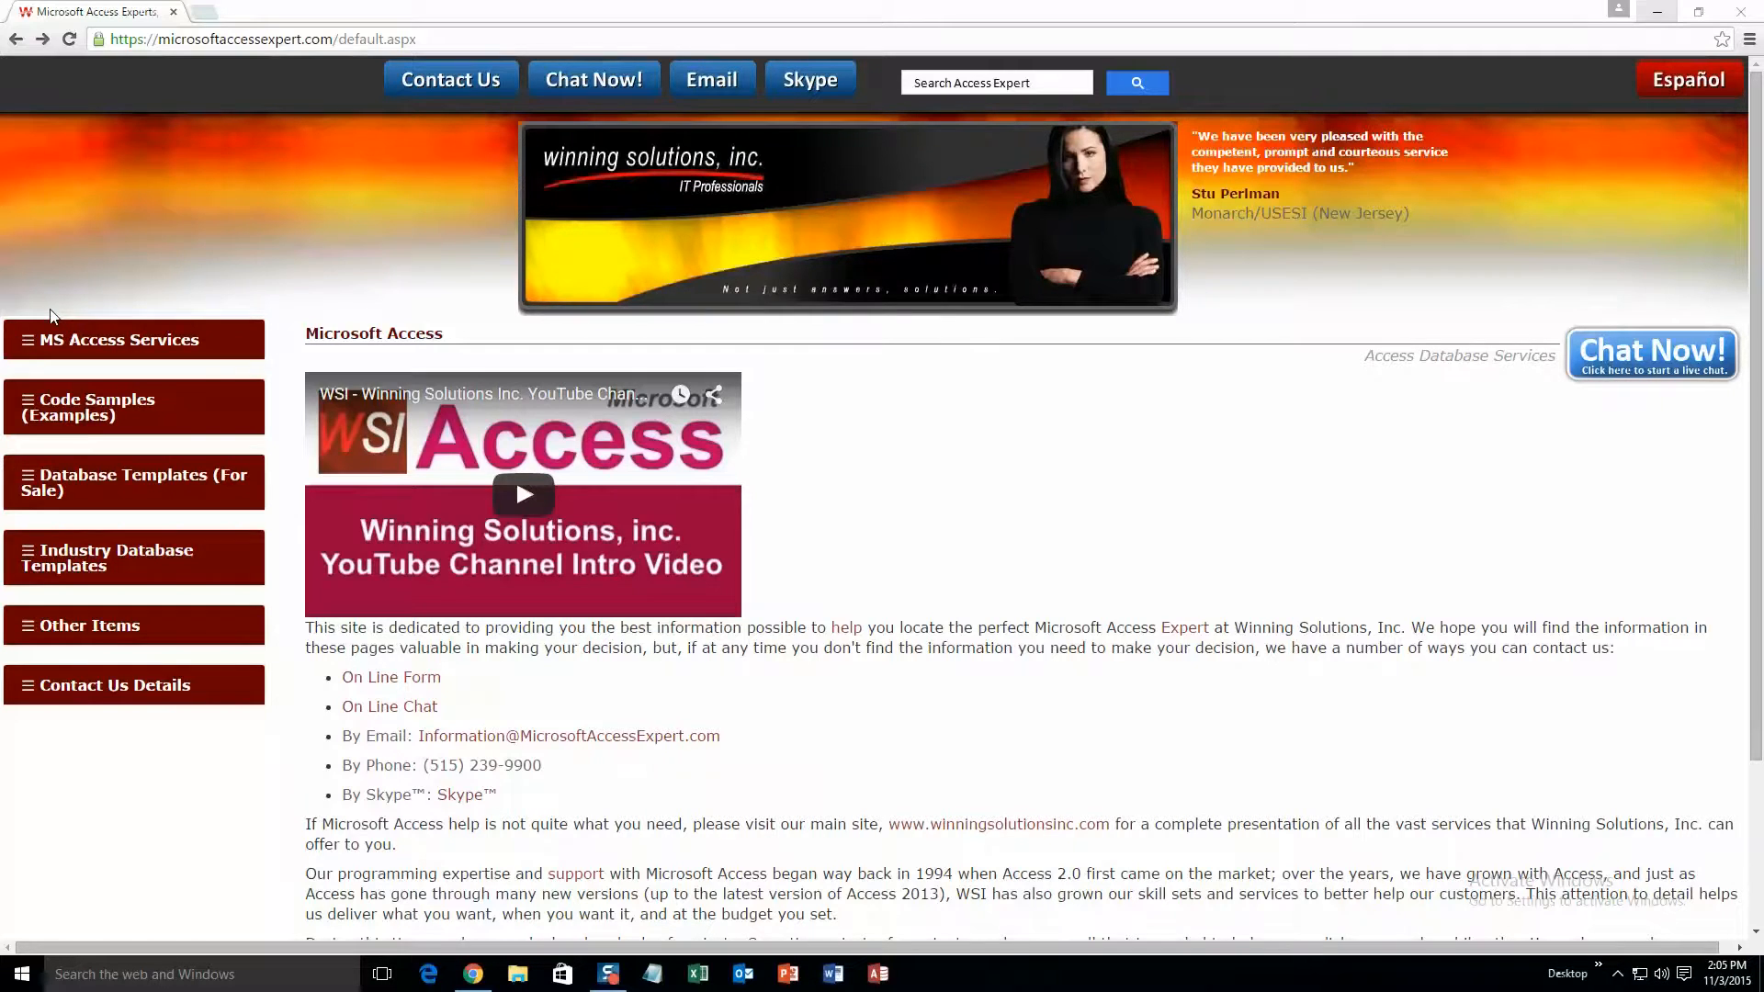
pyautogui.moveTo(79, 484)
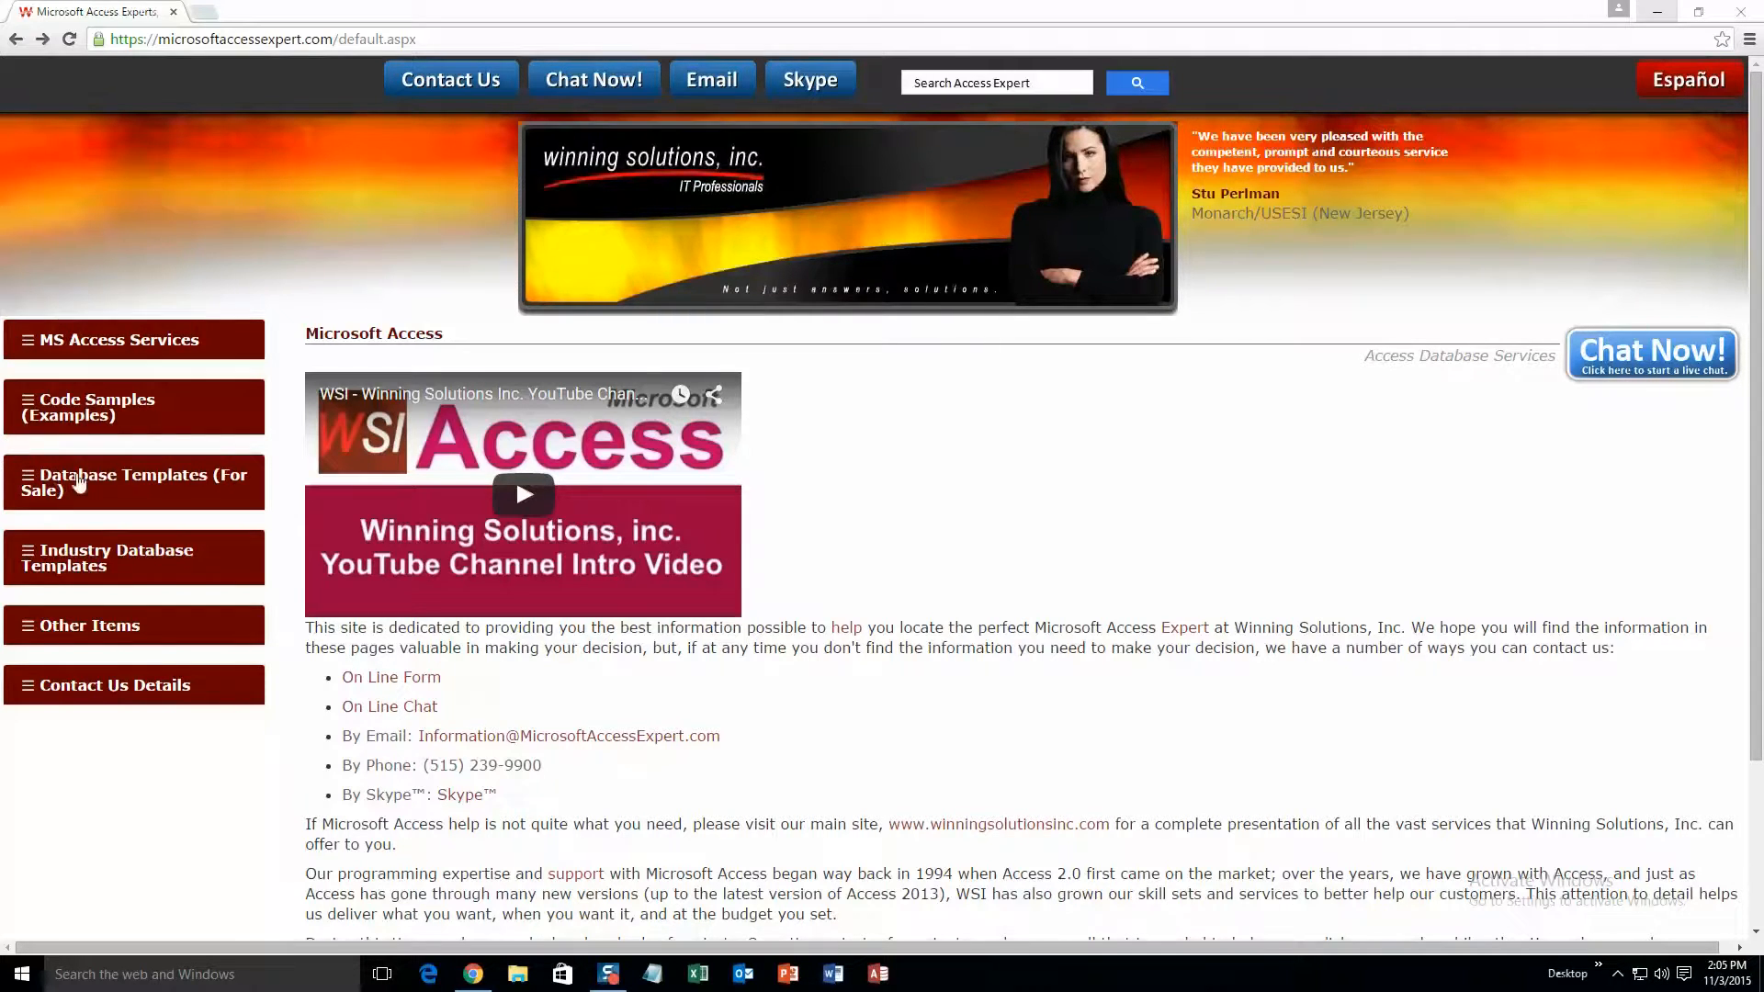
pyautogui.click(133, 482)
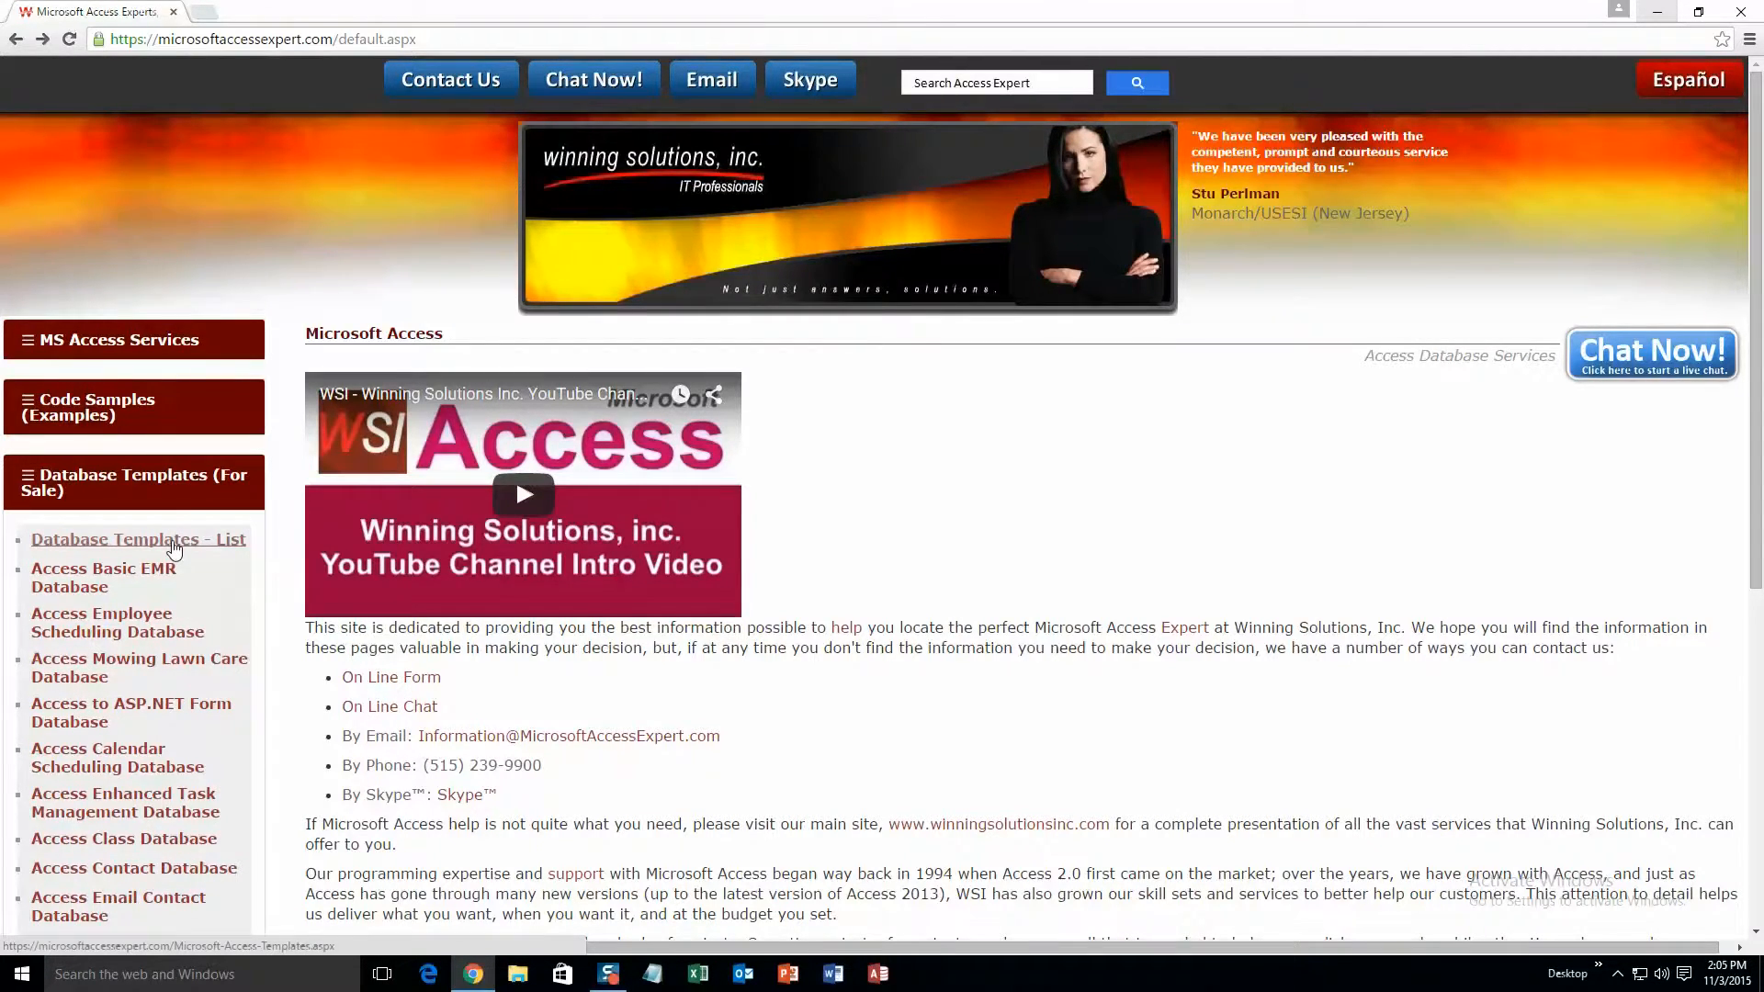
# Step: Open the Database Templates list and scroll down to the database tools category
pyautogui.click(139, 539)
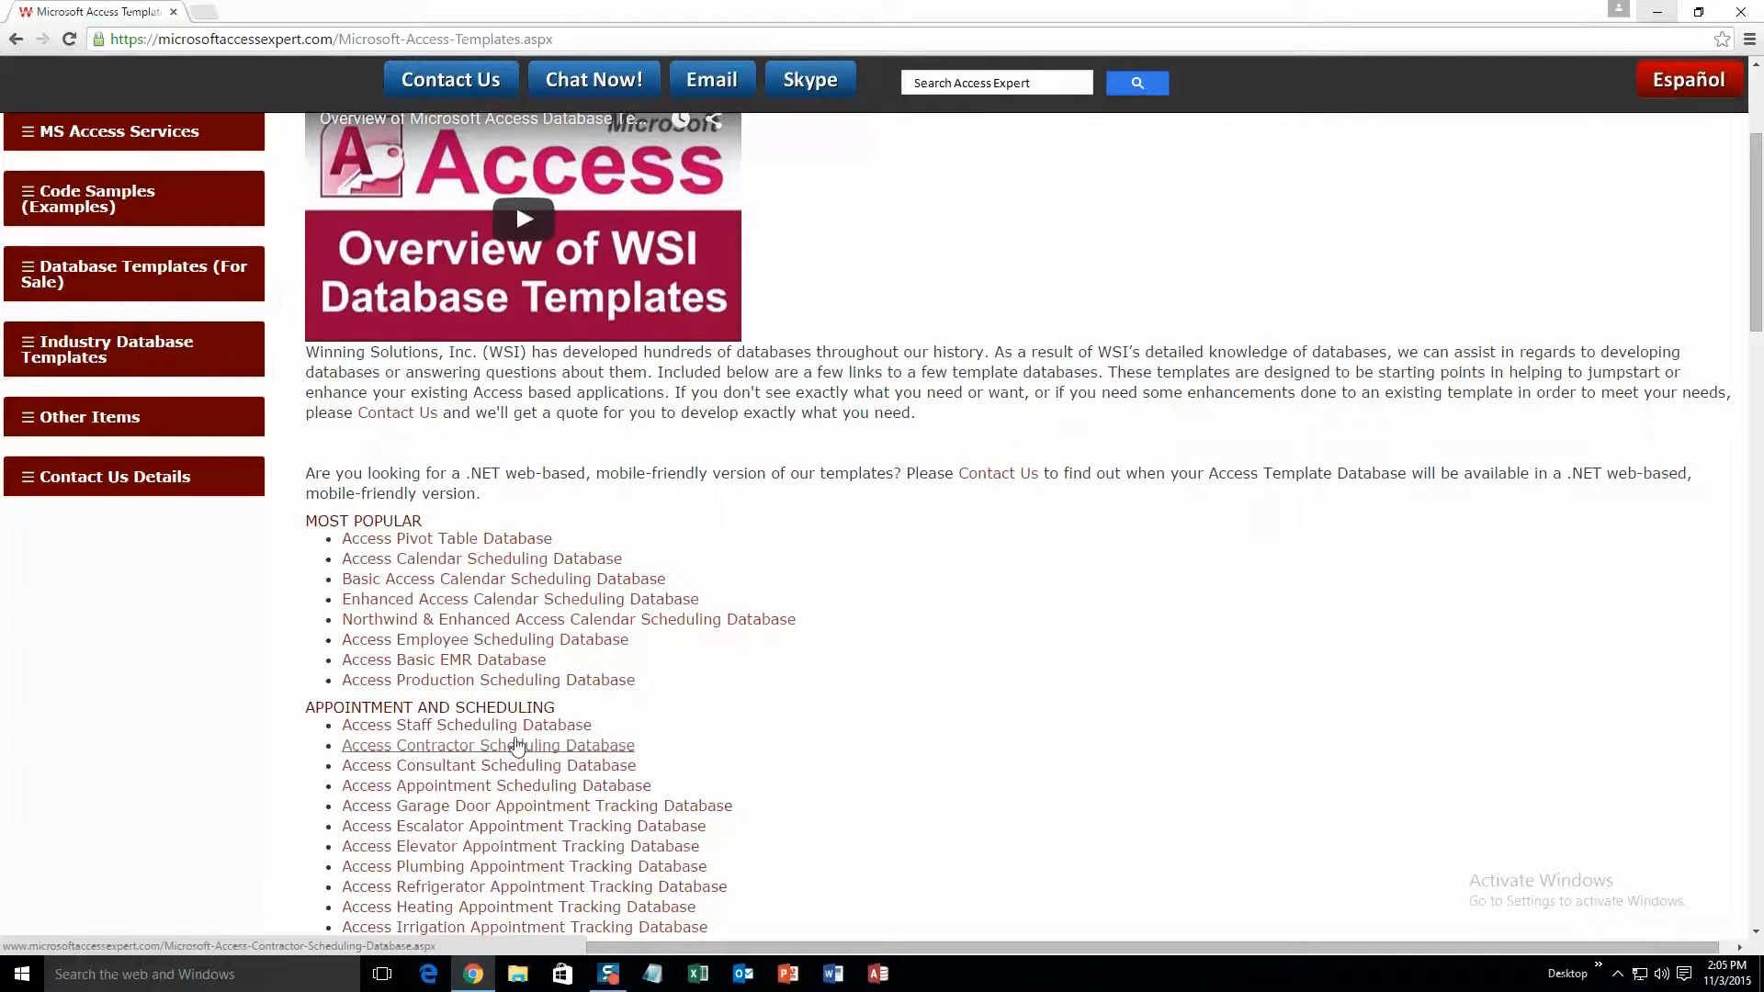
pyautogui.scroll(-3)
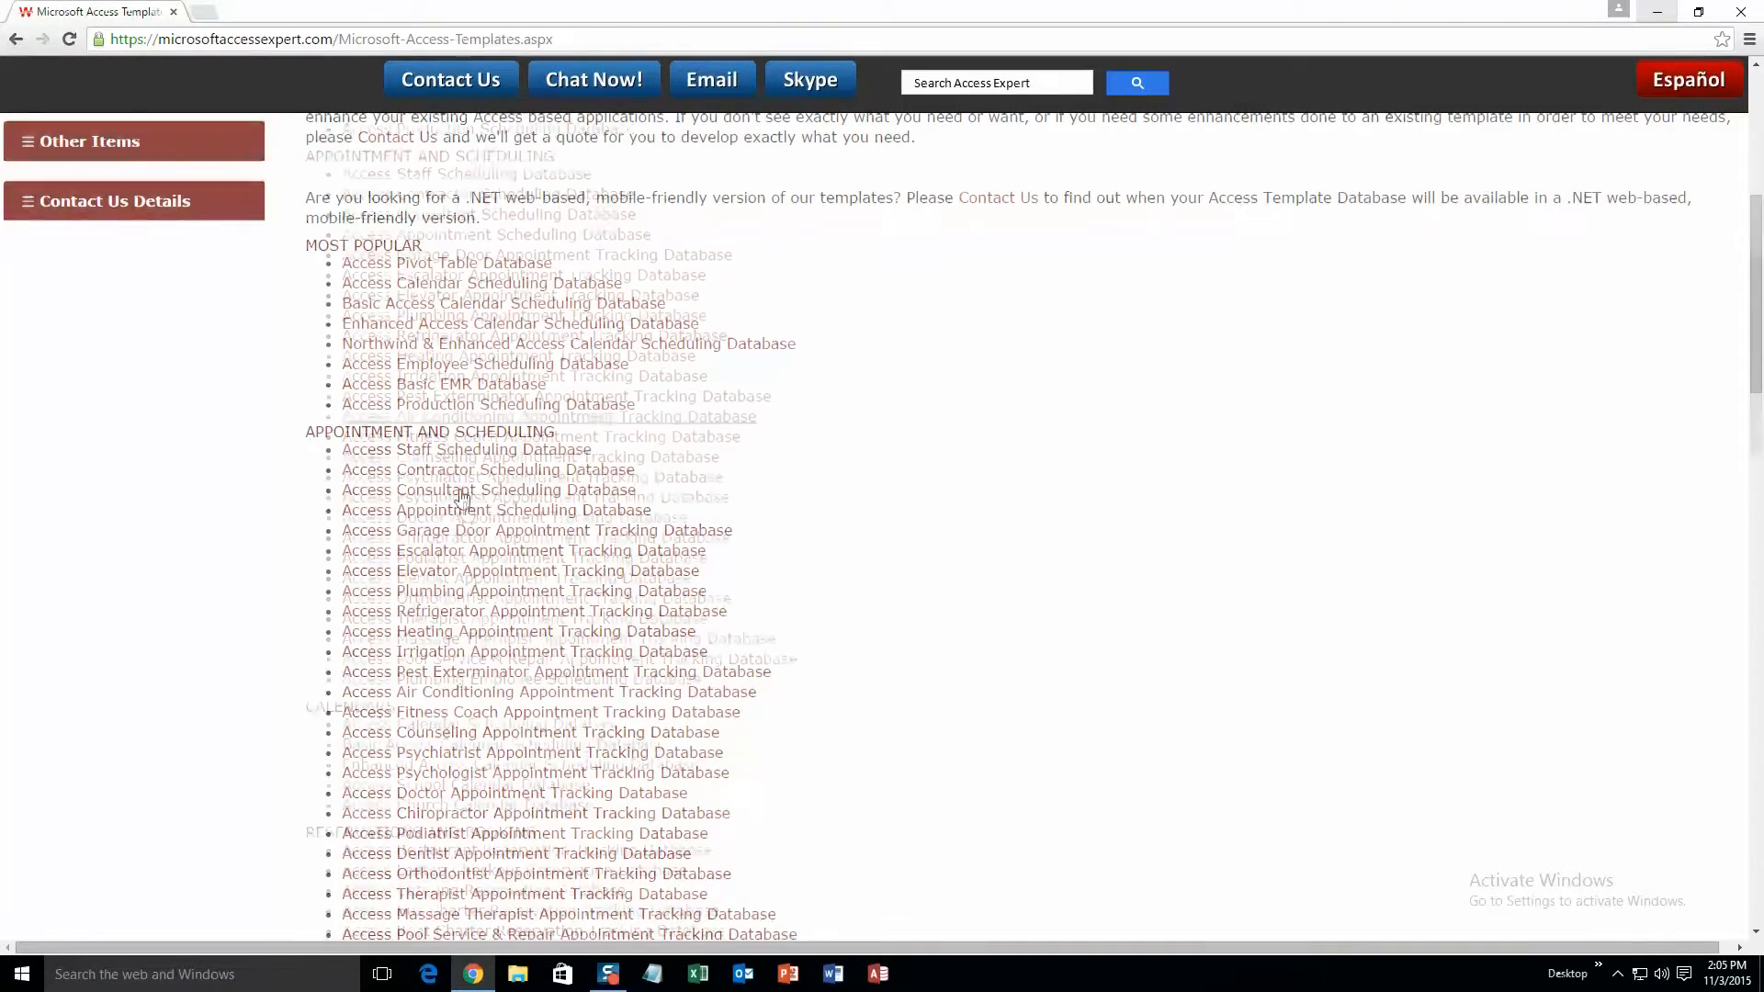
pyautogui.scroll(-3)
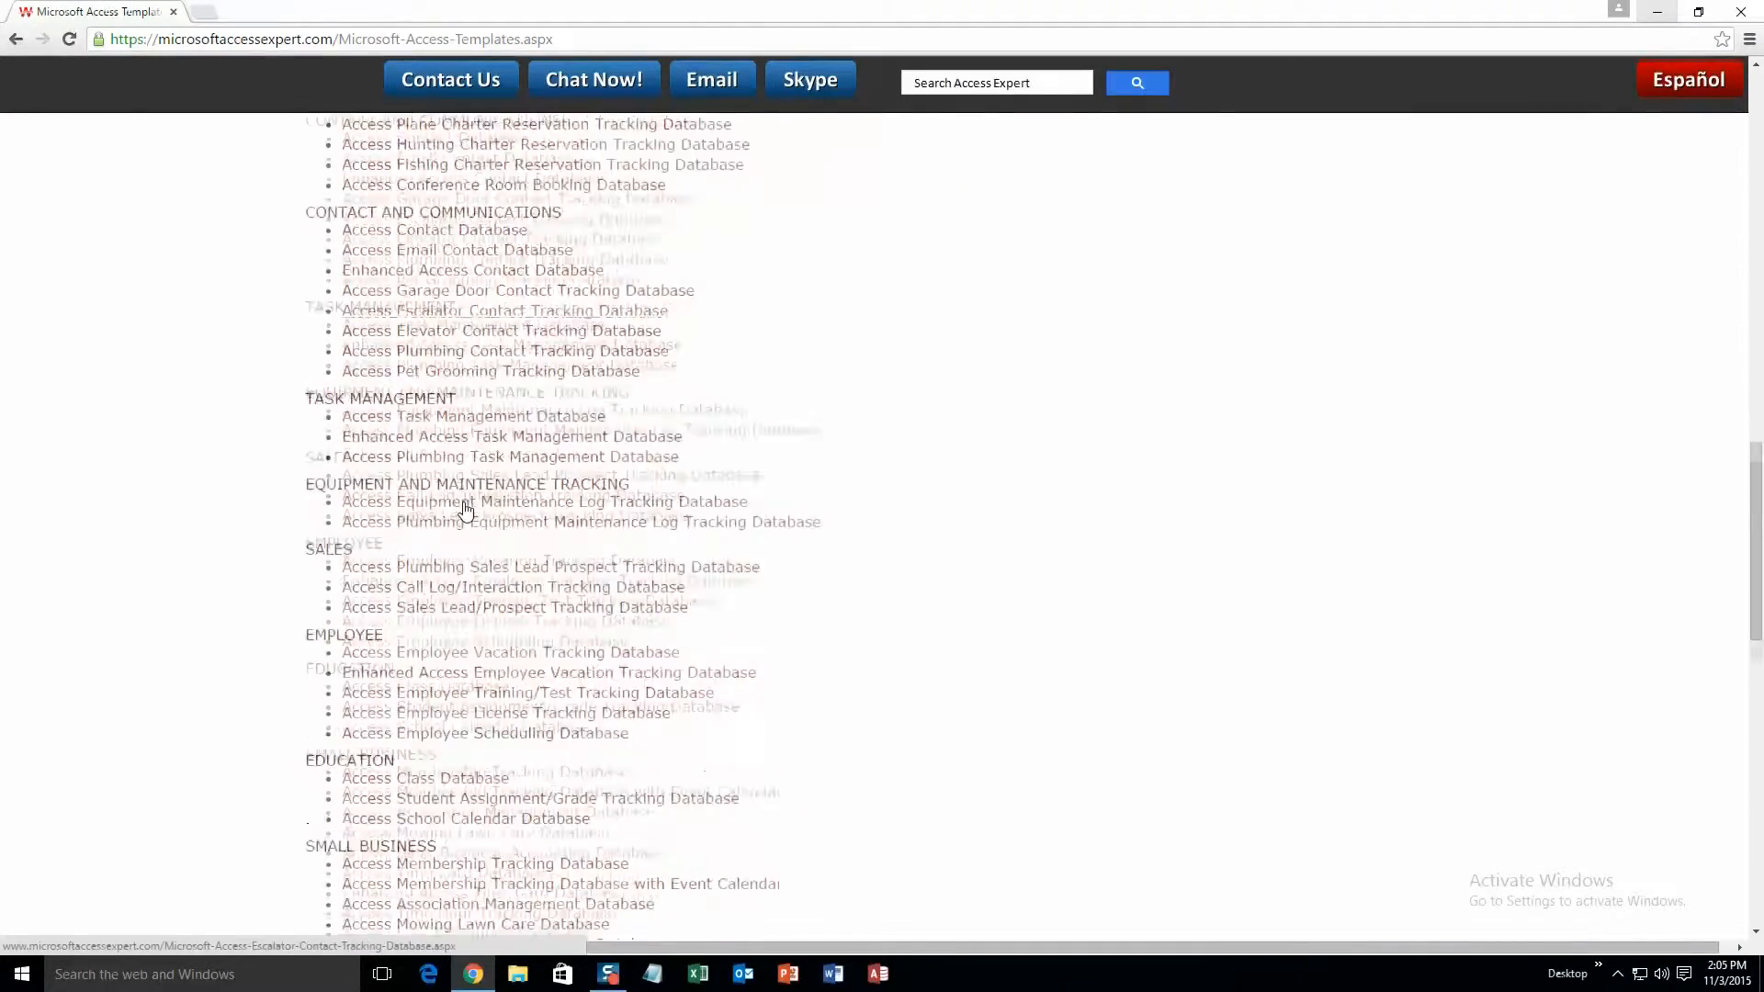
pyautogui.scroll(-3)
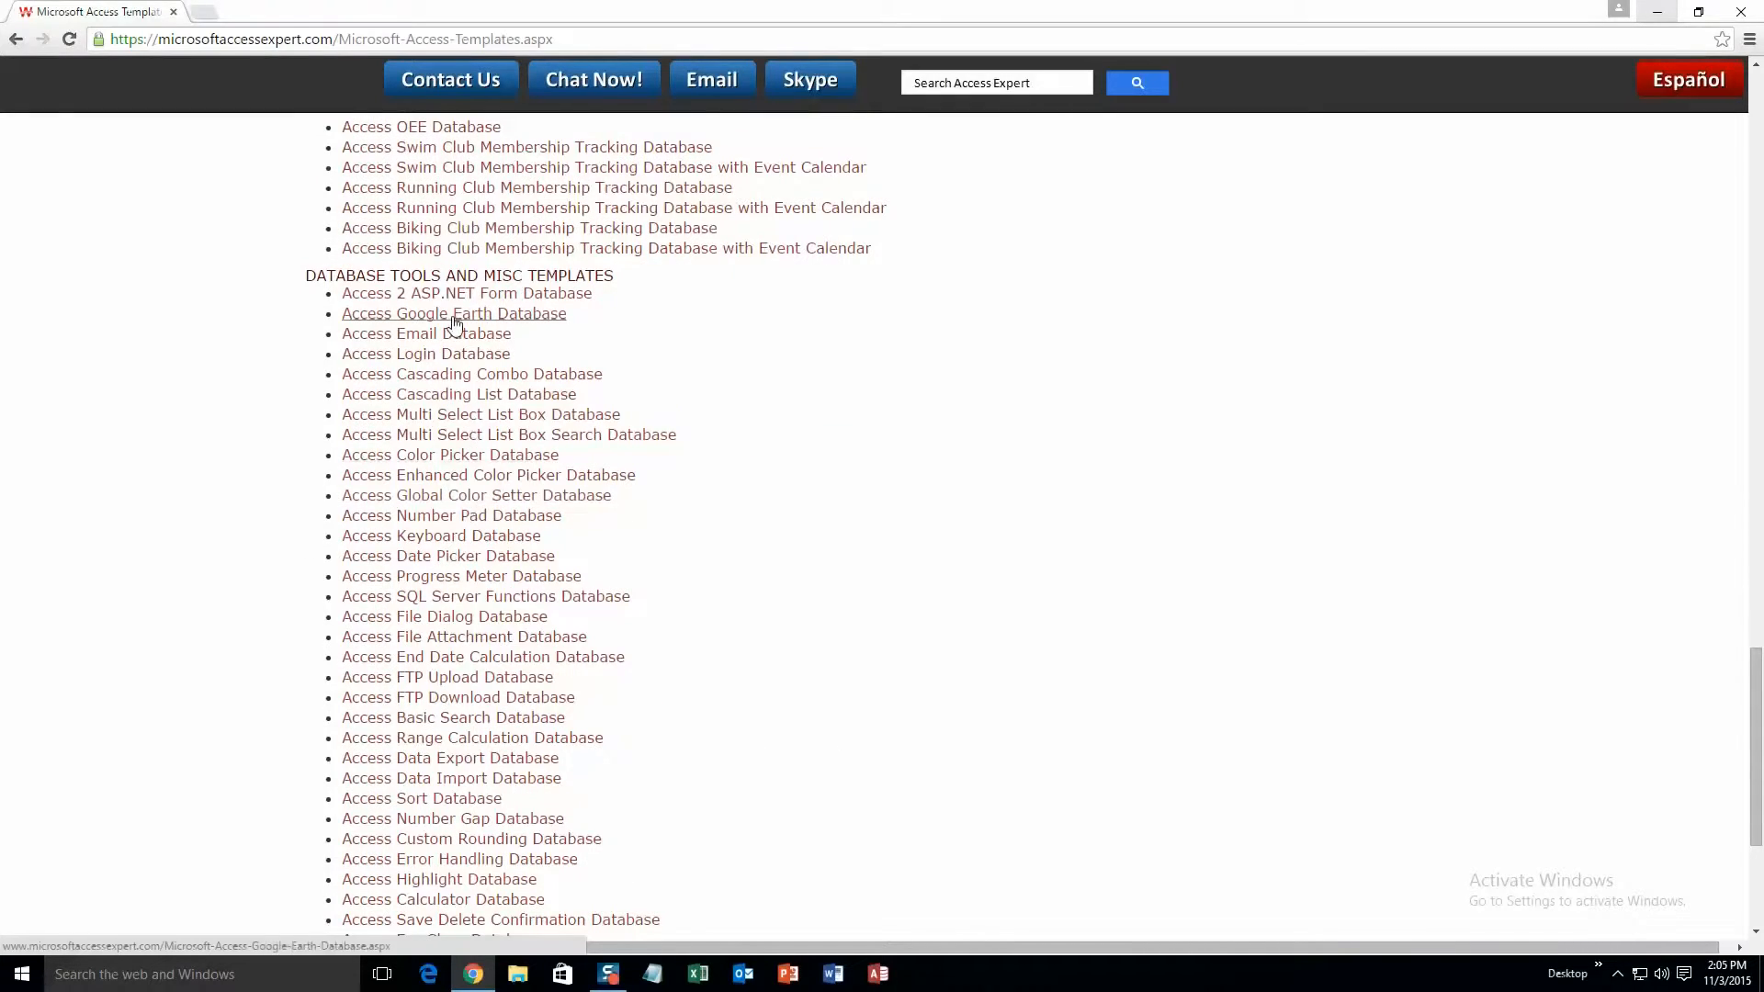
pyautogui.moveTo(508, 435)
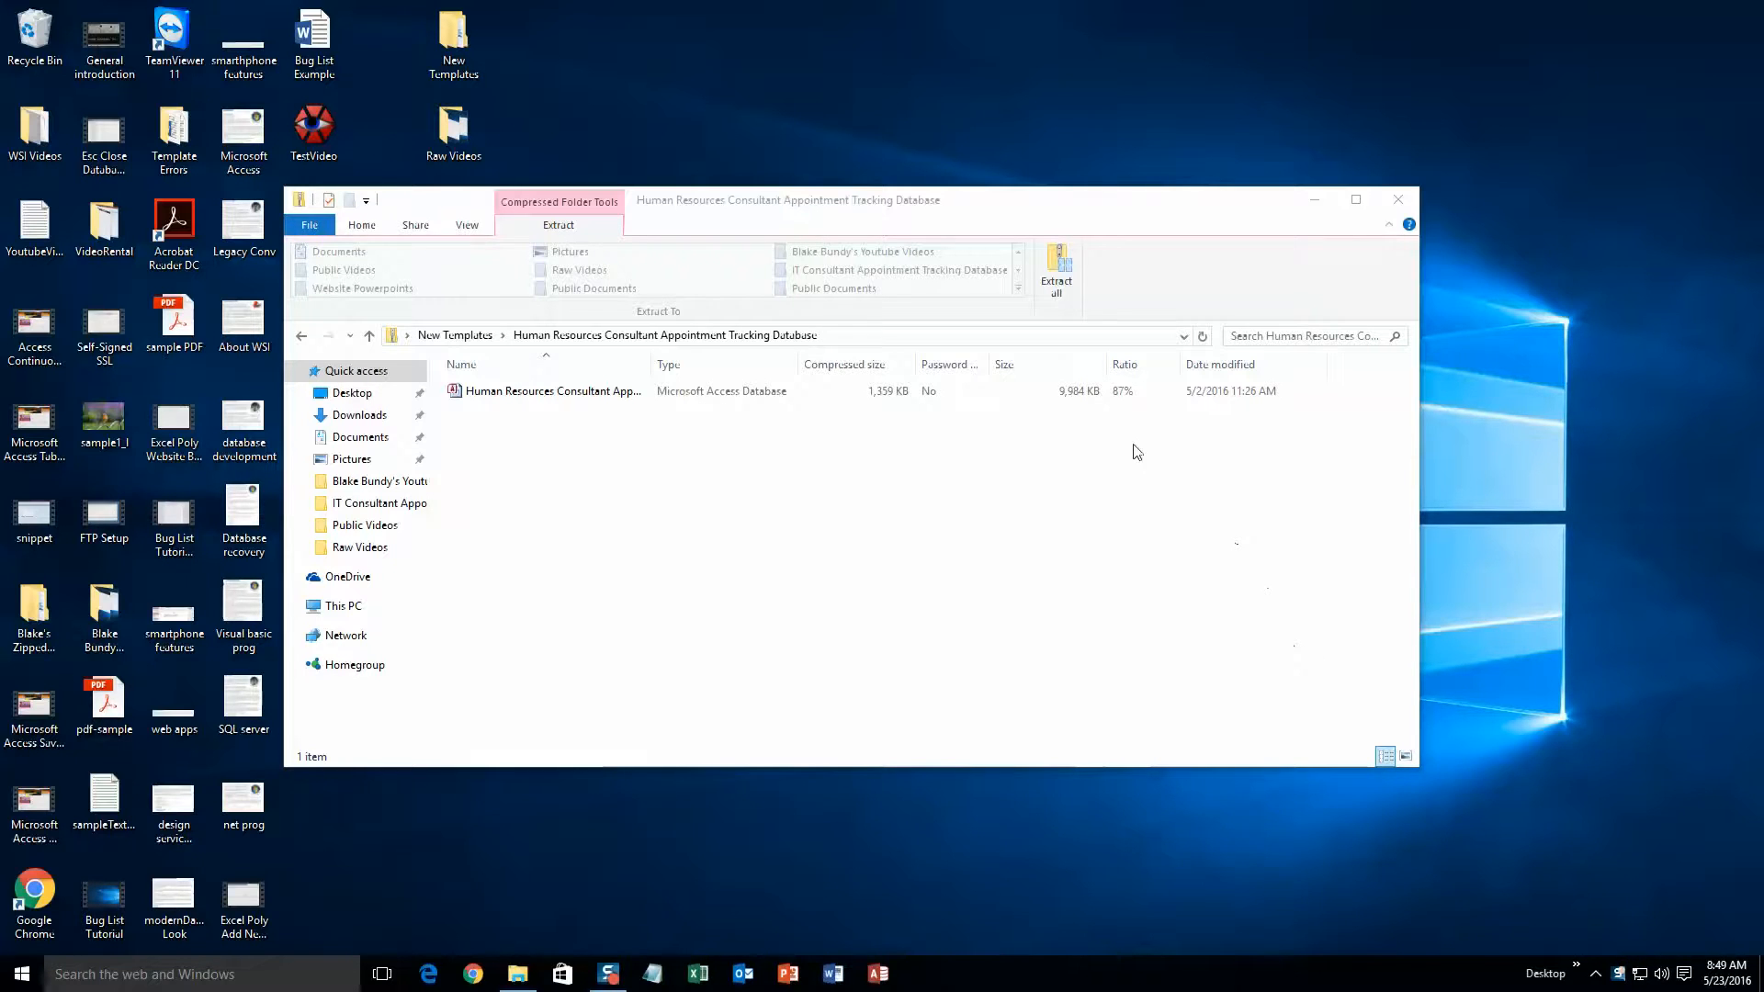
# Step: Extract the Human Resources Consultant Appointment Tracking zip and open the extracted database
pyautogui.click(1055, 267)
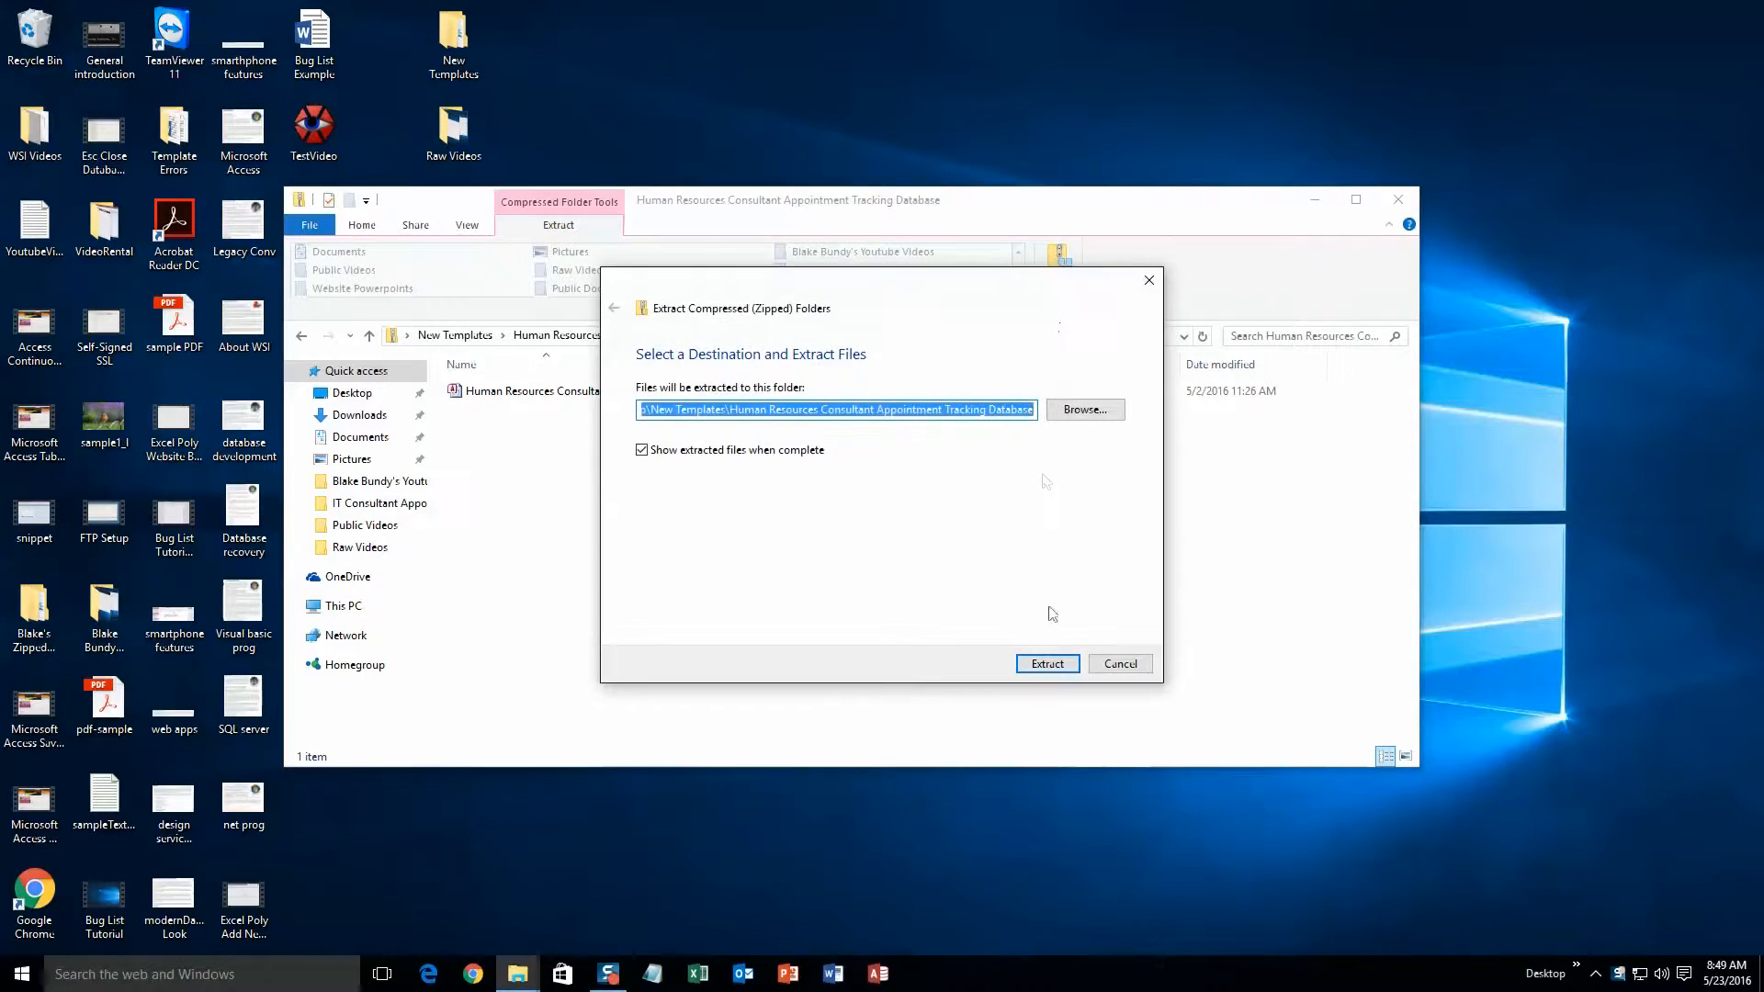
pyautogui.click(1045, 663)
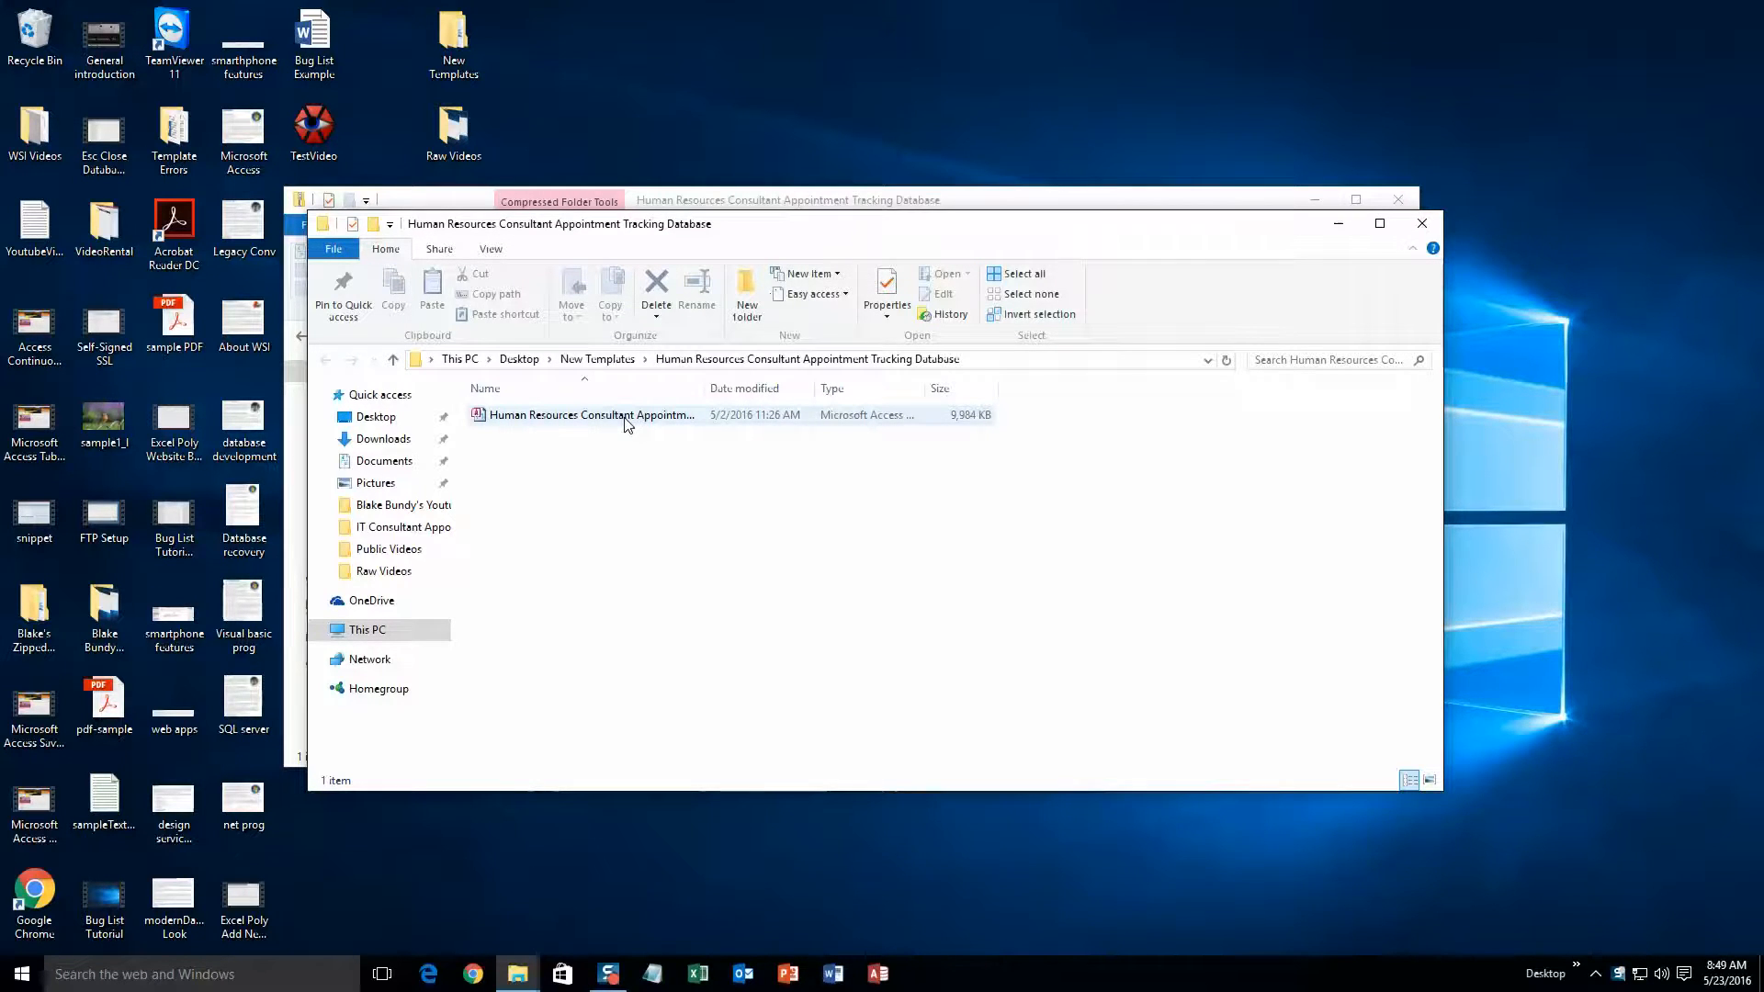
pyautogui.click(592, 415)
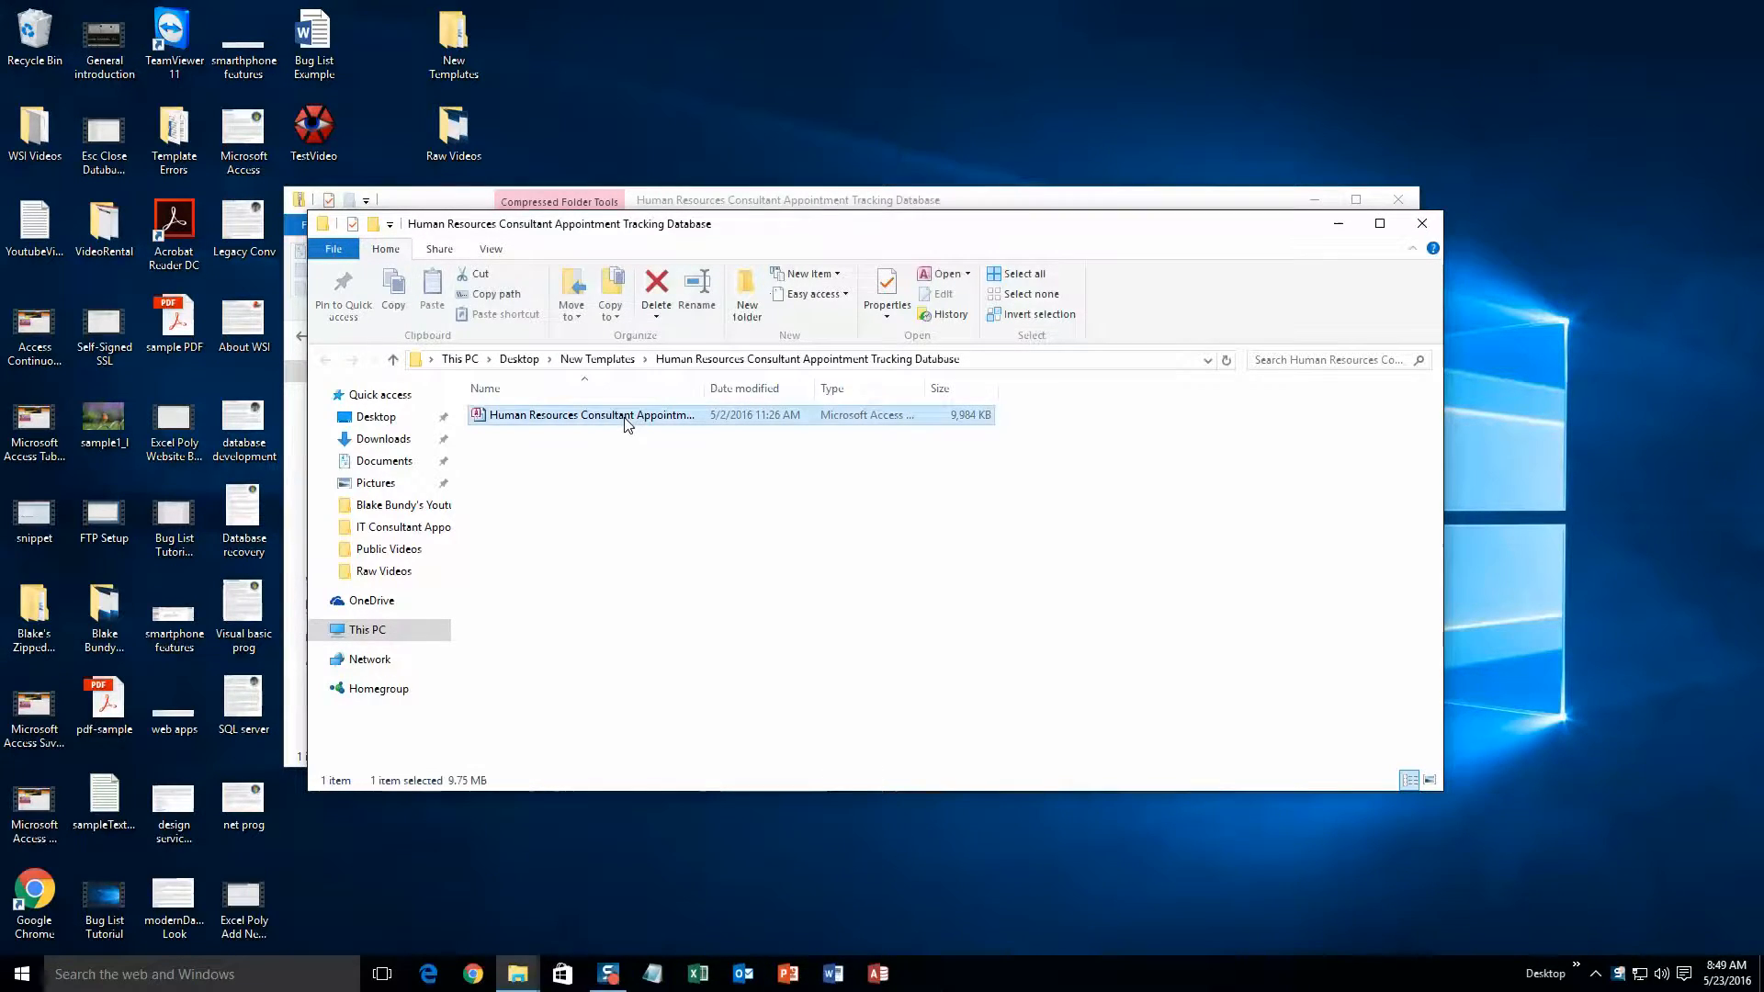
pyautogui.doubleClick(591, 415)
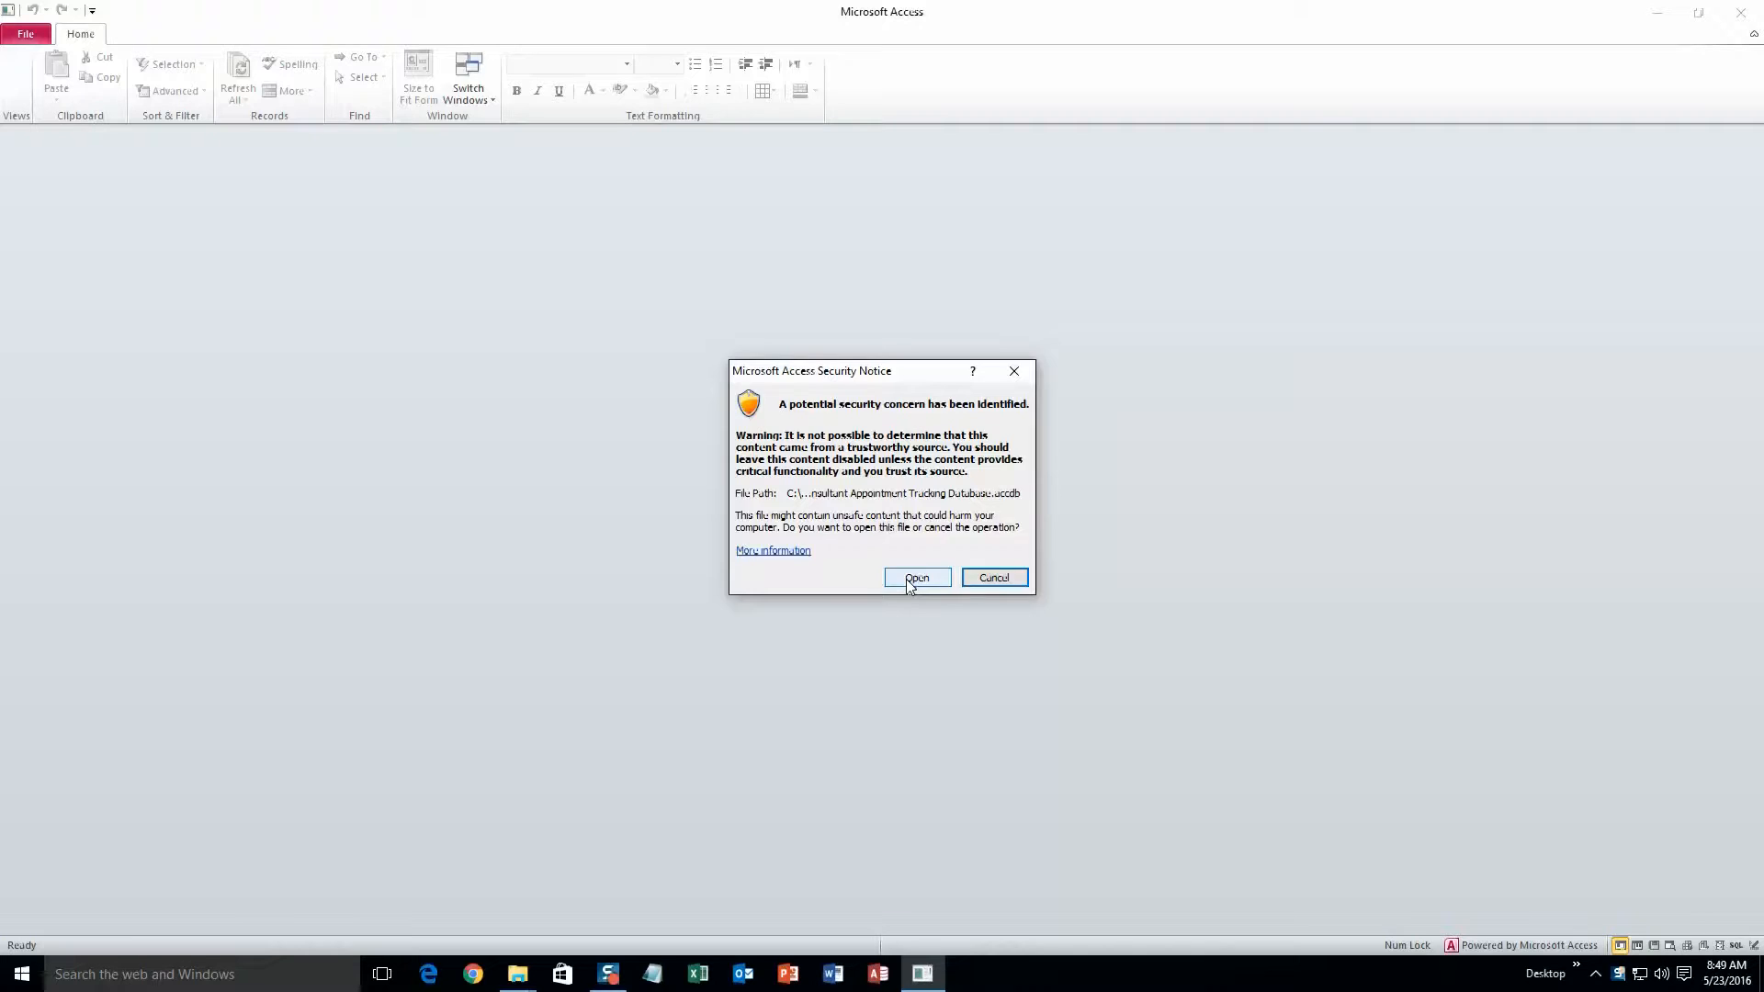
# Step: Accept the security notice and start a new client from the Main Menu
pyautogui.click(915, 576)
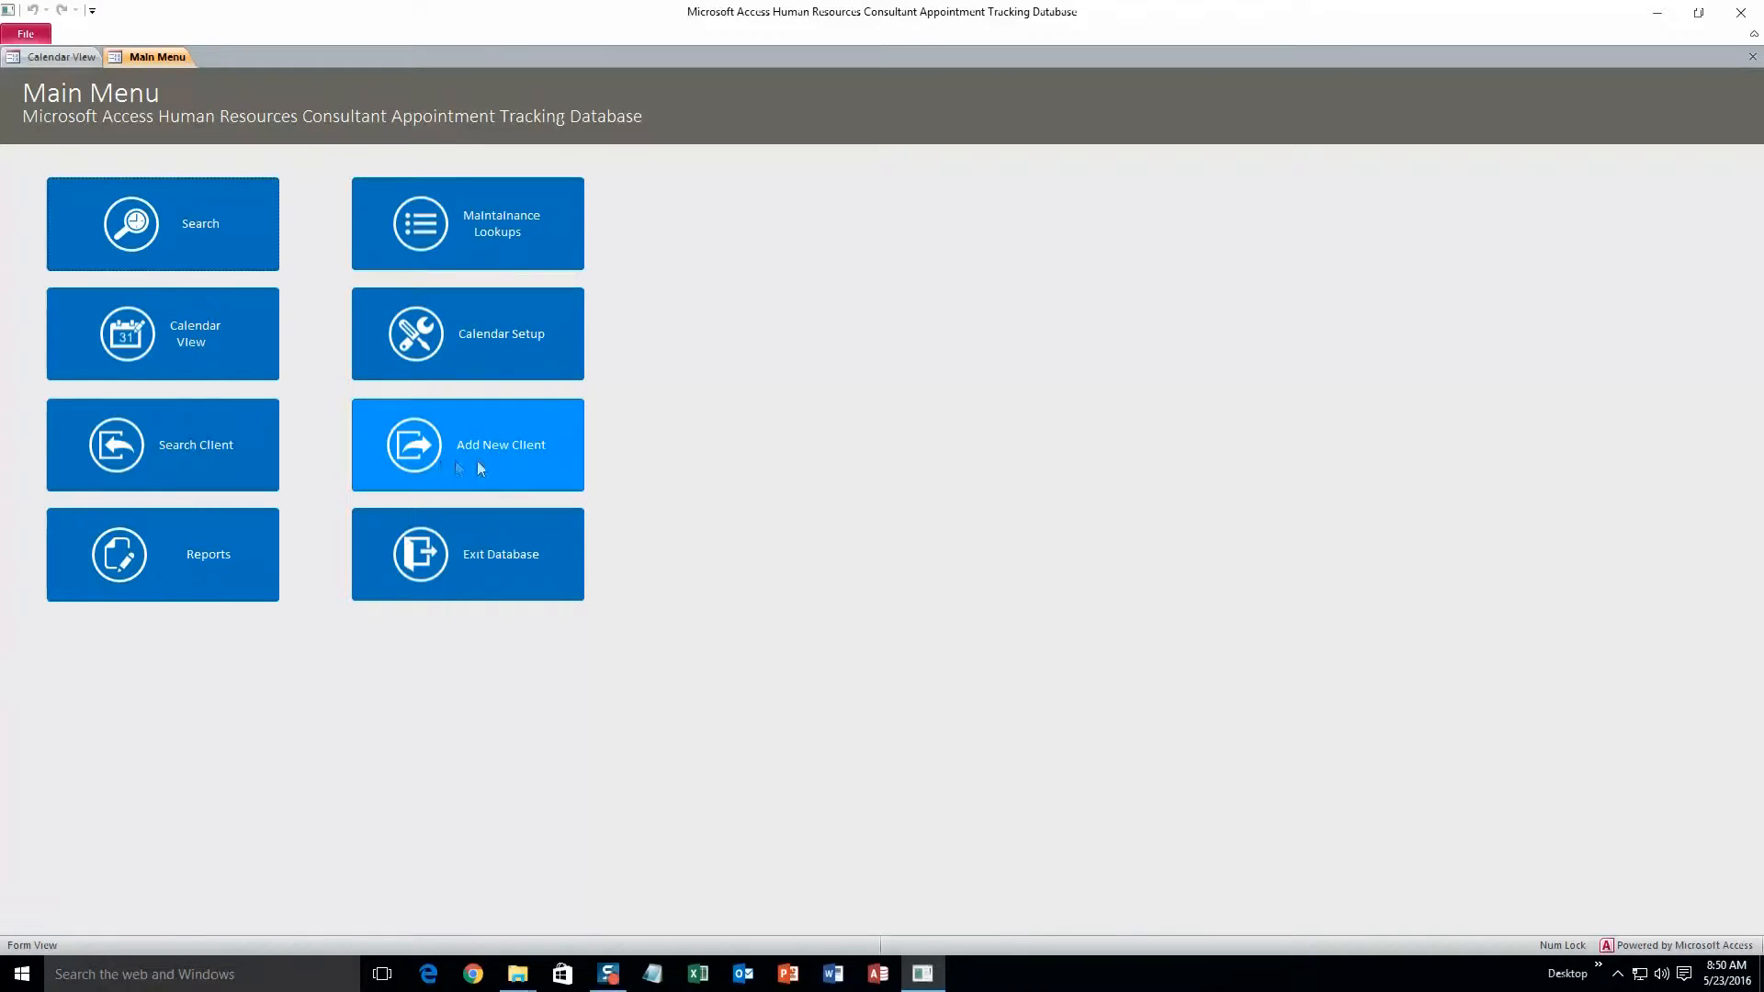
pyautogui.click(466, 444)
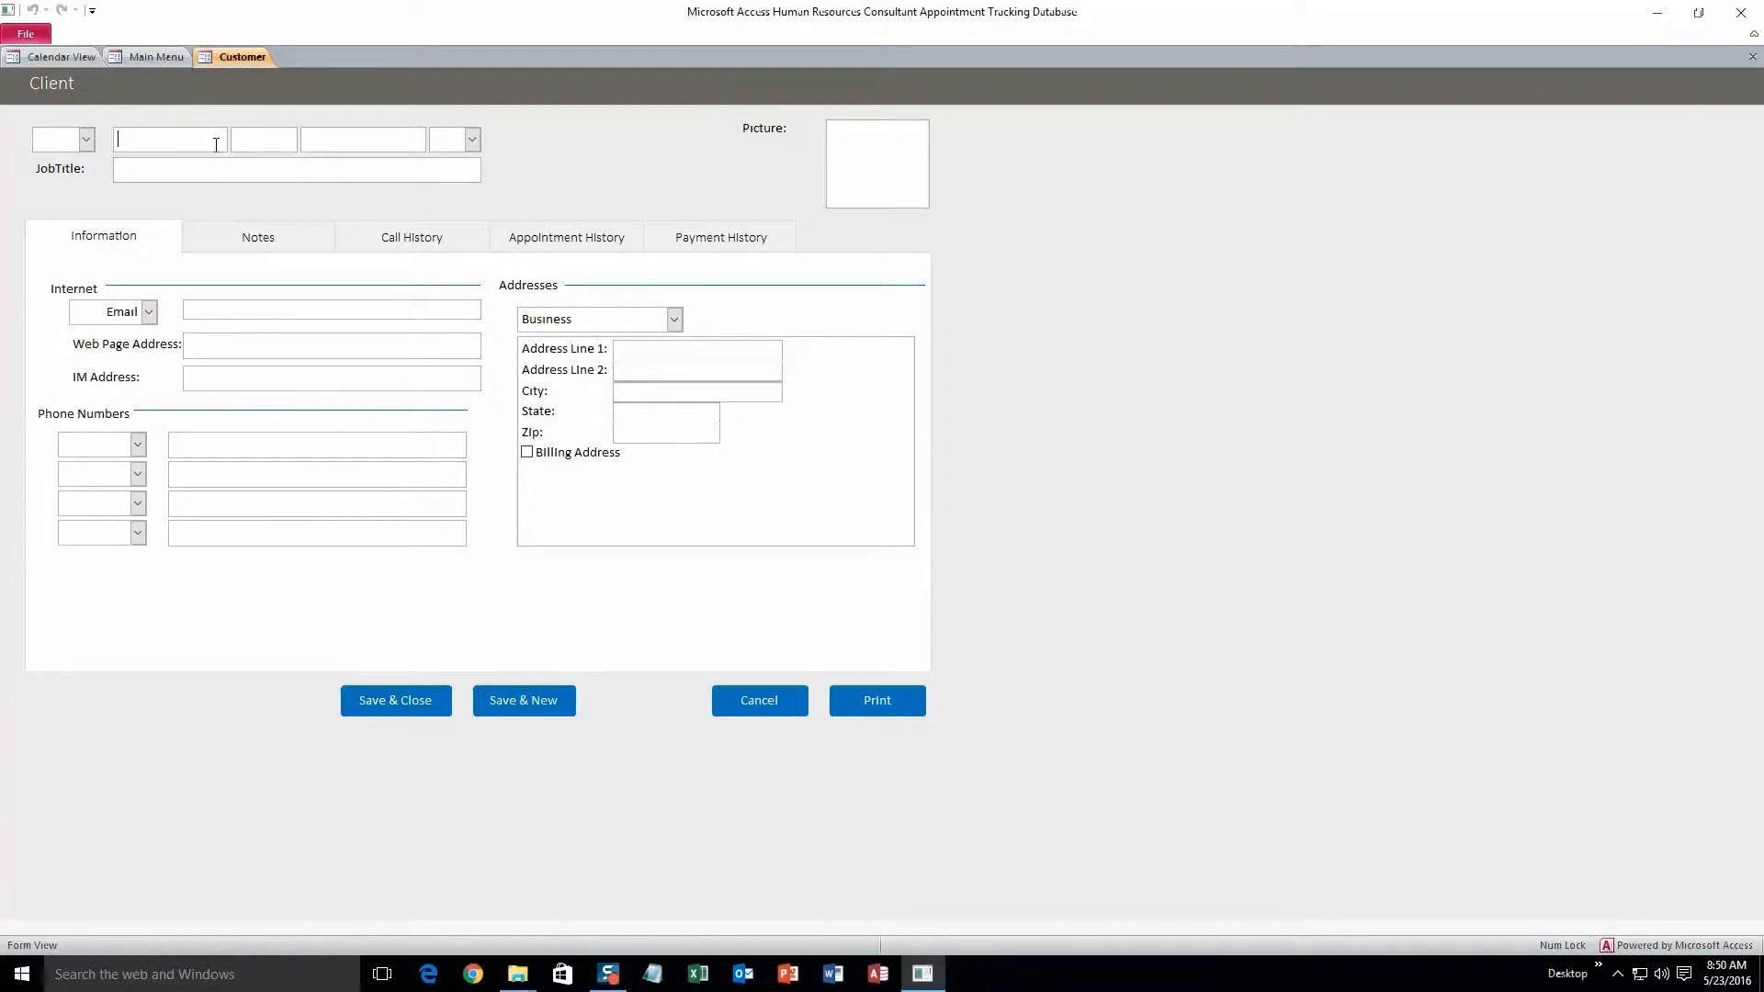
# Step: Enter client John Smith with a test email and Address Line 1
pyautogui.write('John')
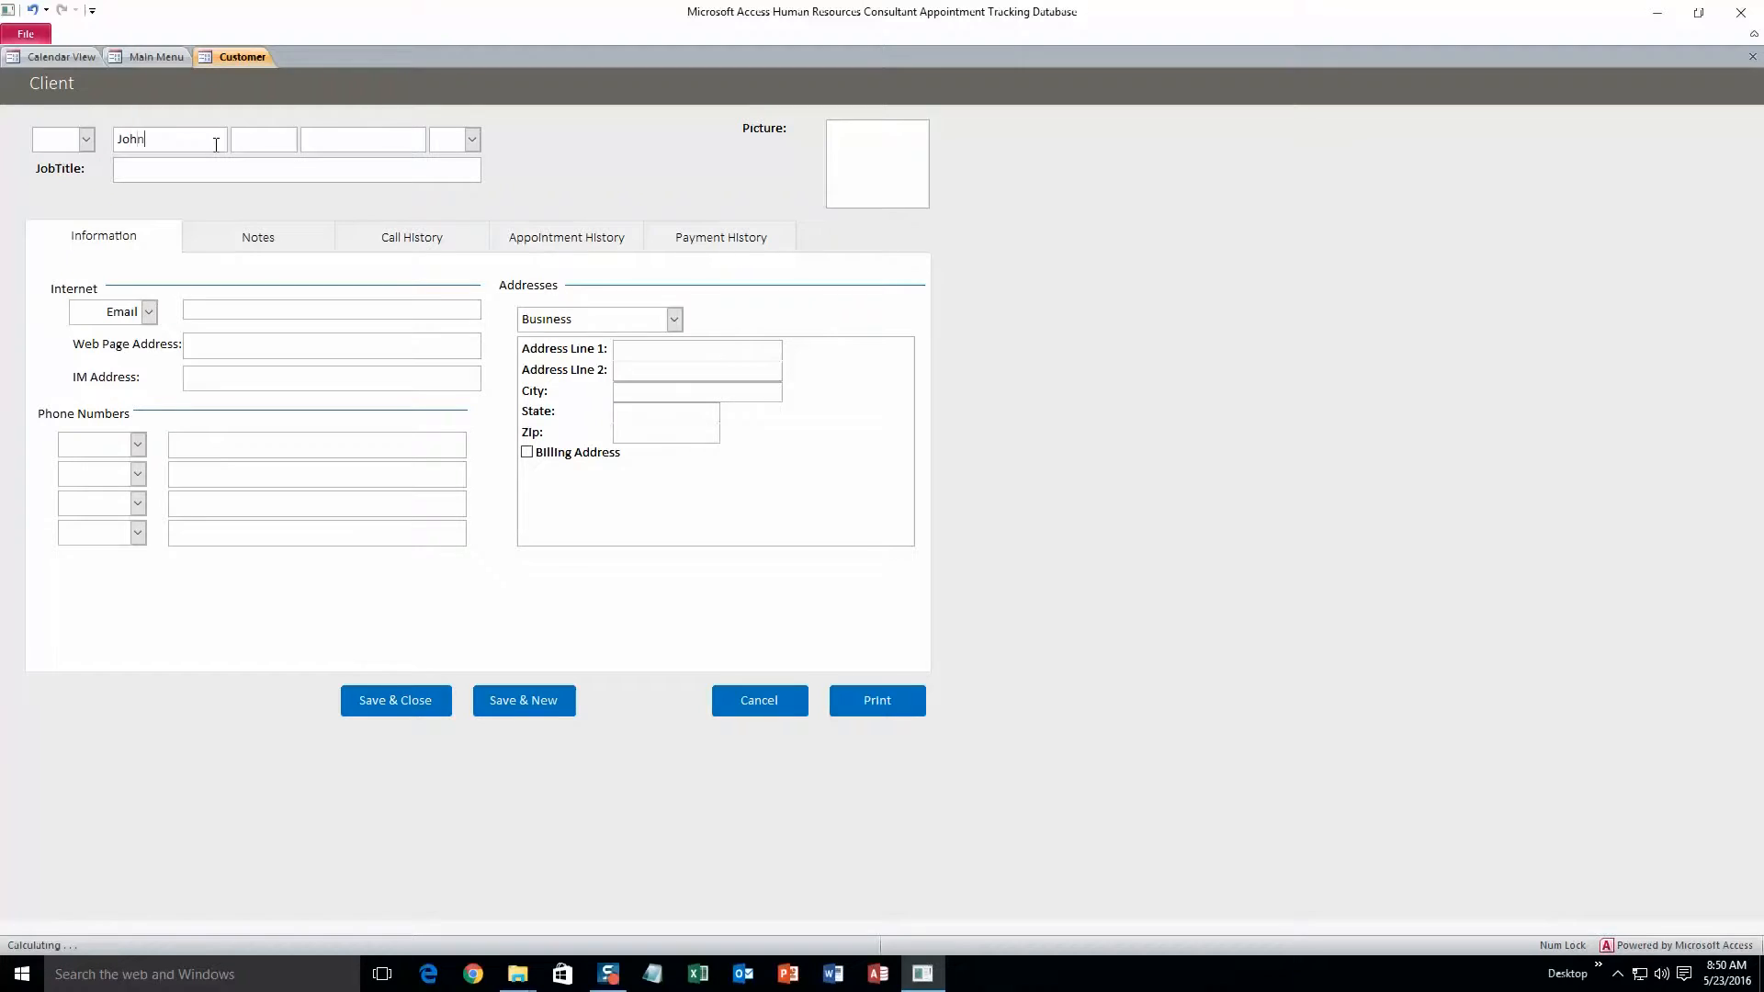
pyautogui.write('S')
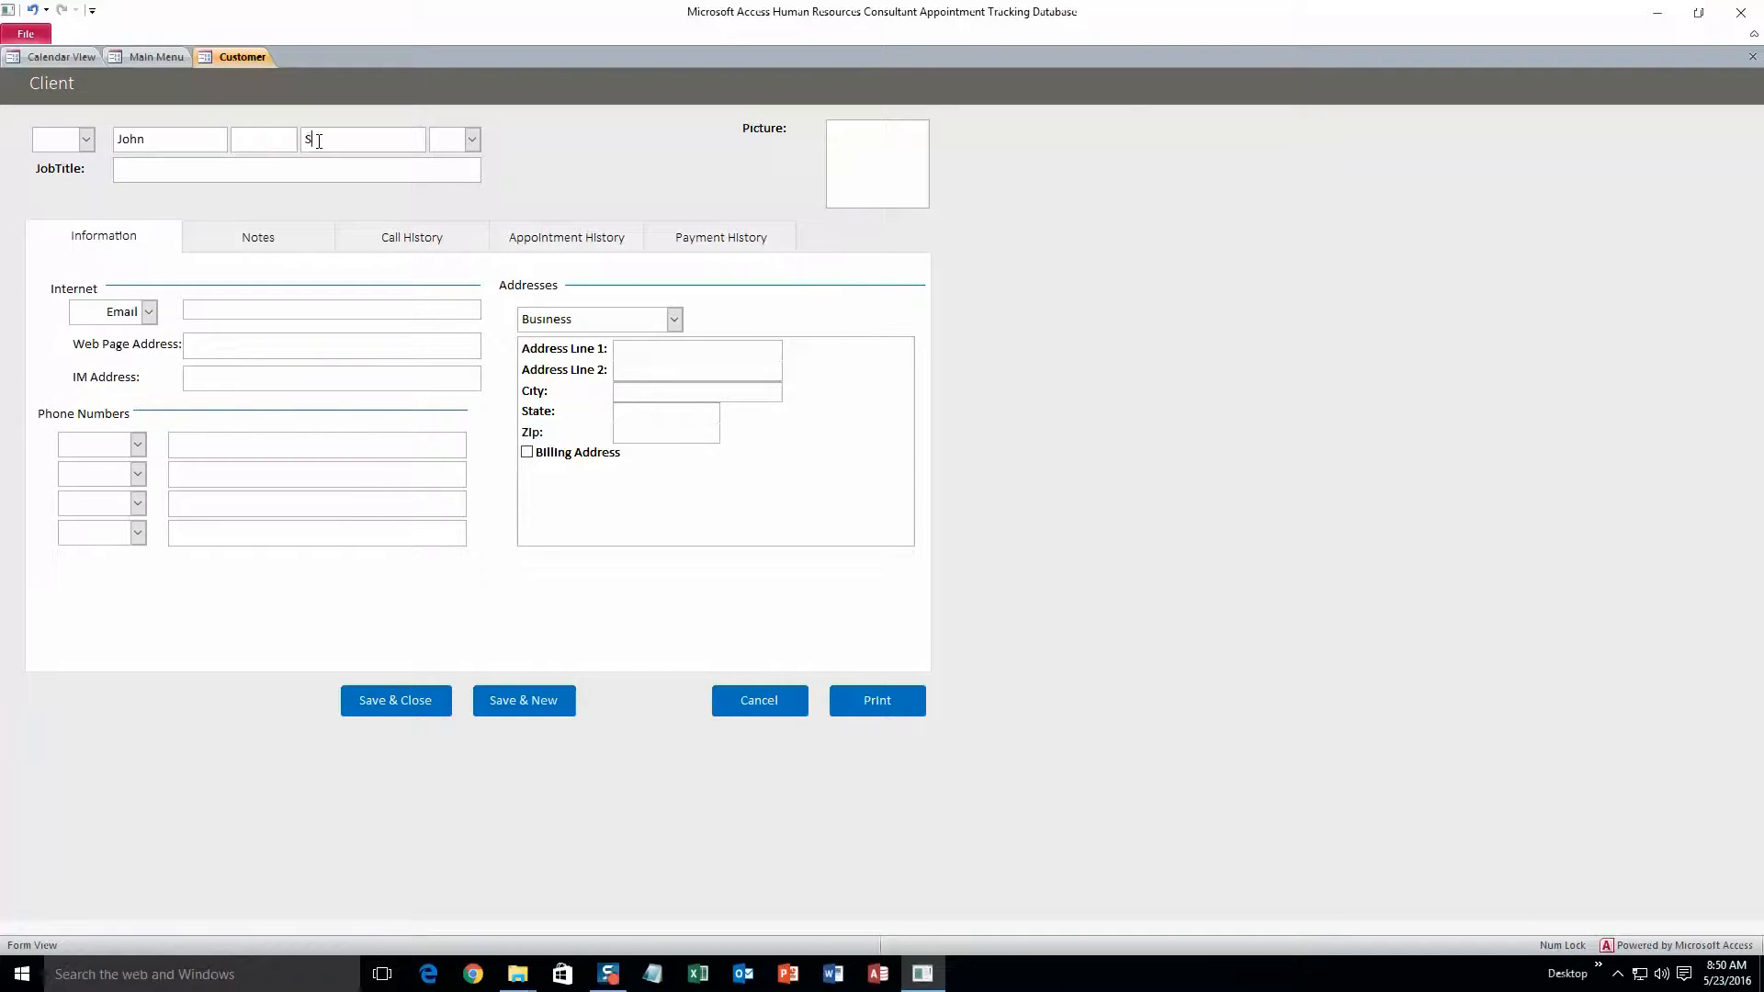
pyautogui.write('mith')
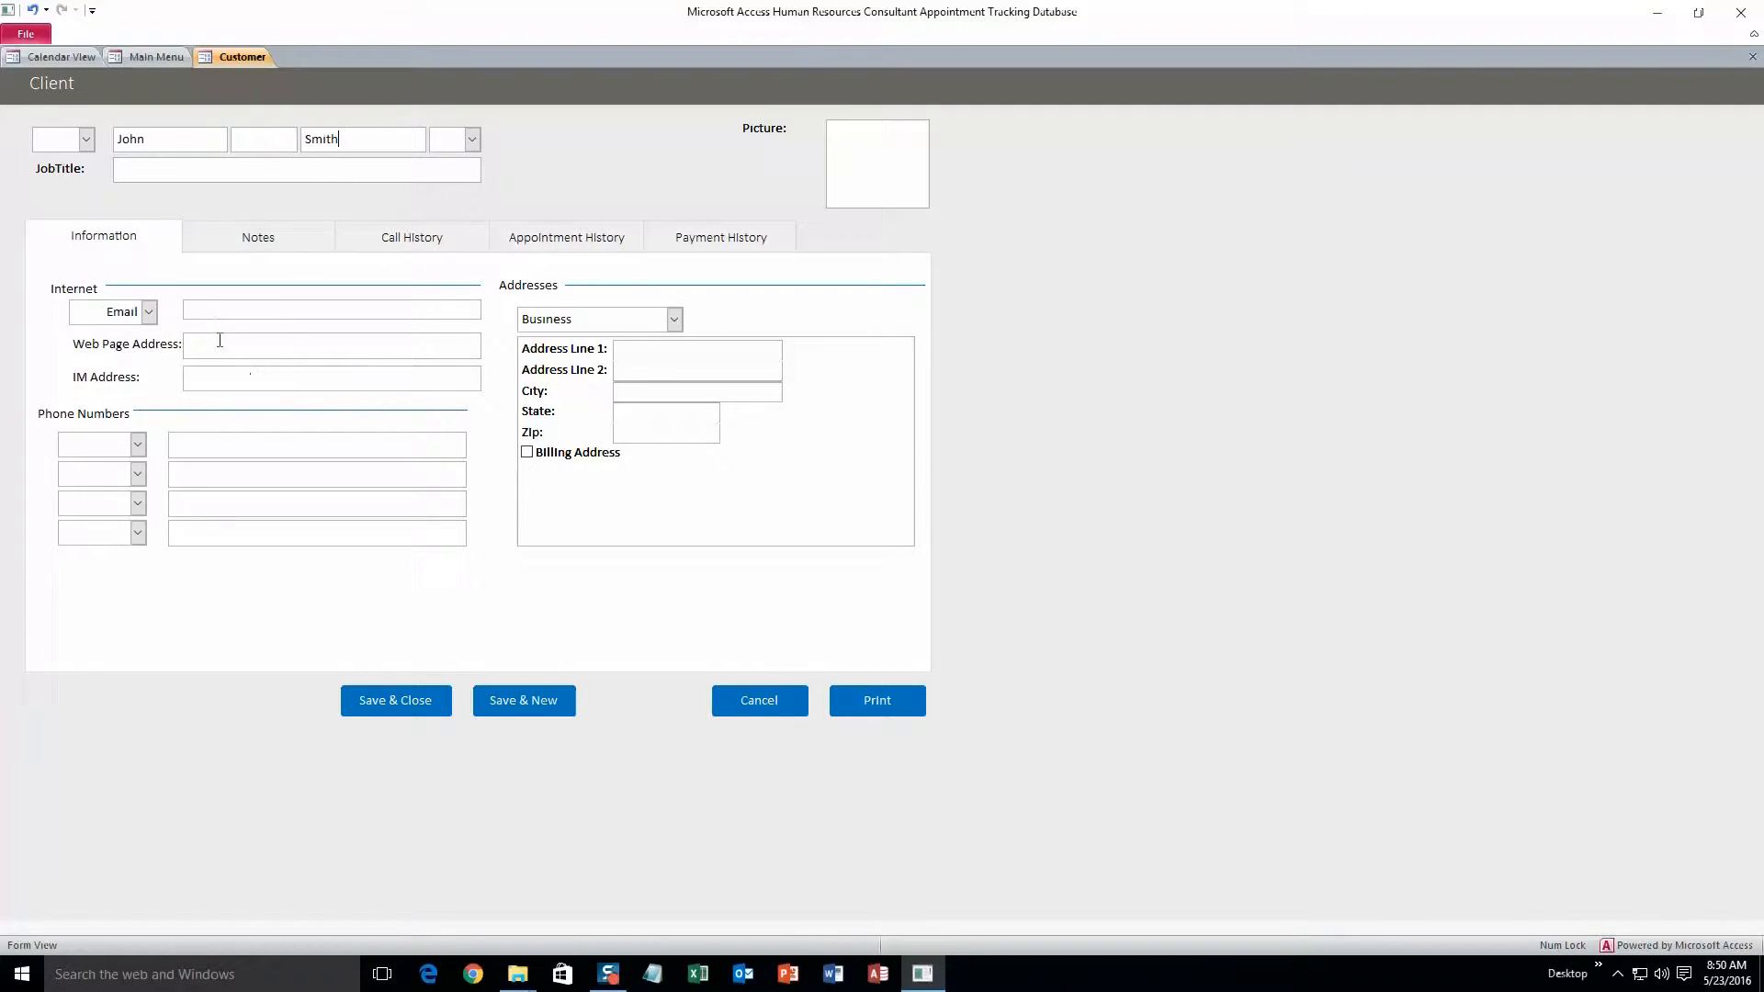
pyautogui.write('test')
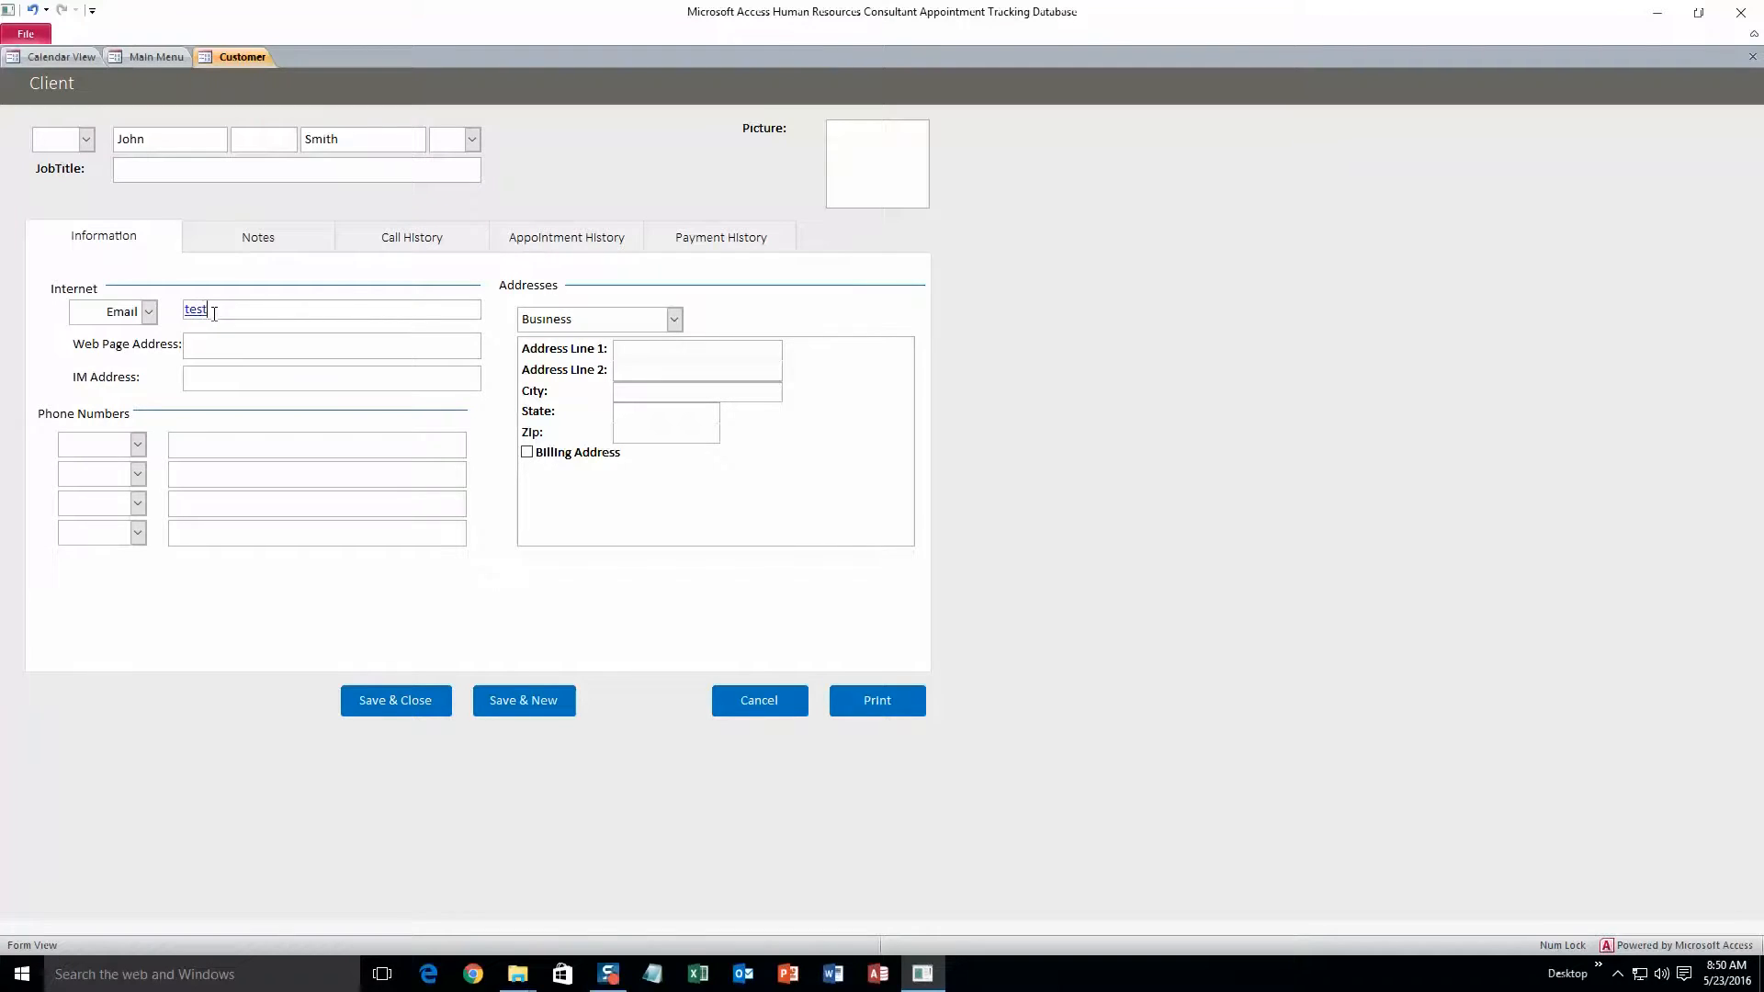
pyautogui.write('@tes.')
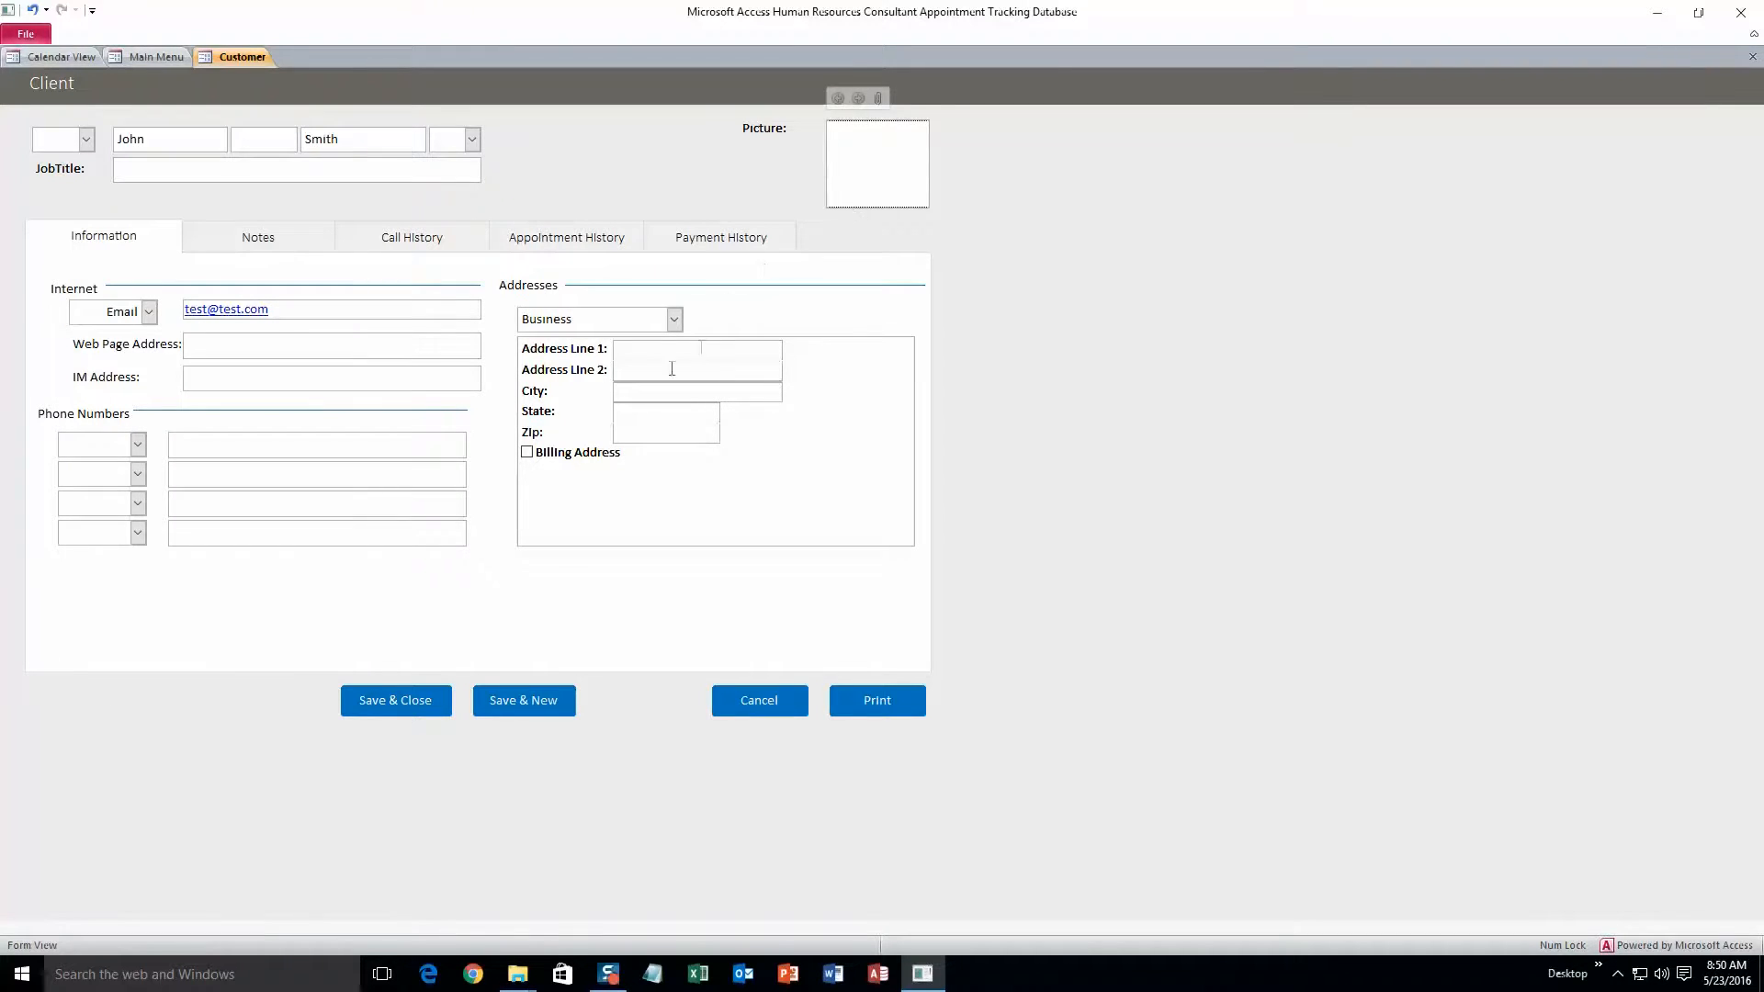
pyautogui.write('2358')
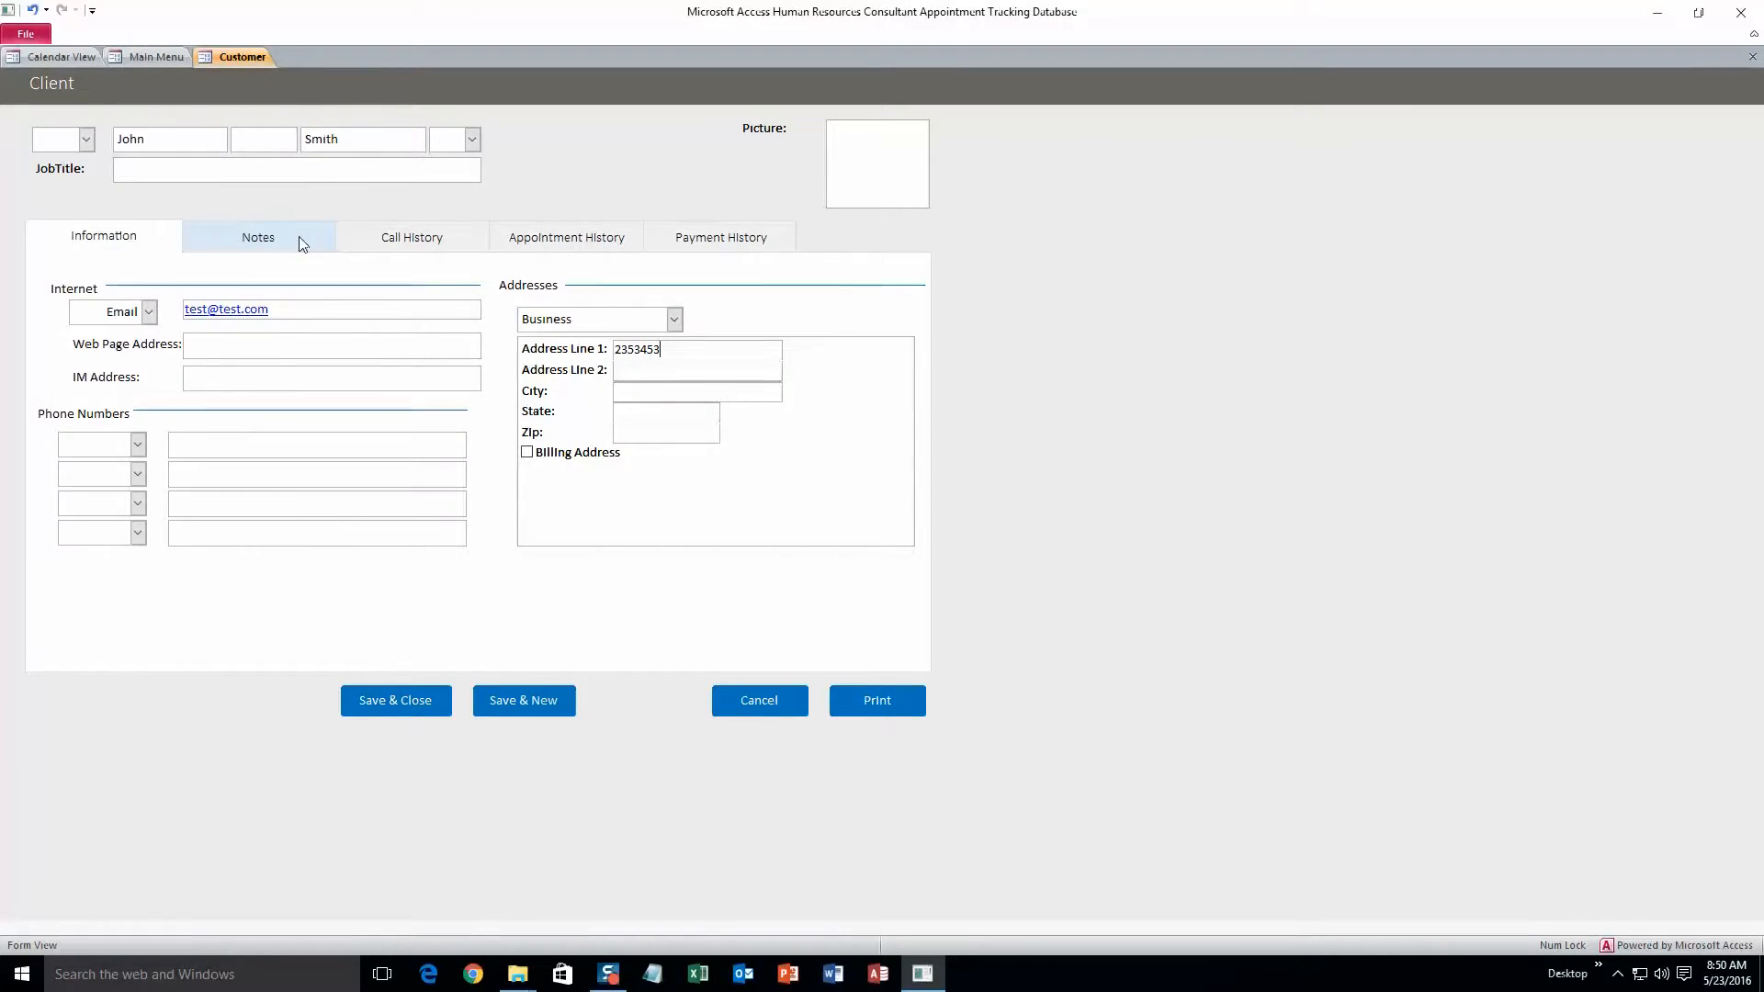
# Step: View the client's Notes, Appointment History and Payment History tabs
pyautogui.click(258, 237)
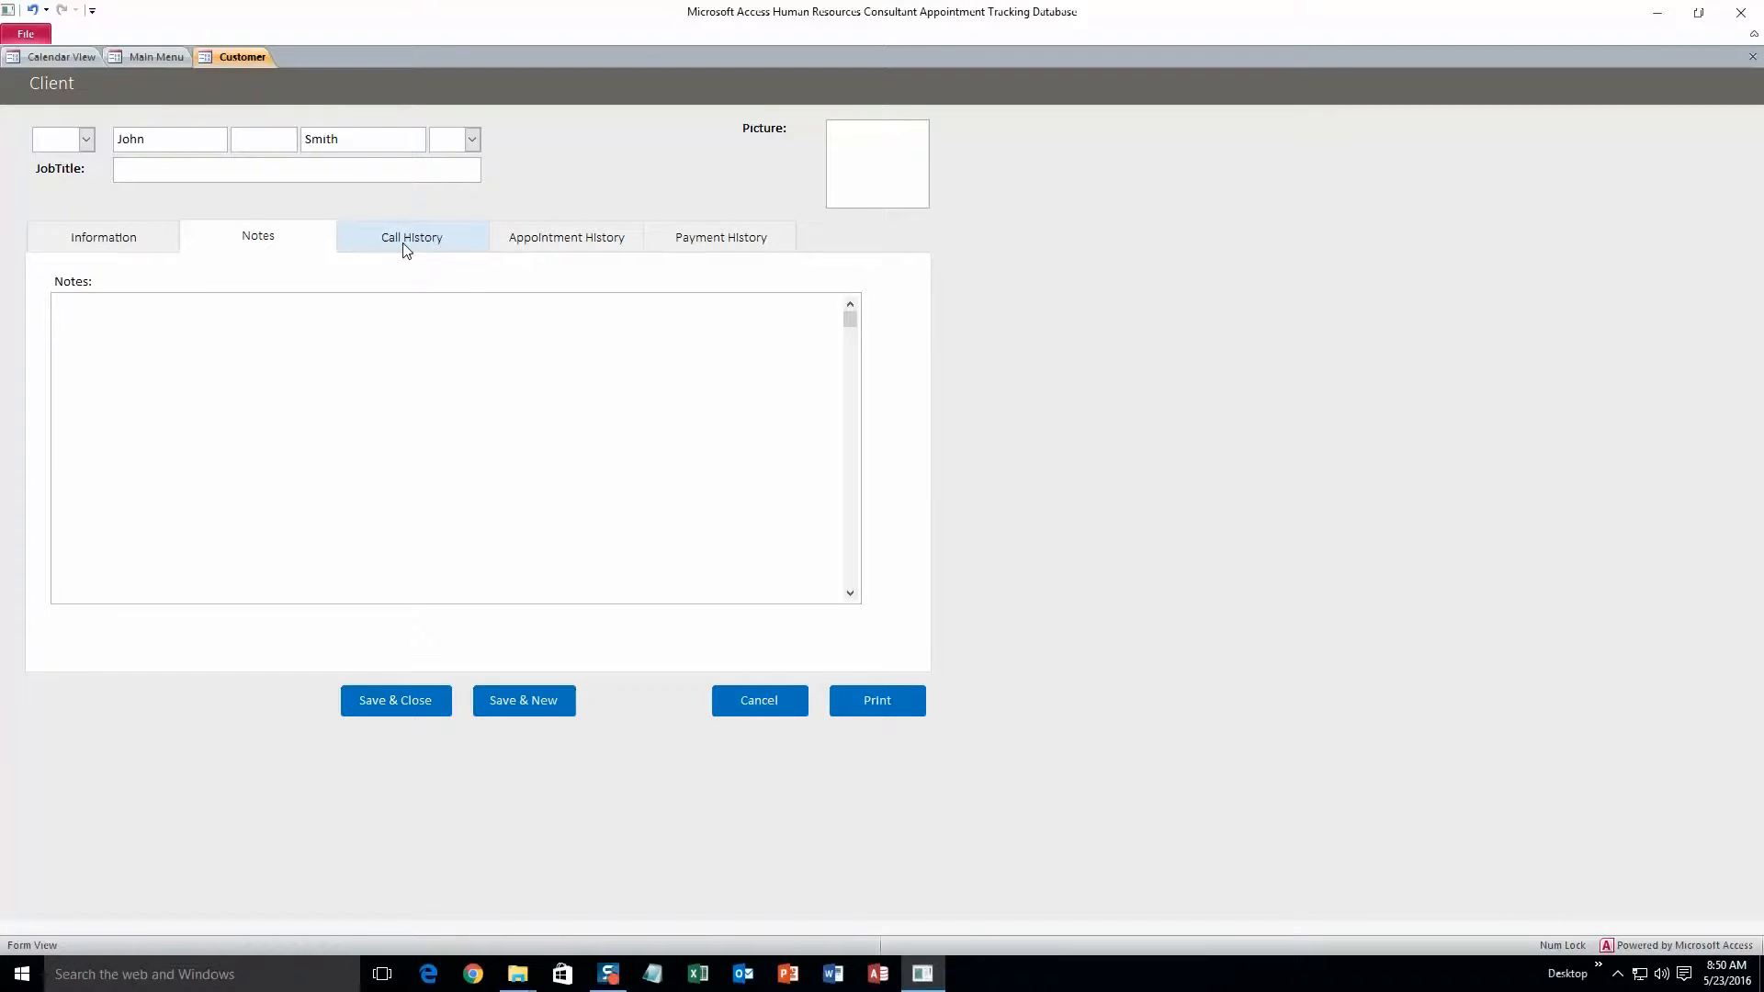
pyautogui.click(566, 237)
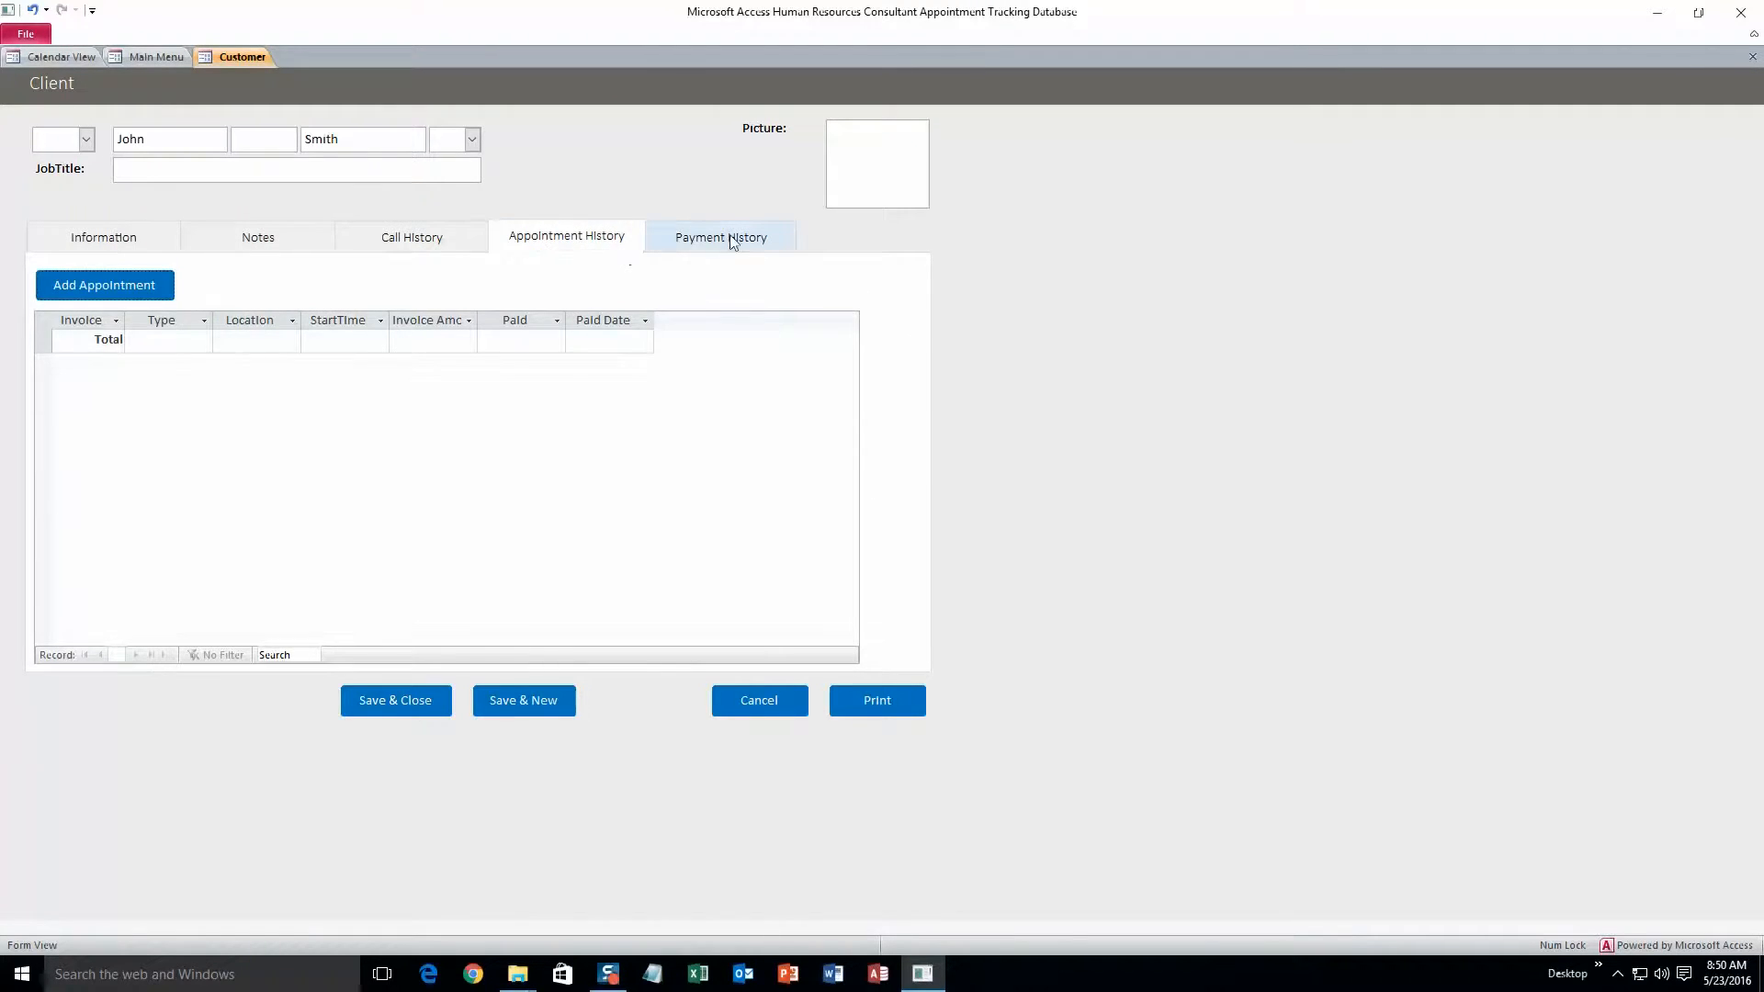
pyautogui.click(102, 237)
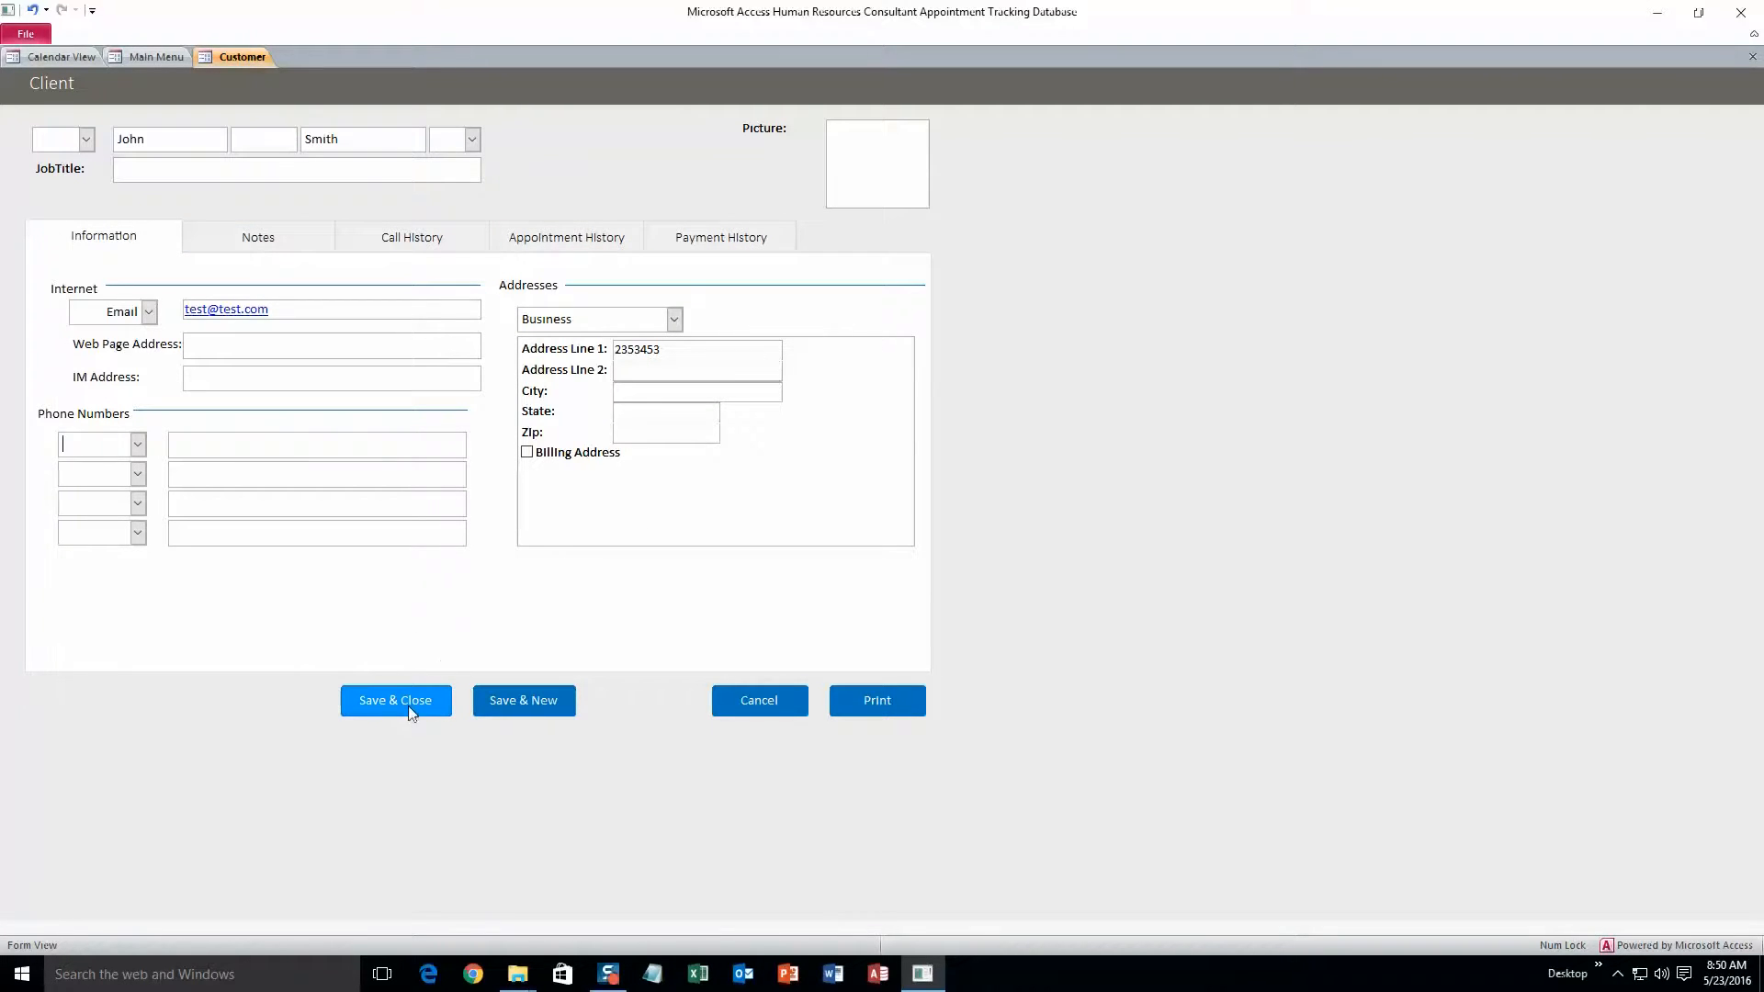
pyautogui.moveTo(439, 716)
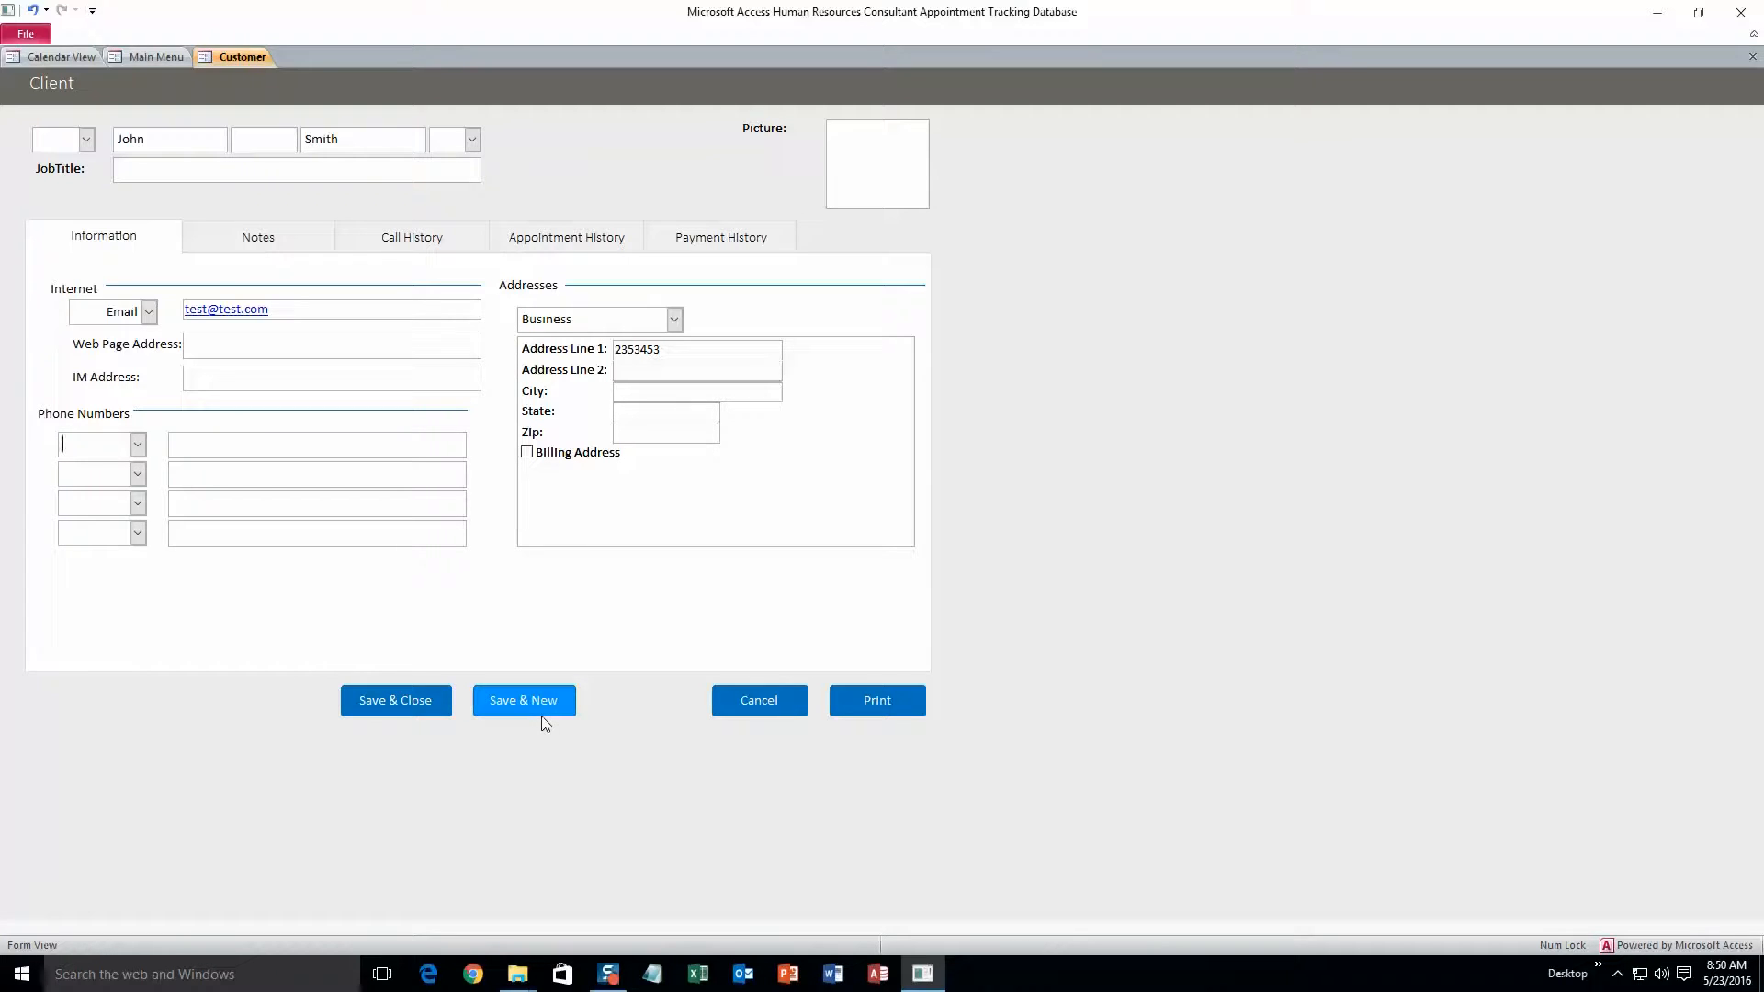
# Step: Save John Smith's record and search customers by last name Smith
pyautogui.click(394, 700)
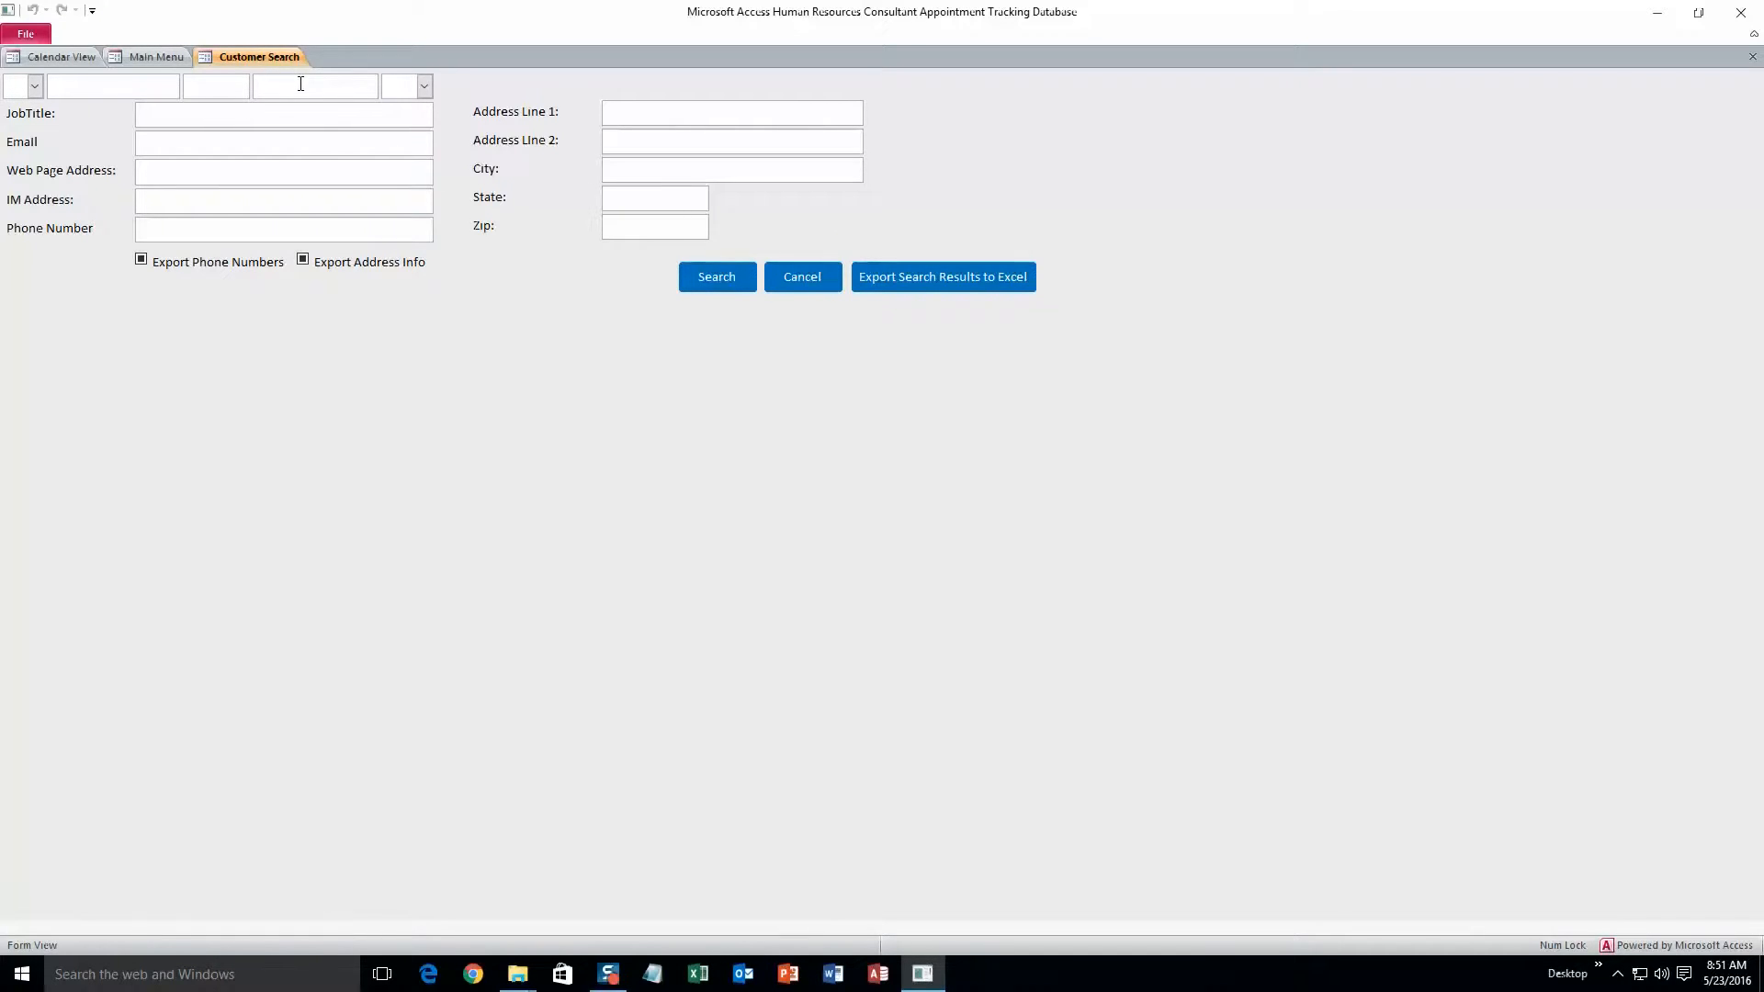
pyautogui.write('Smith')
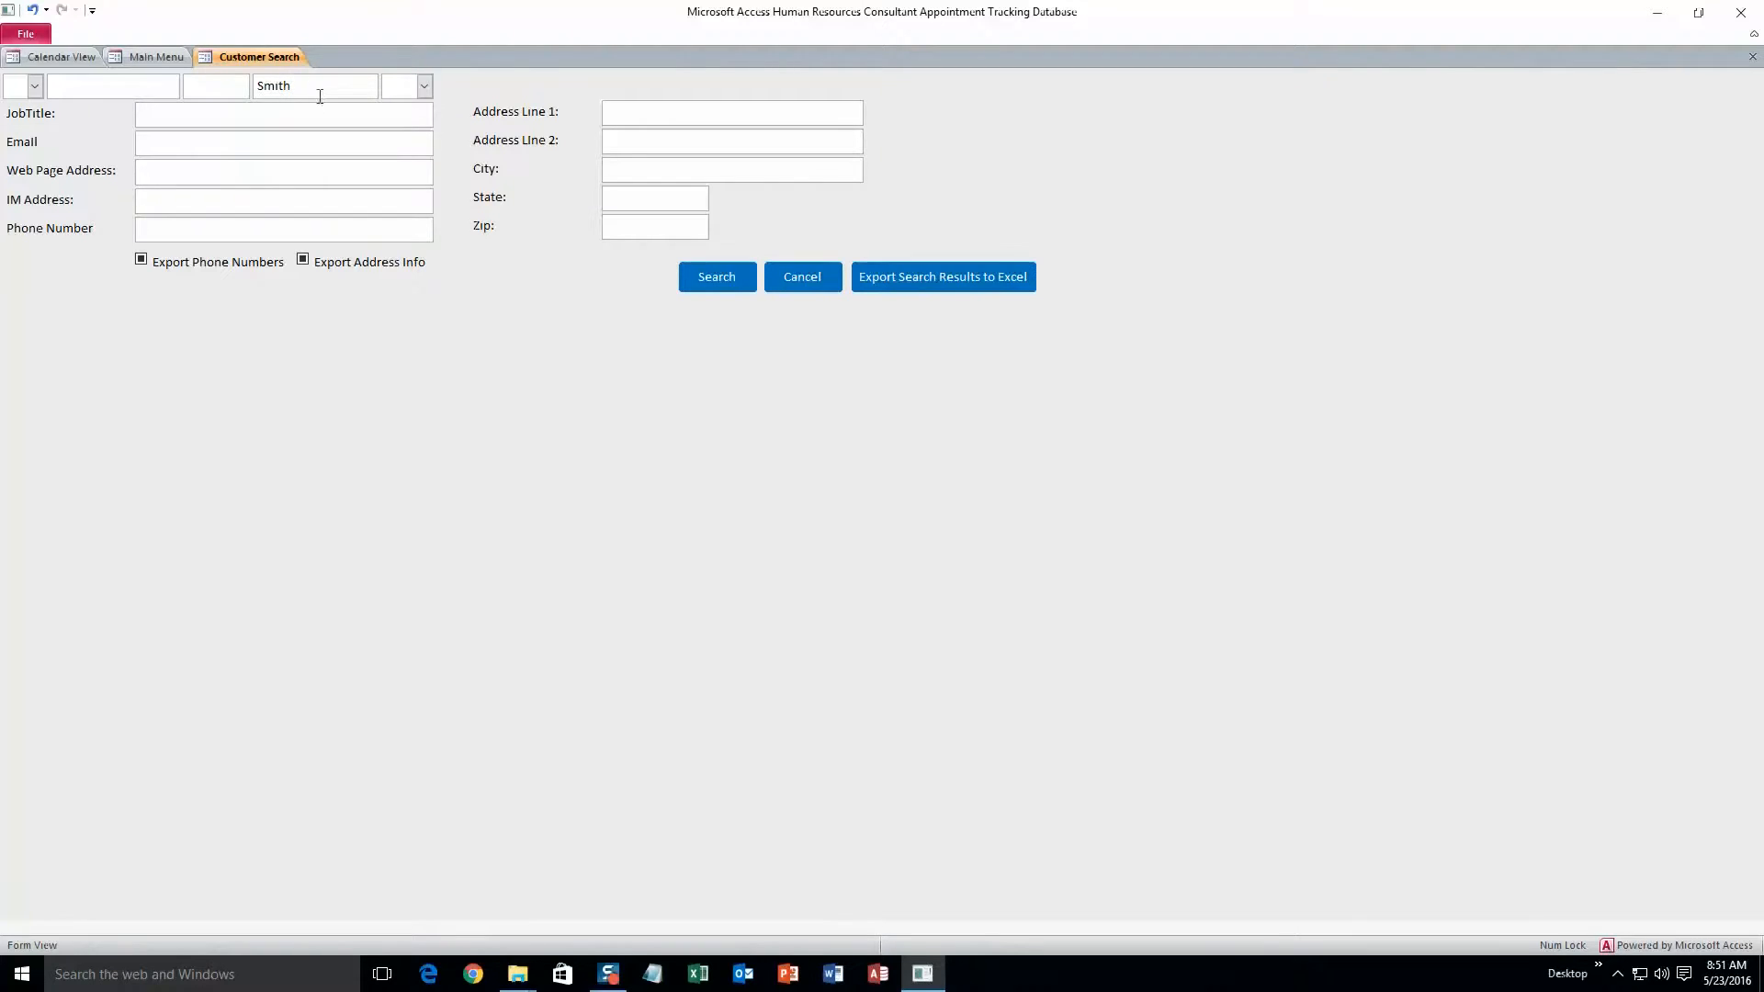
pyautogui.click(716, 276)
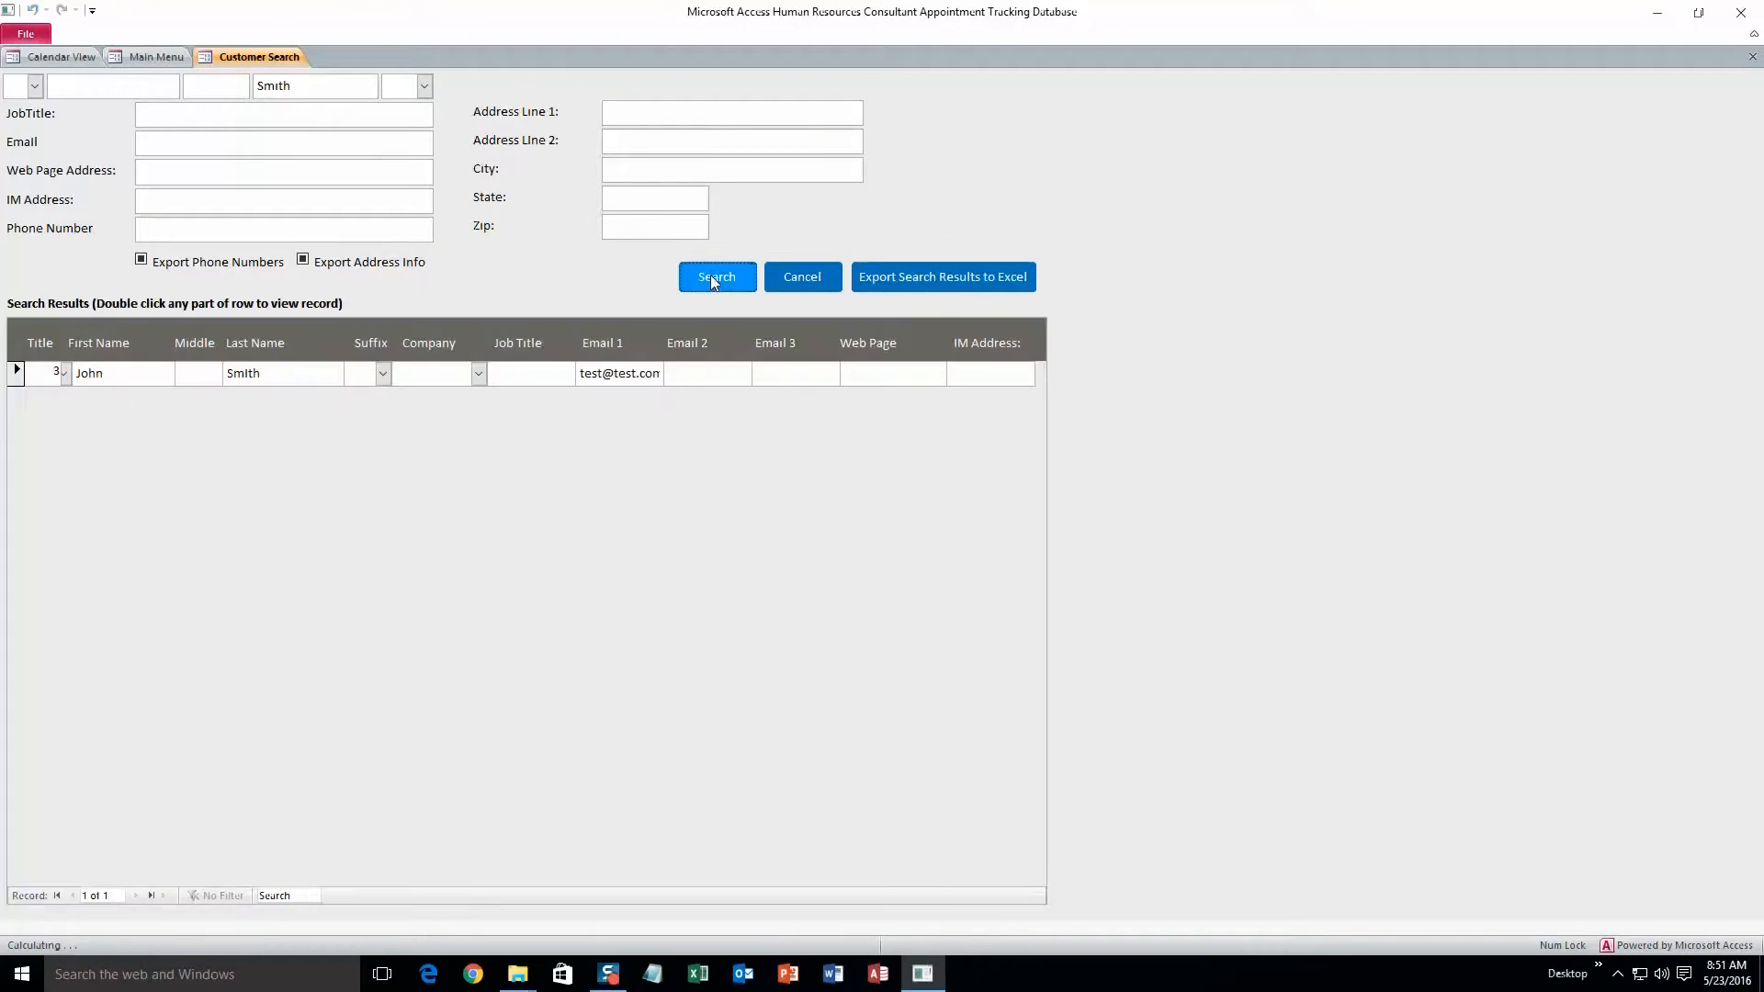
pyautogui.click(716, 276)
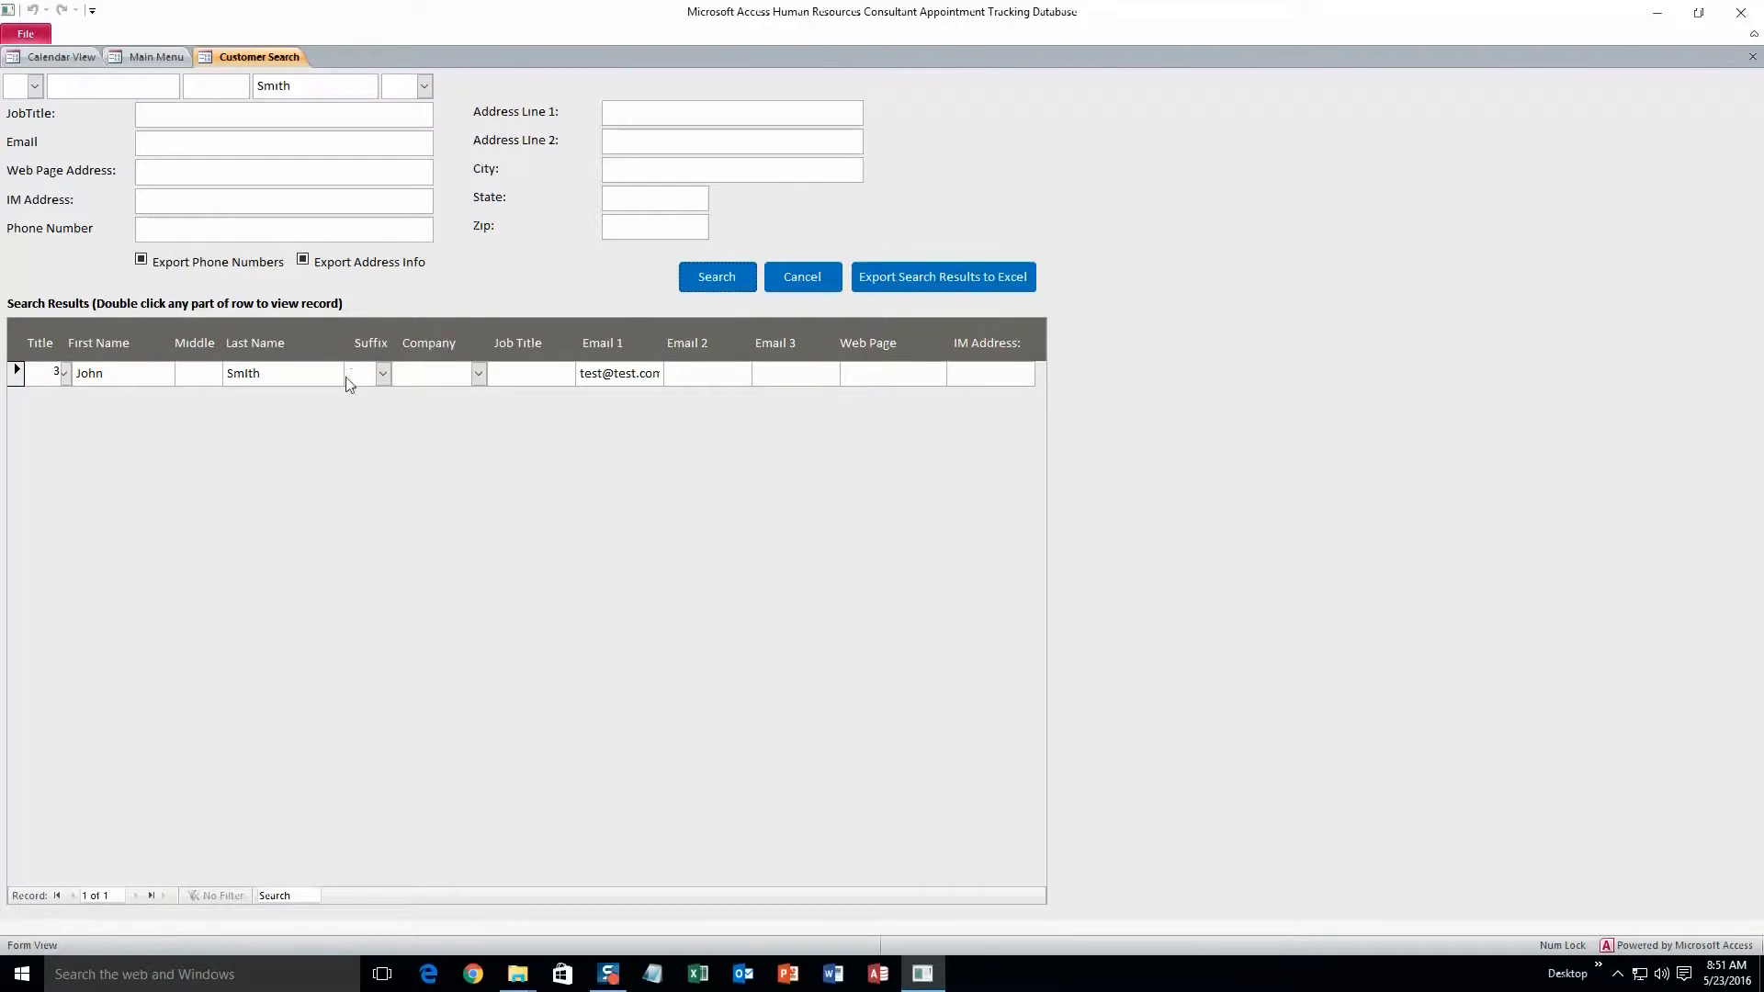
# Step: Open John Smith's Customer form from the search results
pyautogui.click(381, 374)
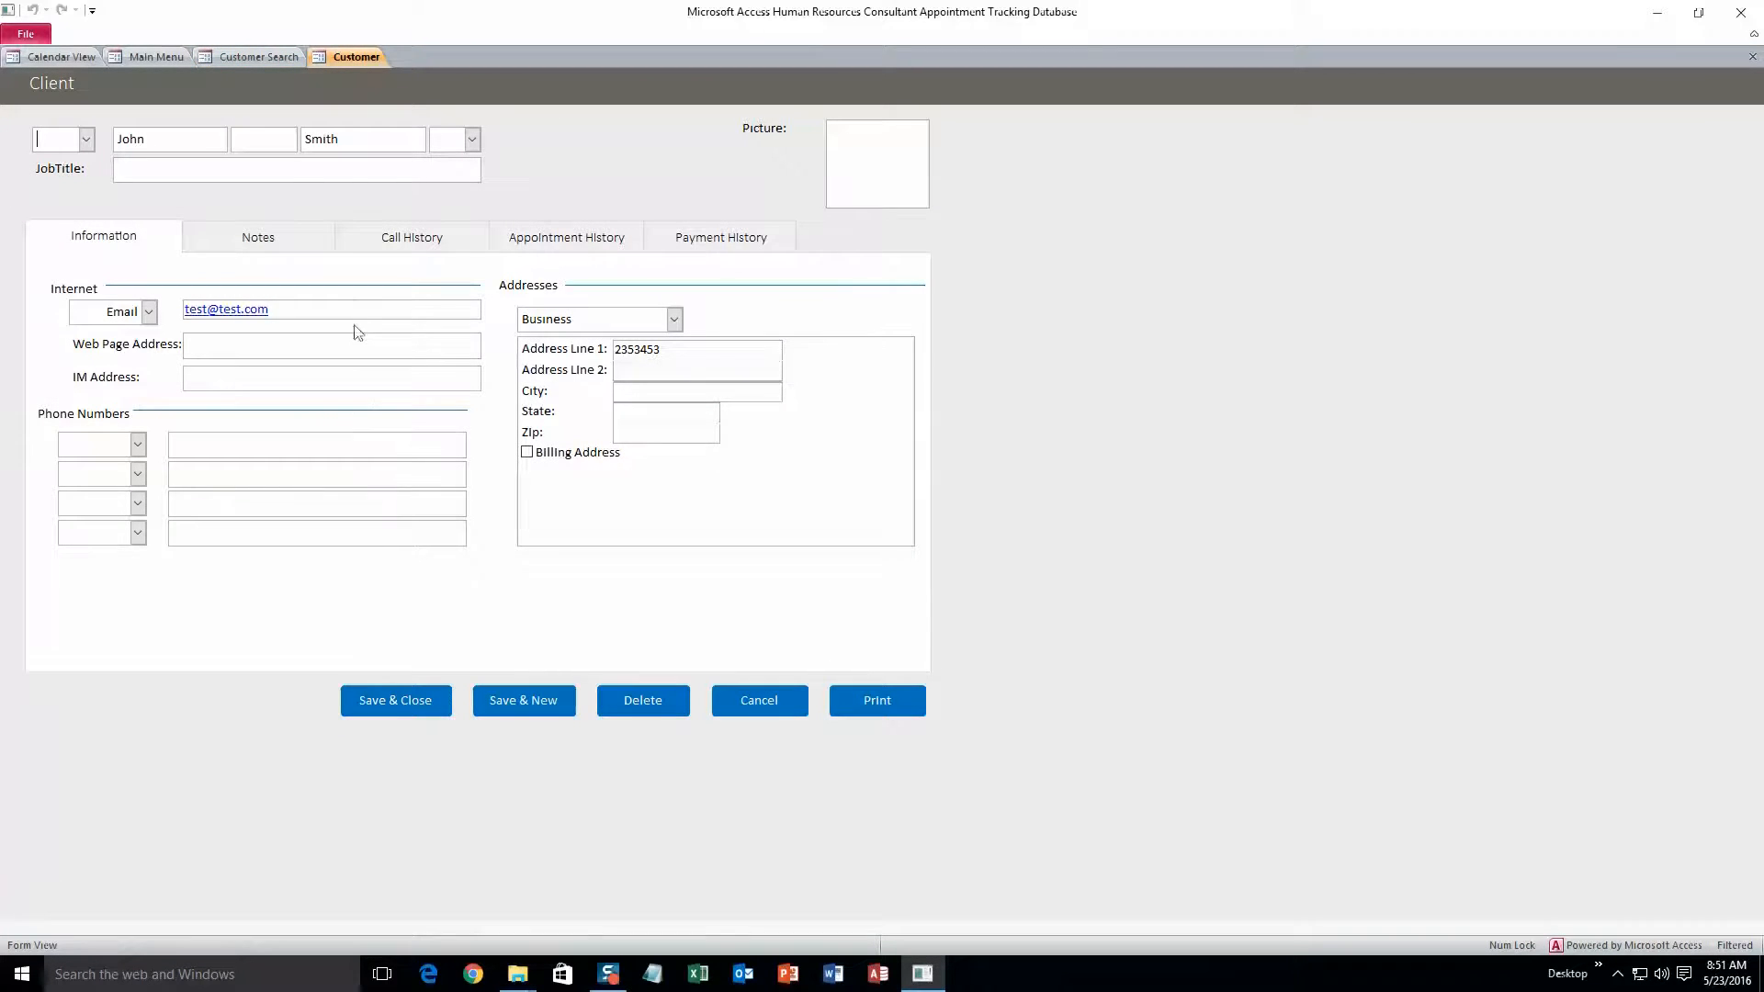
pyautogui.moveTo(655, 631)
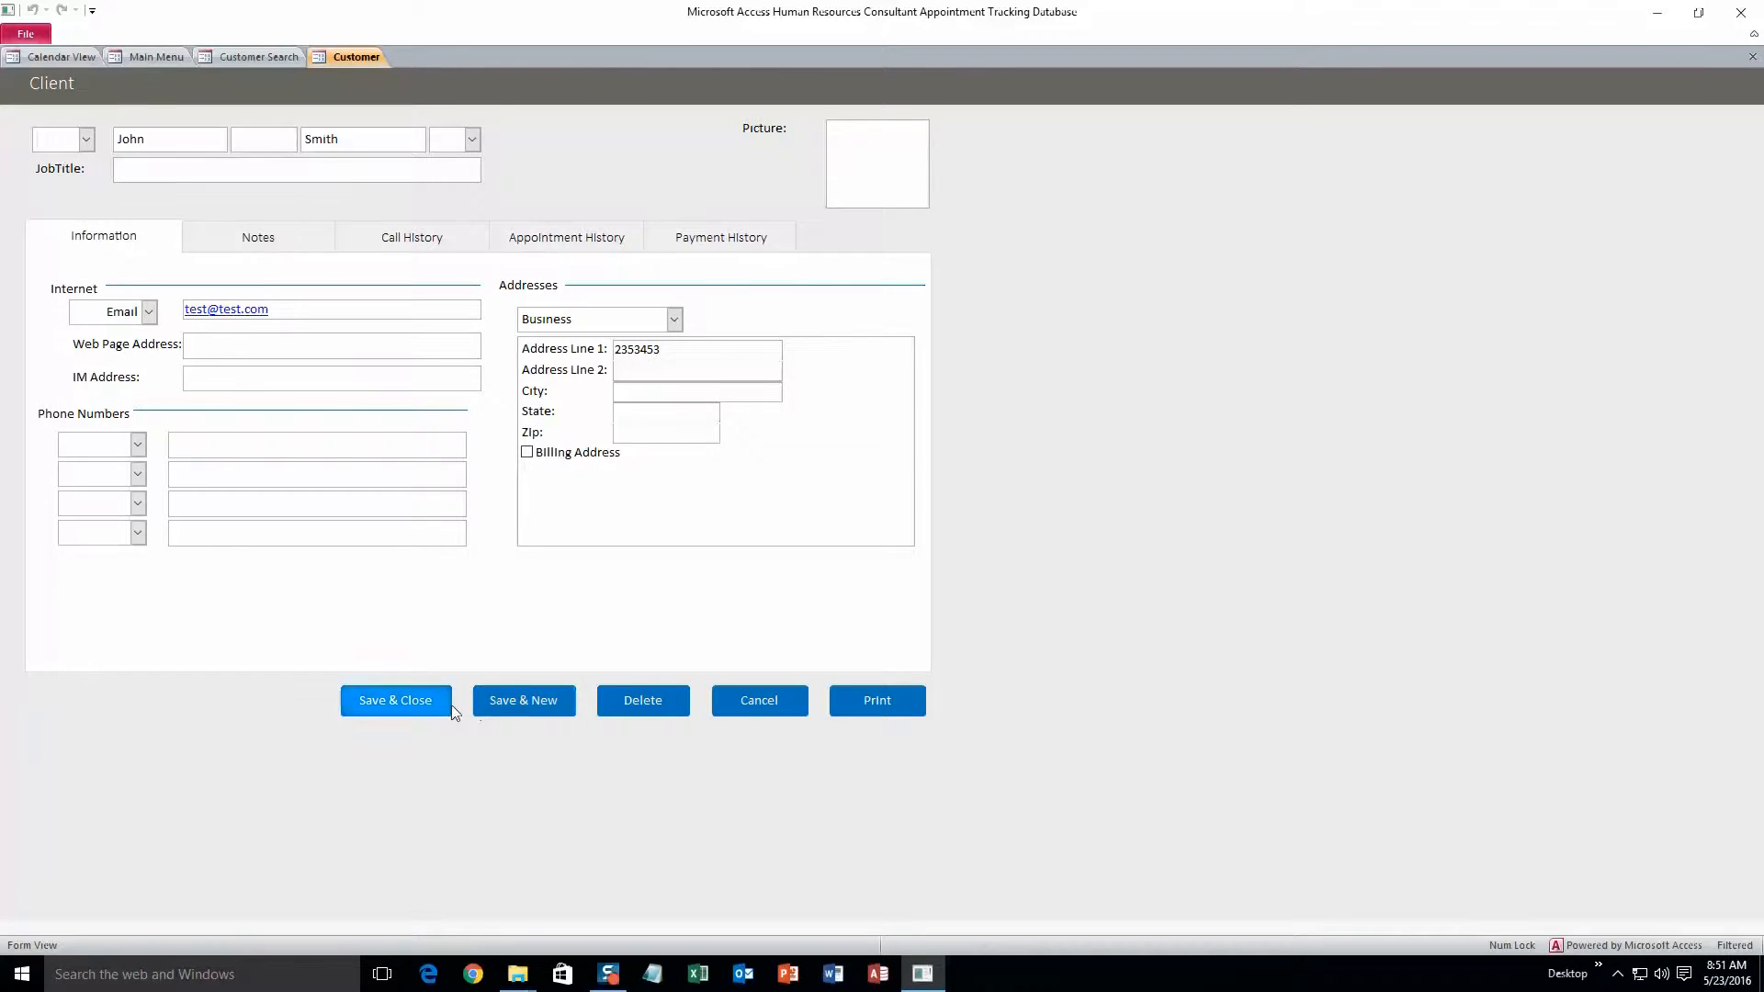
# Step: Save and close John Smith's record and export the Smith results to Excel
pyautogui.click(395, 700)
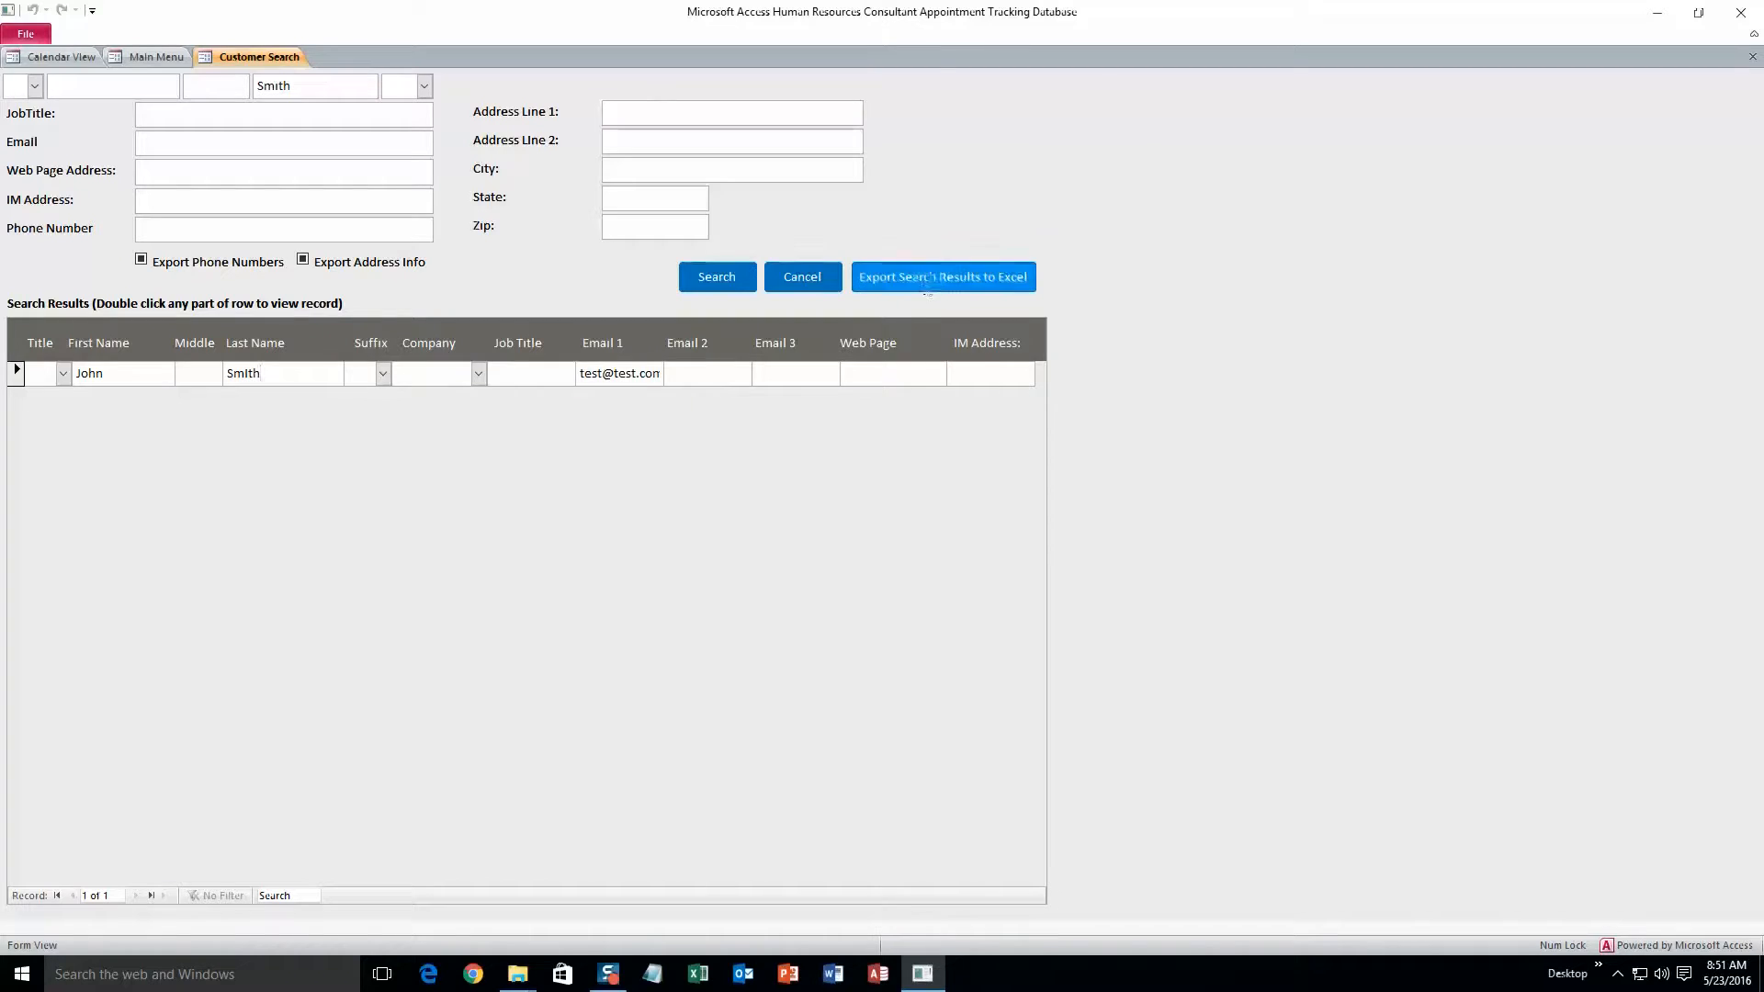
pyautogui.click(942, 277)
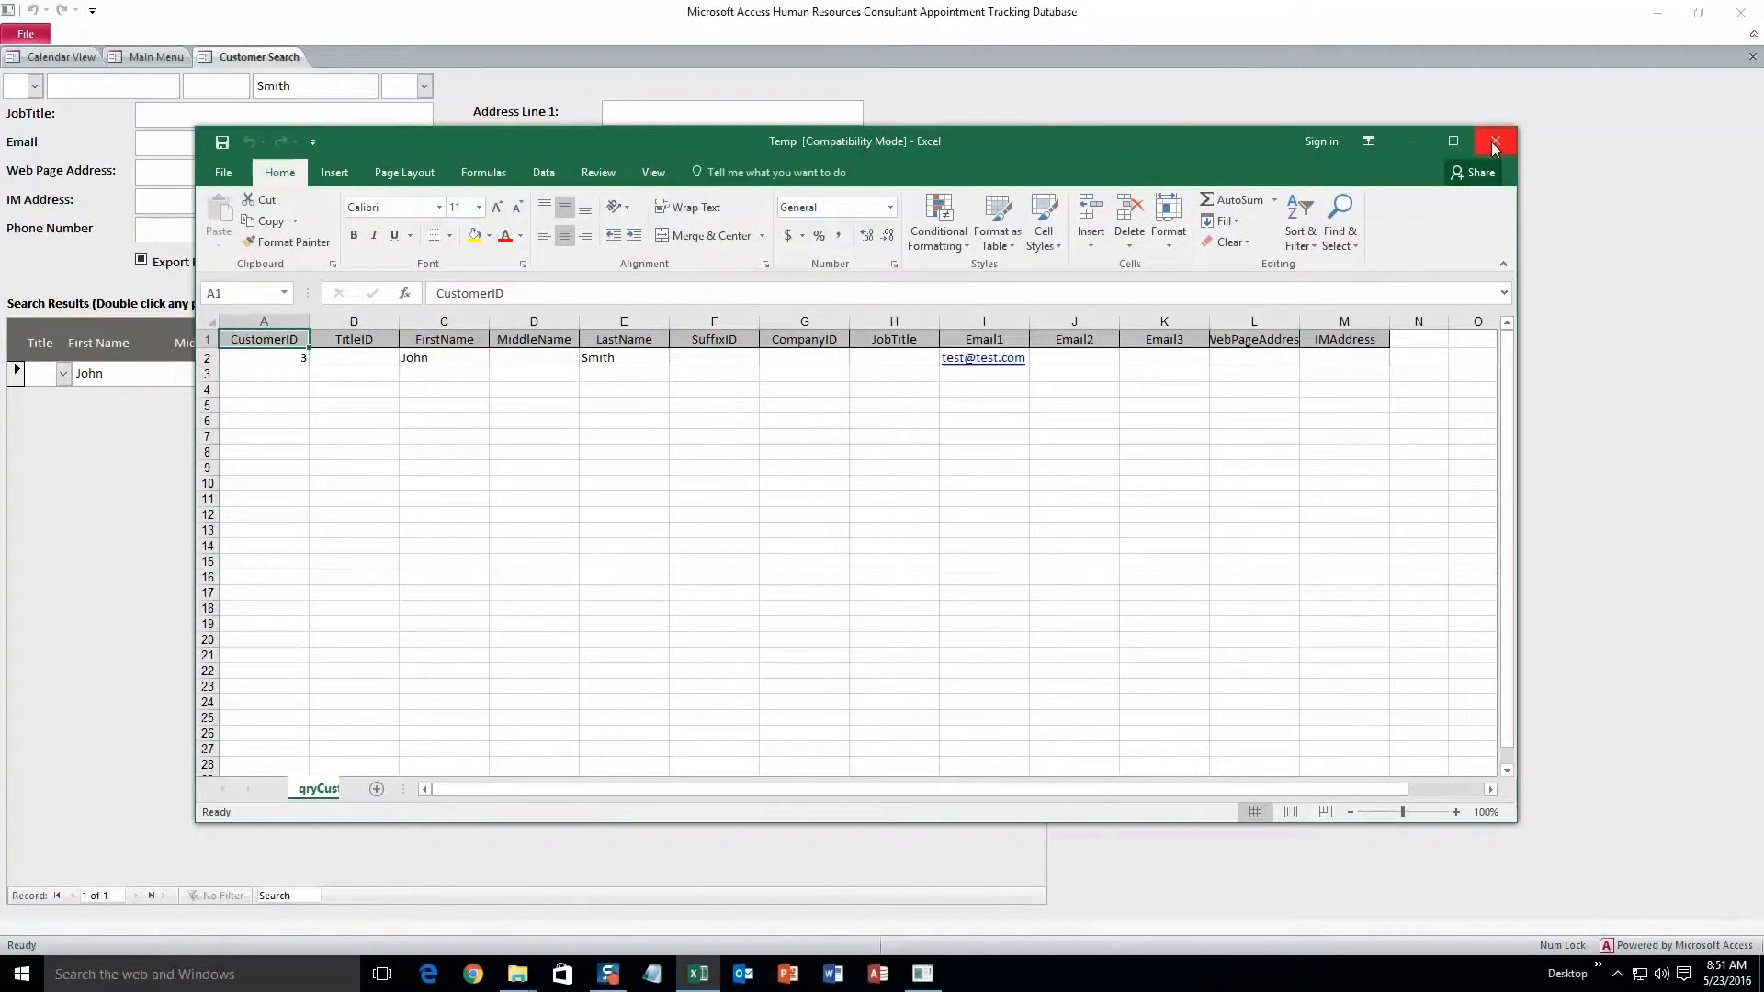
# Step: Review John Smith's exported row, then close the Temp workbook in Excel
pyautogui.click(1494, 141)
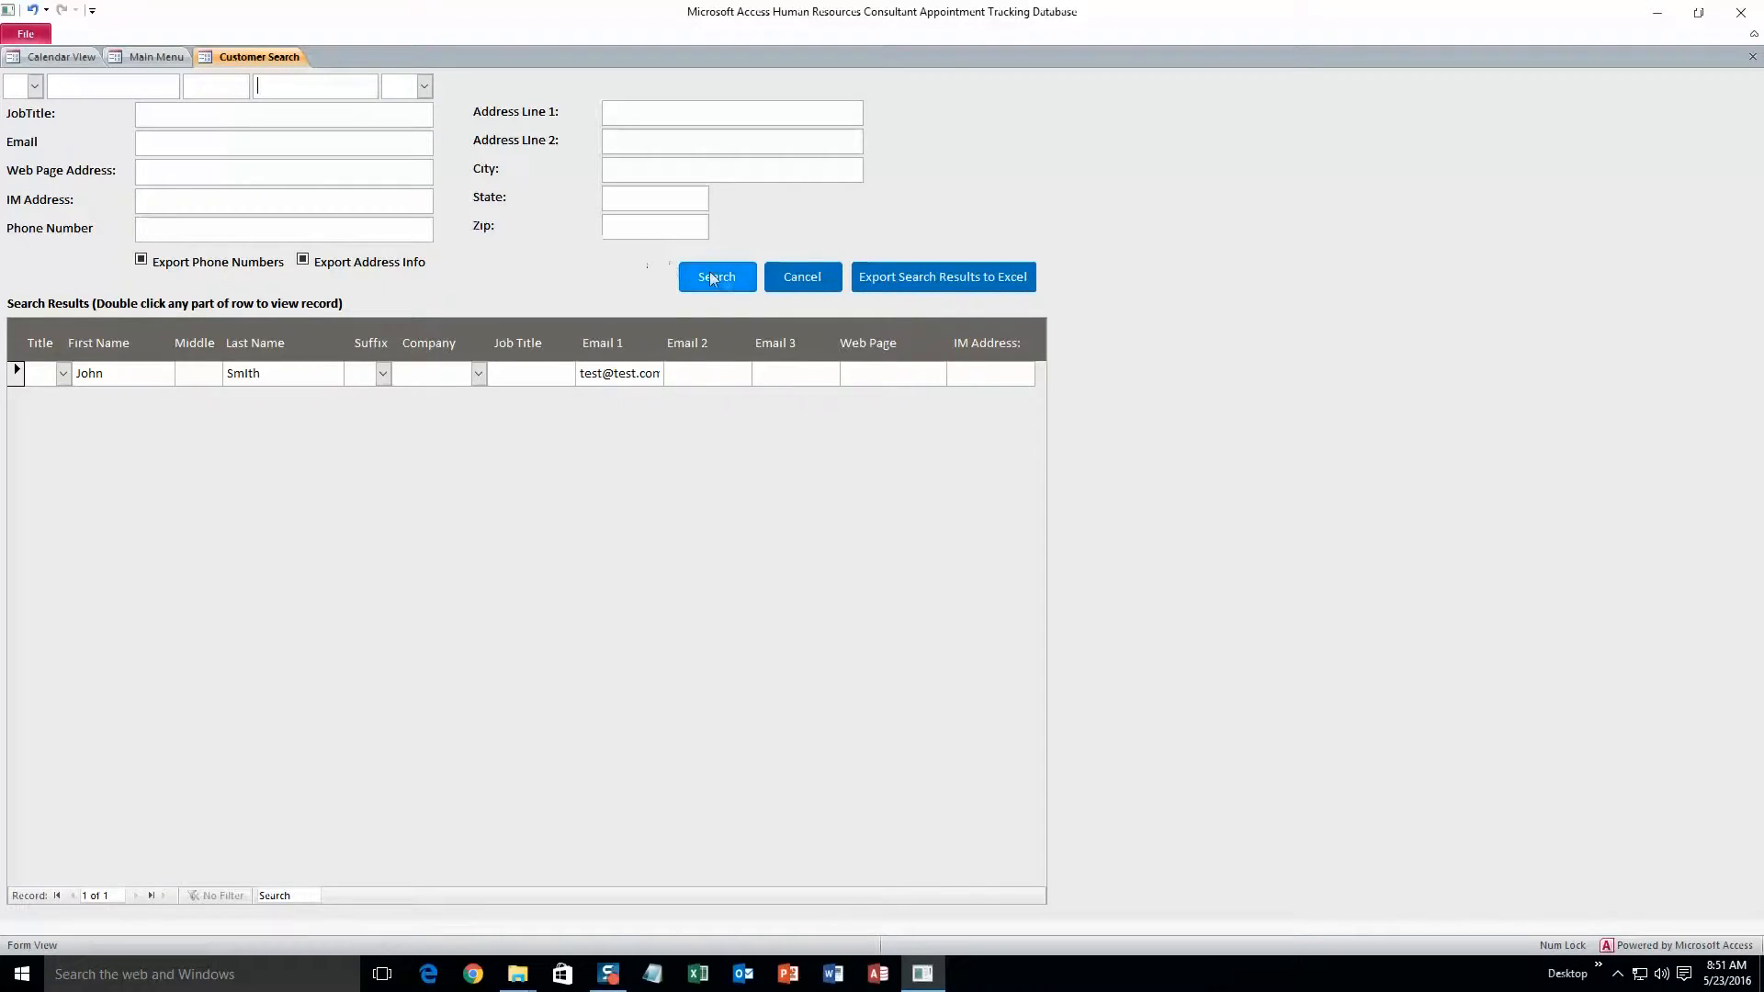
# Step: Rerun the customer search with no criteria
pyautogui.click(716, 275)
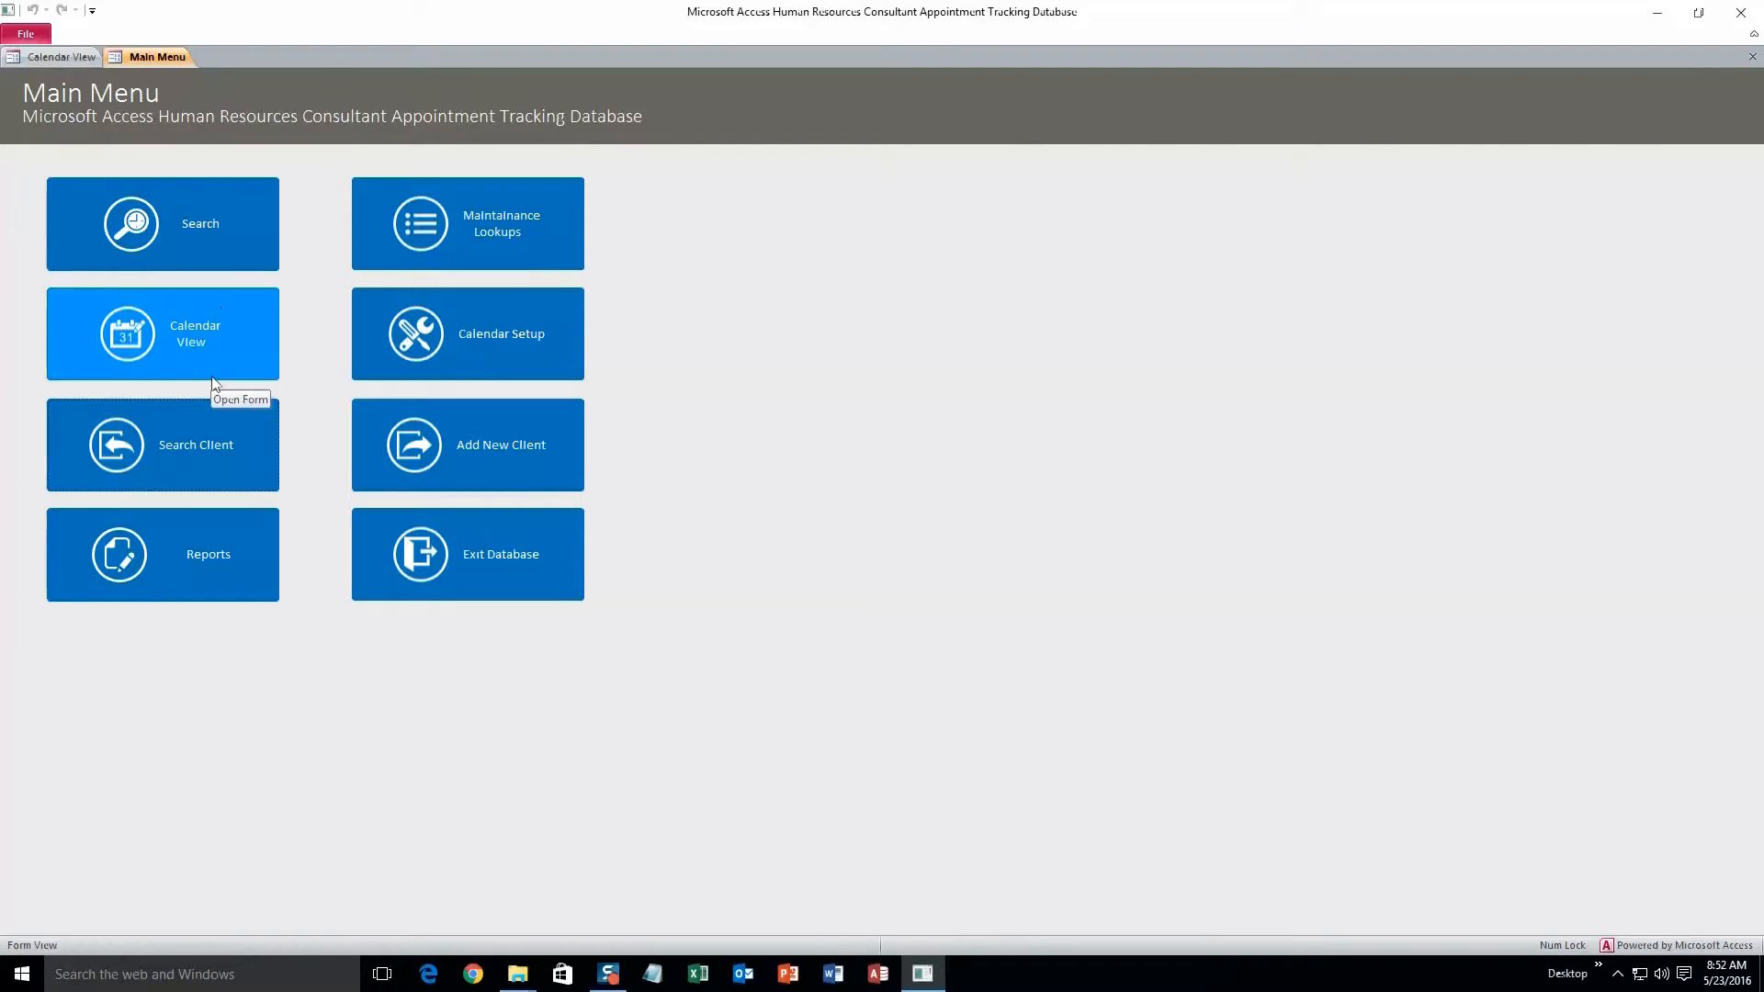
pyautogui.moveTo(214, 376)
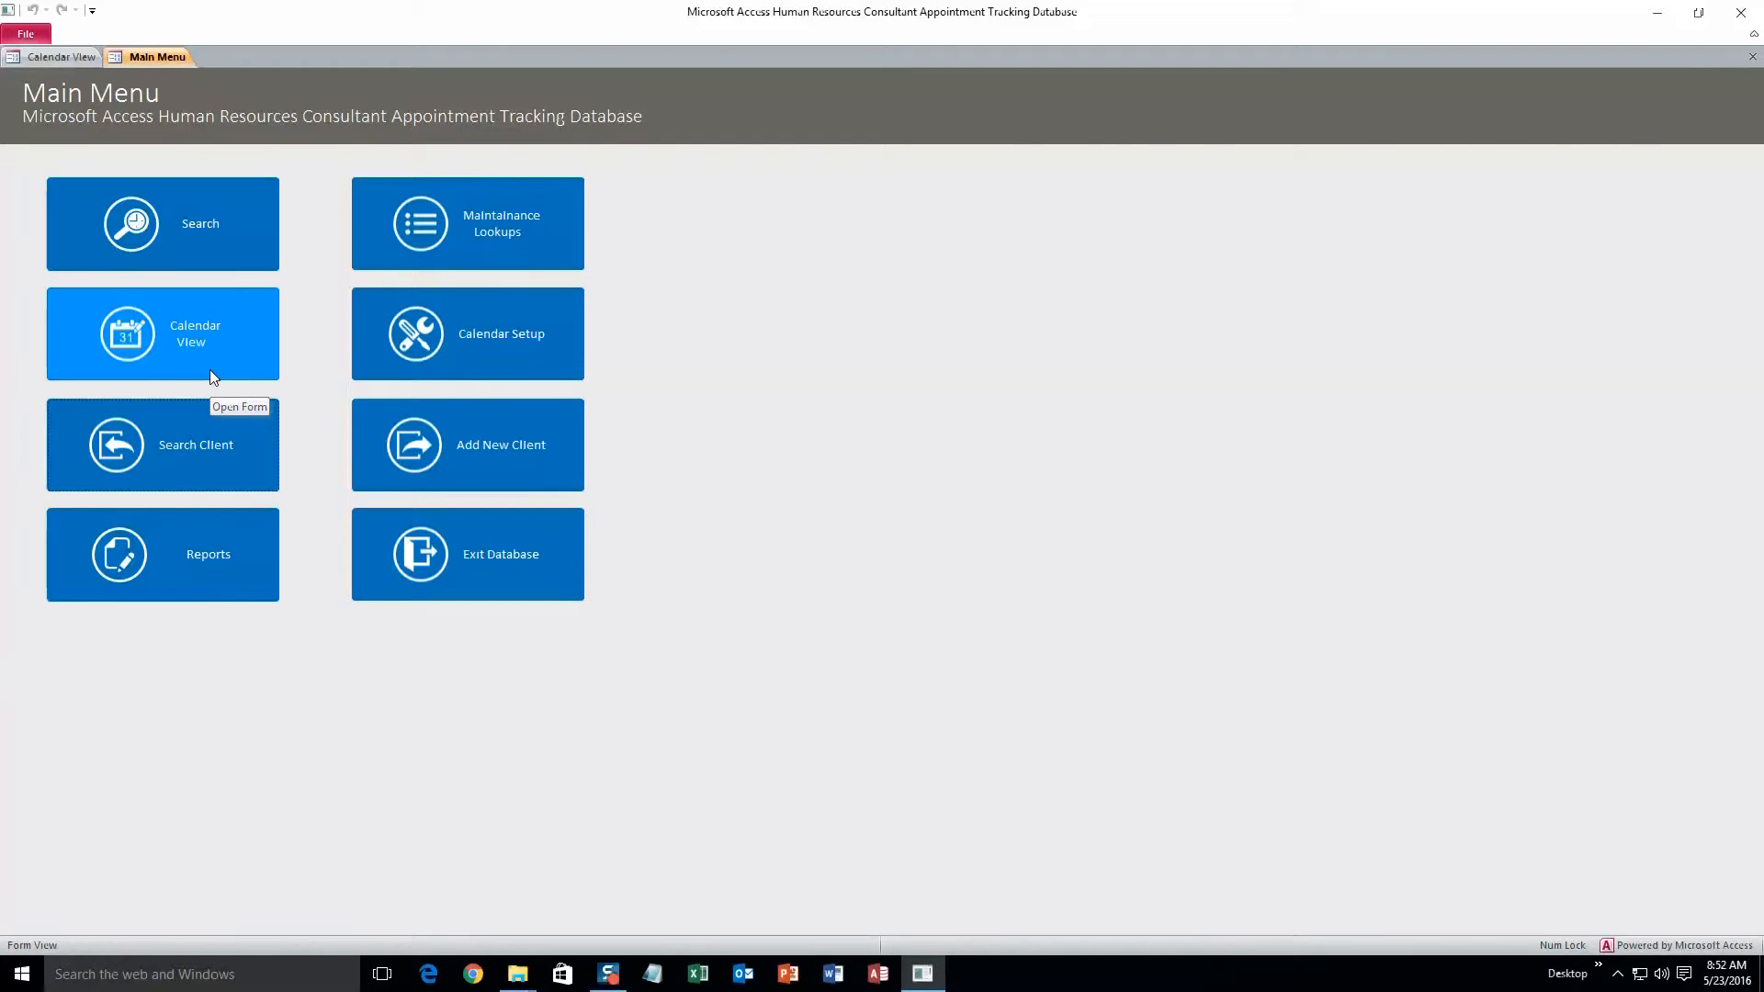
# Step: Open Calendar View and cycle through Bi-Weekly, Month, Month/Day, then back to Day
pyautogui.click(161, 333)
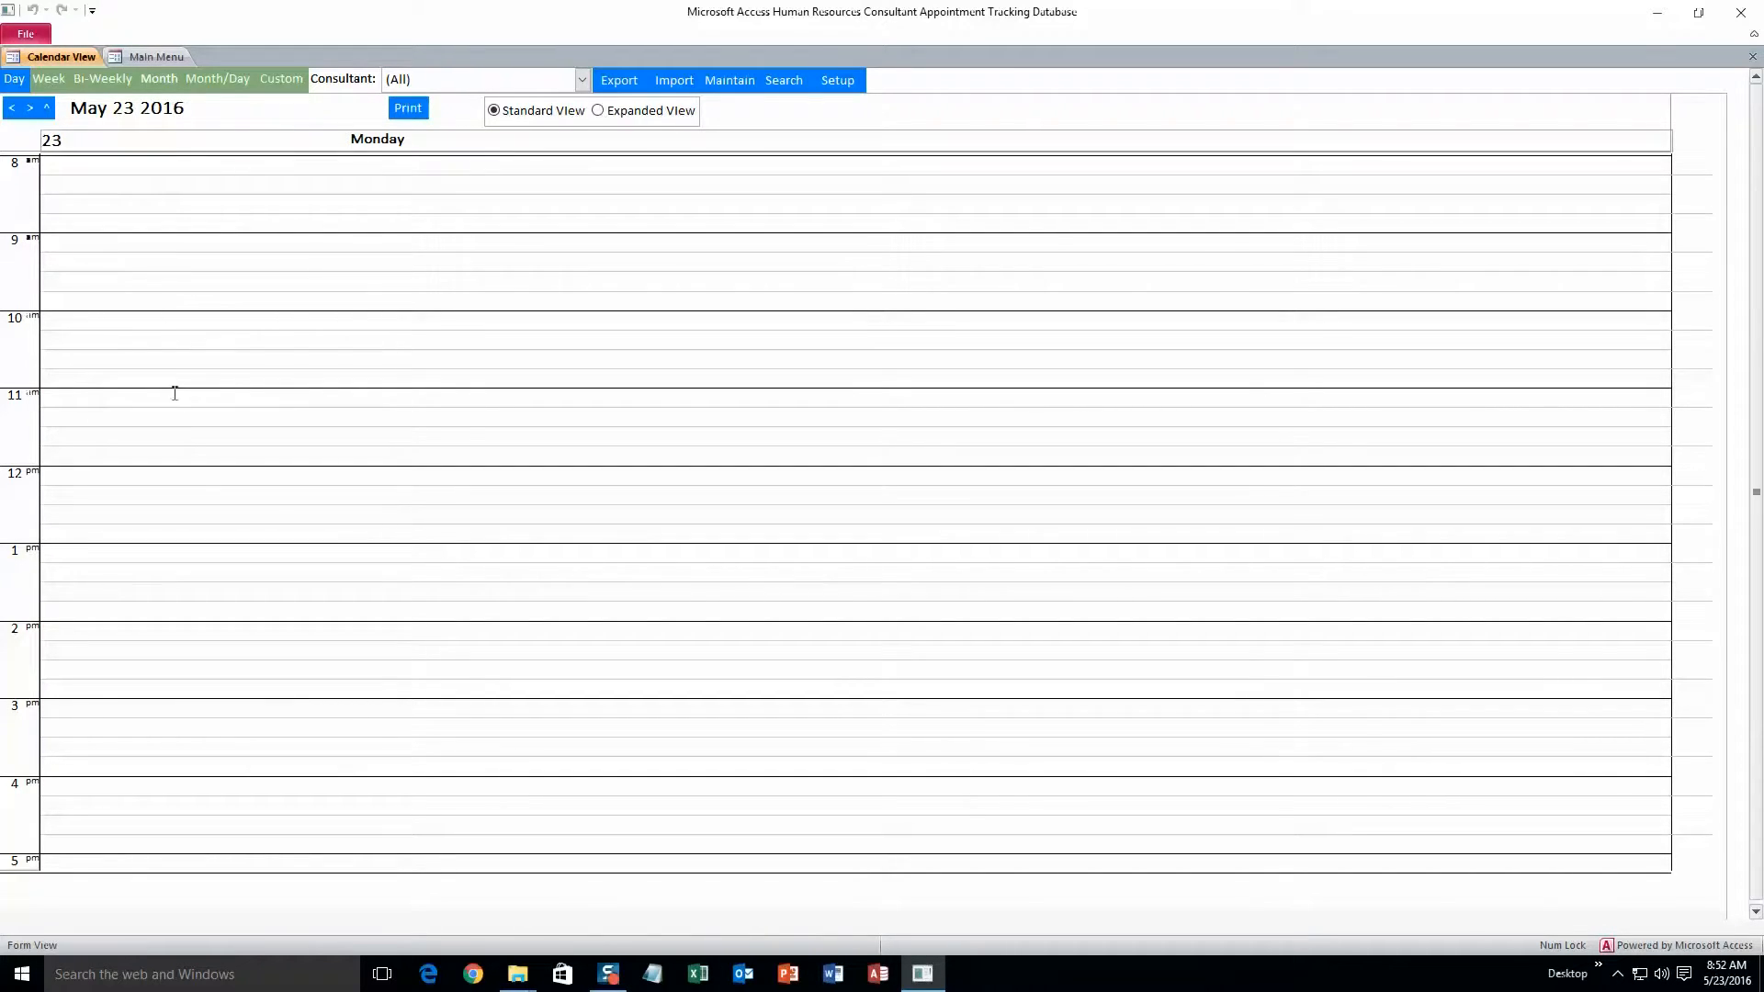
pyautogui.click(101, 79)
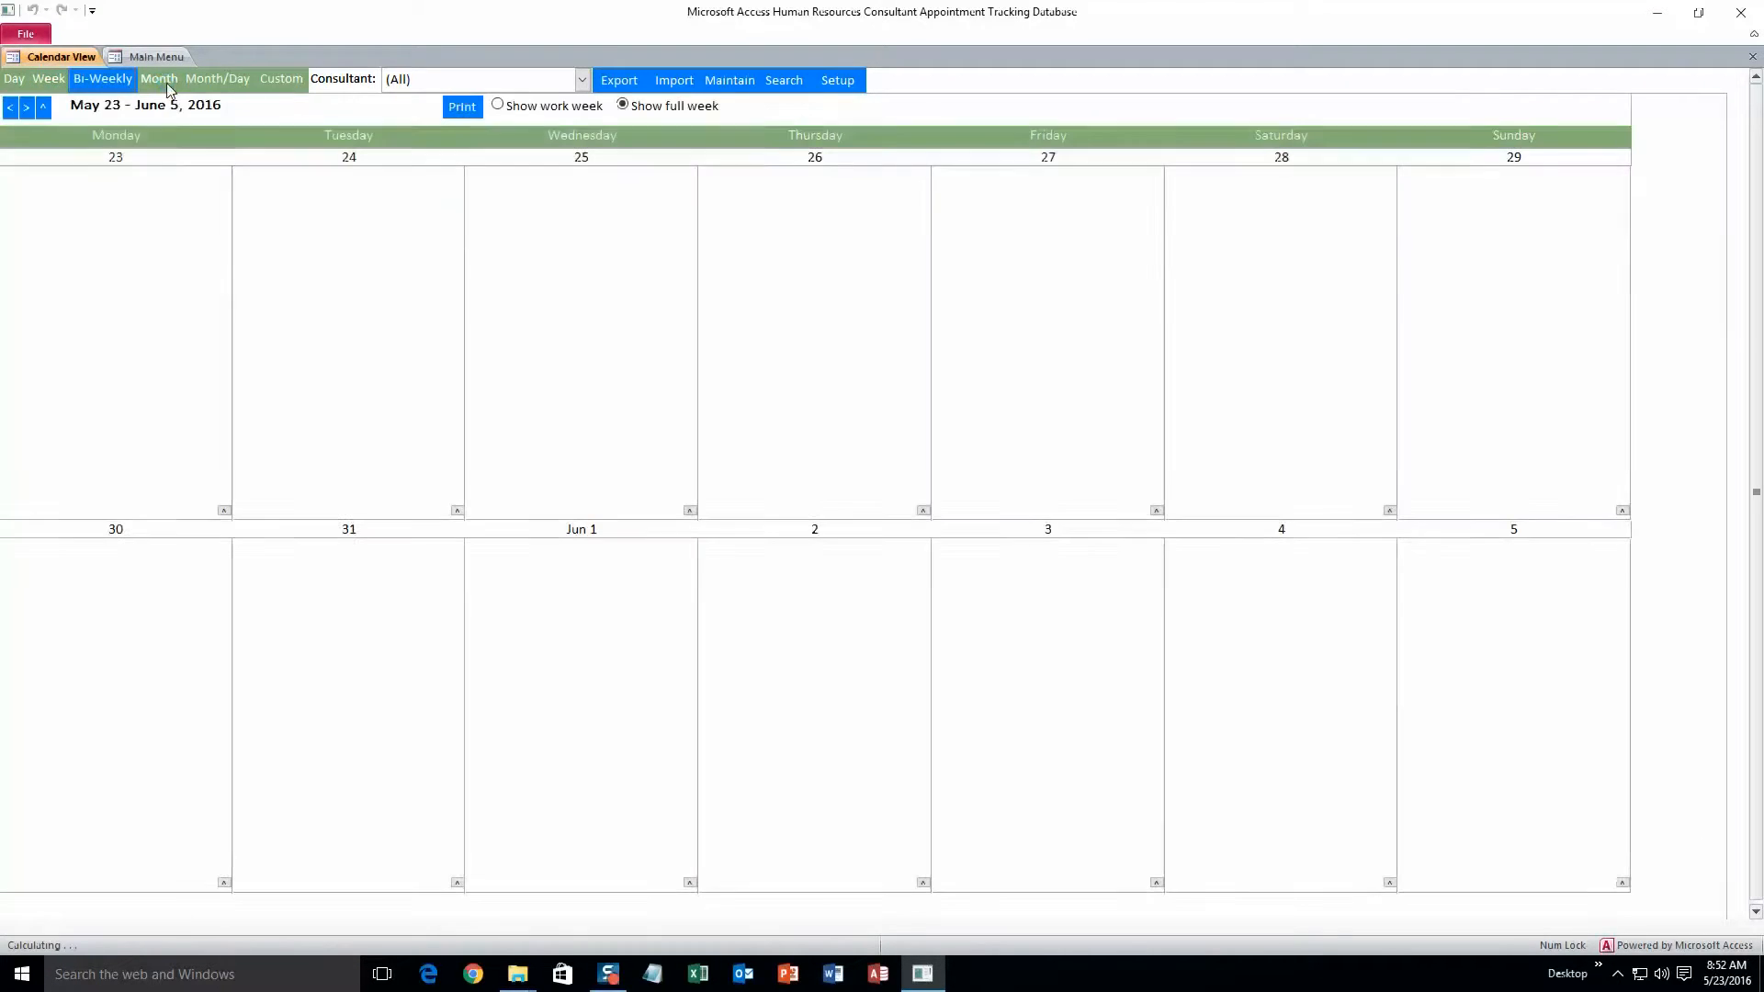
pyautogui.click(159, 79)
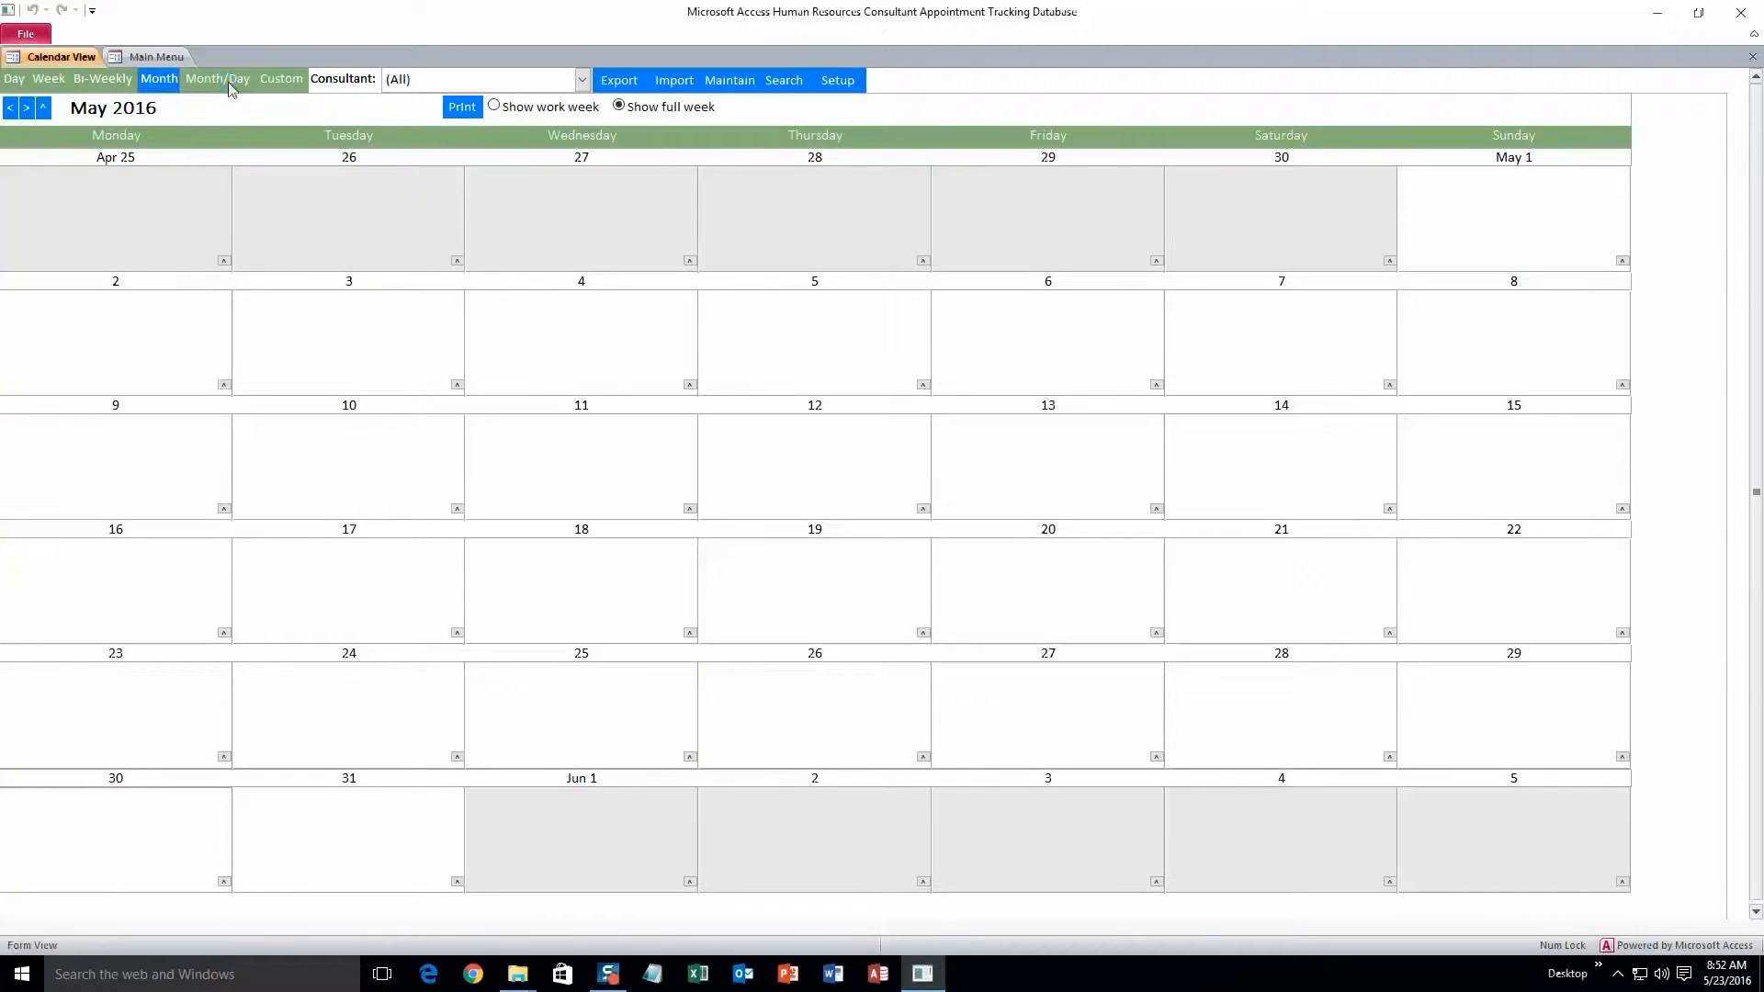
pyautogui.click(217, 79)
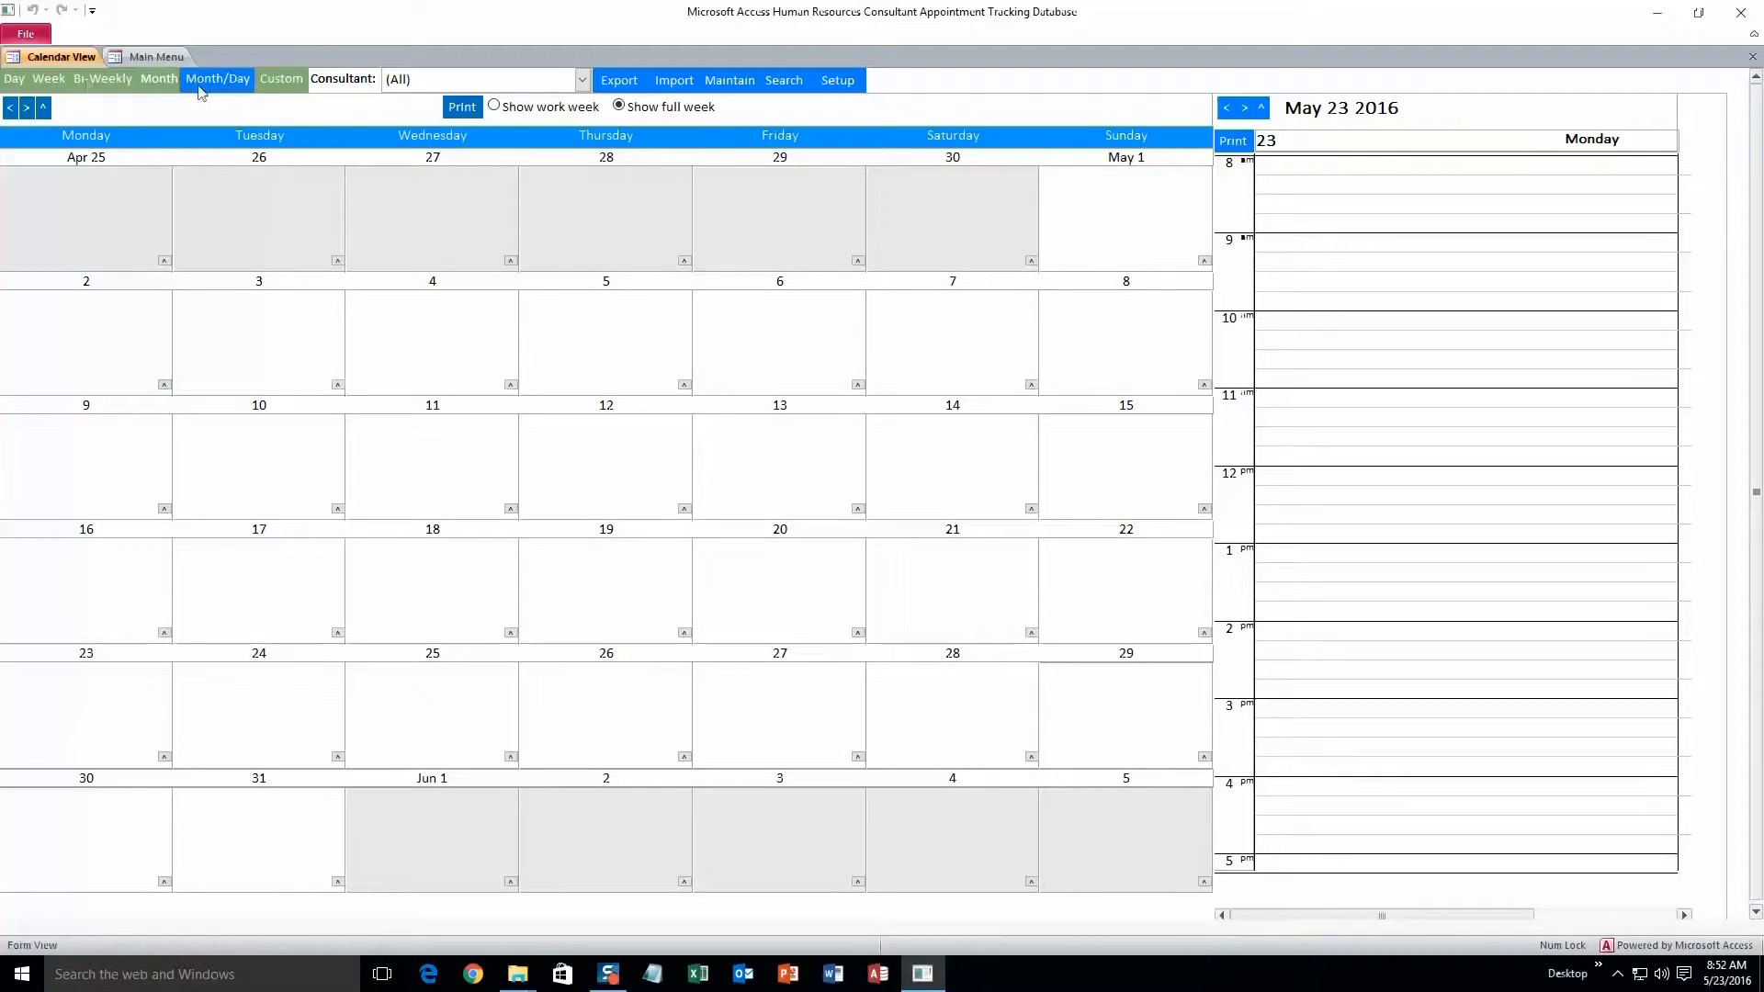
pyautogui.click(15, 79)
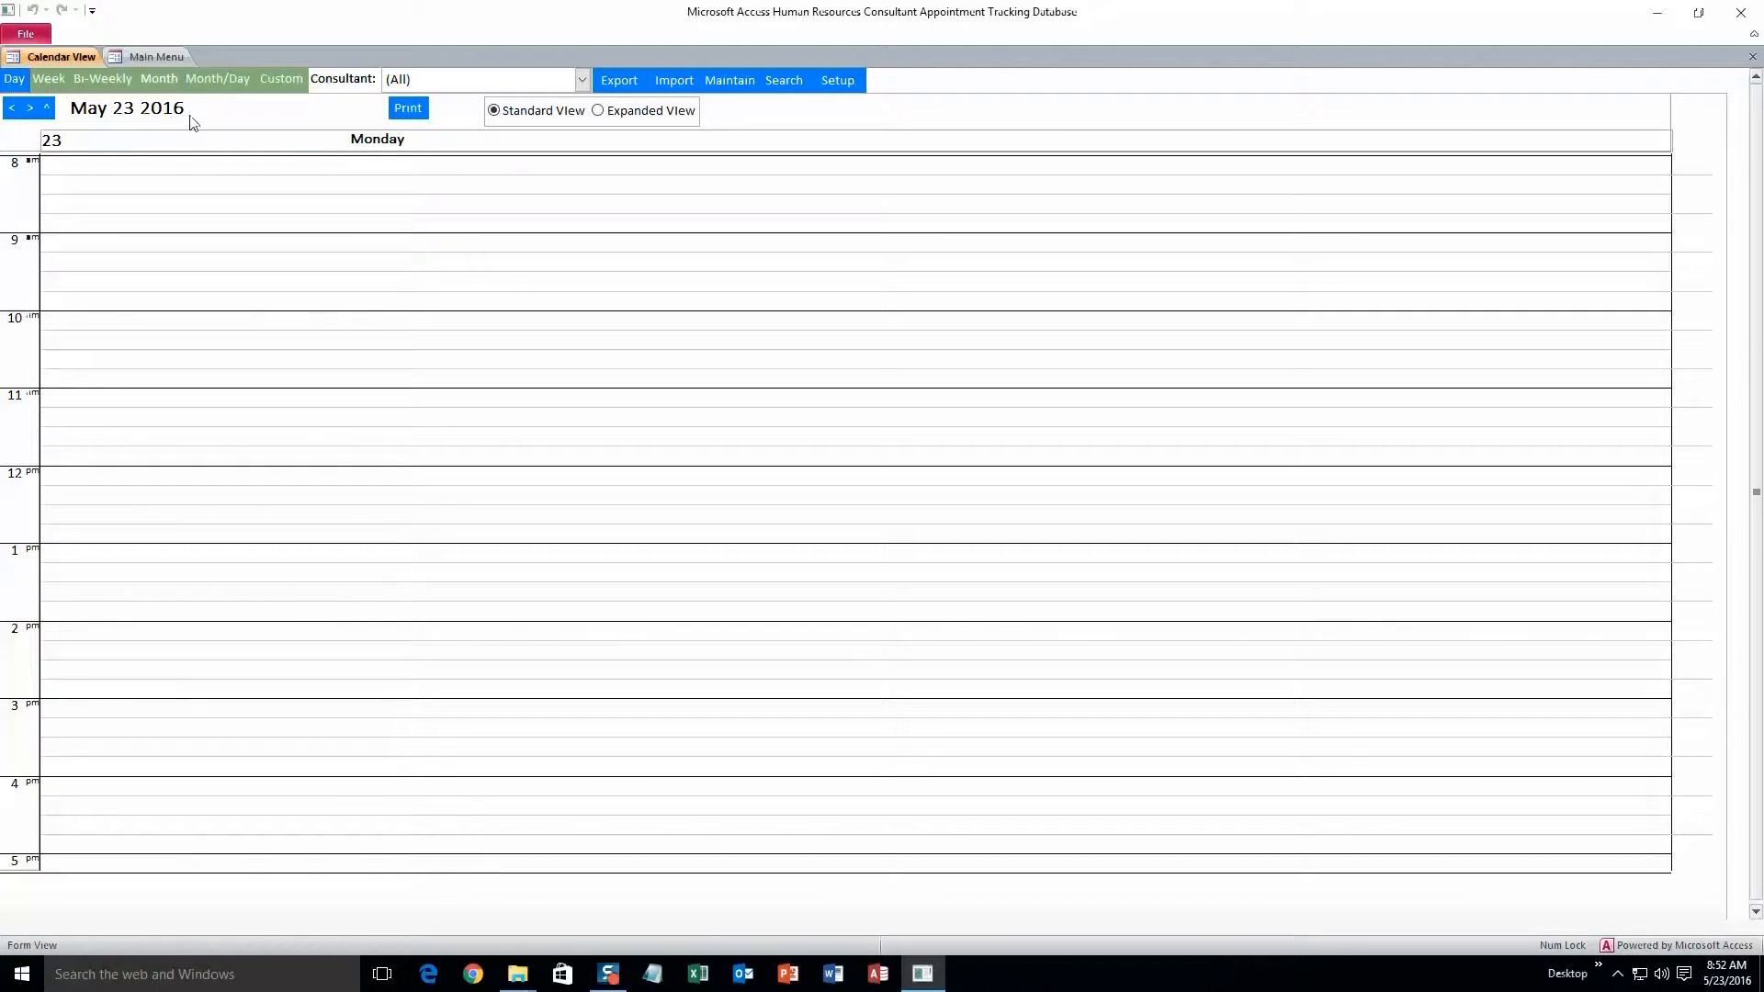
pyautogui.moveTo(222, 425)
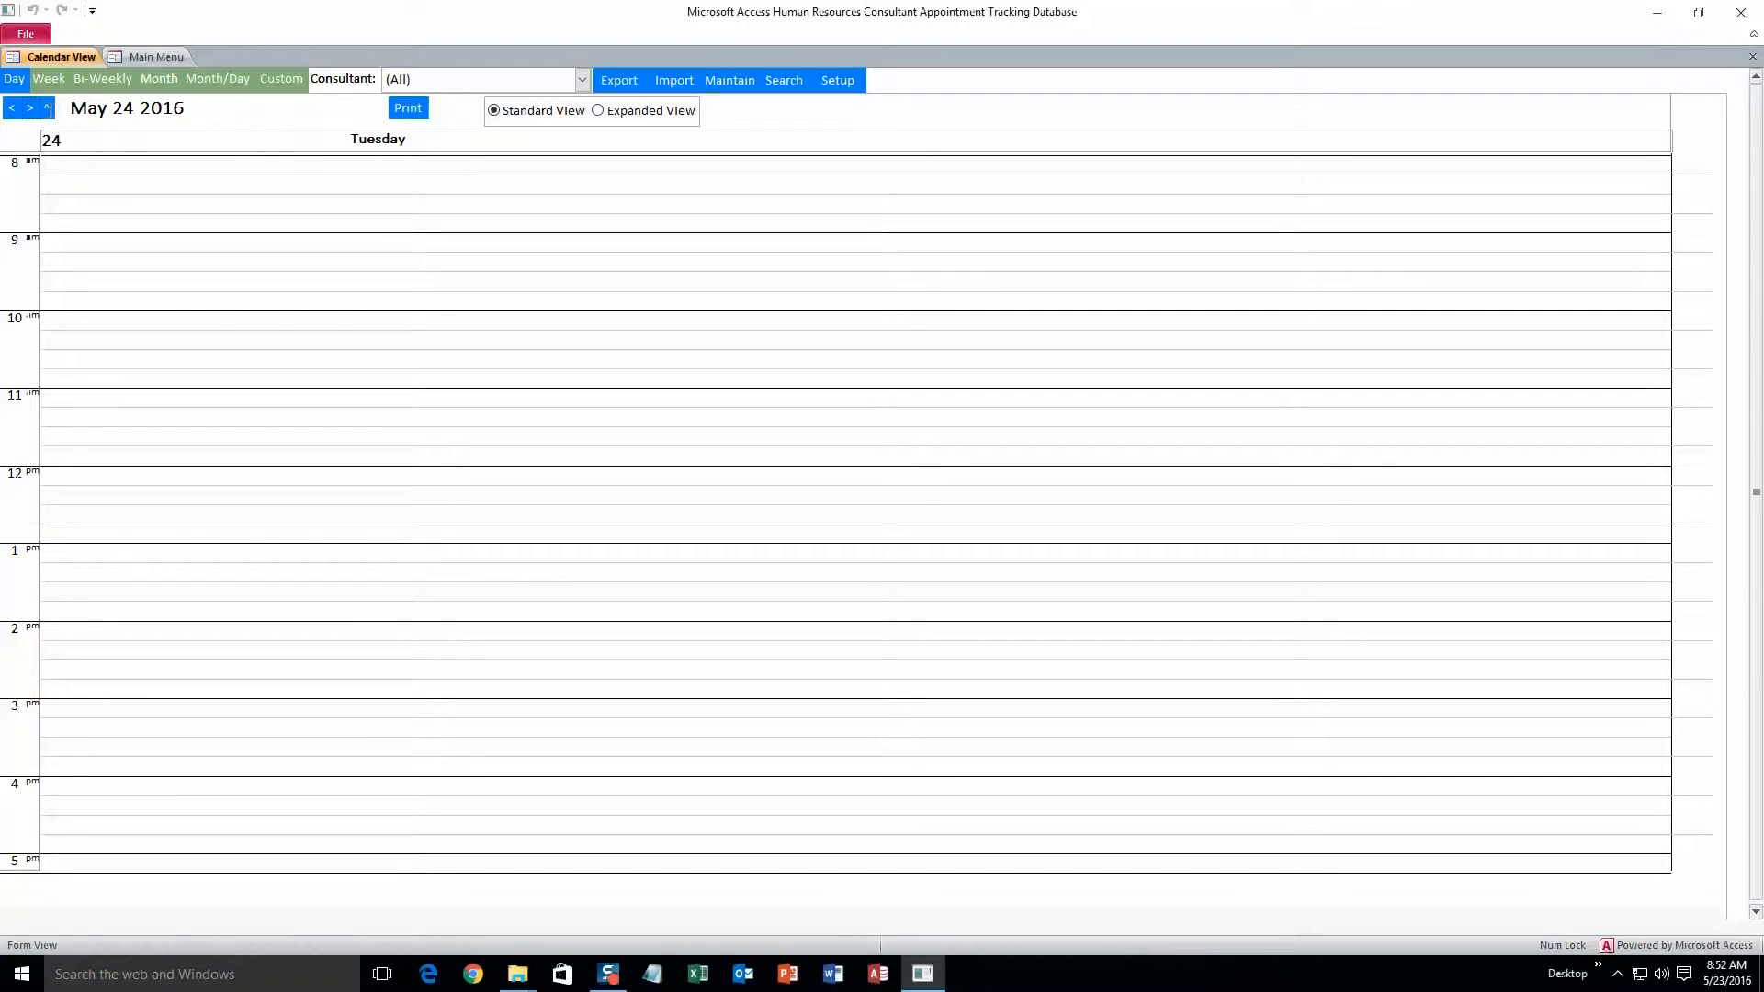
# Step: Pick May 23 2016 in the date picker, step forward to May 24, and select 12 PM
pyautogui.click(65, 108)
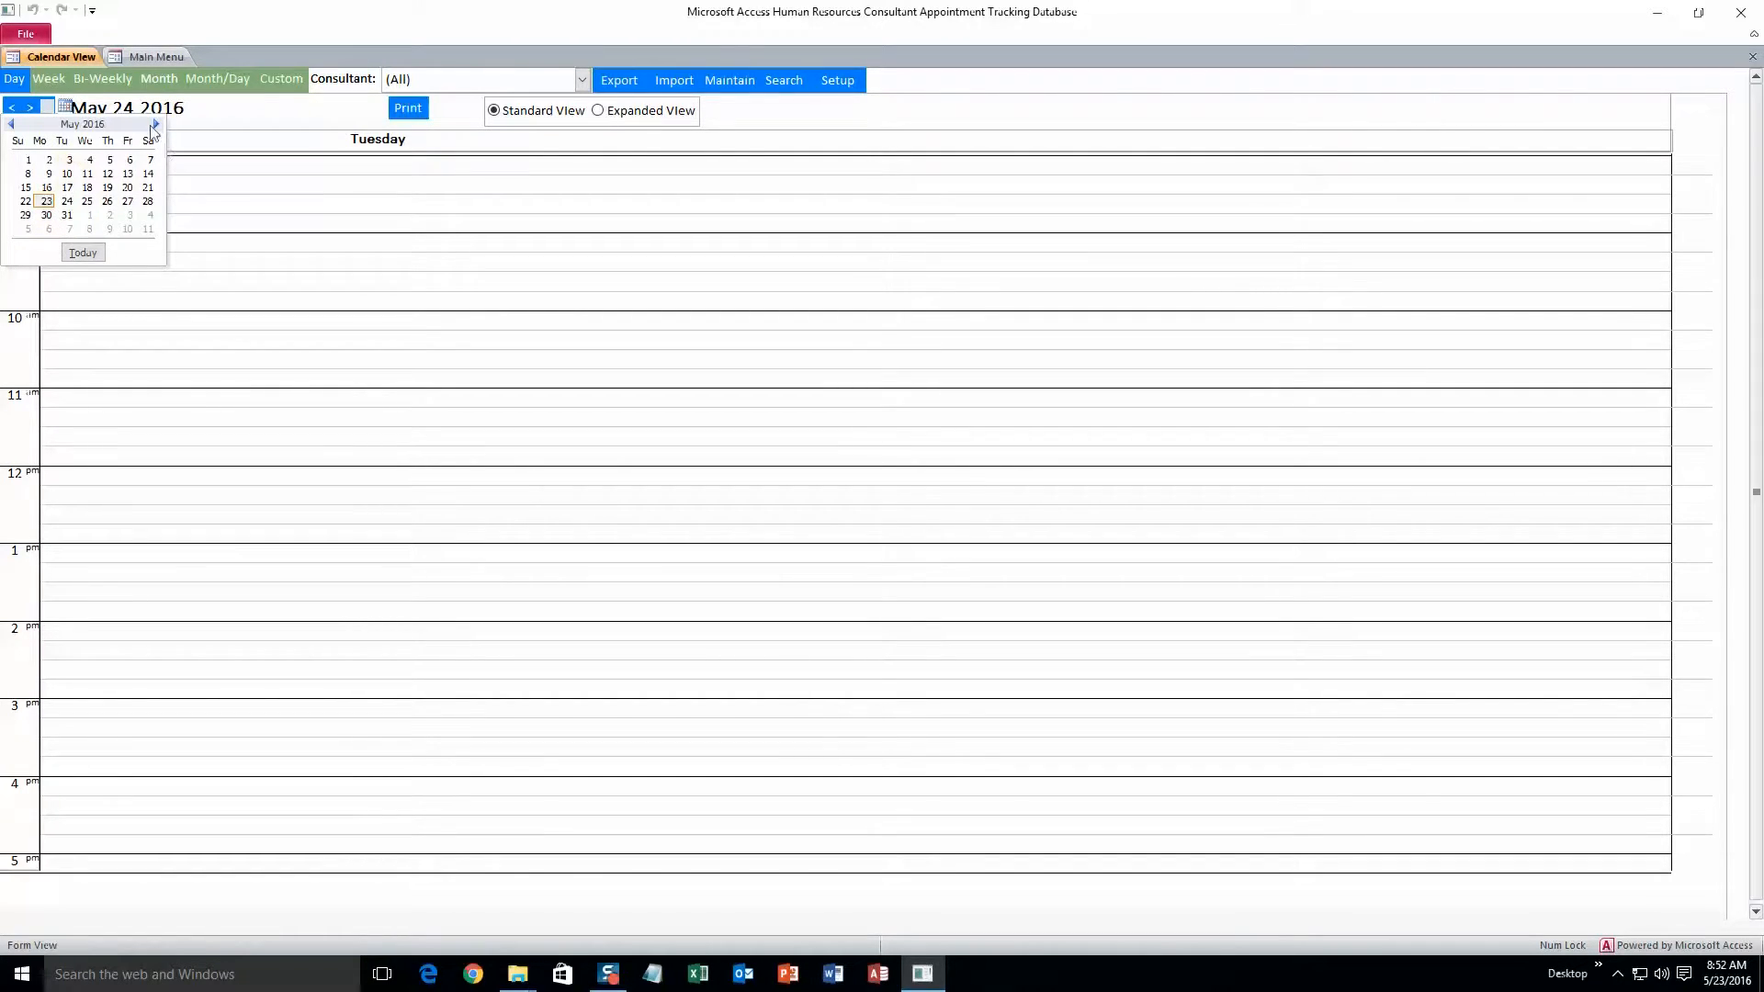
pyautogui.click(46, 201)
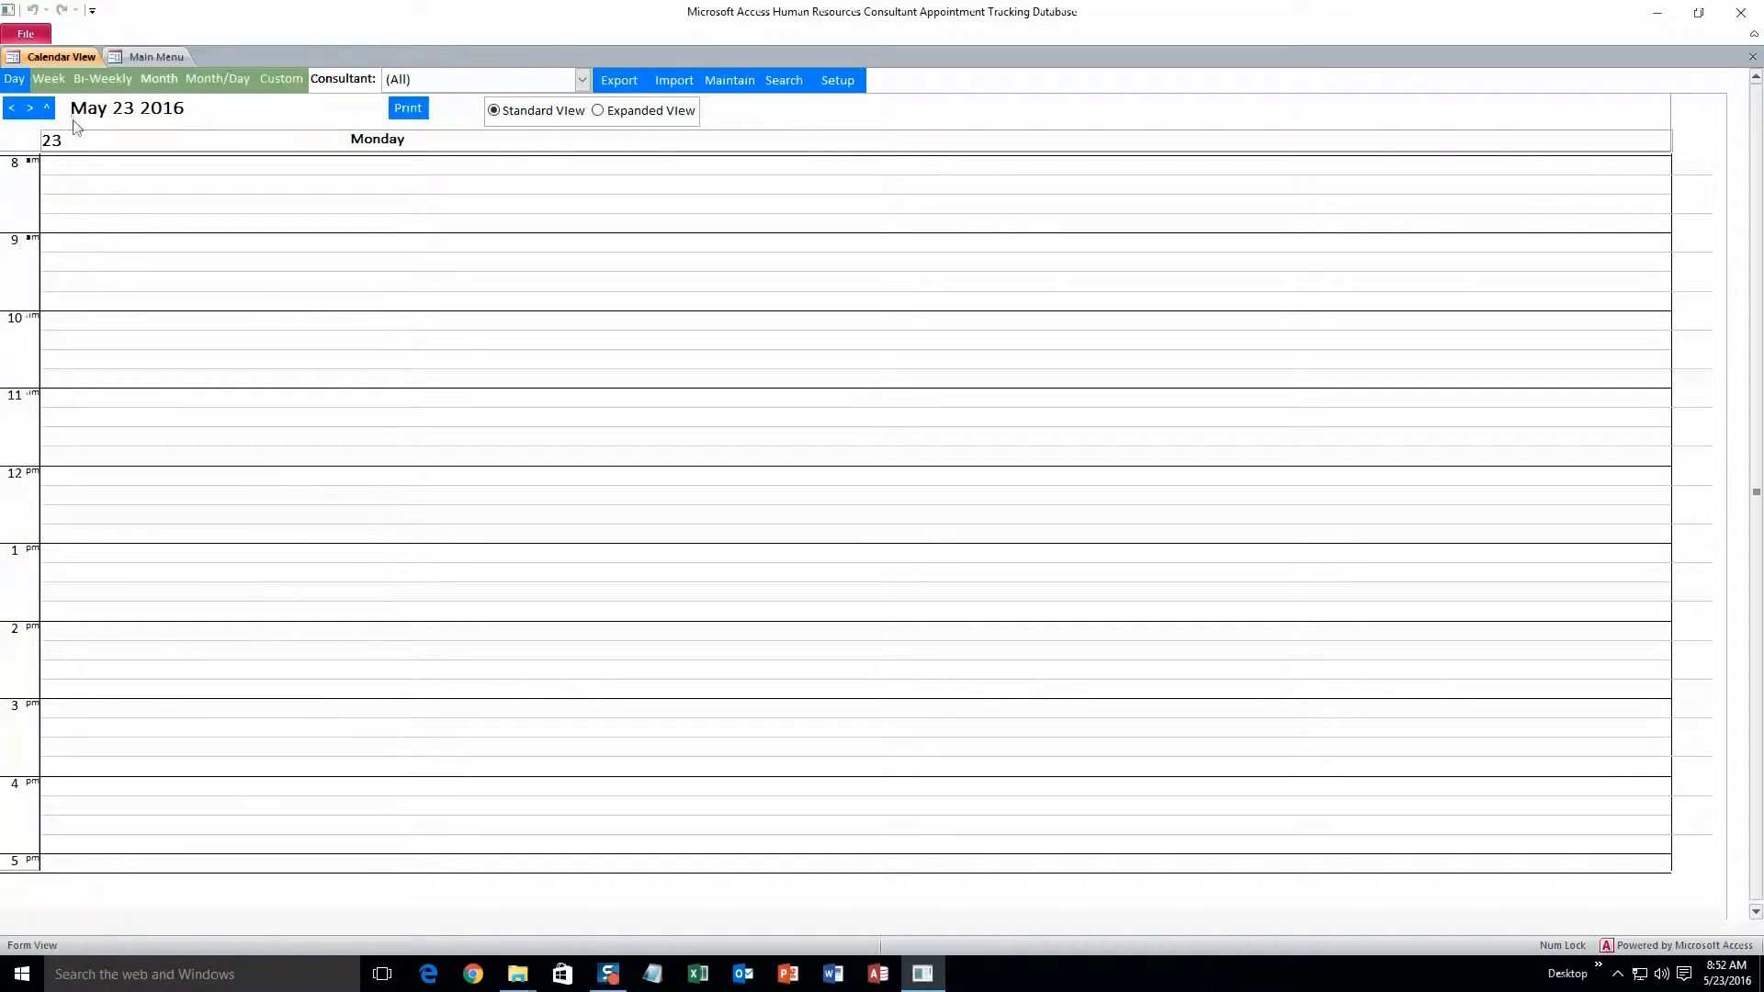
pyautogui.click(29, 108)
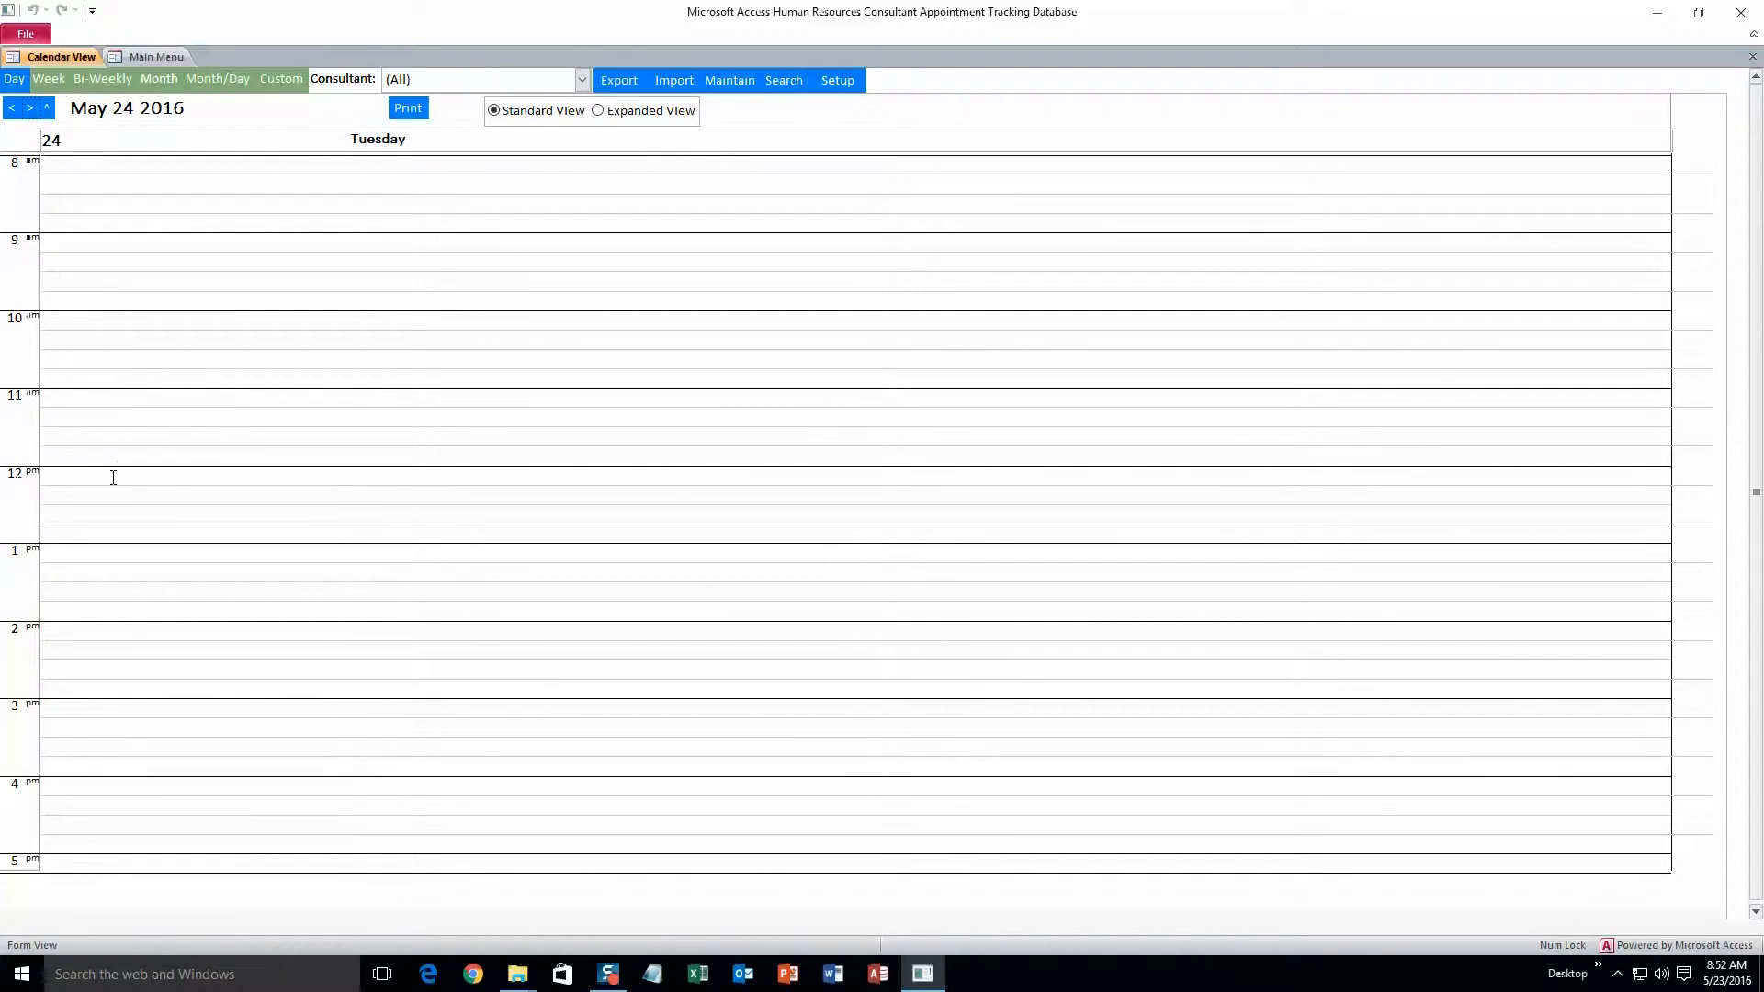
pyautogui.click(112, 475)
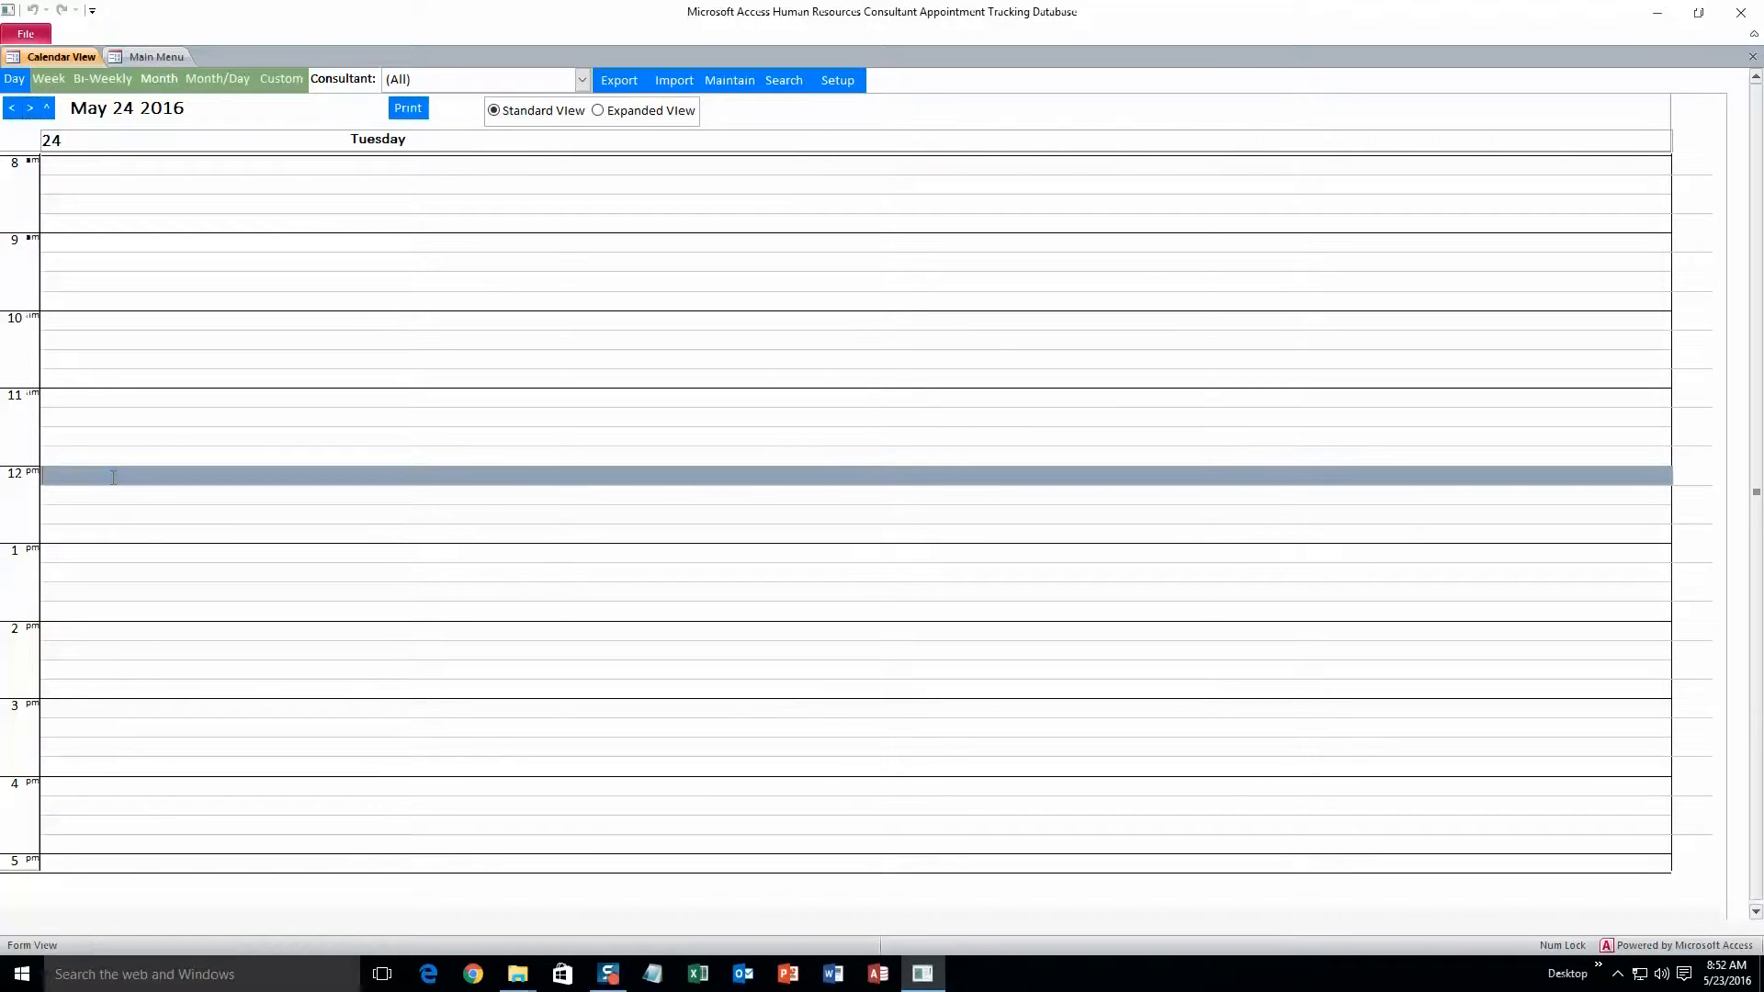
# Step: Start a 12 PM appointment for client John Smith with Consultant 1
pyautogui.doubleClick(112, 475)
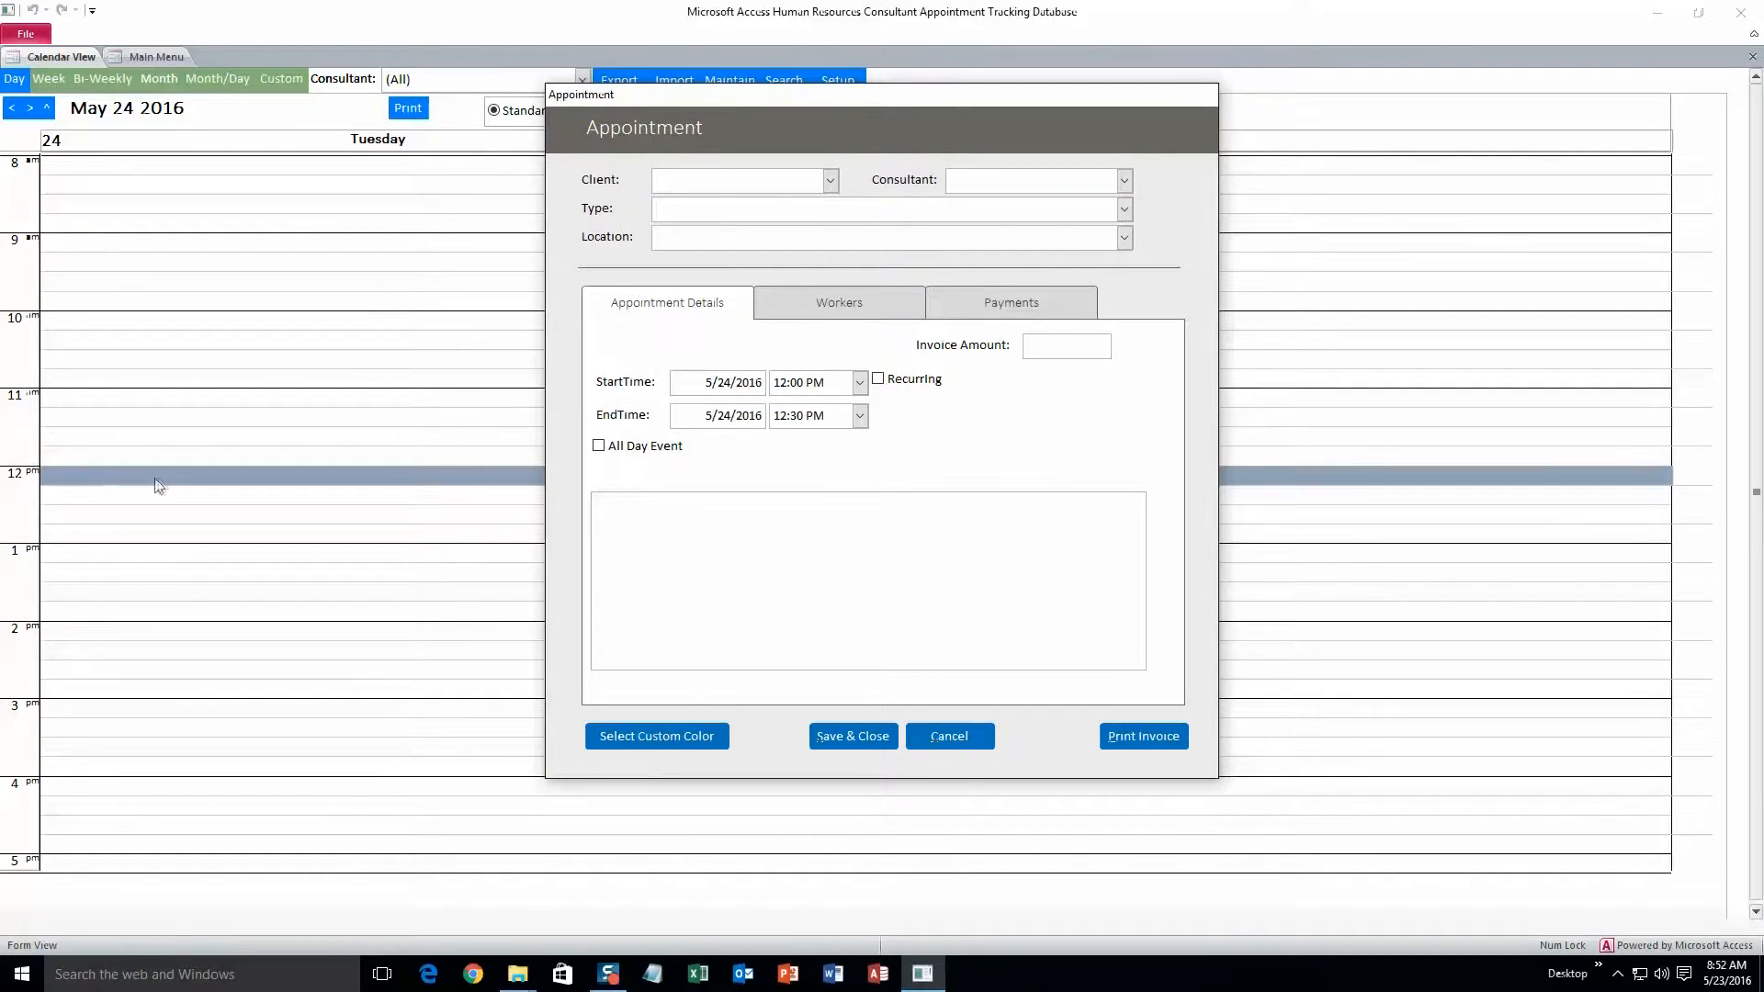
pyautogui.click(831, 180)
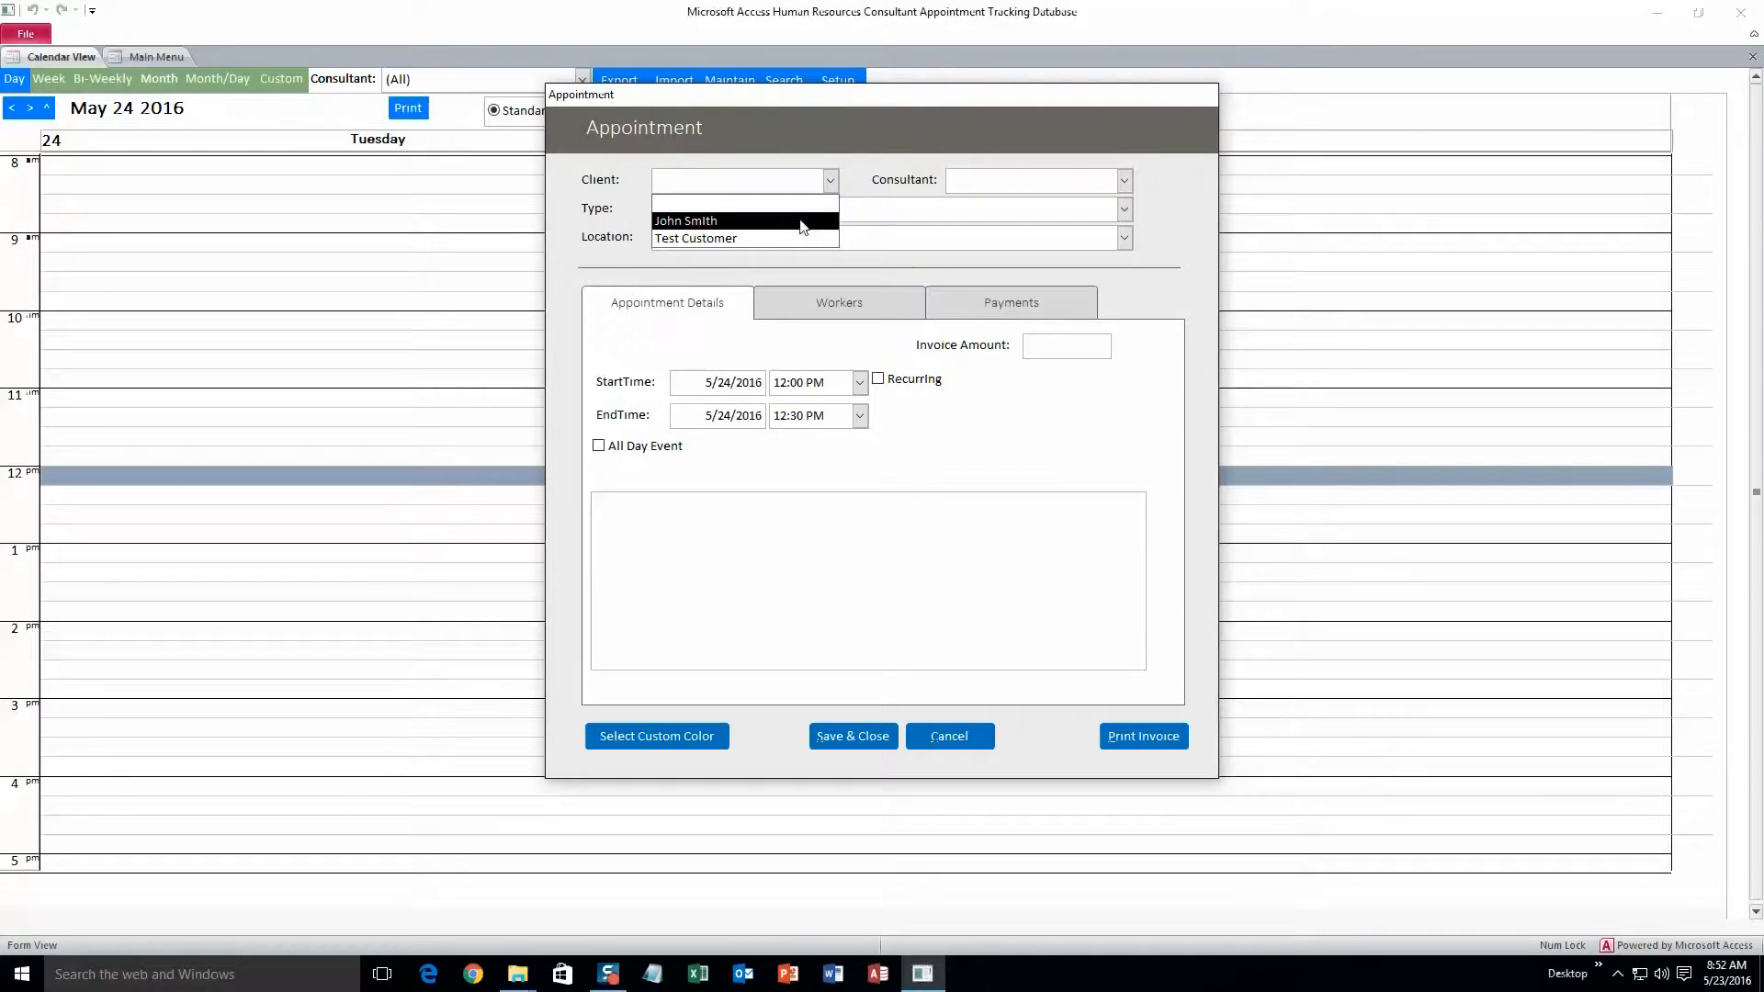
pyautogui.click(685, 220)
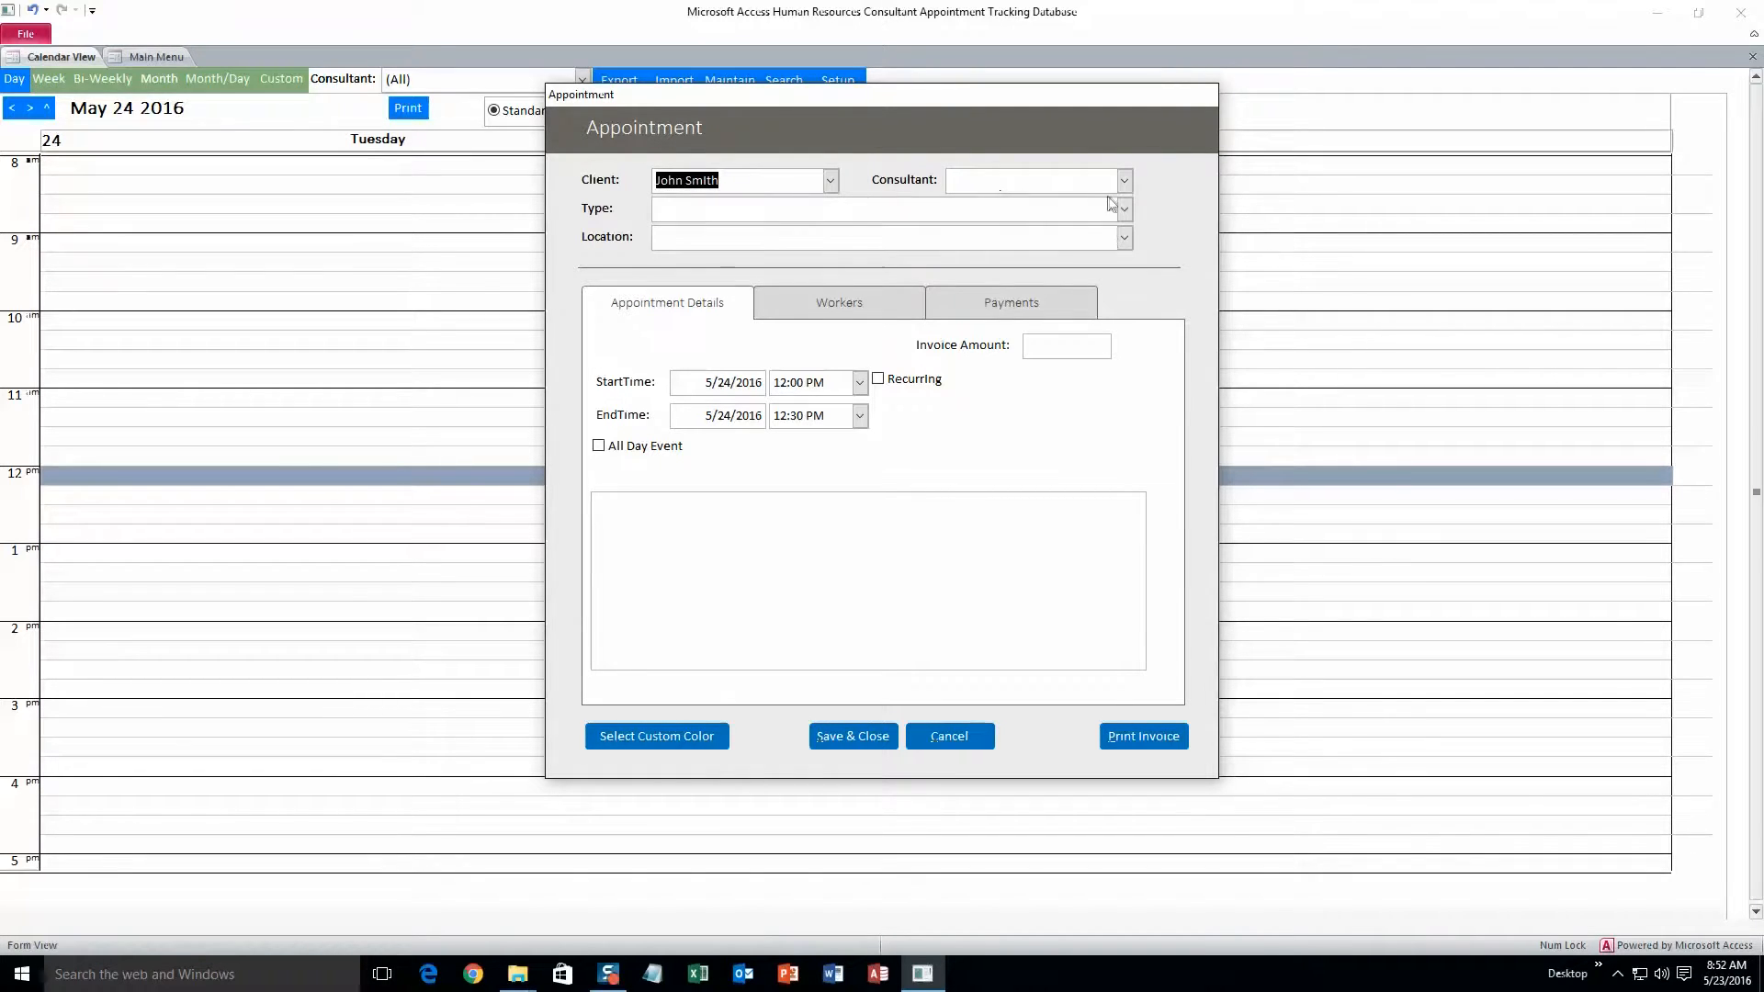
pyautogui.click(1122, 180)
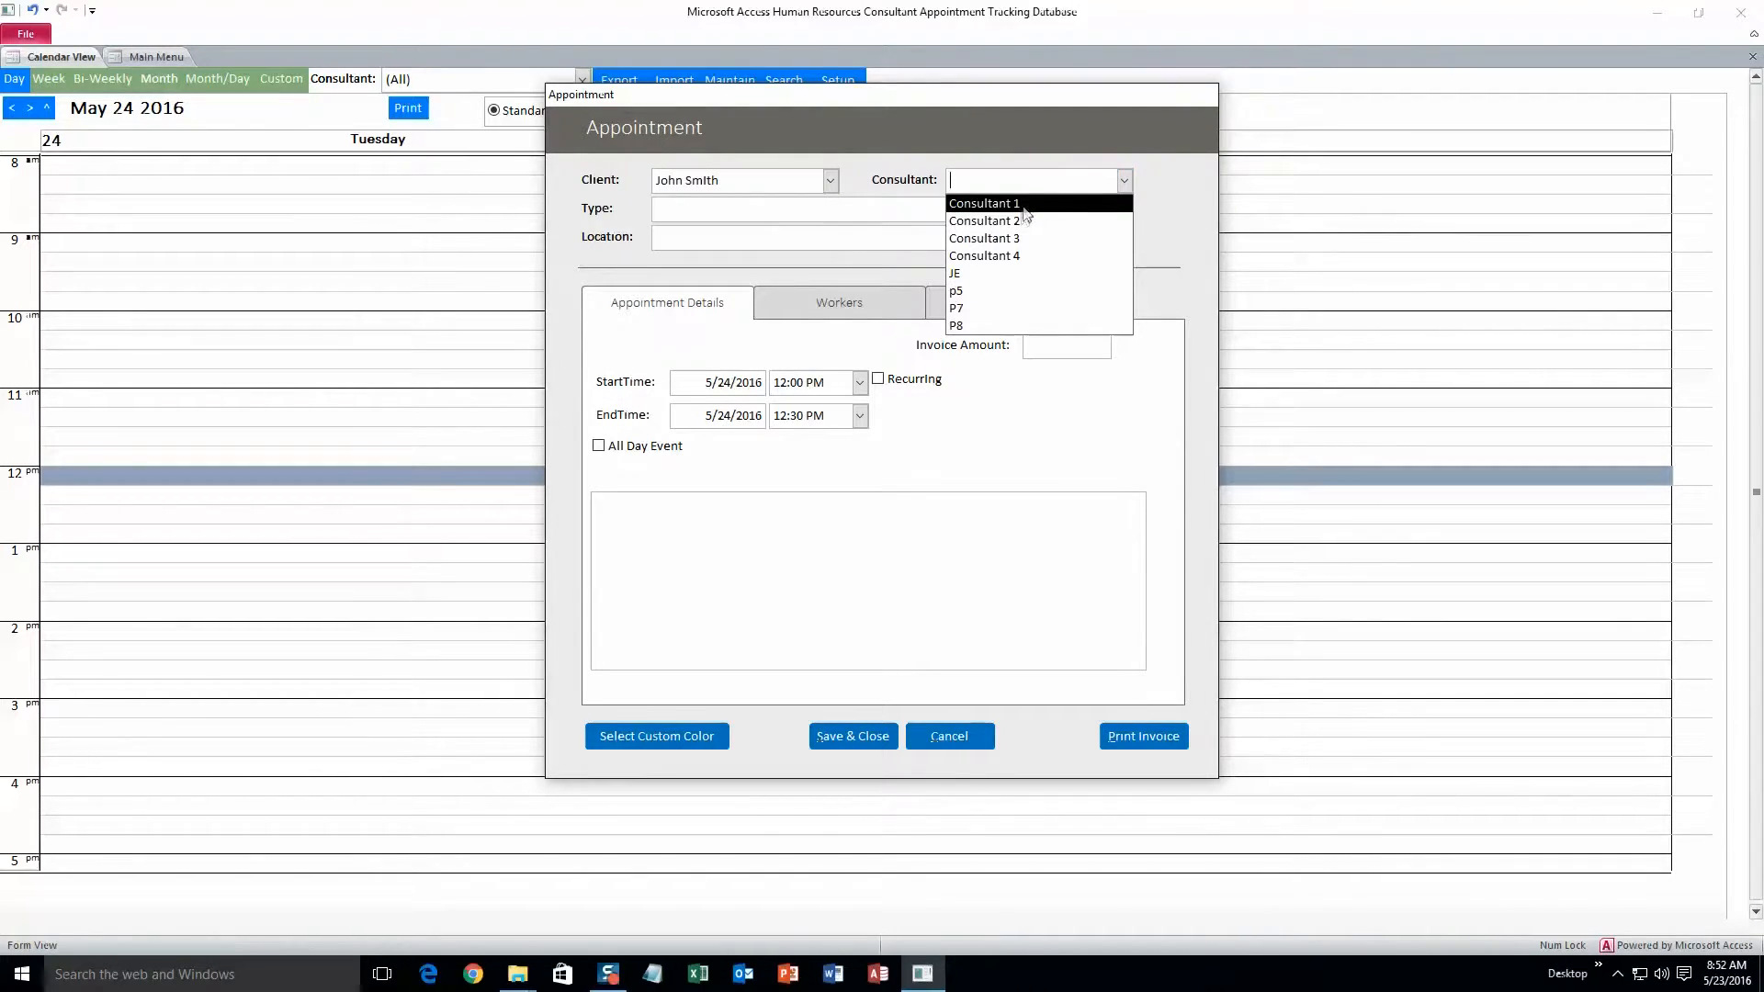
pyautogui.moveTo(990, 220)
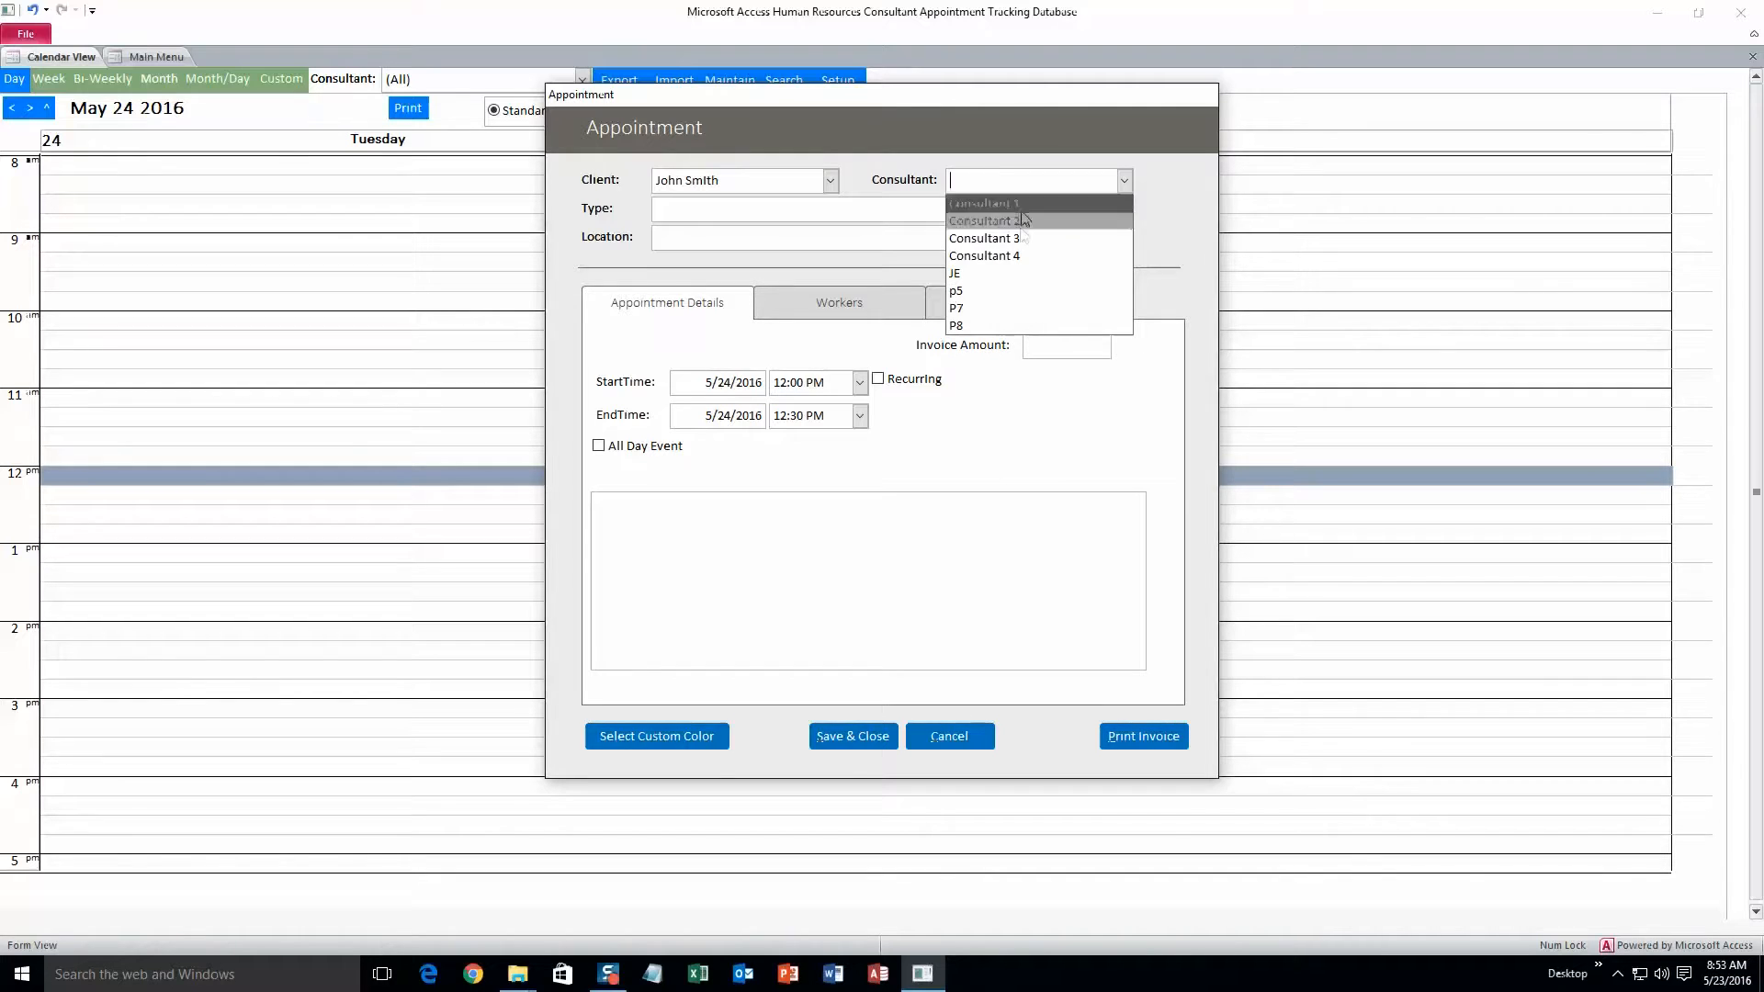
pyautogui.click(982, 204)
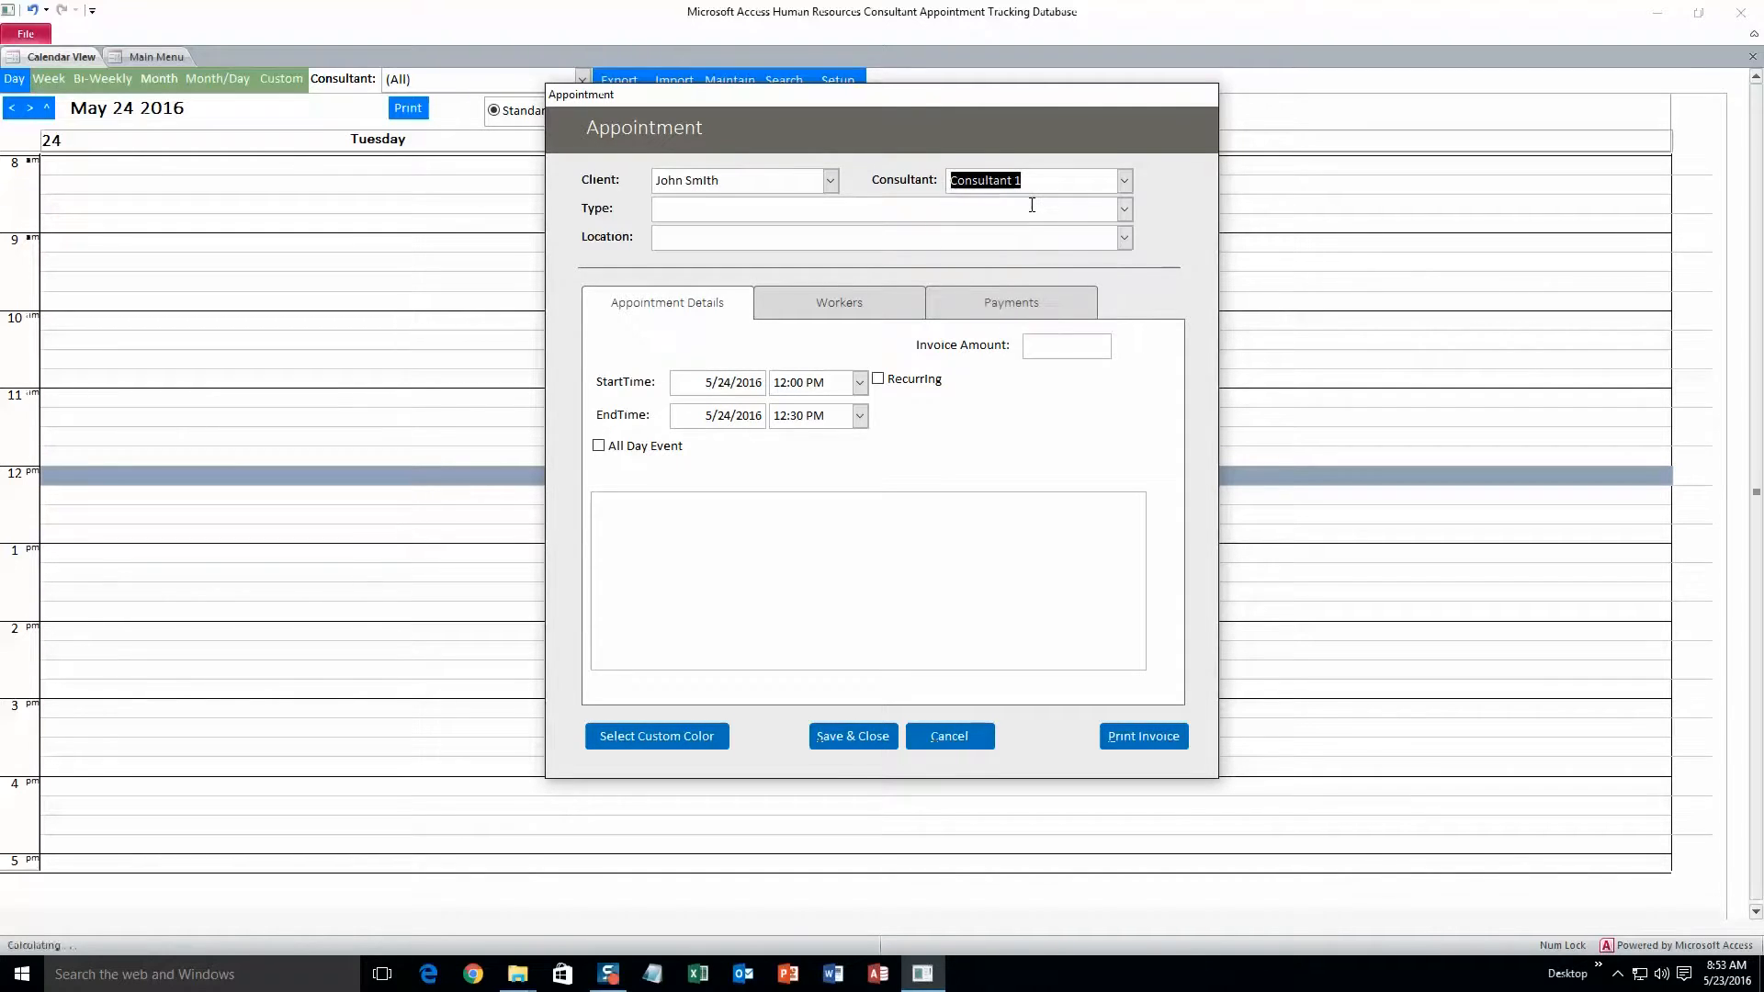
# Step: Set type Individual and Location 1, add notes text, and glance at the Workers tab
pyautogui.click(1121, 208)
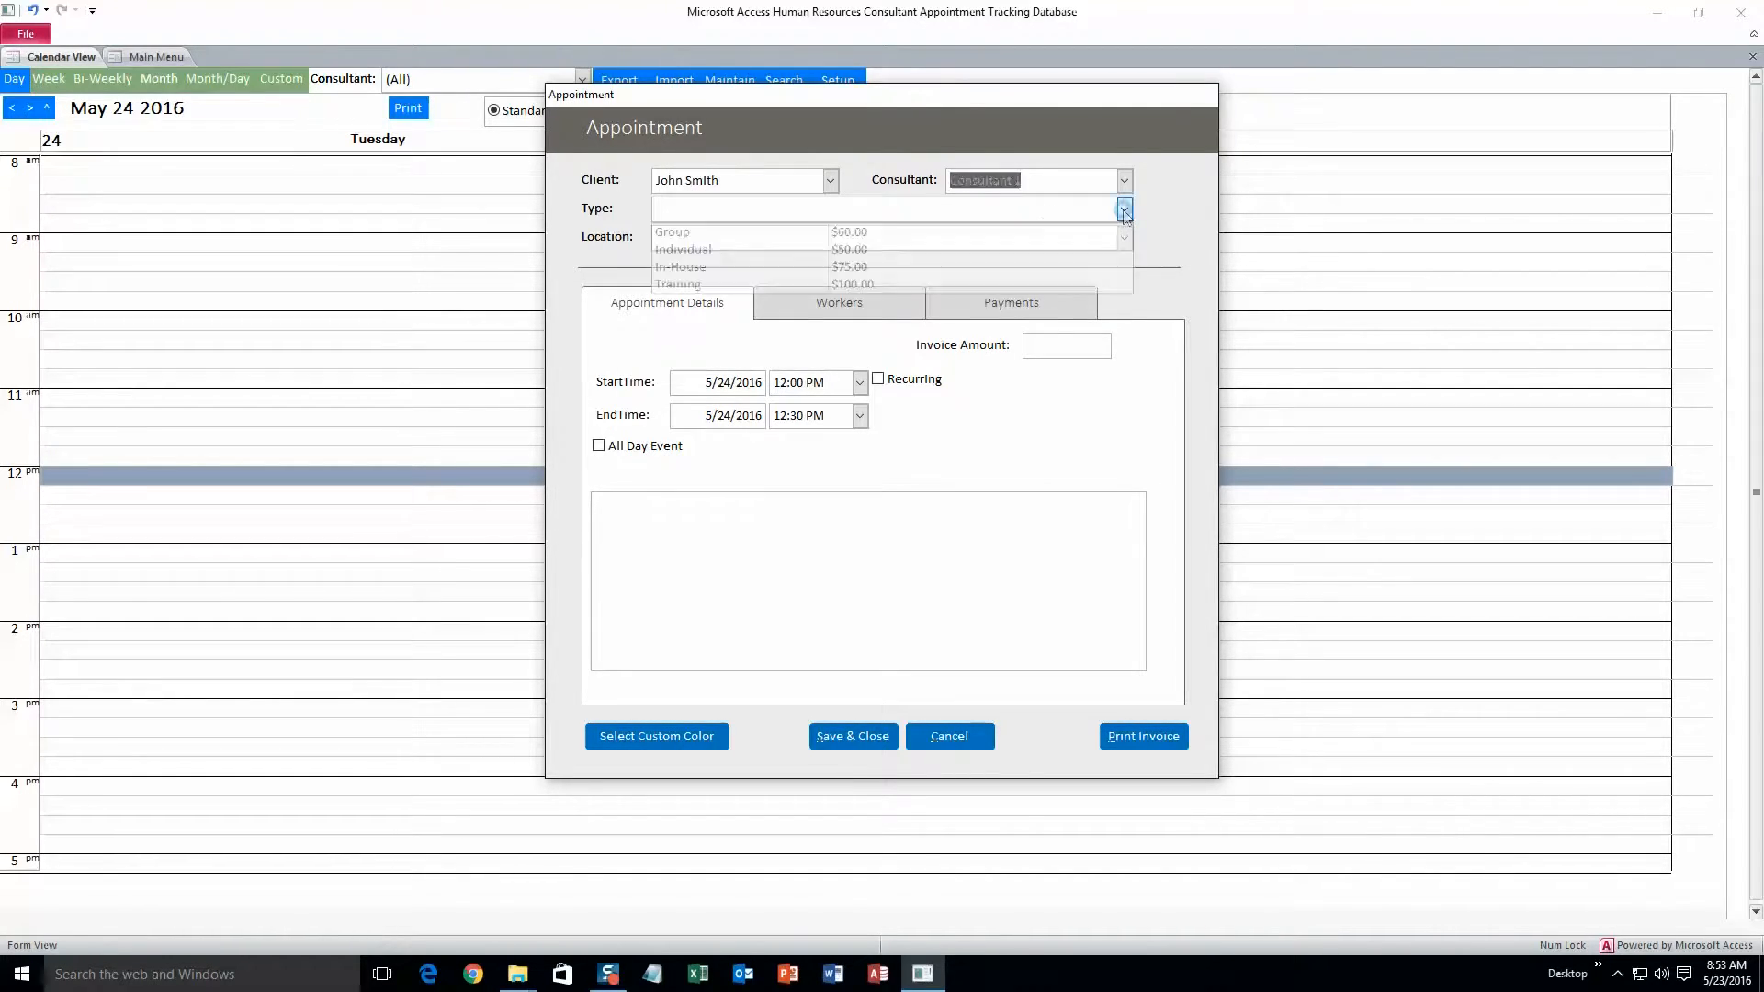
pyautogui.click(1122, 208)
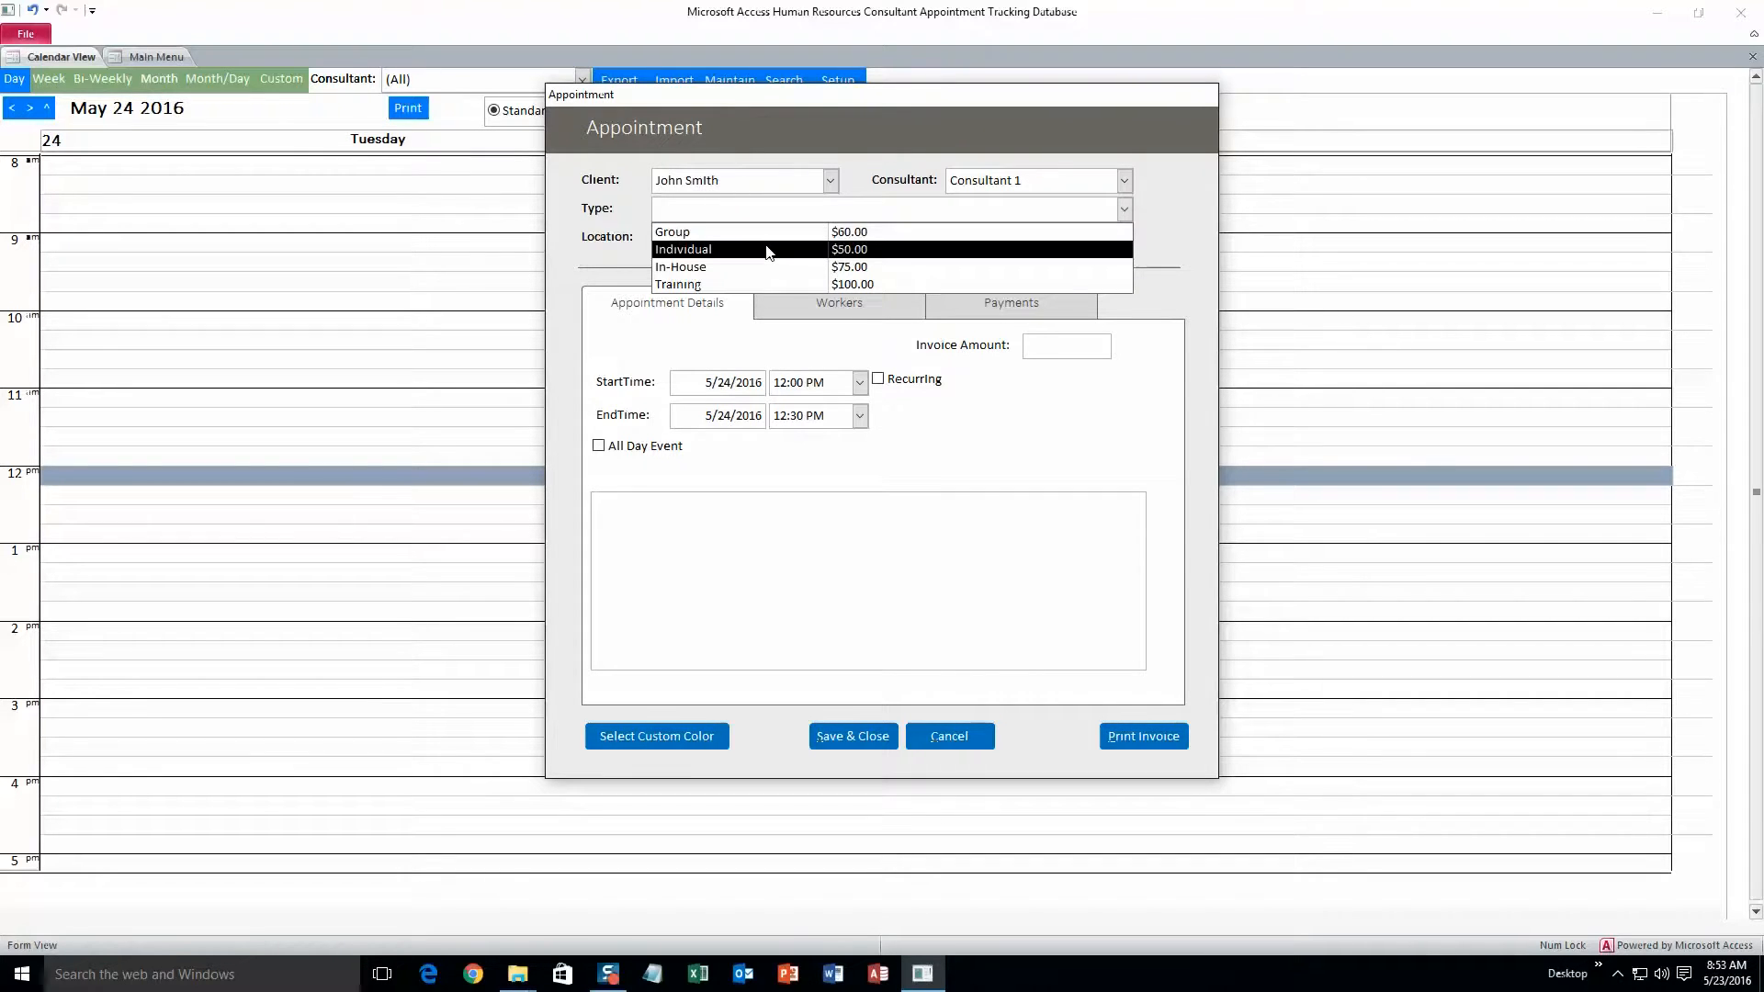
pyautogui.click(683, 249)
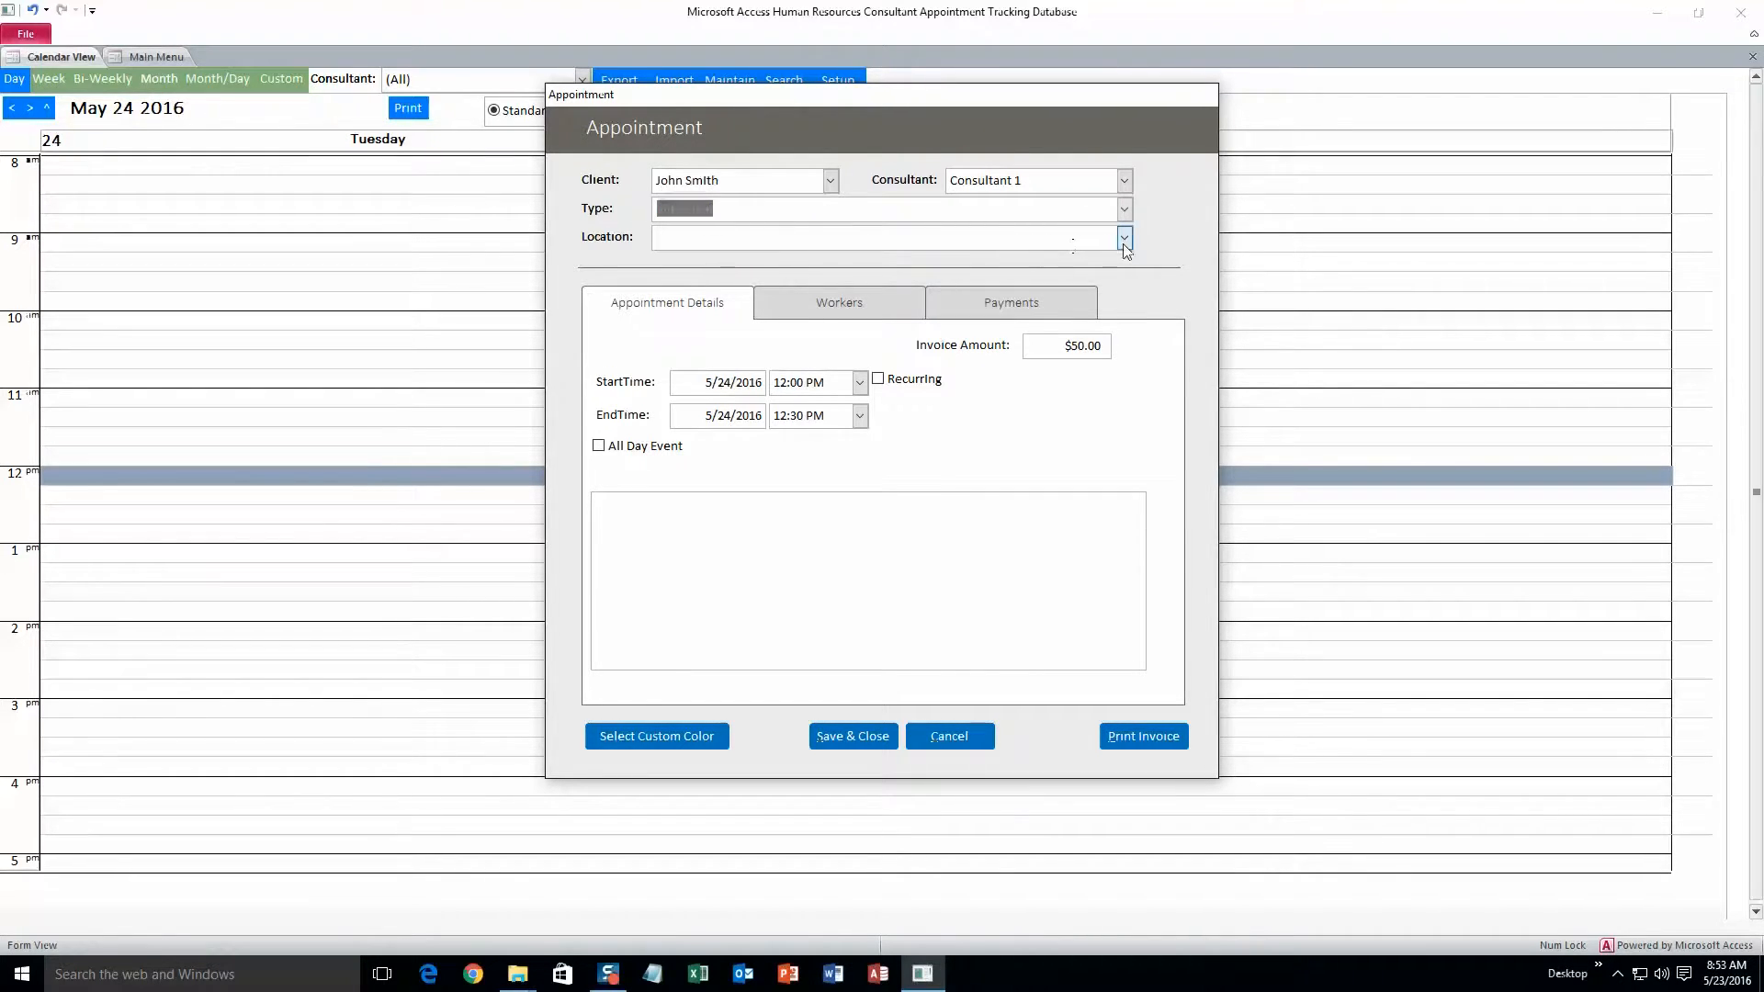
pyautogui.click(1122, 237)
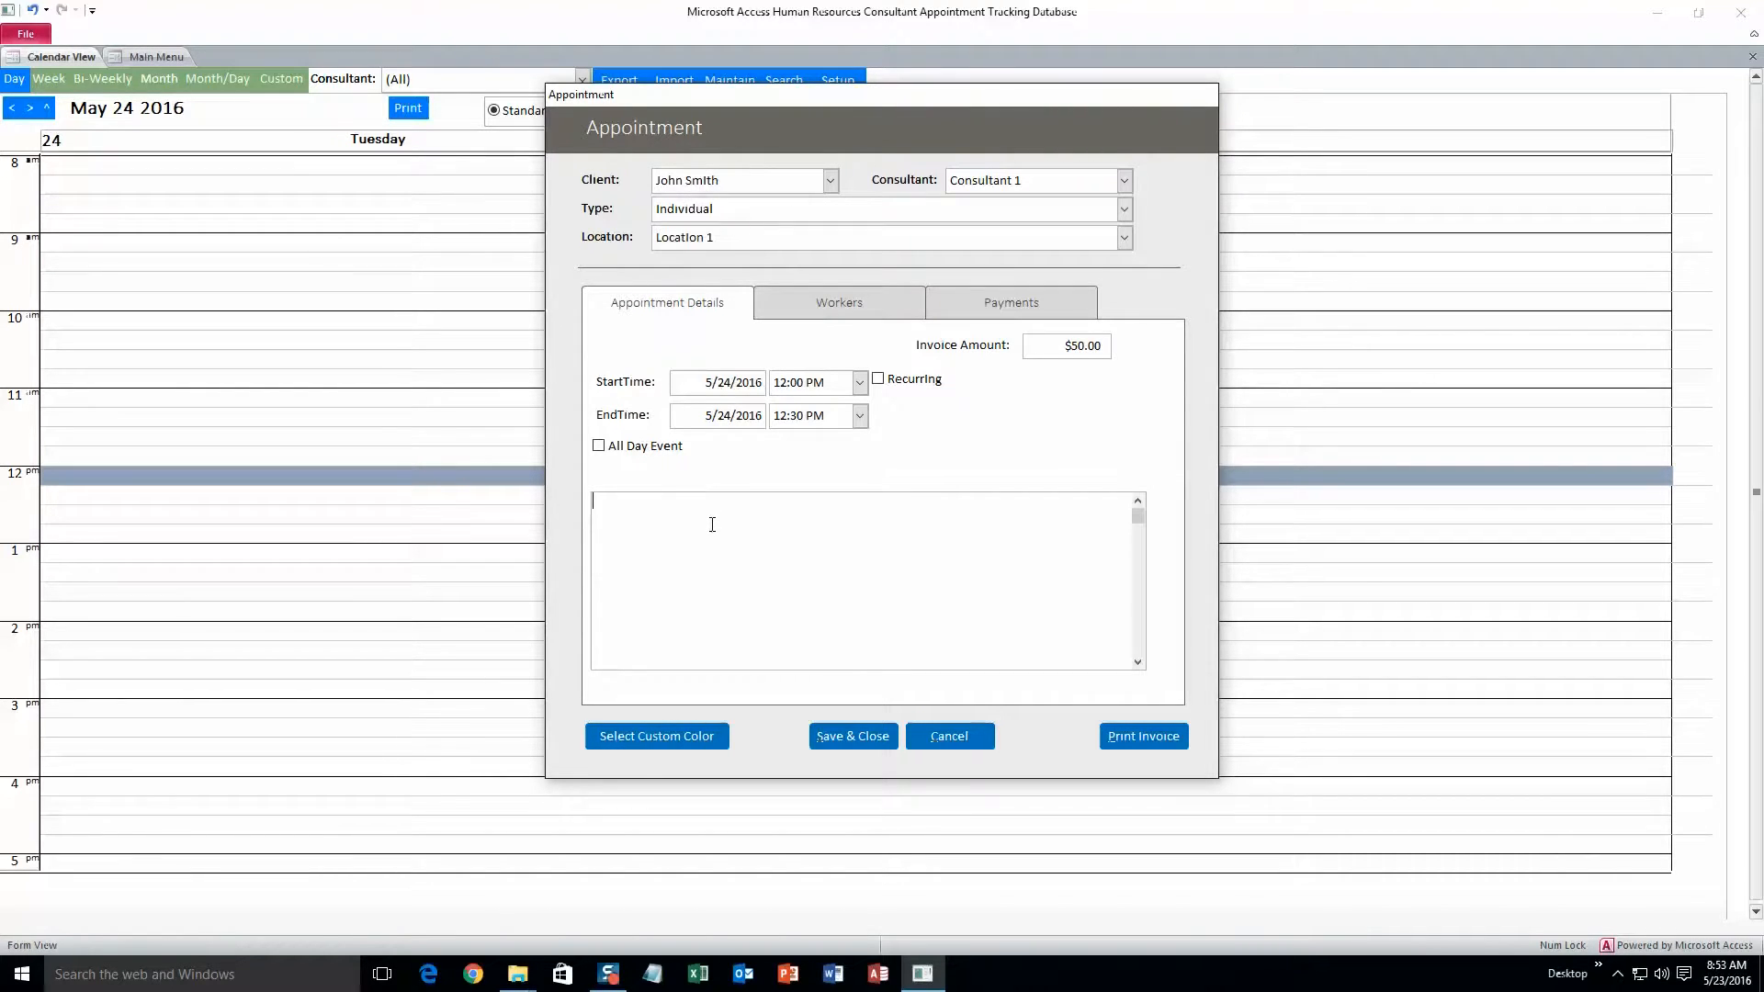
pyautogui.write('jjsdfj')
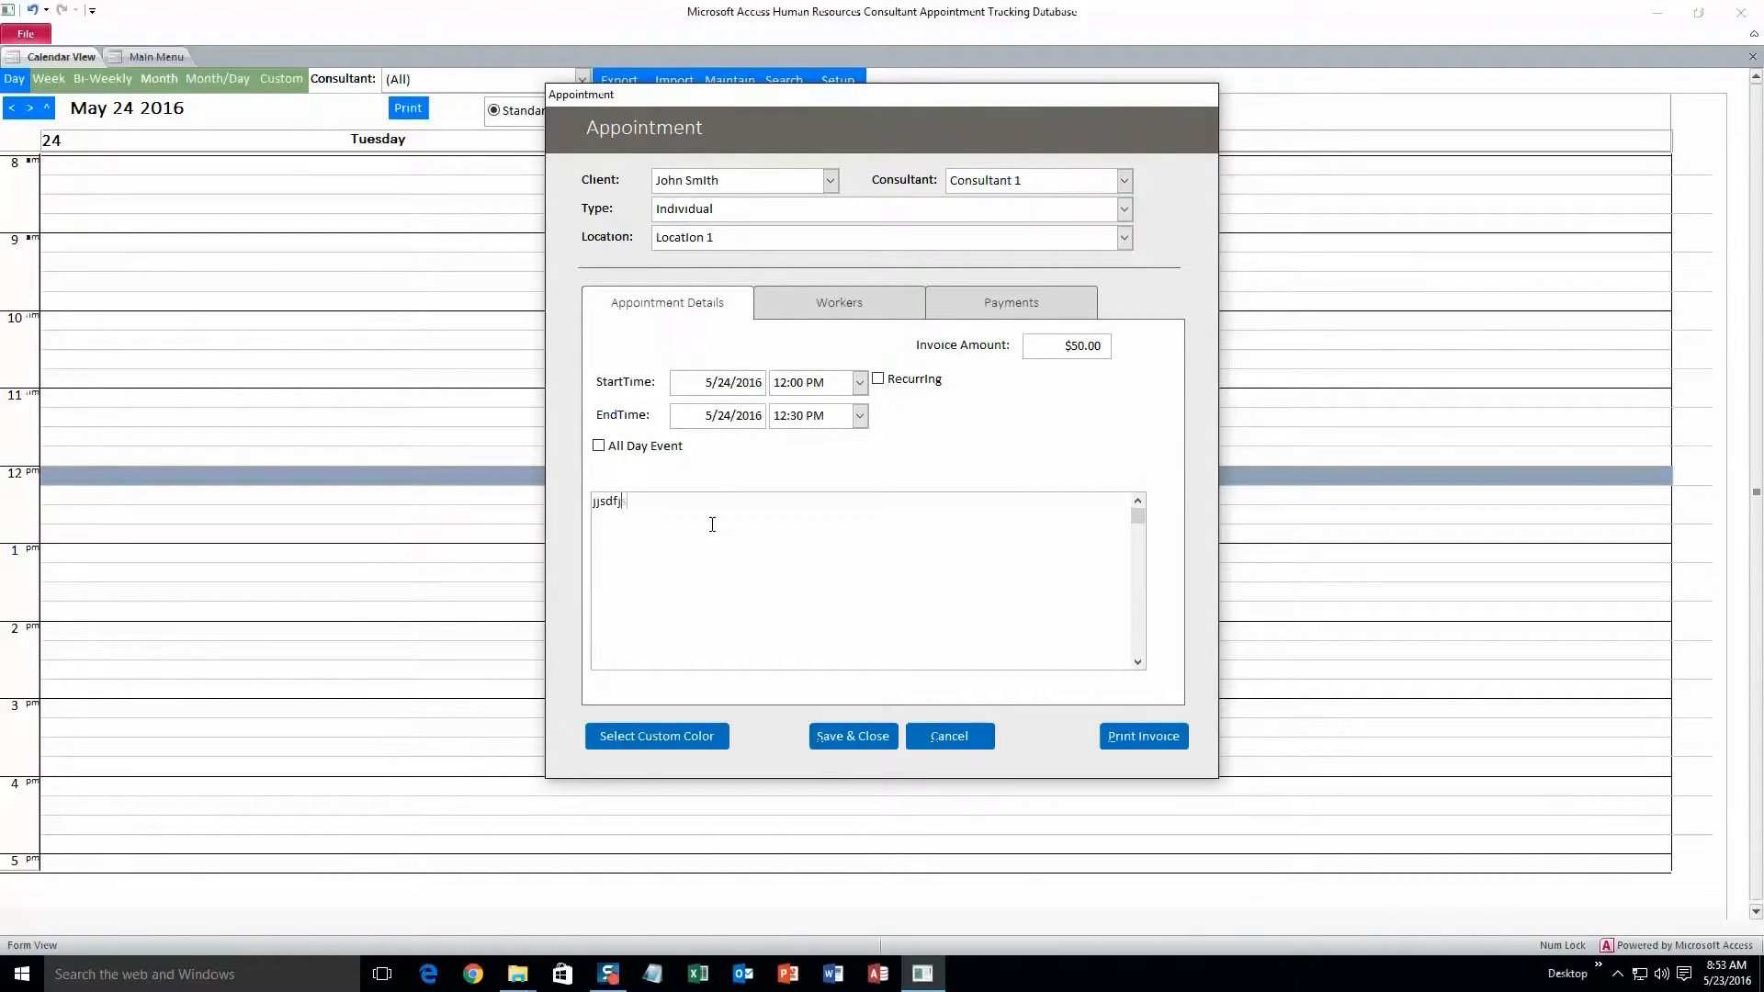
pyautogui.write('snognrngsd')
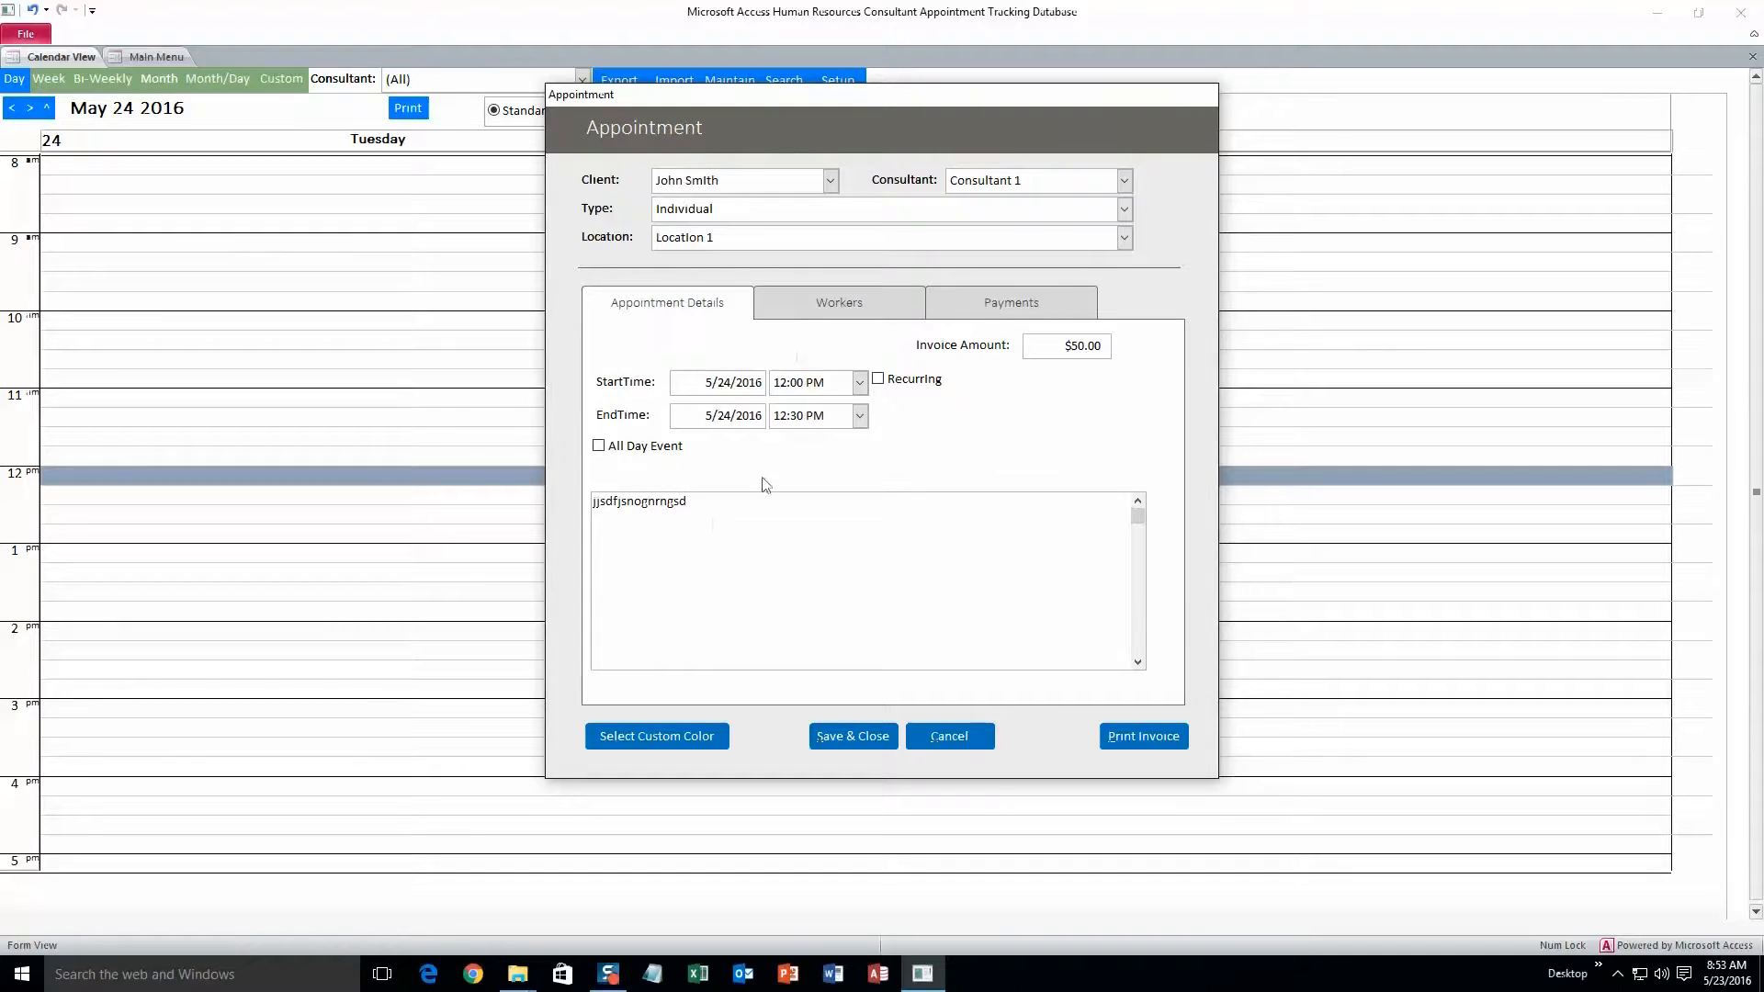
pyautogui.click(838, 301)
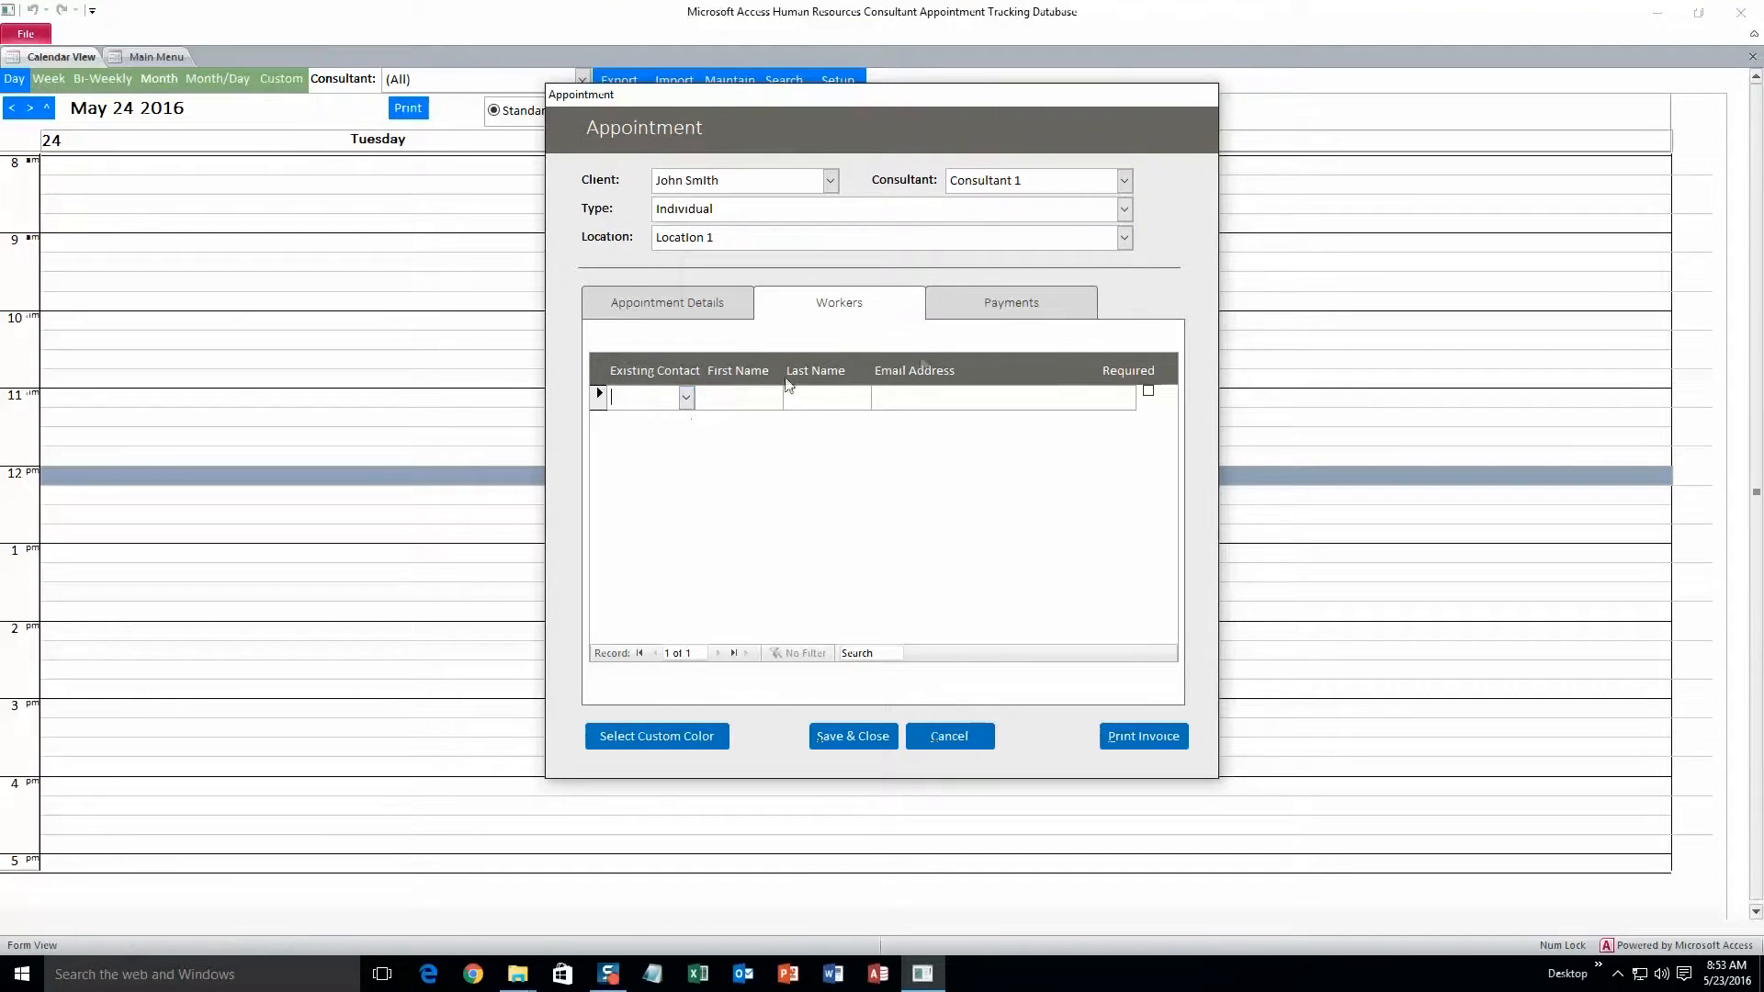
pyautogui.click(666, 301)
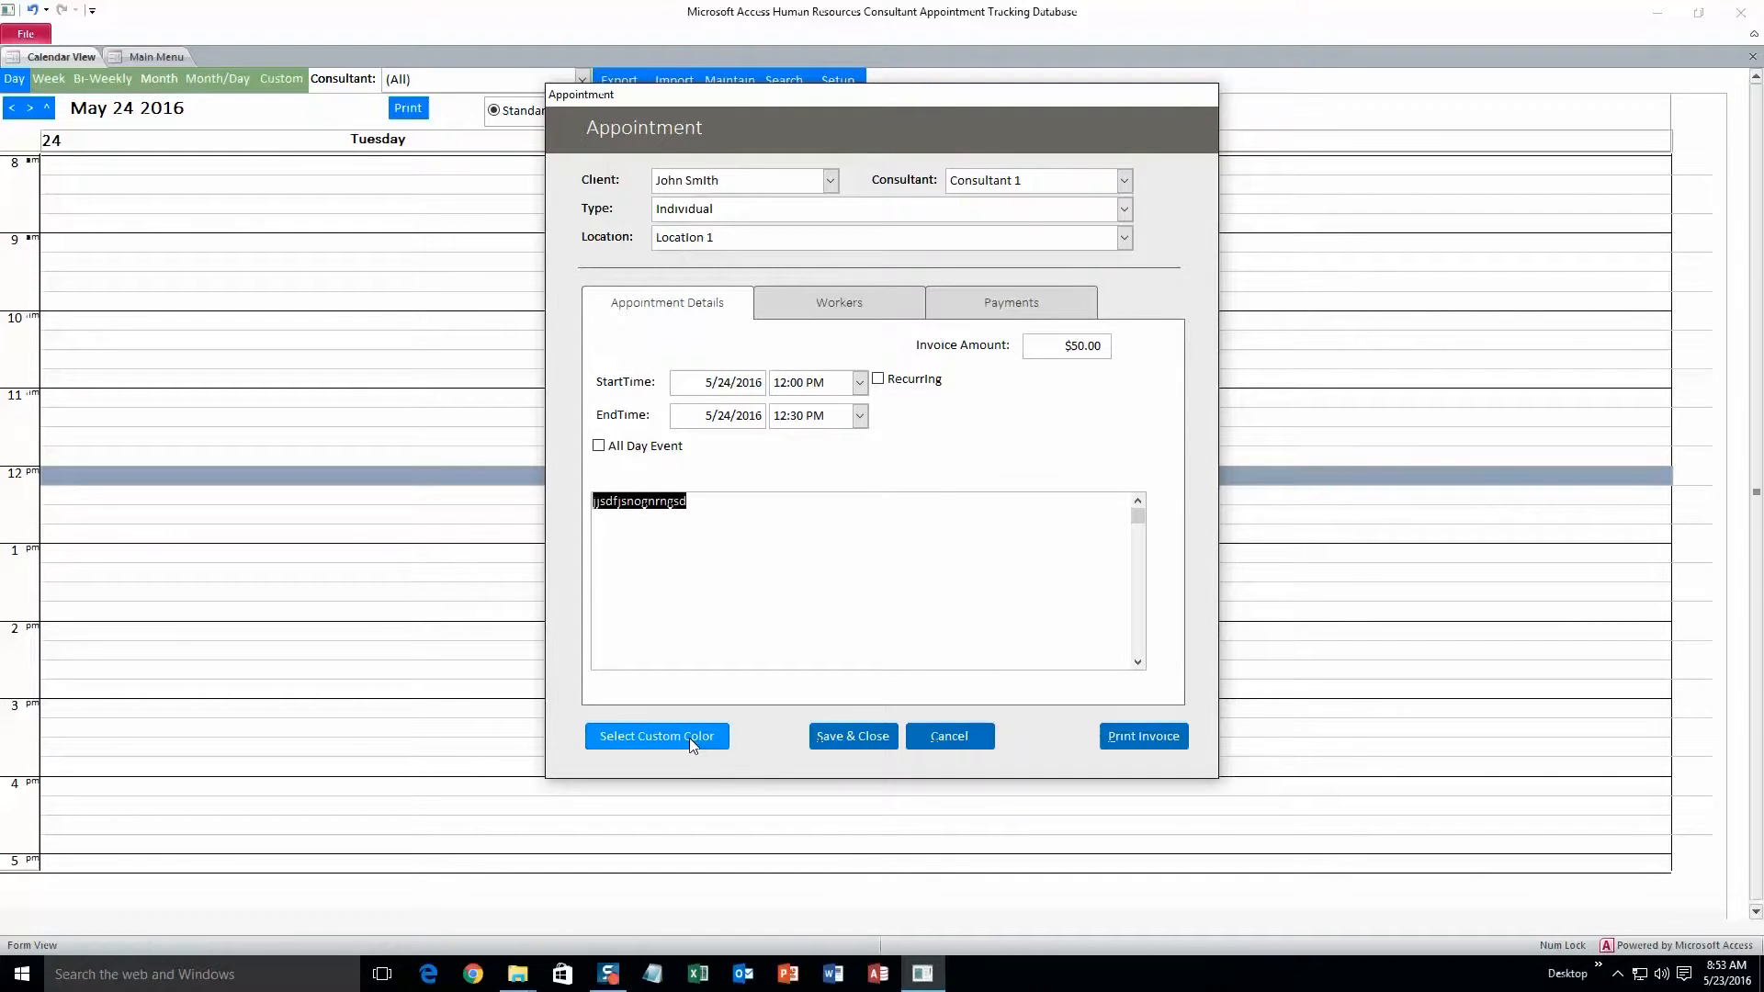
# Step: Apply a blue custom colour to the appointment and save it
pyautogui.click(656, 736)
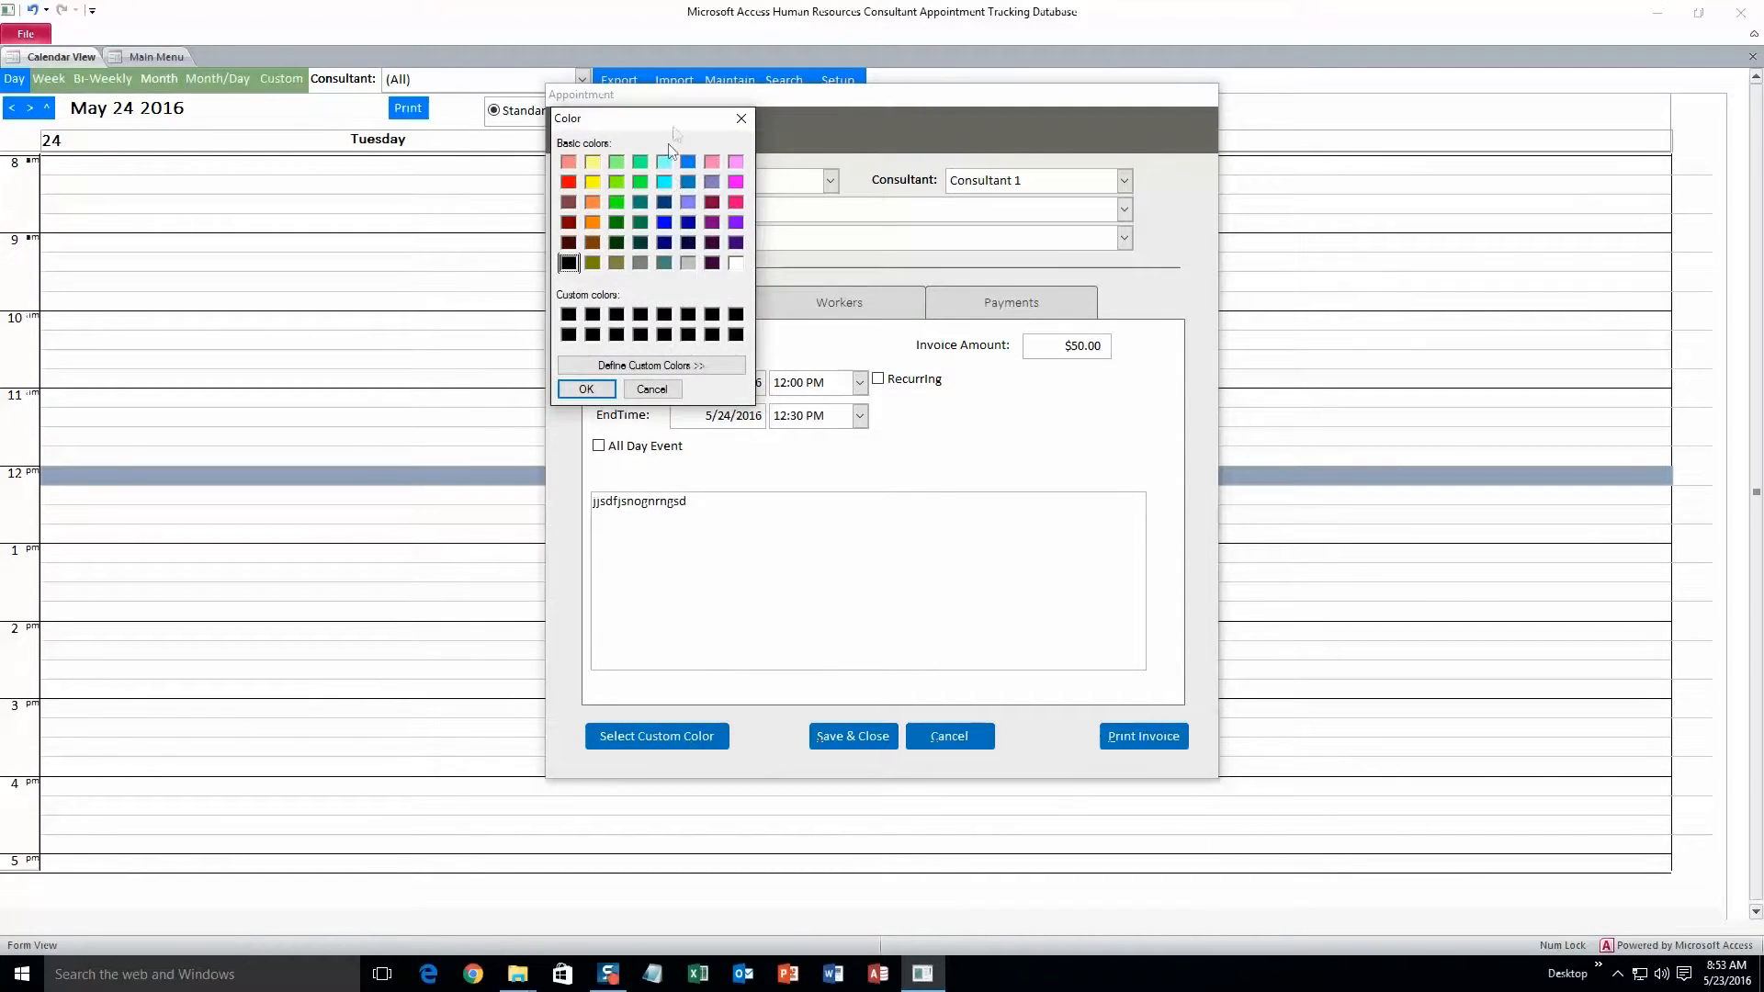
pyautogui.click(585, 387)
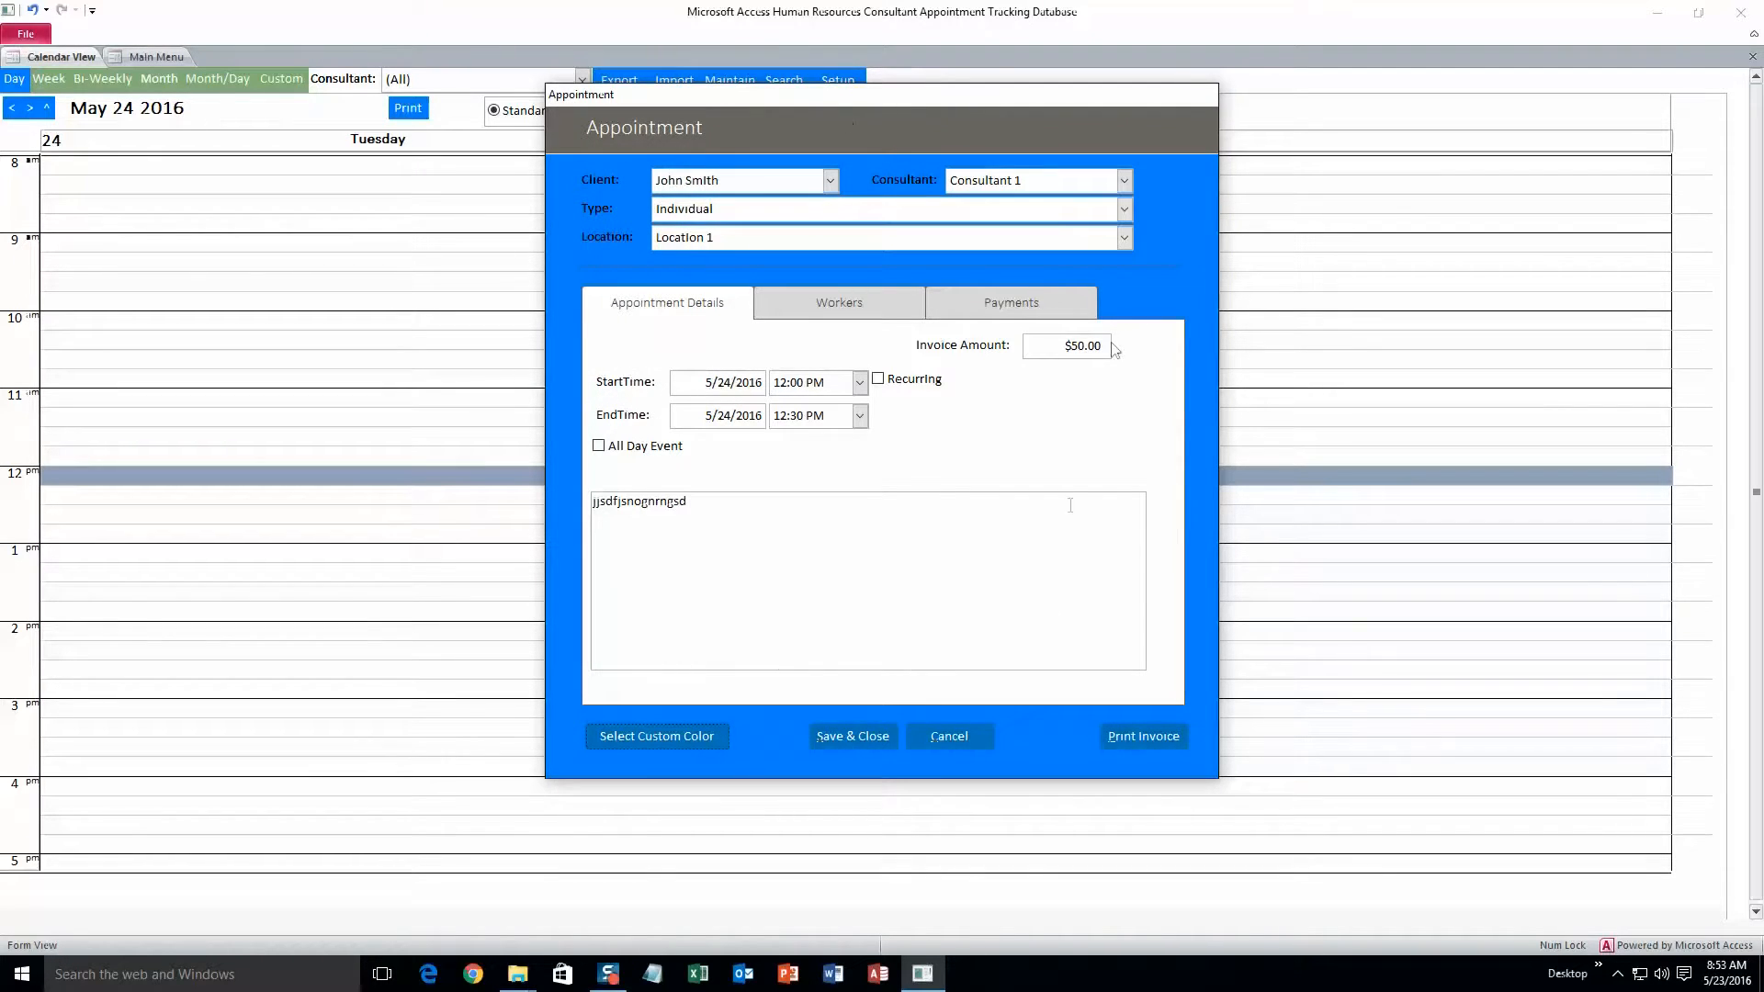
pyautogui.moveTo(264, 498)
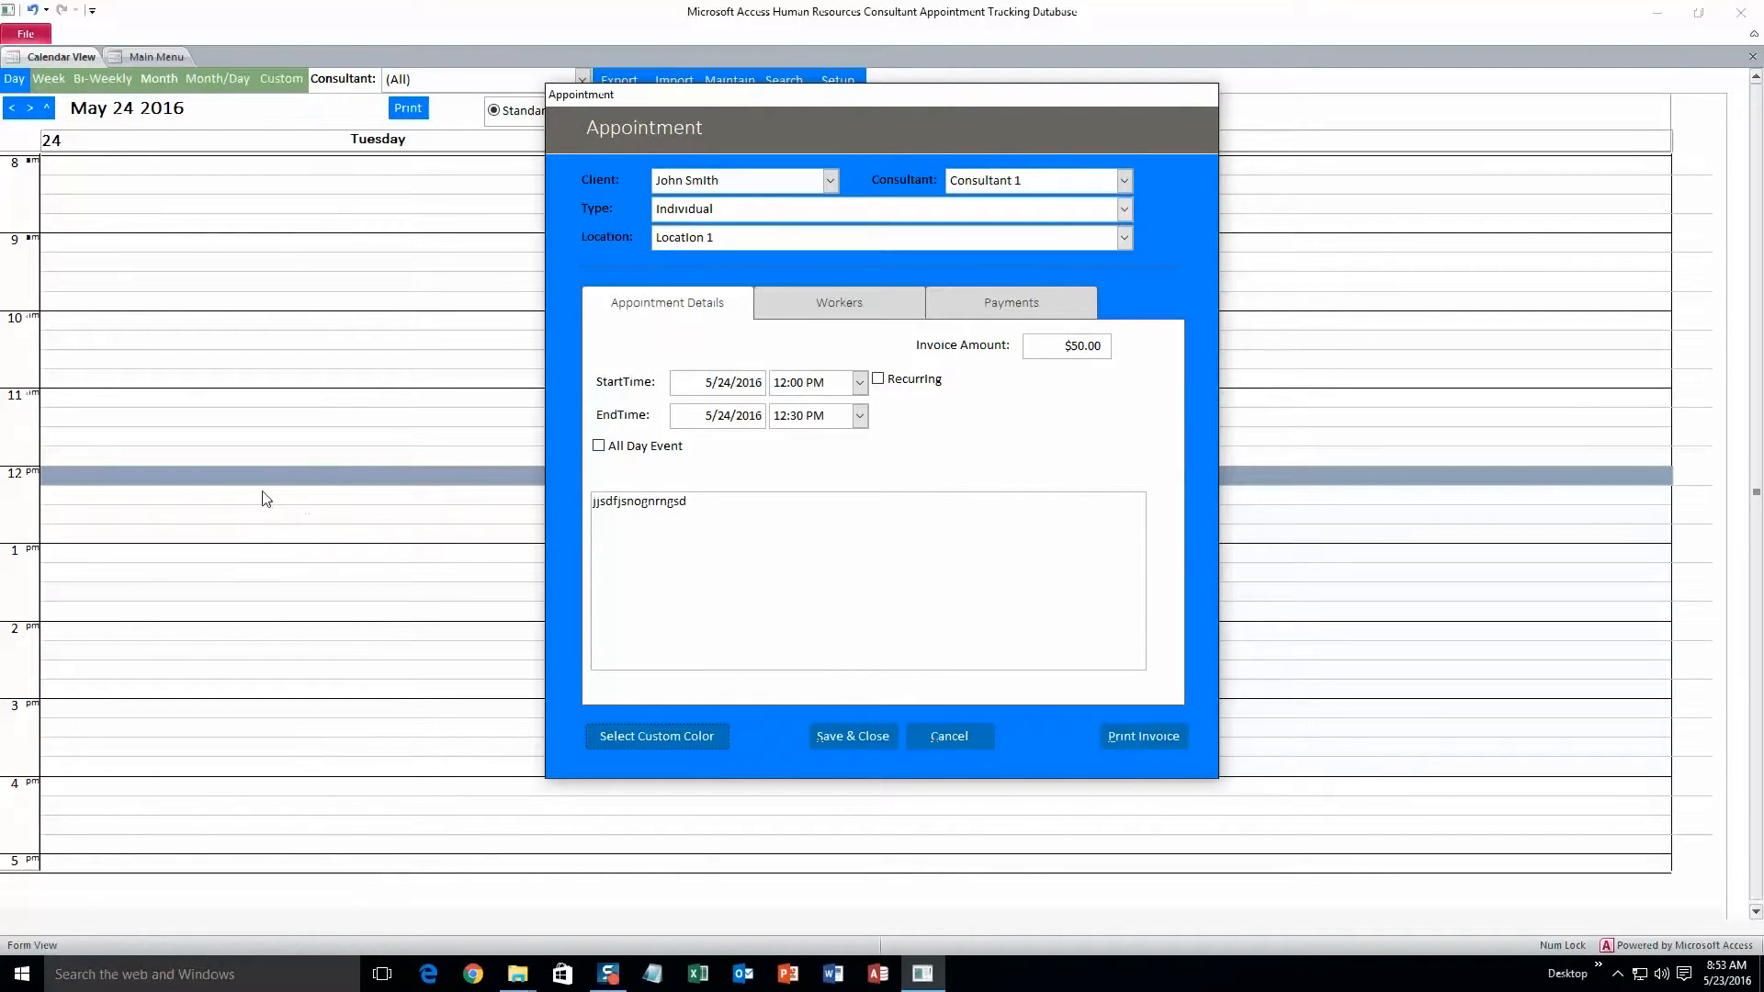
pyautogui.click(851, 735)
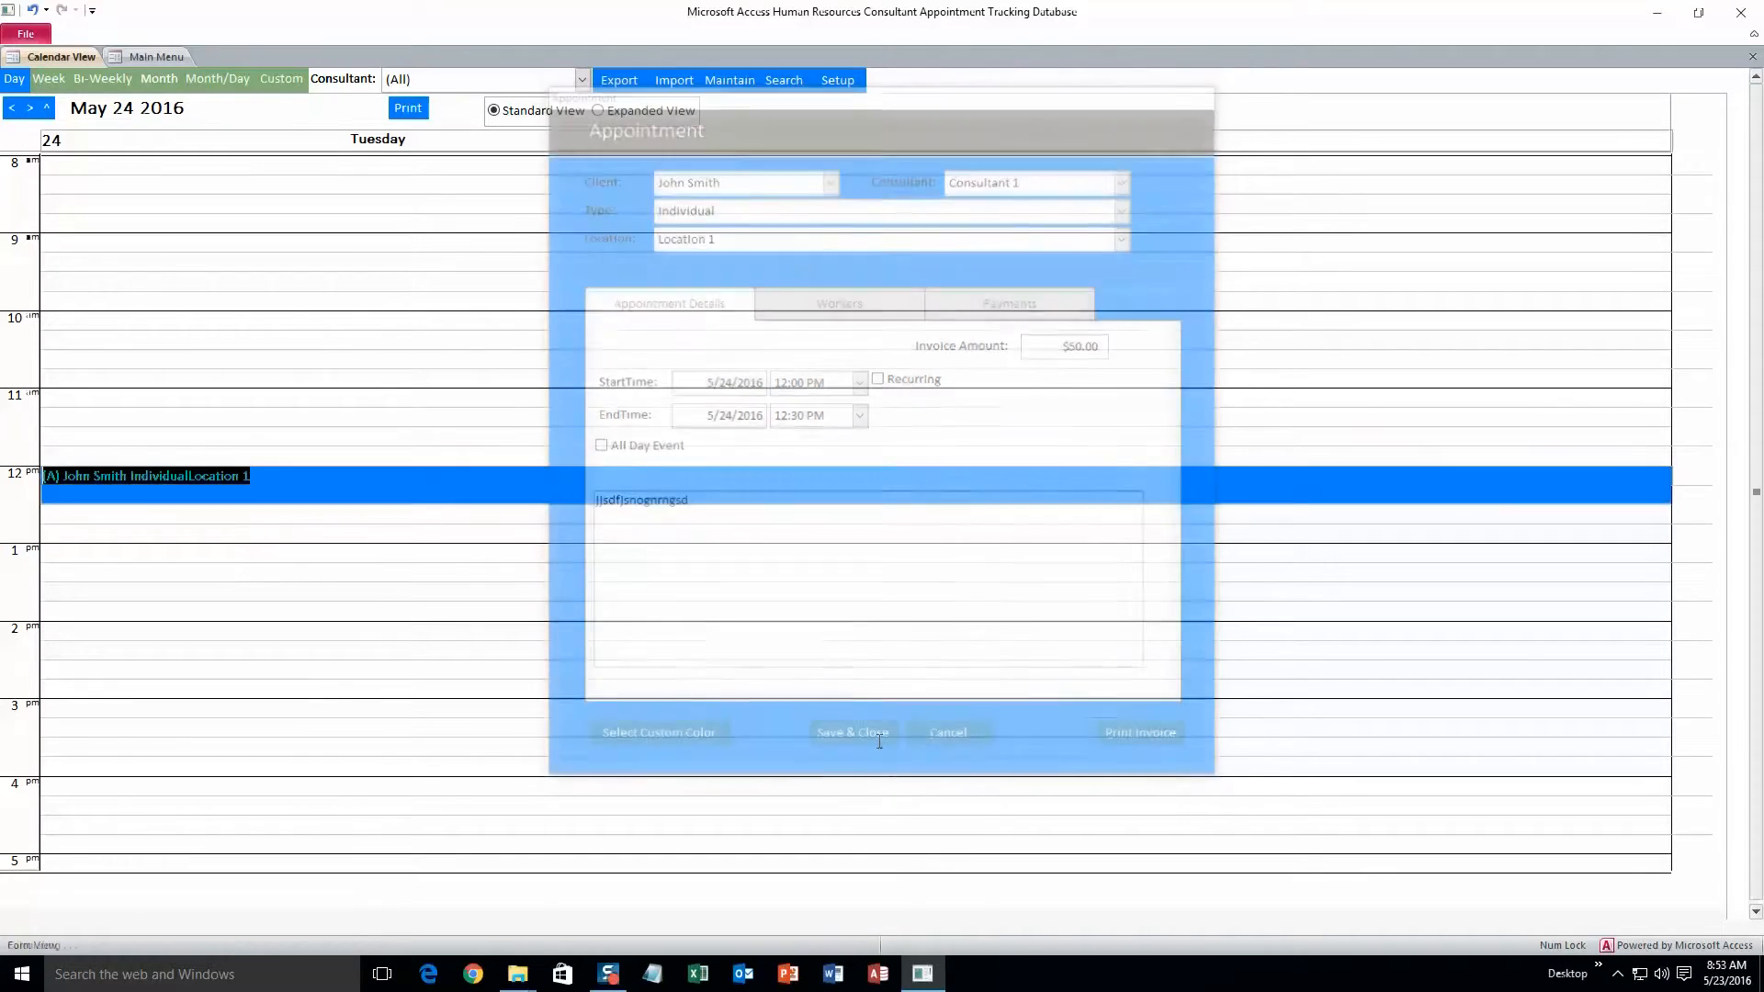
pyautogui.click(851, 732)
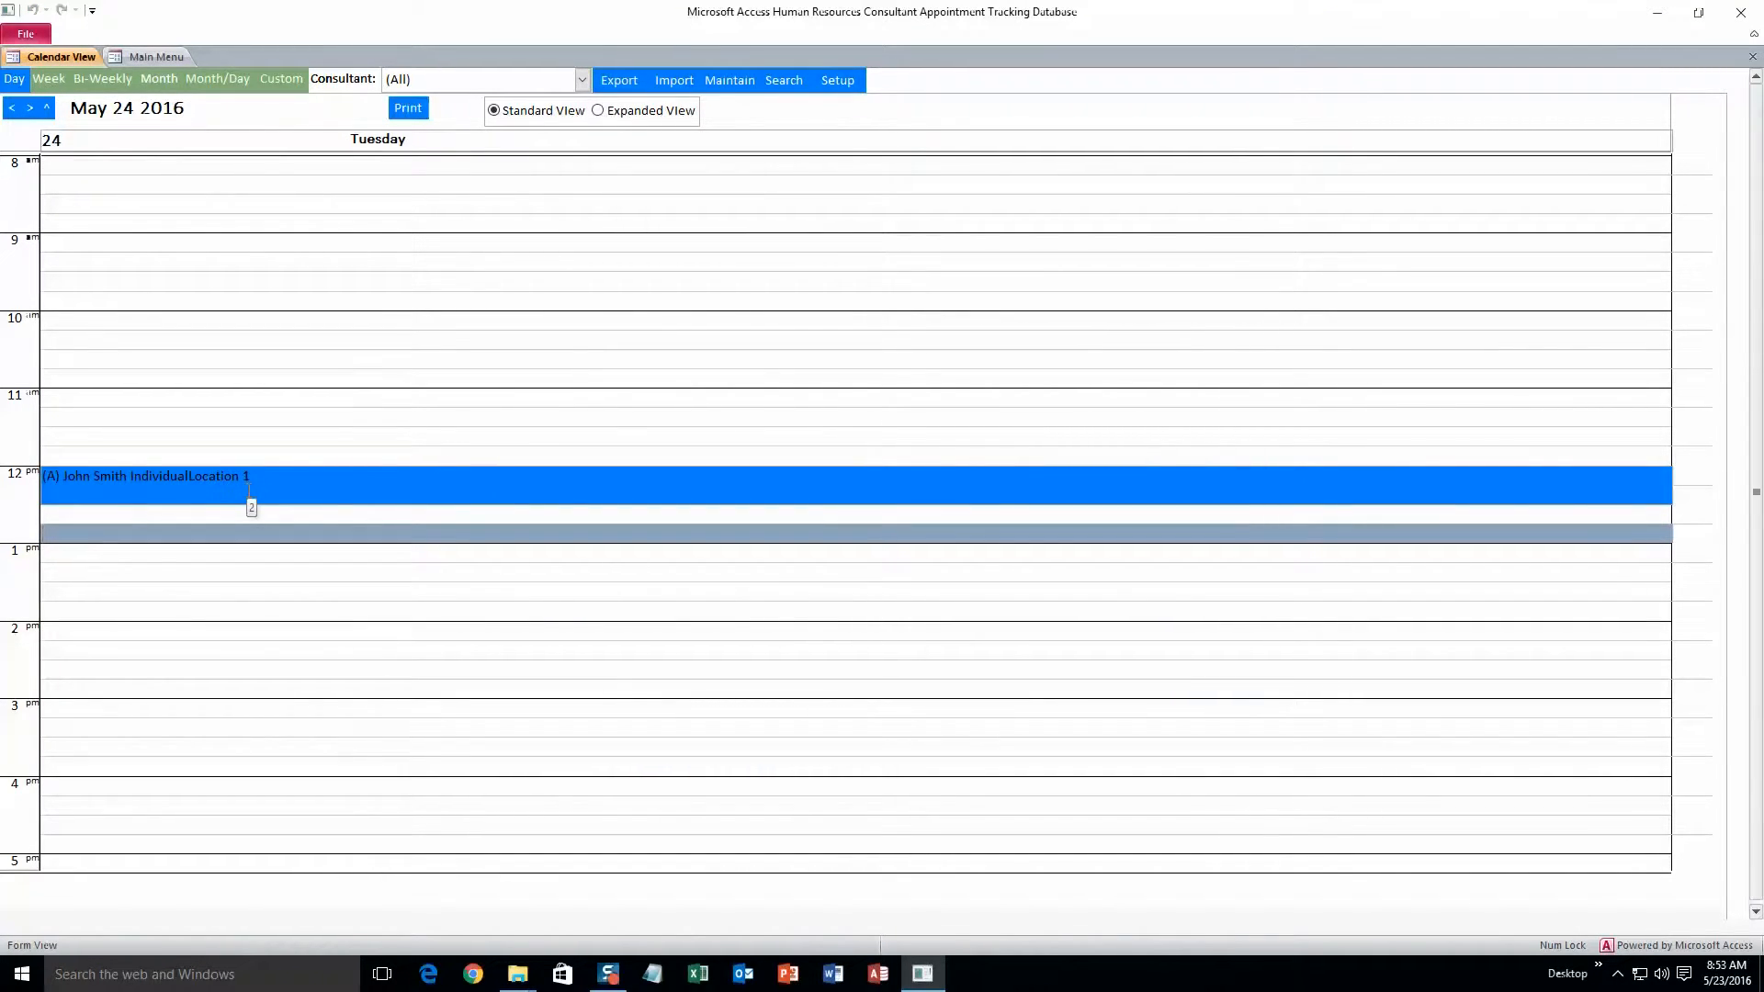
pyautogui.doubleClick(146, 476)
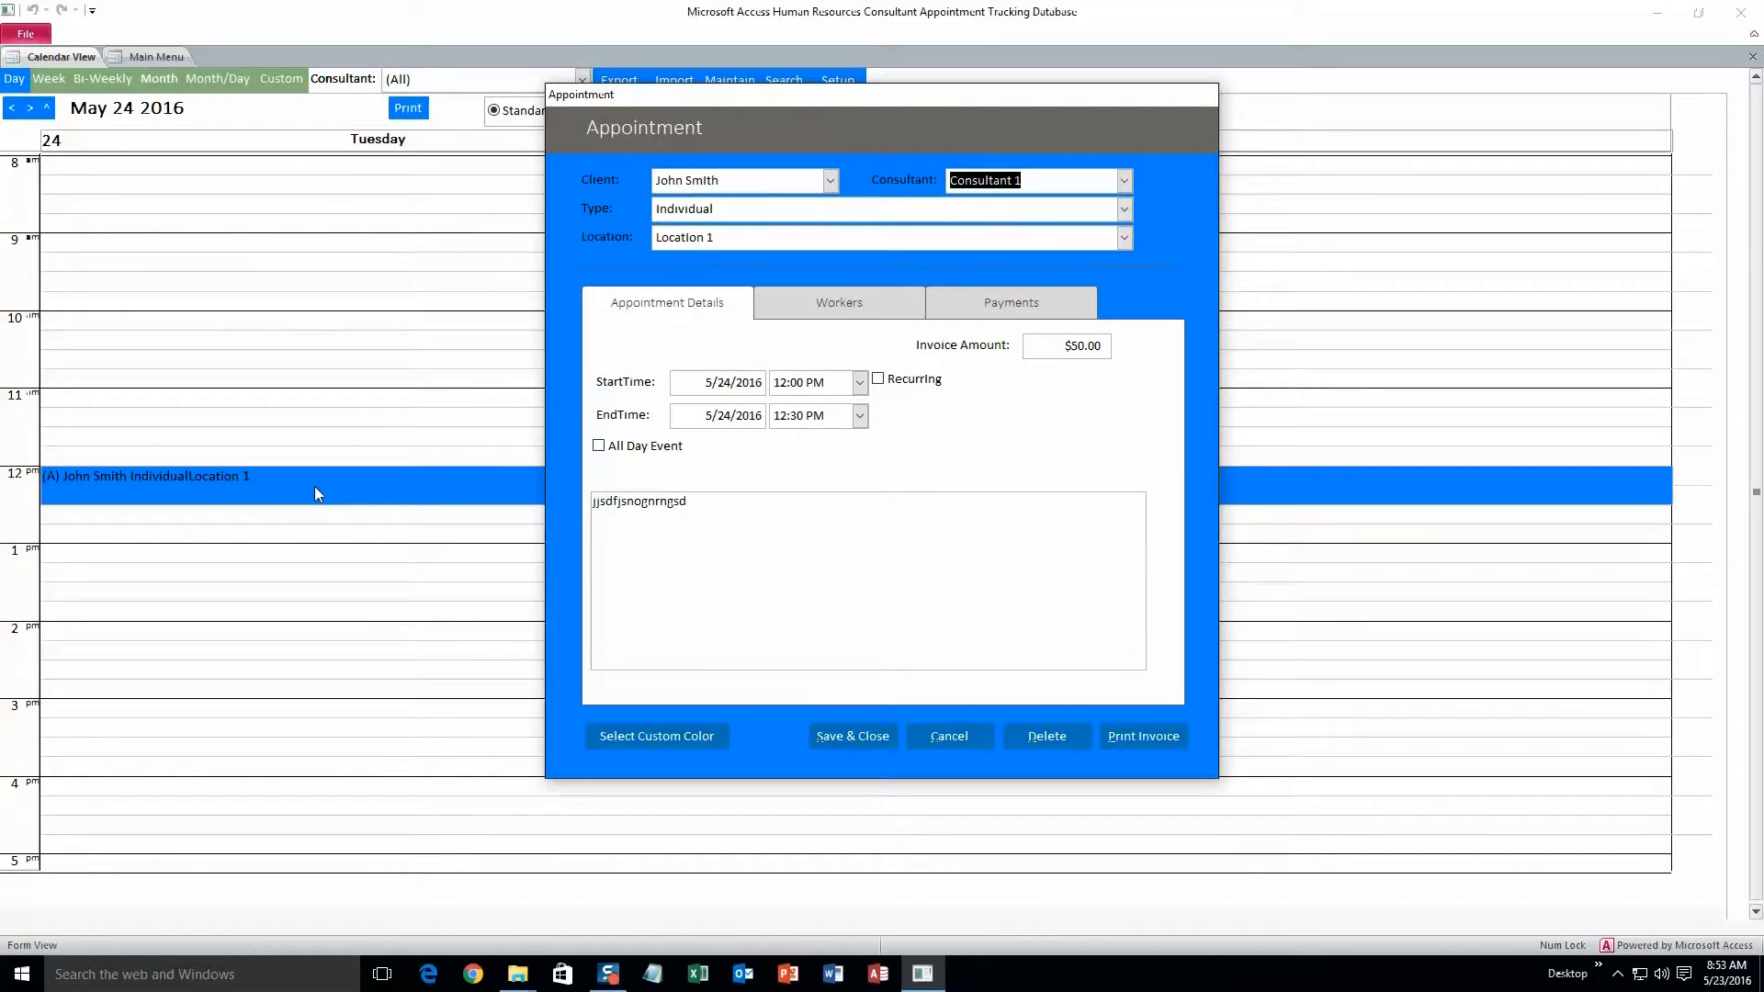
pyautogui.moveTo(856, 186)
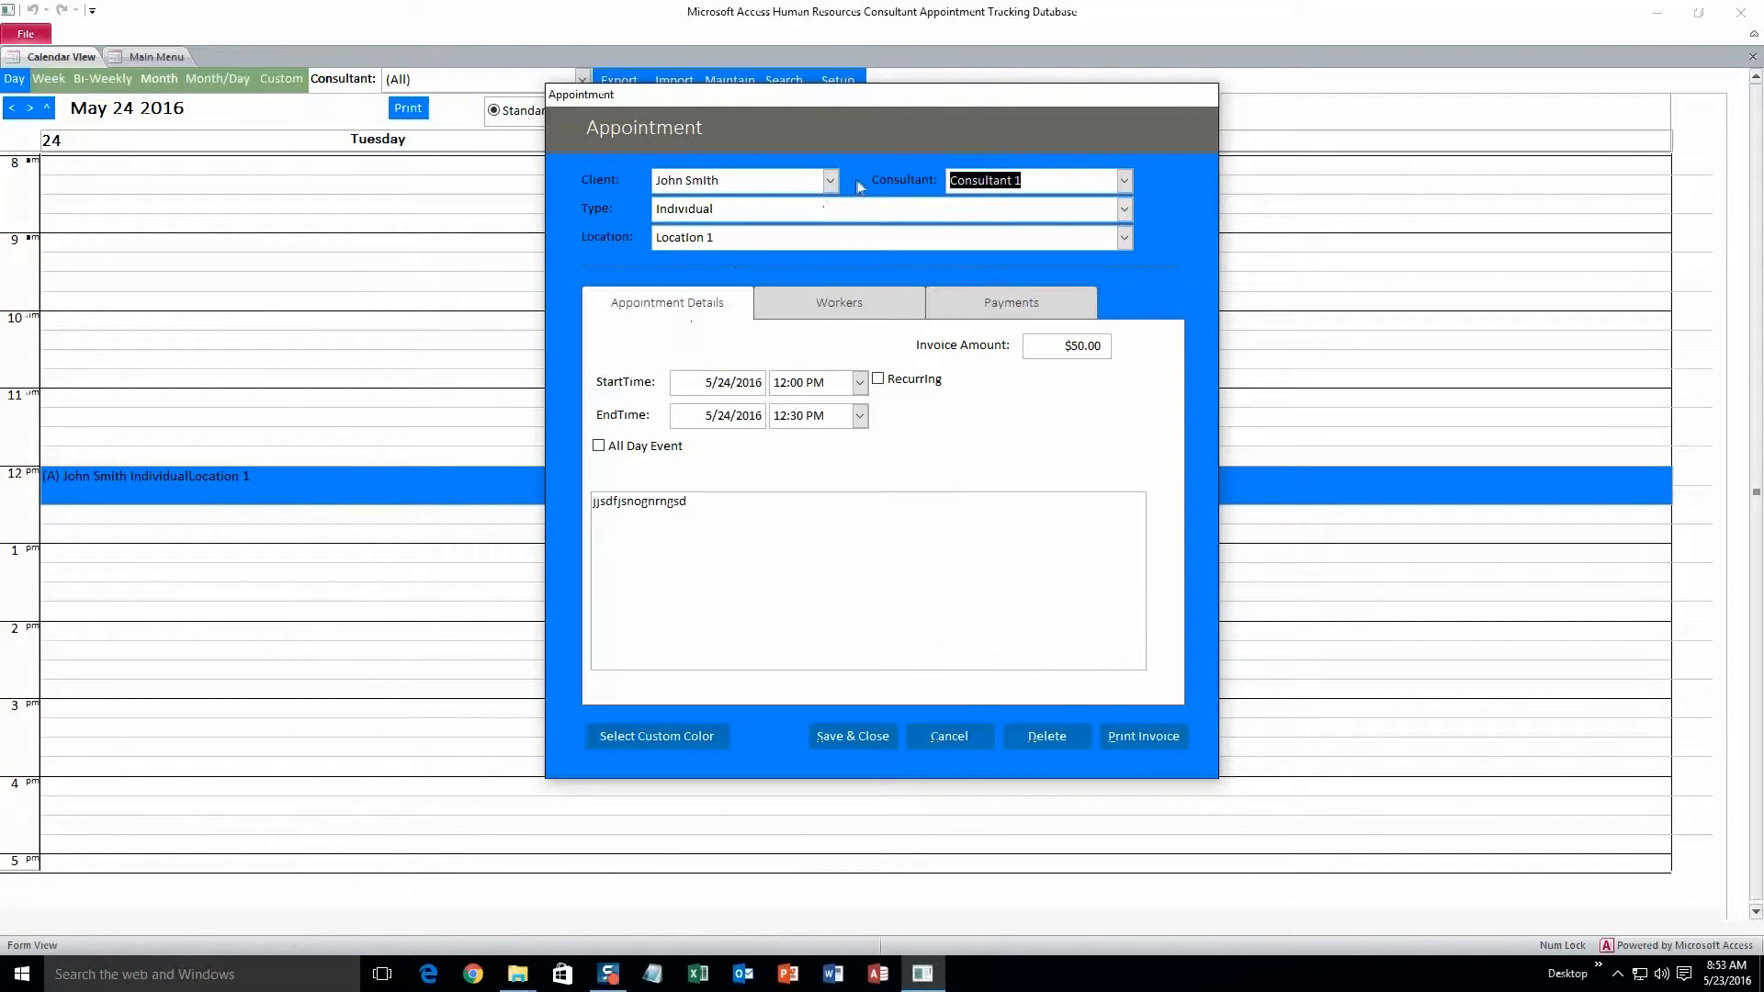
pyautogui.moveTo(1012, 743)
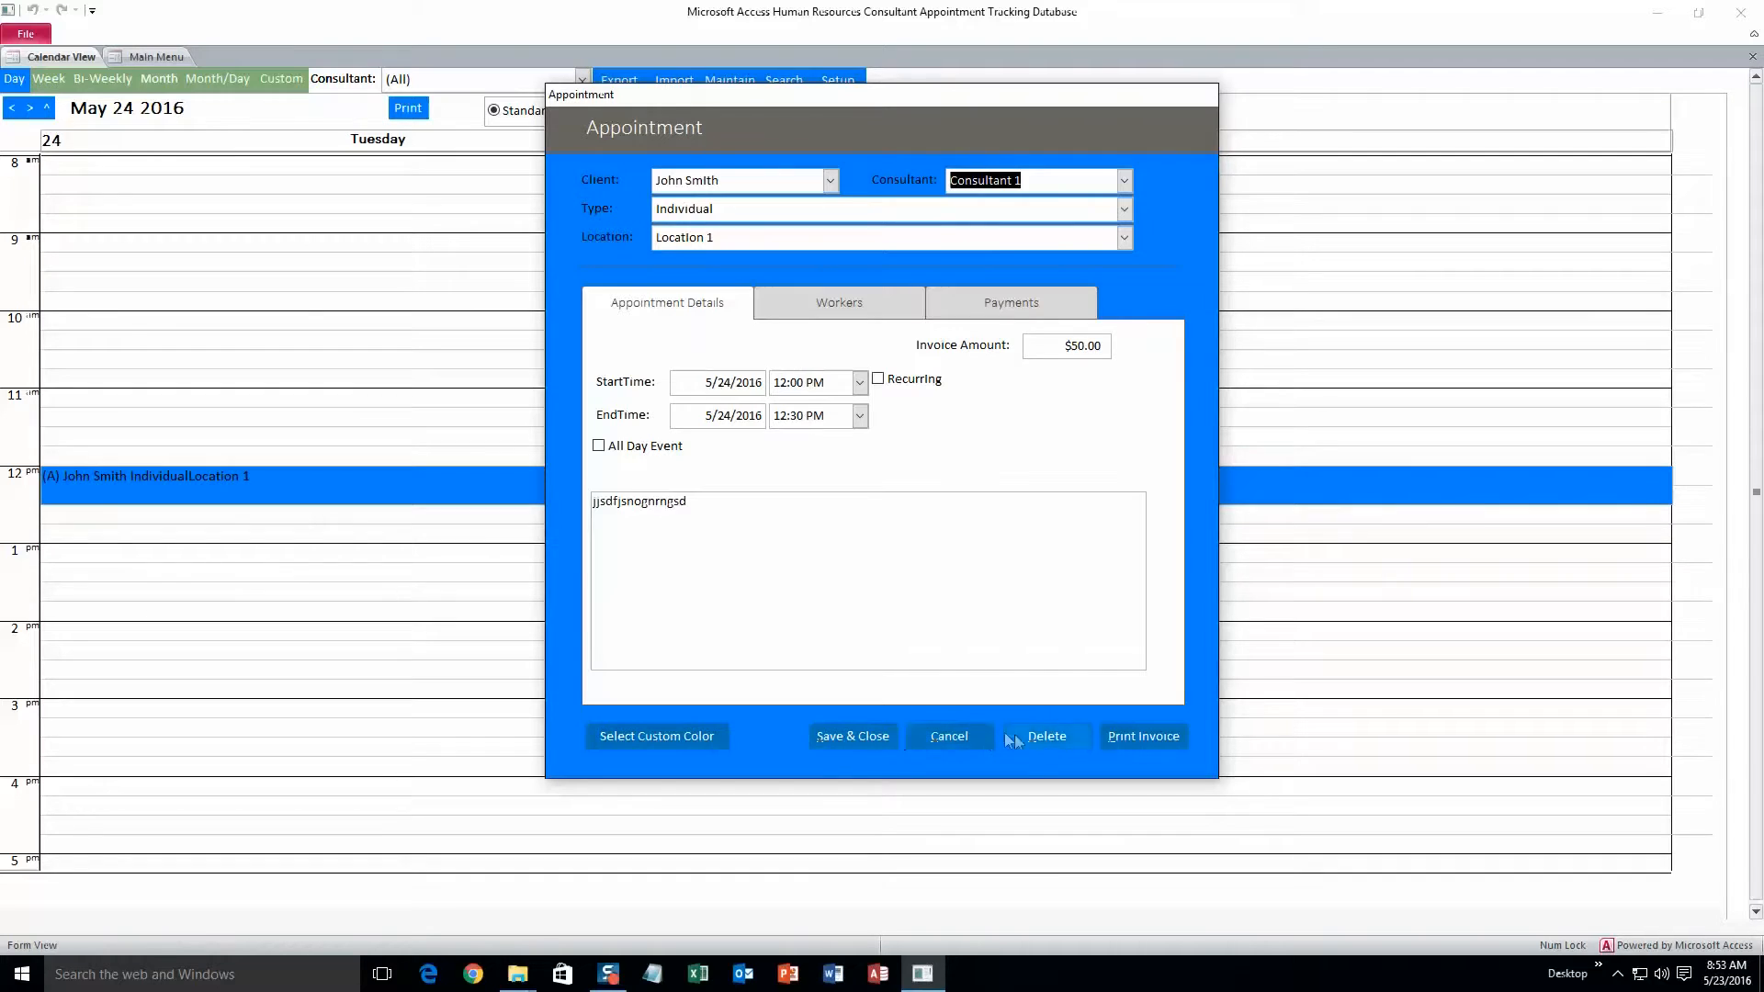
pyautogui.click(948, 736)
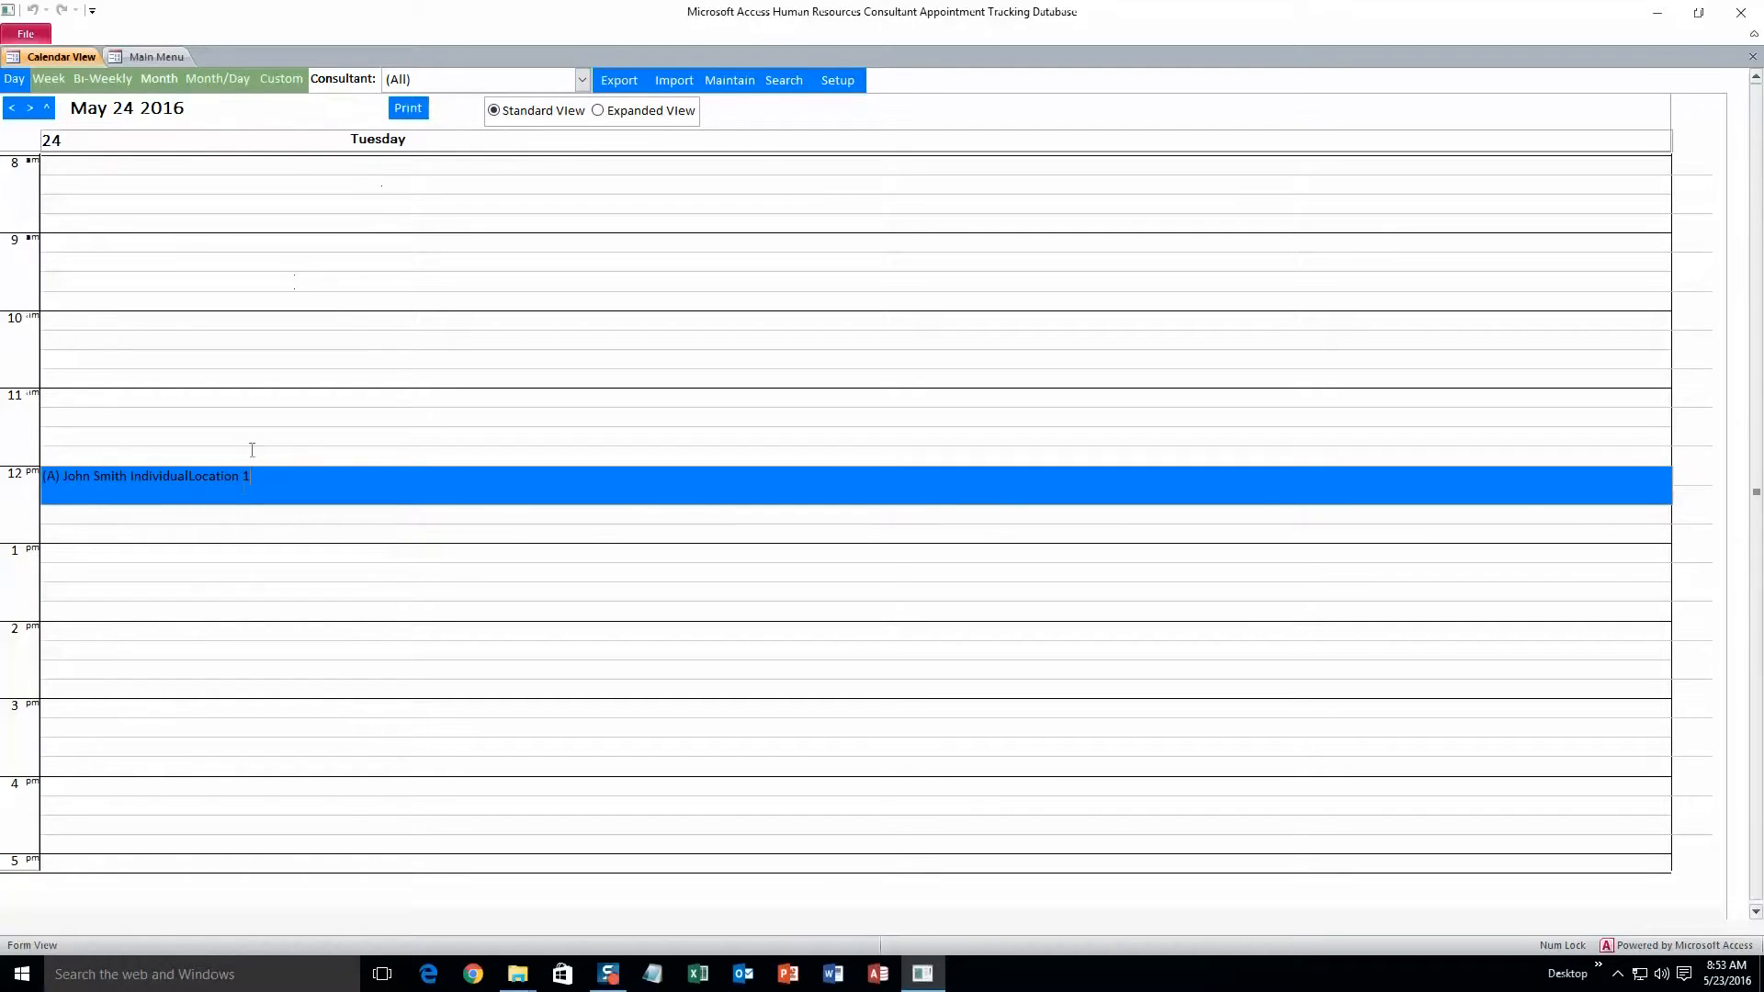
pyautogui.moveTo(256, 612)
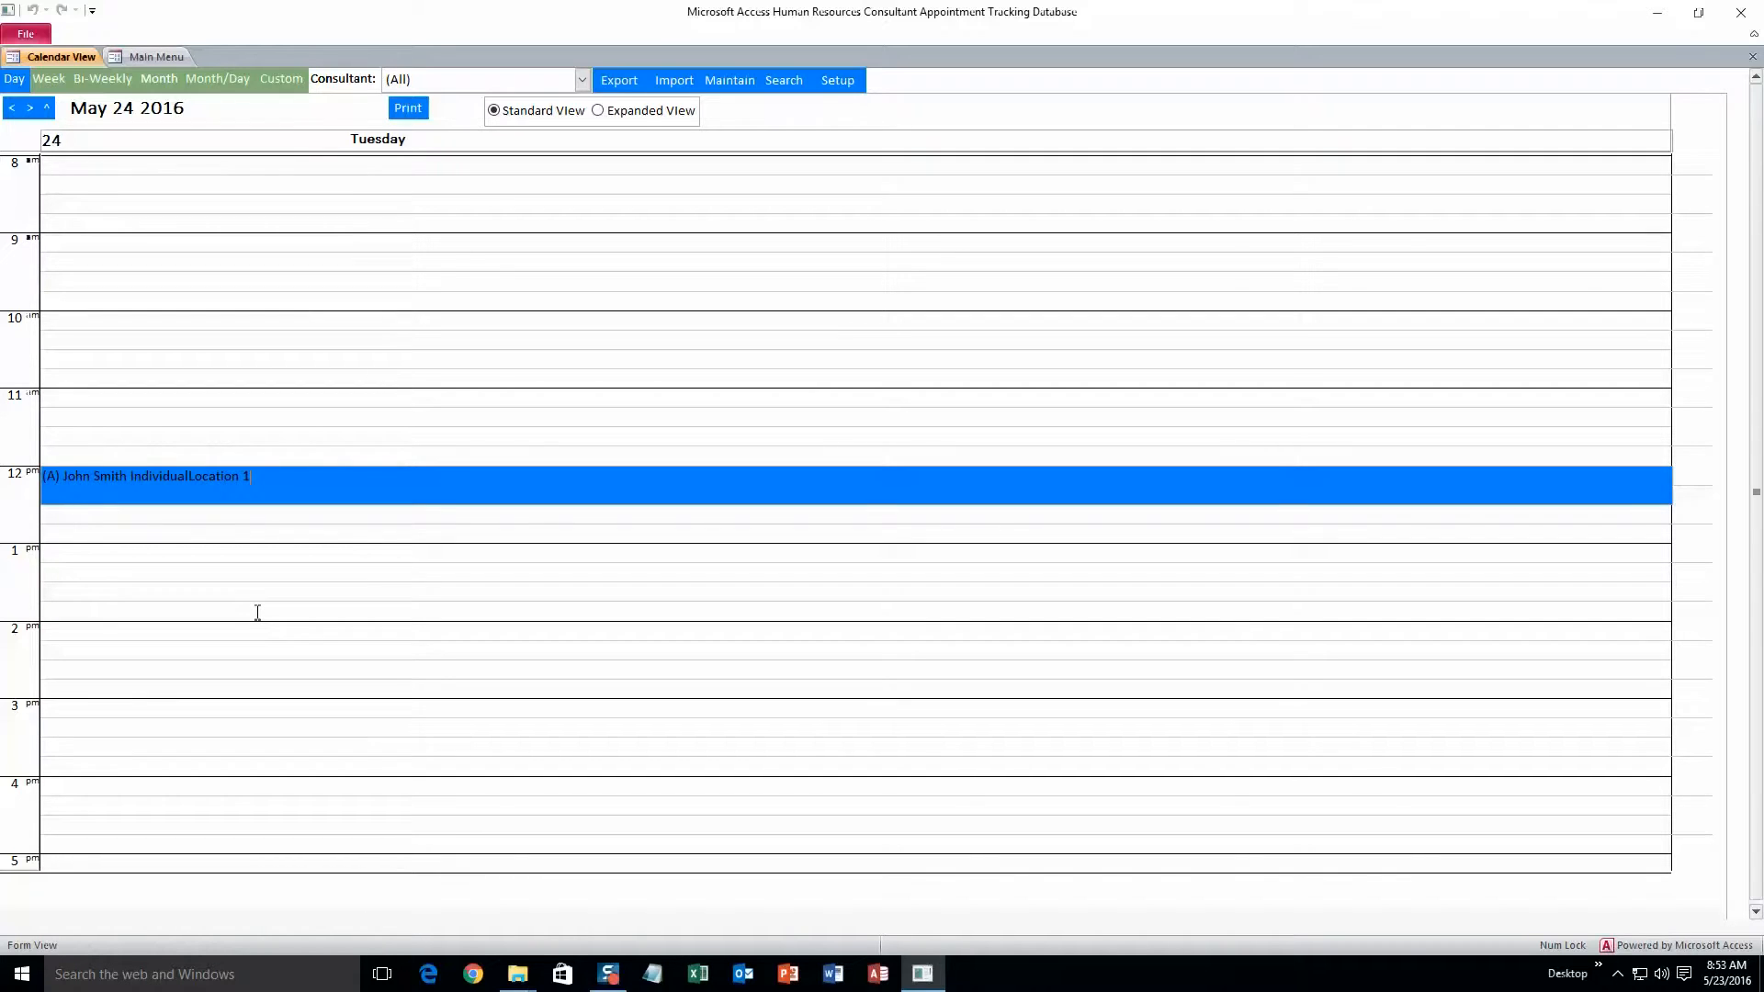
# Step: Filter the calendar by Consultant, trying Consultant 2 and ending on Consultant 1
pyautogui.click(582, 79)
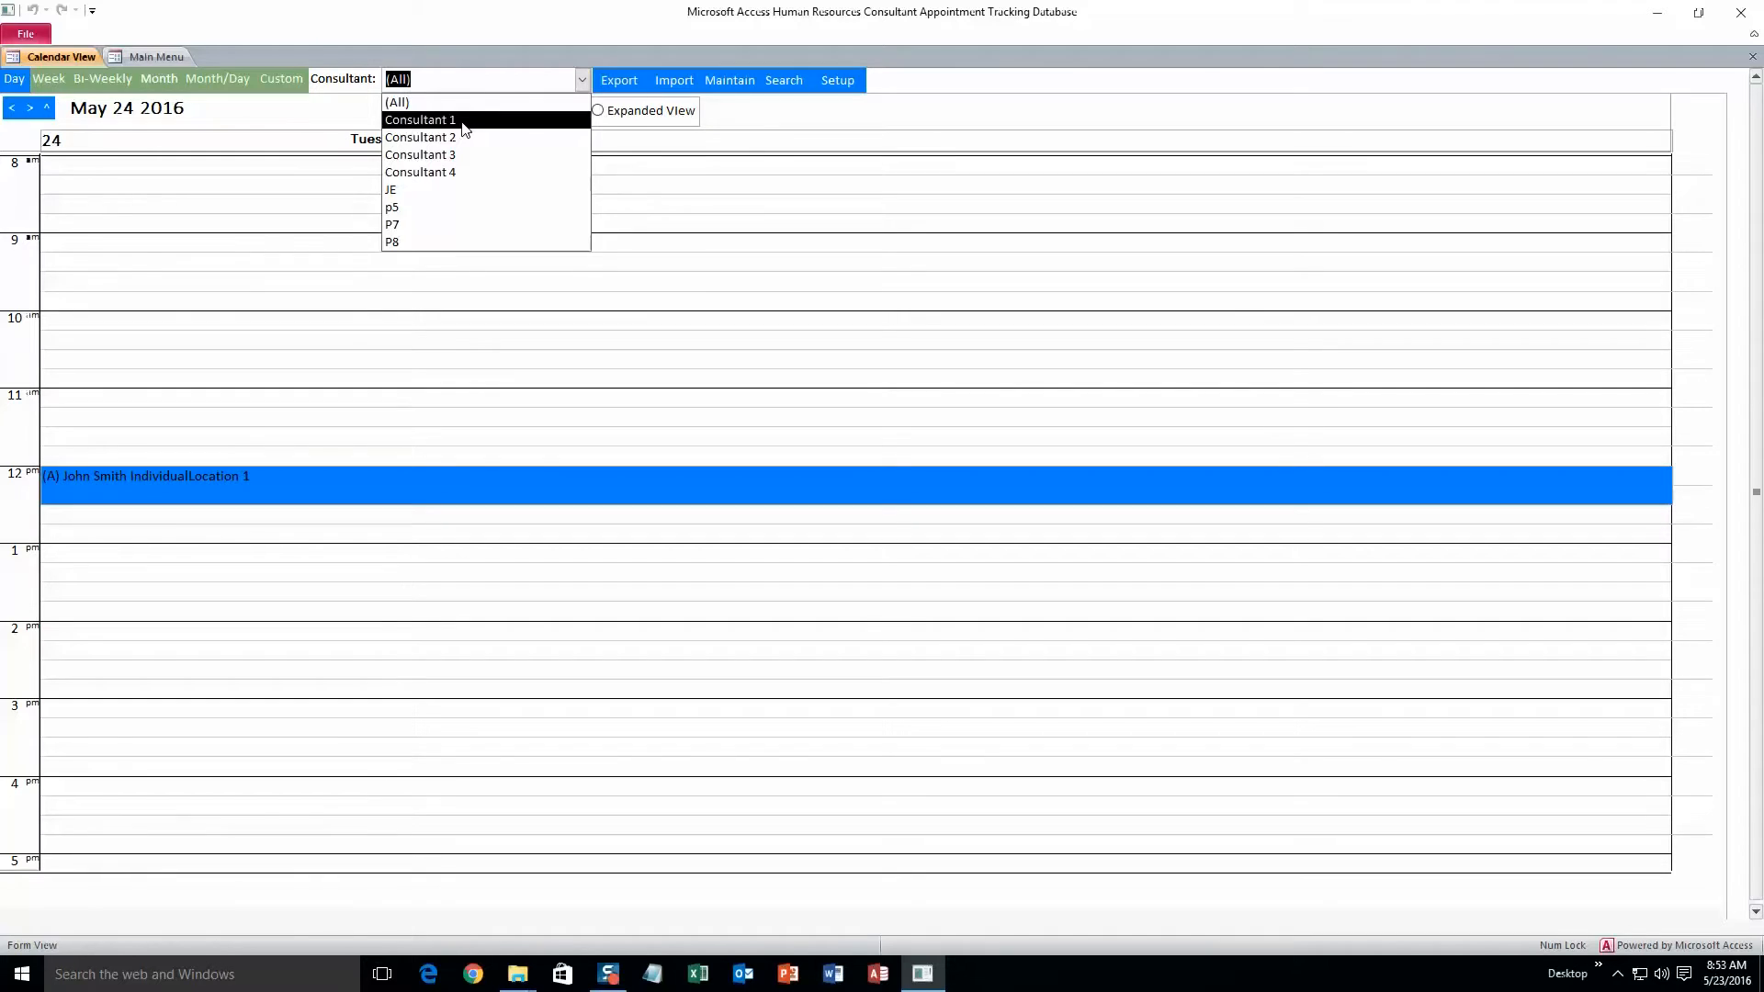
pyautogui.click(419, 120)
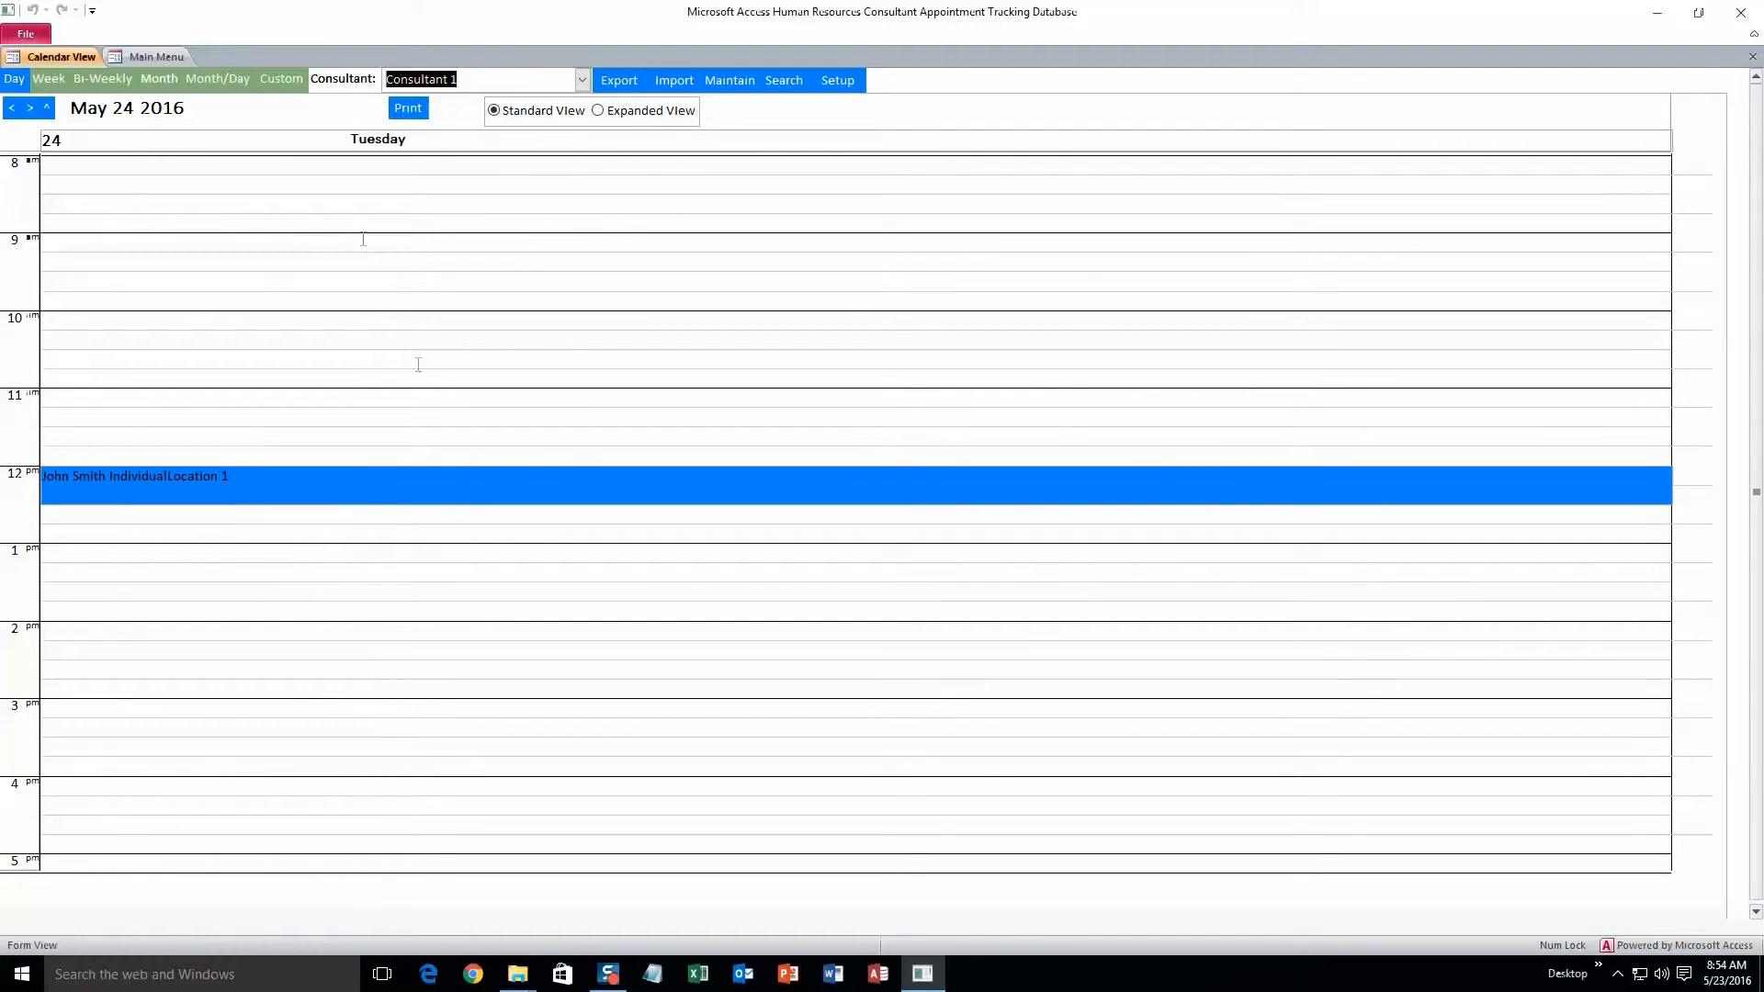
pyautogui.moveTo(535, 159)
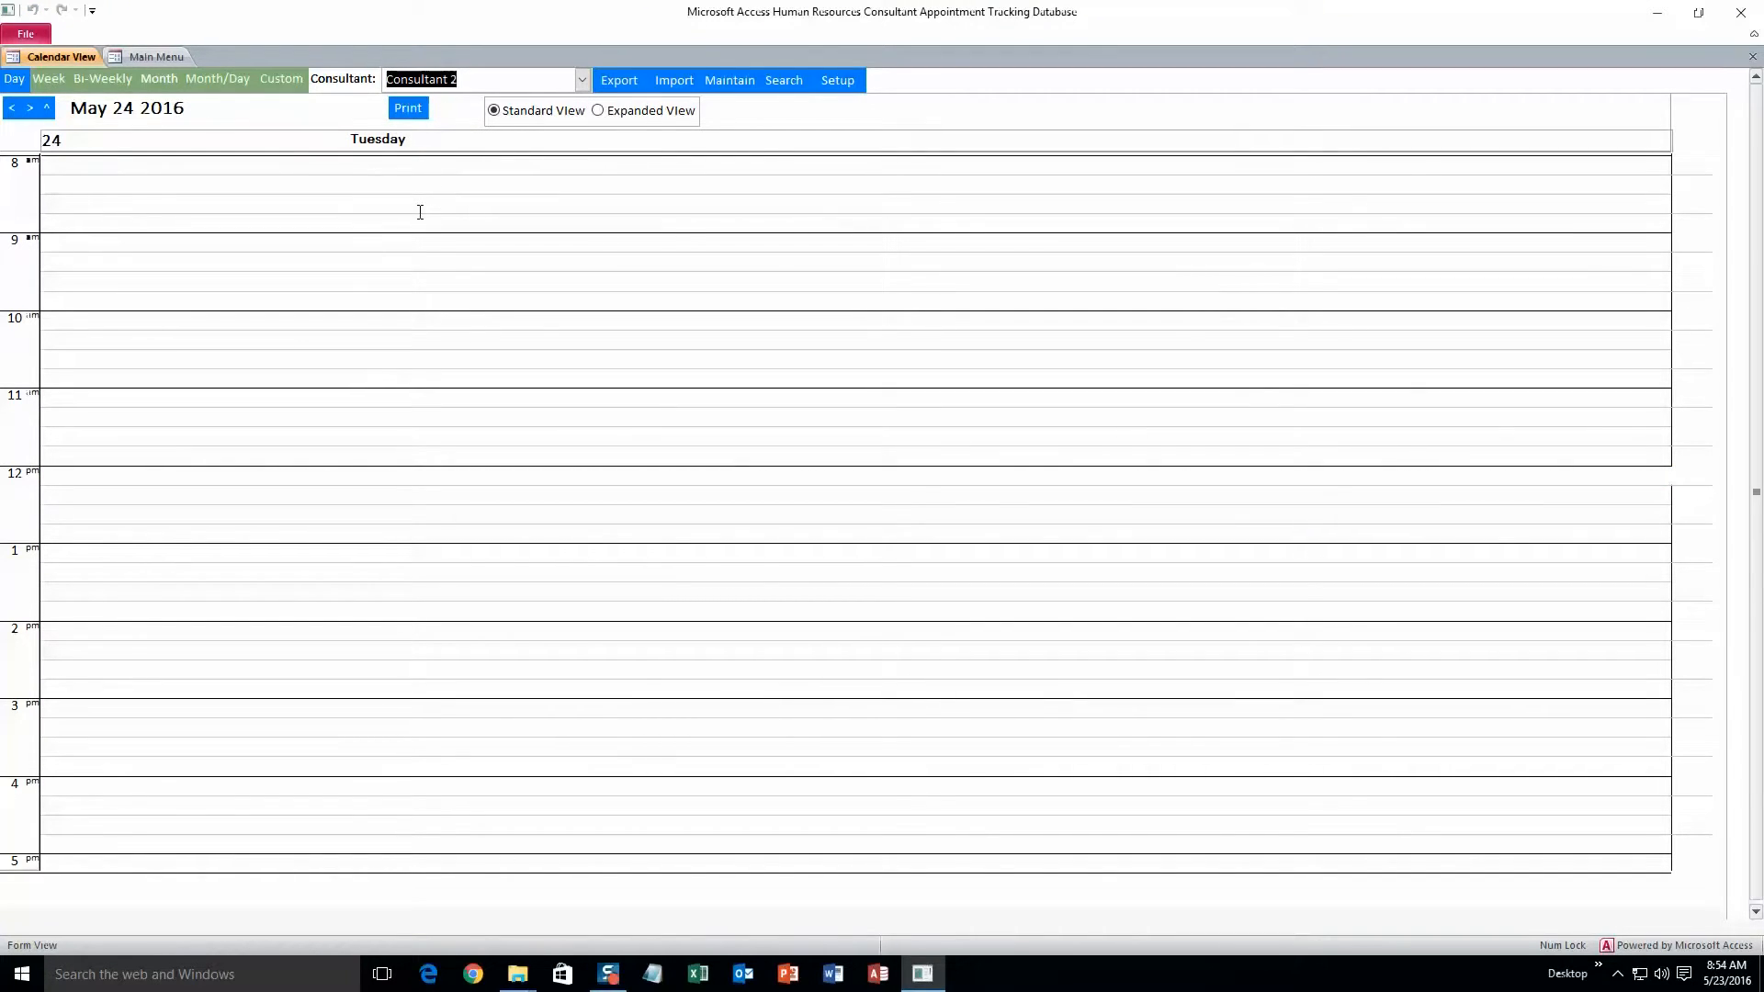
pyautogui.moveTo(425, 230)
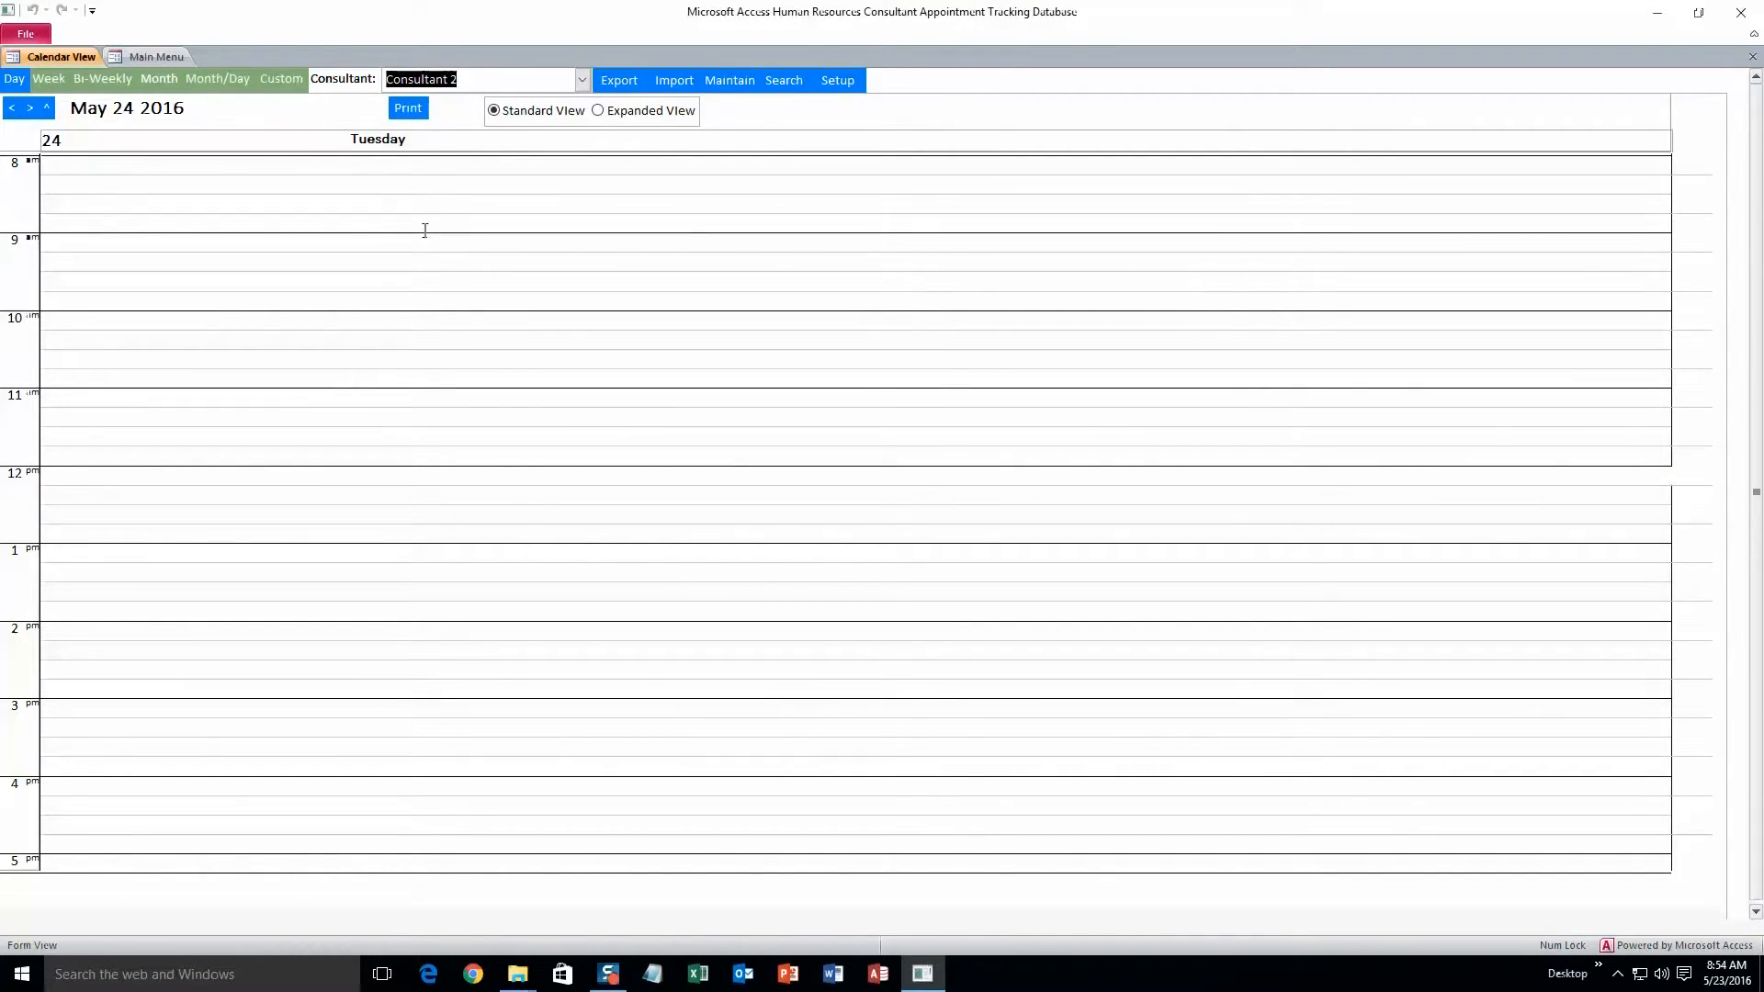
pyautogui.click(580, 79)
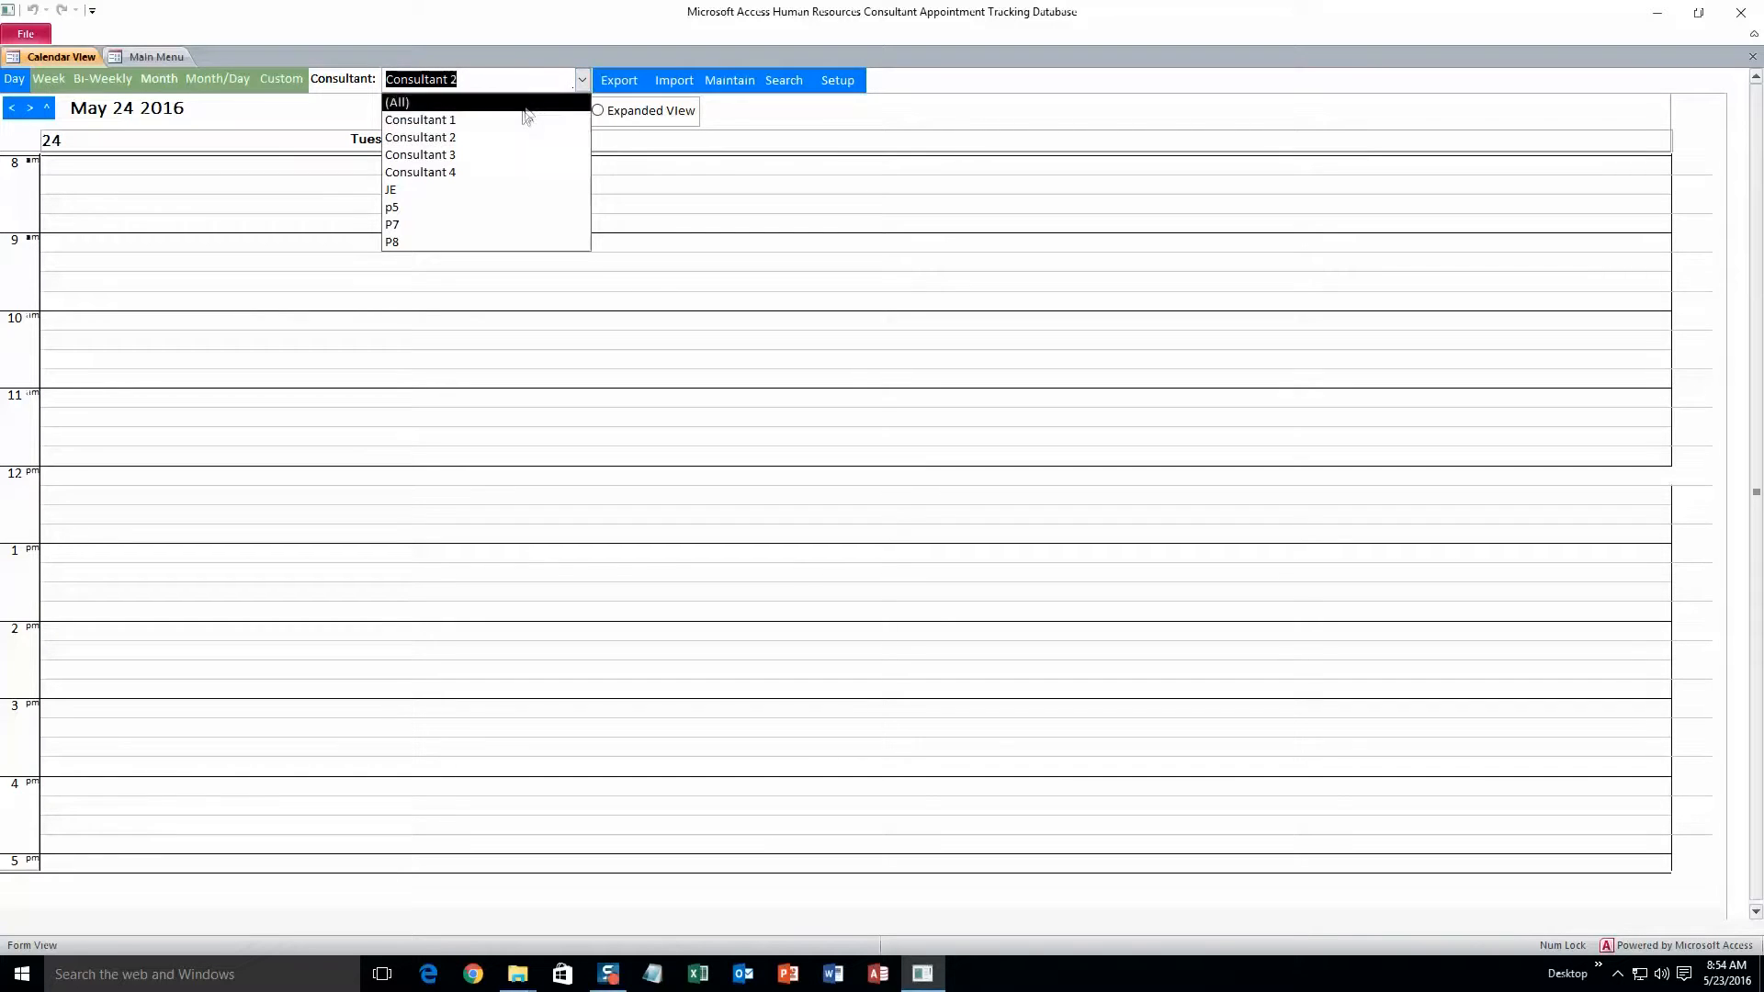
pyautogui.click(420, 119)
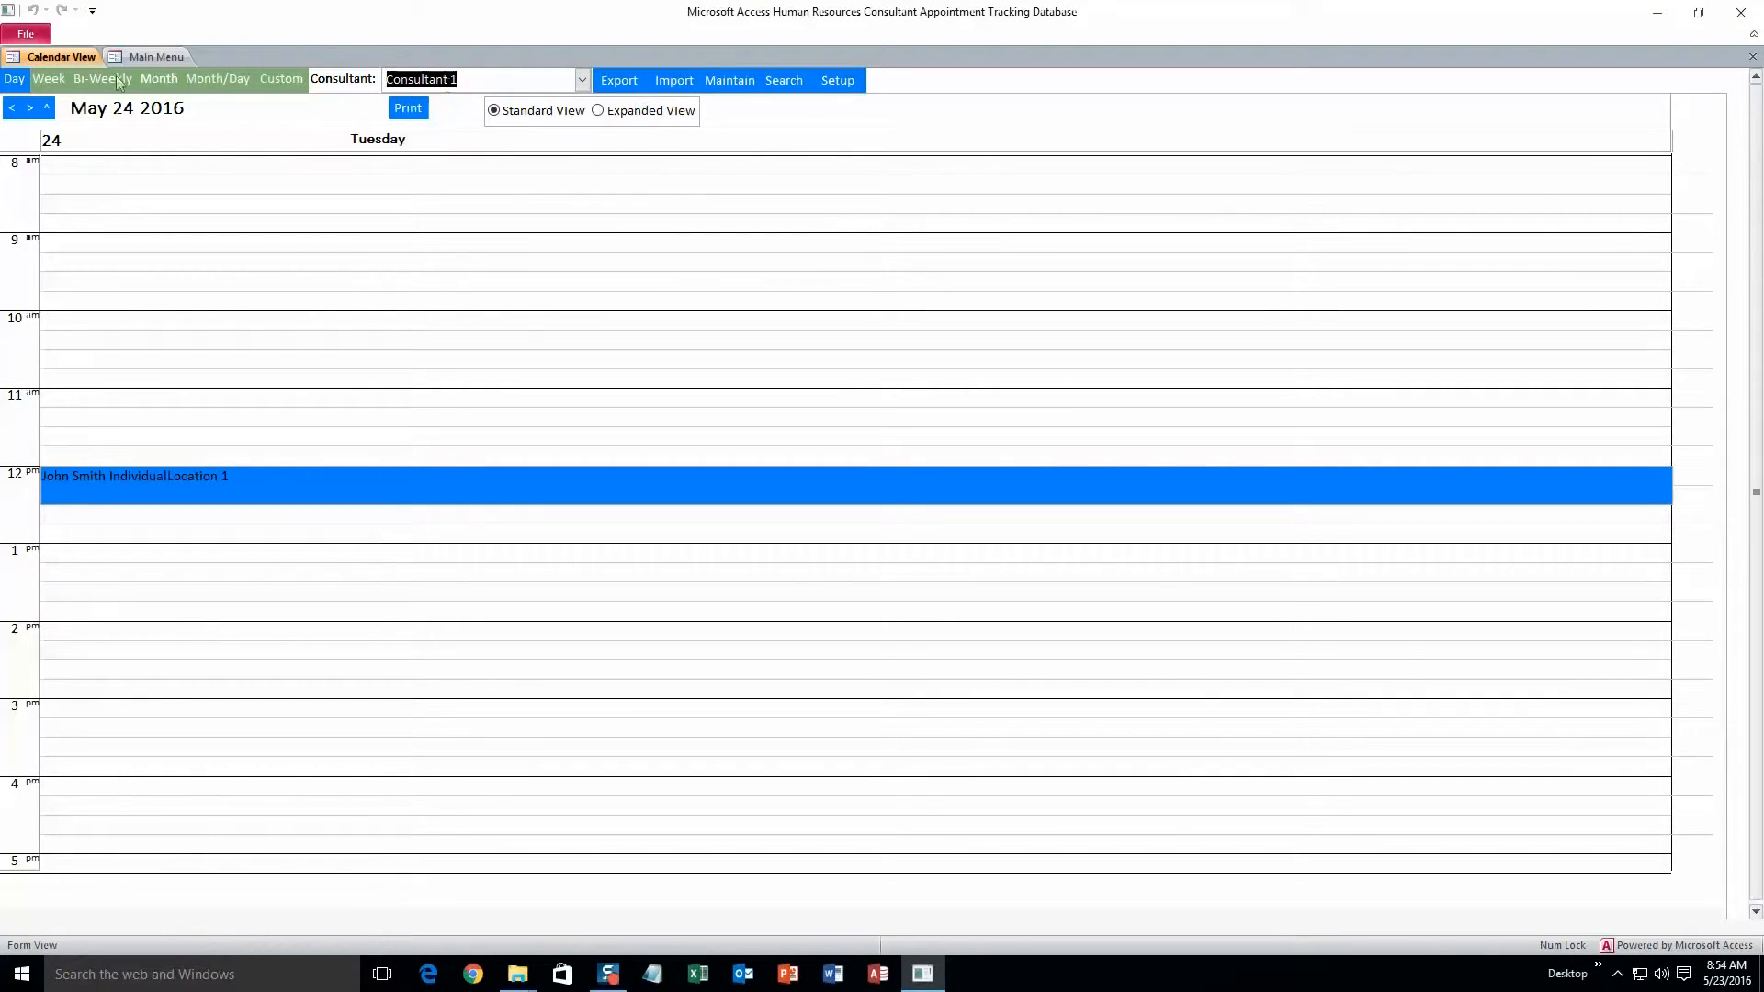
# Step: Switch back to the Main Menu tab
pyautogui.click(155, 56)
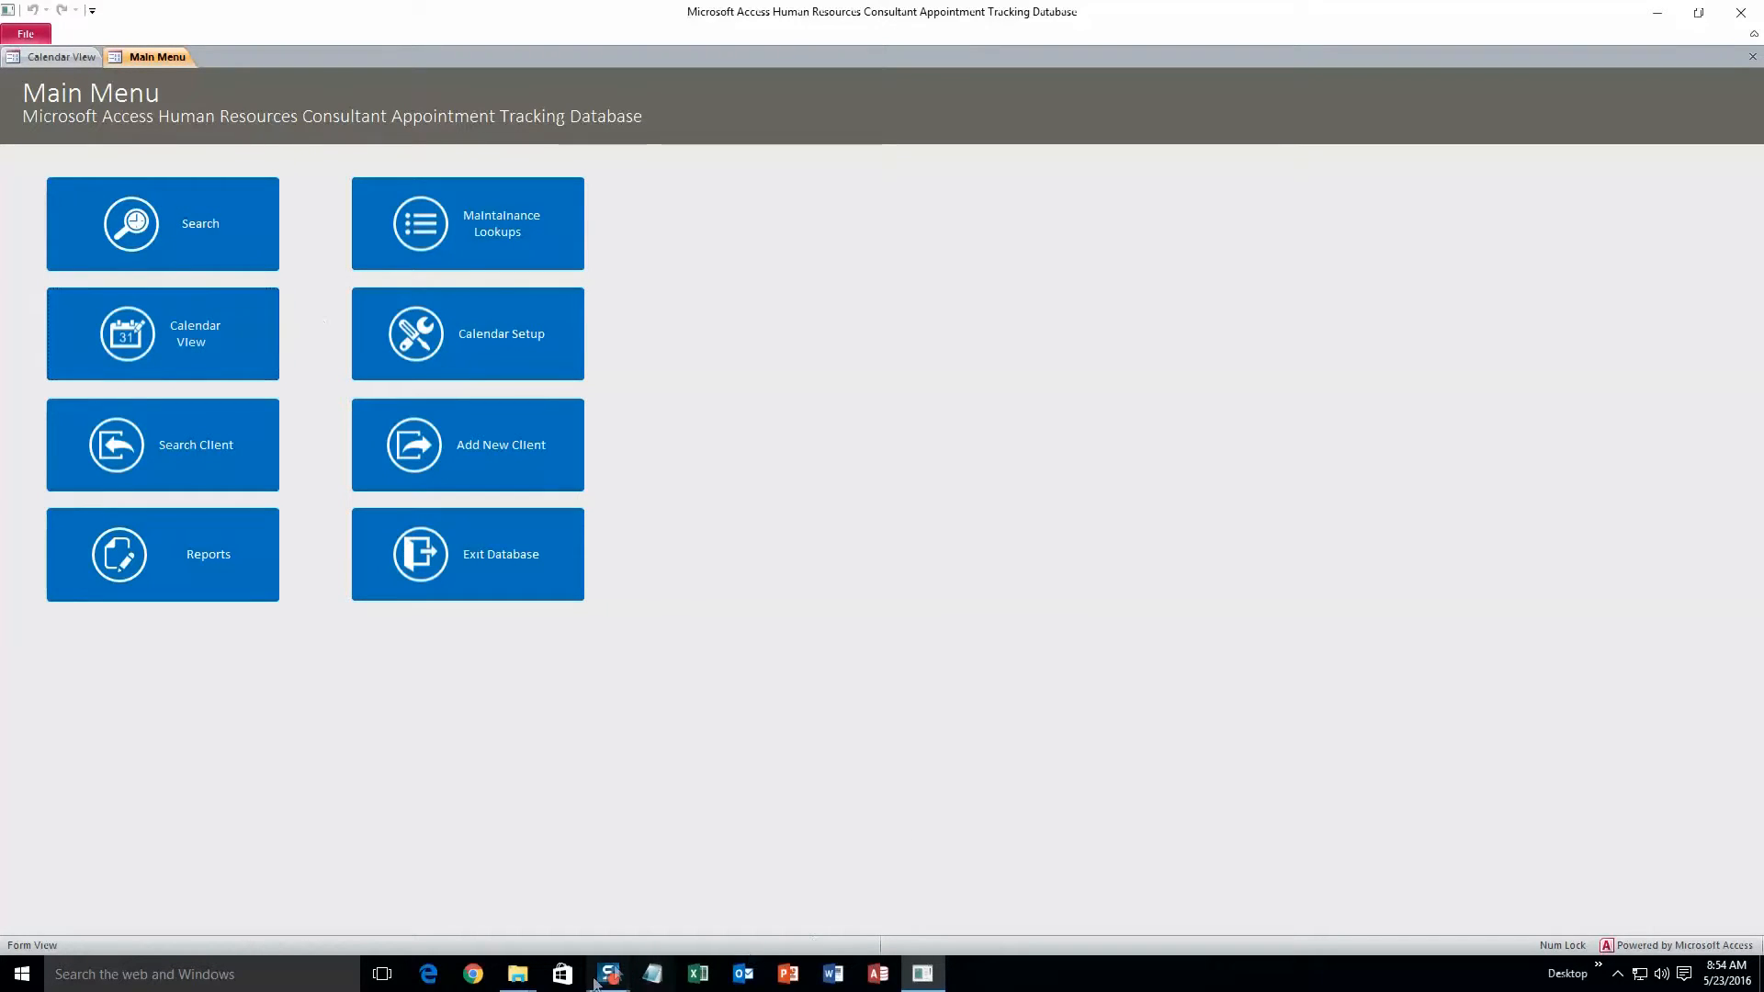
pyautogui.moveTo(907, 660)
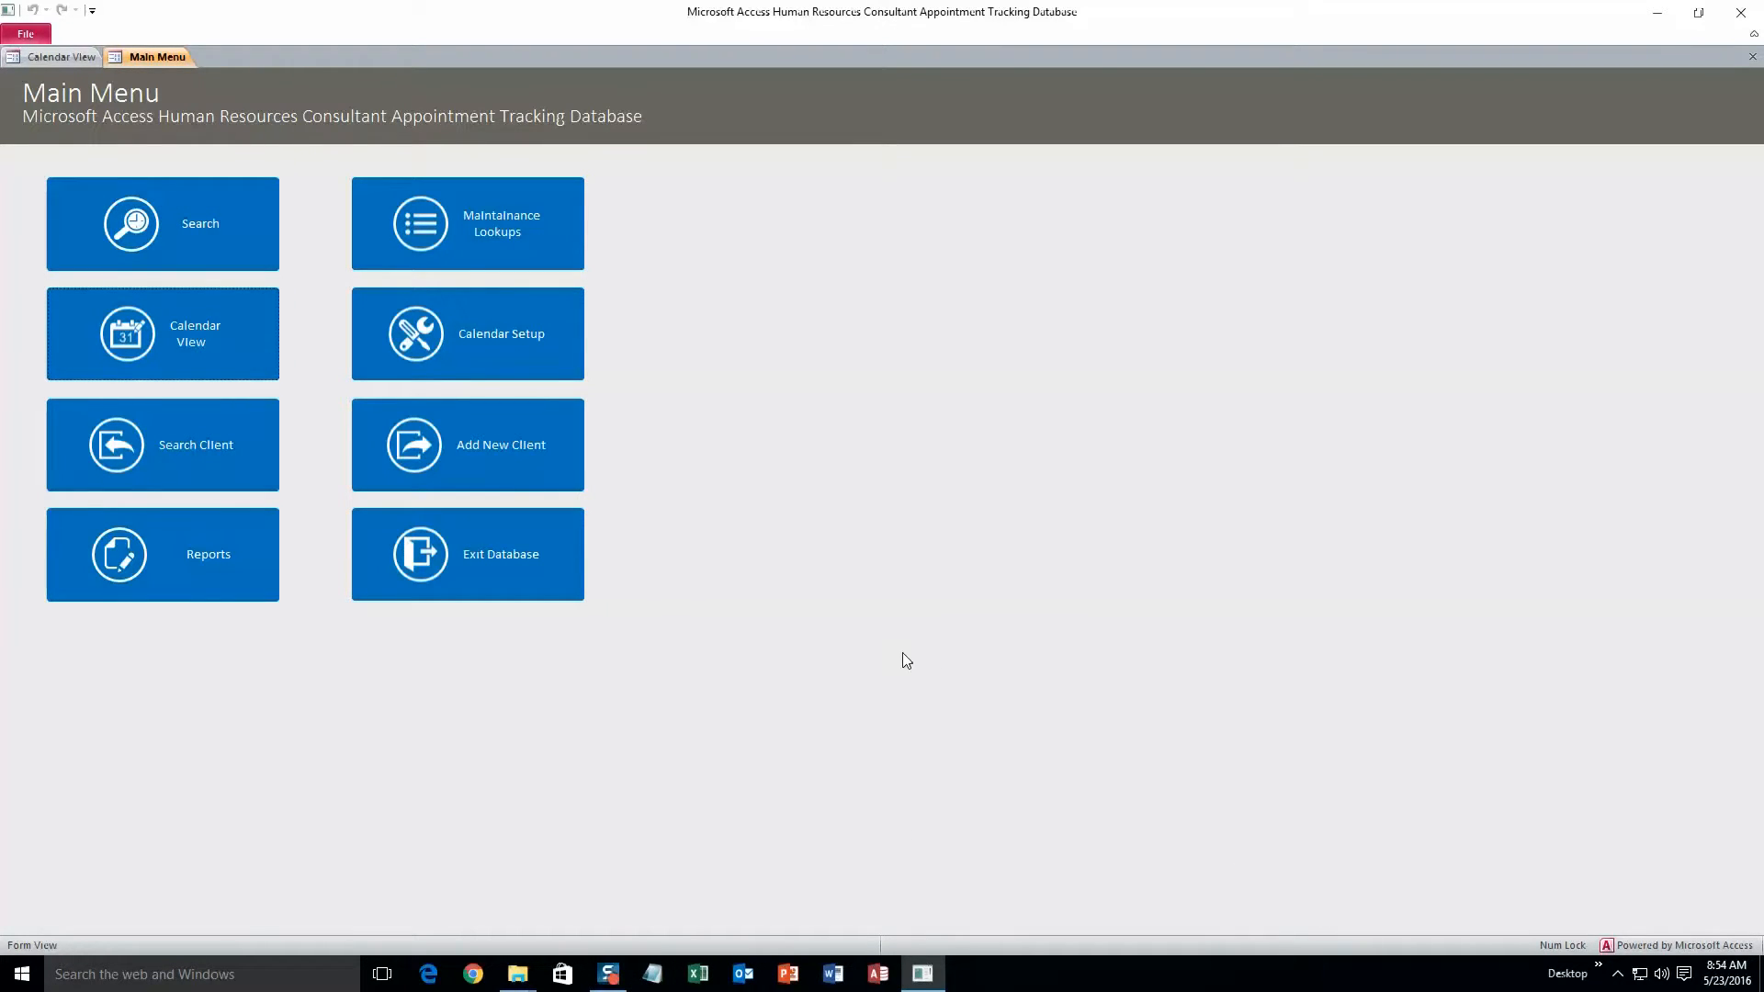
pyautogui.moveTo(568, 472)
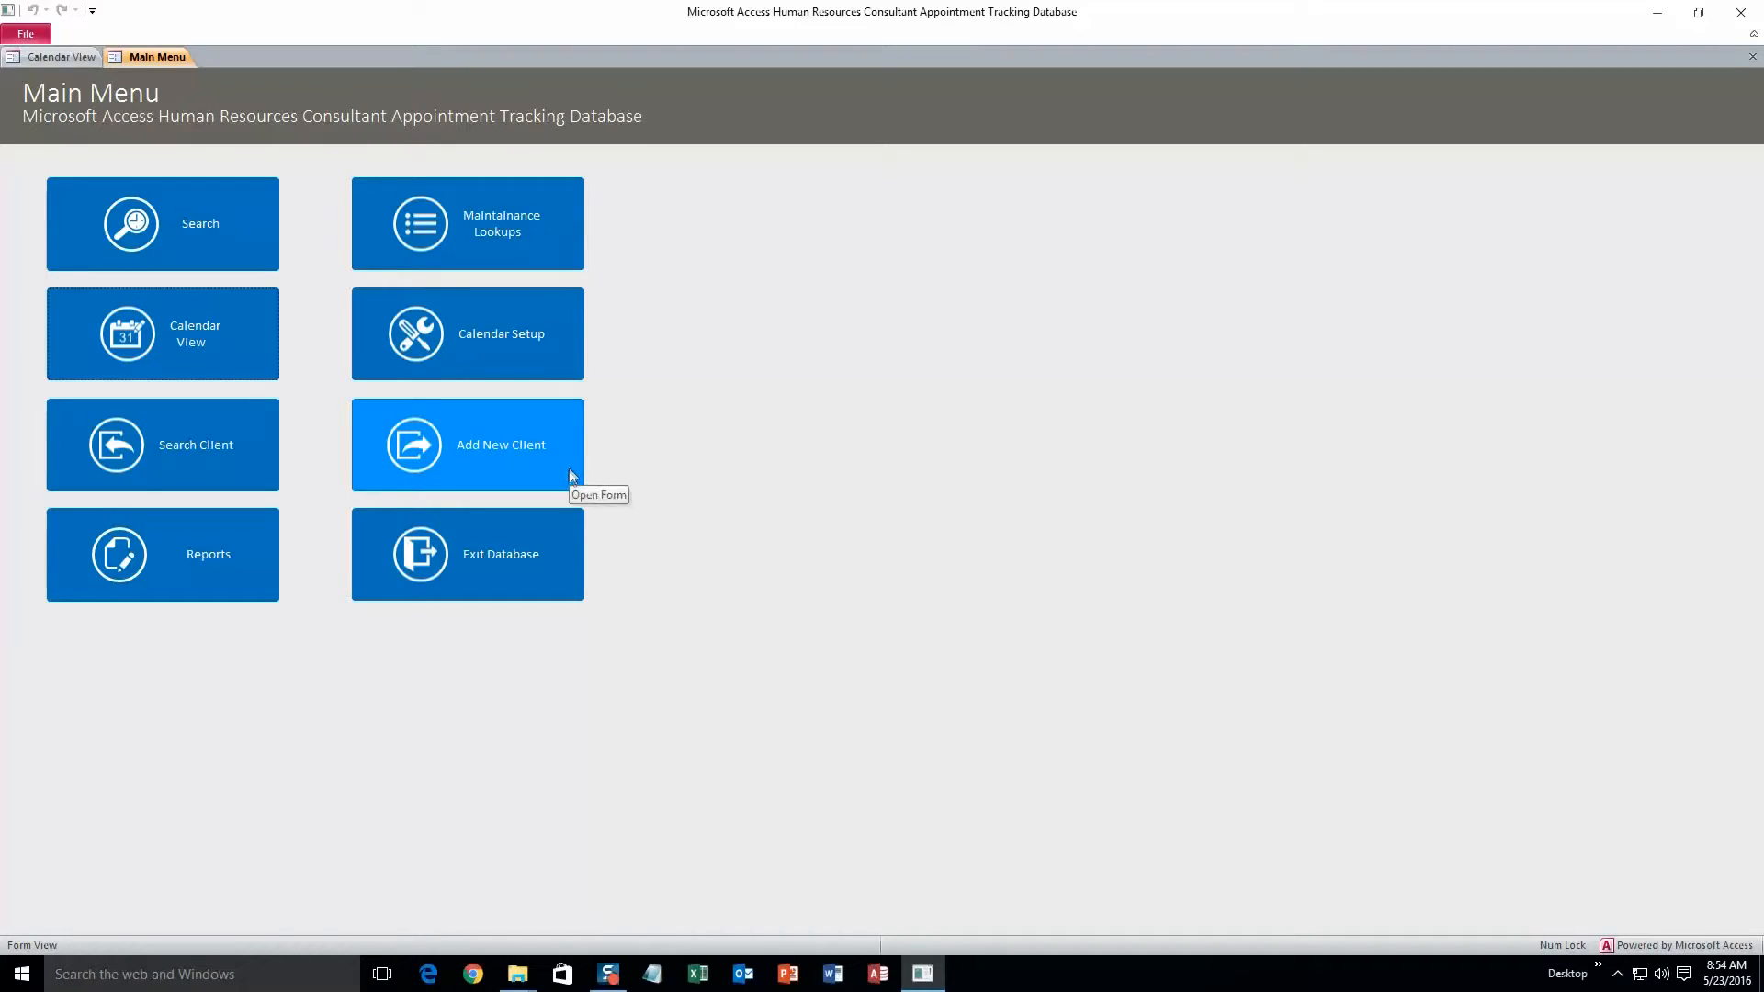
pyautogui.moveTo(318, 327)
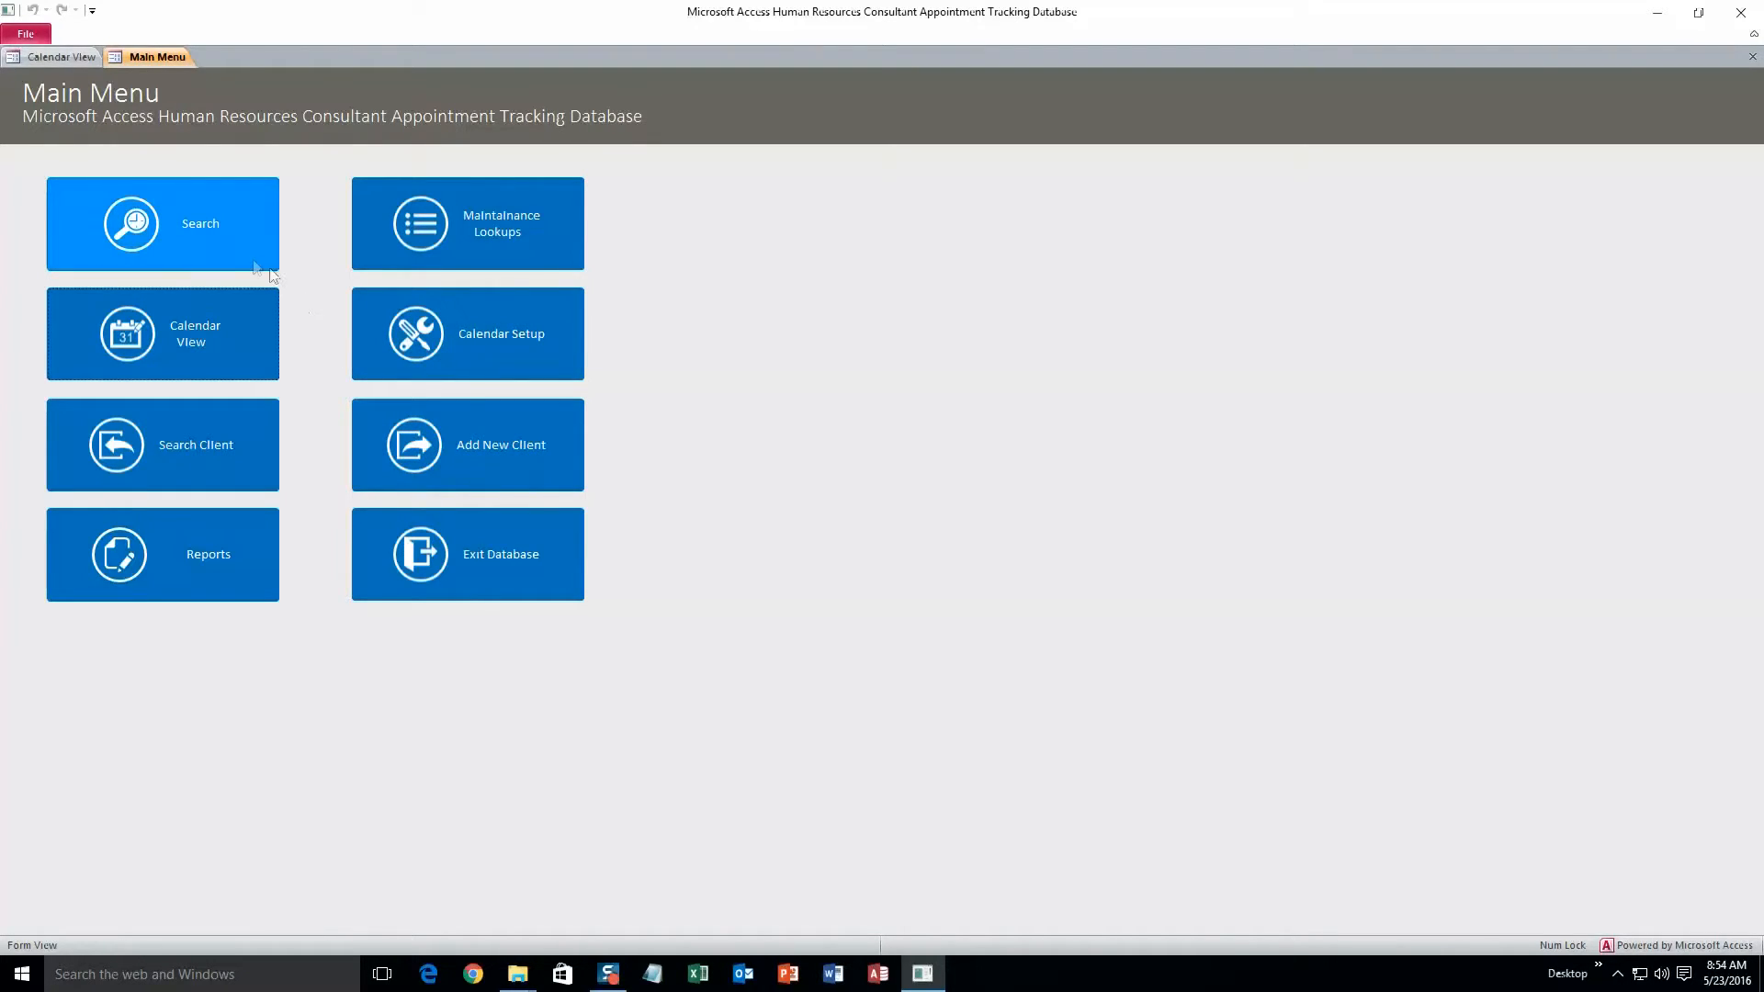
# Step: Open Calendar Search and set the Consultant filter to Consultant 1
pyautogui.click(162, 223)
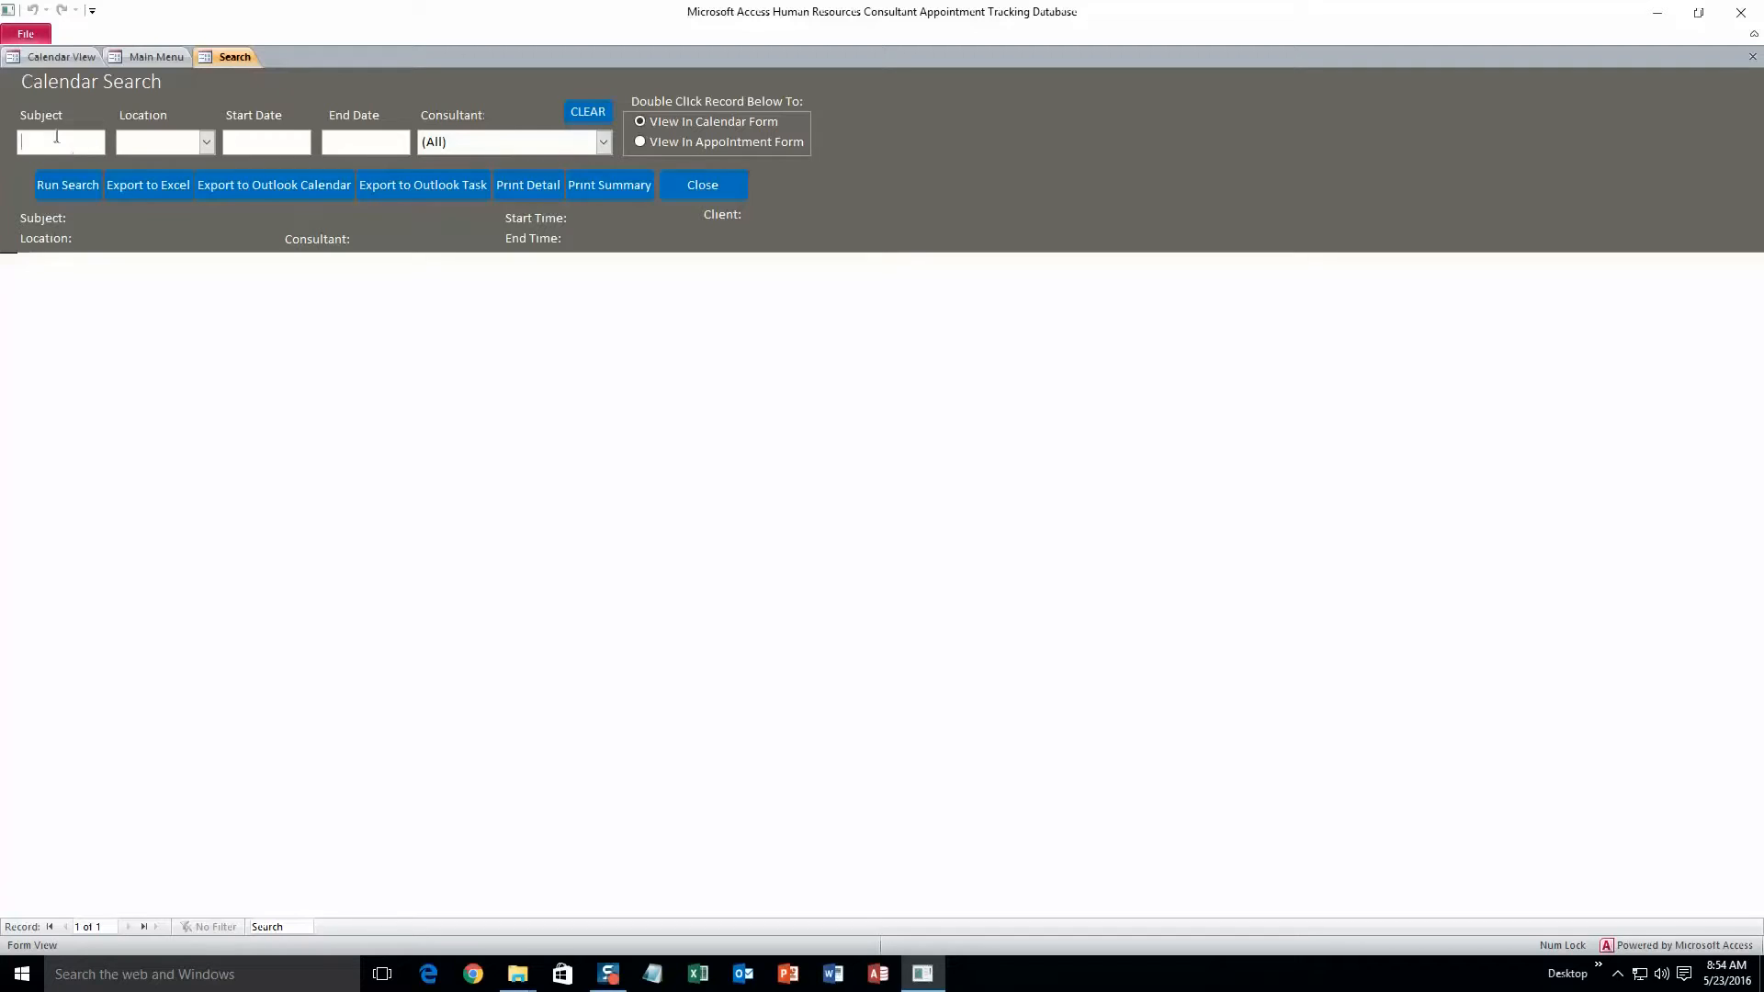
pyautogui.click(205, 141)
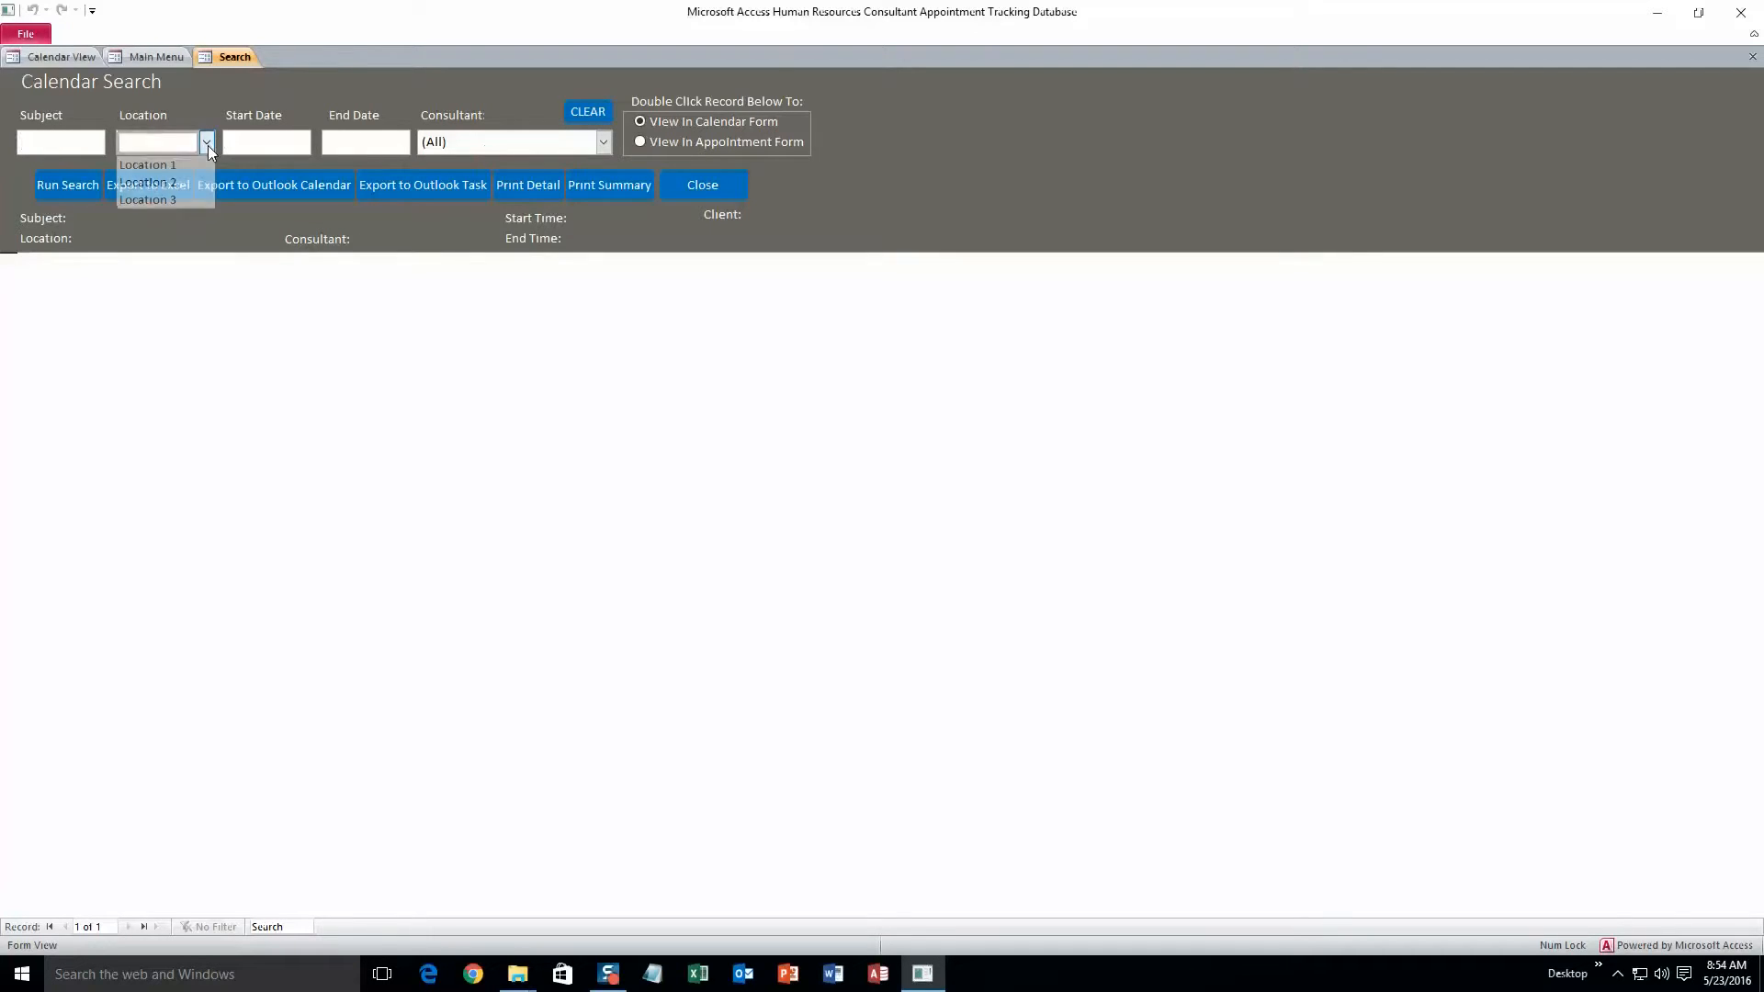
pyautogui.click(205, 141)
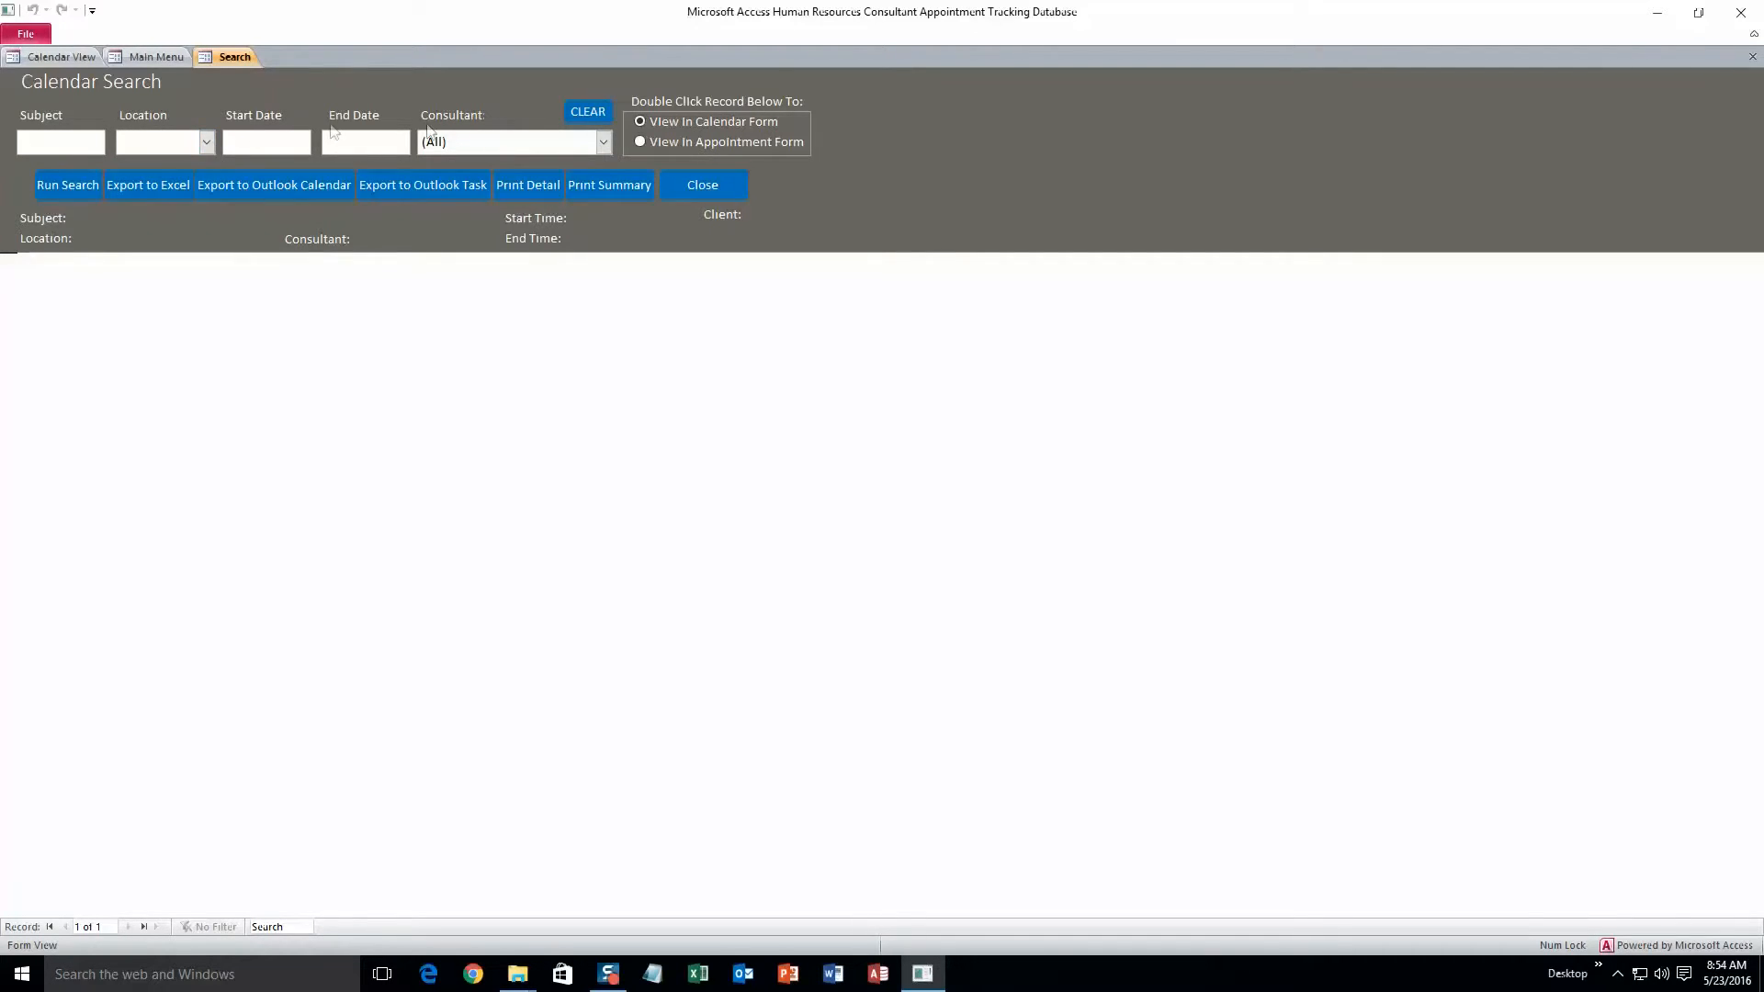
pyautogui.click(602, 141)
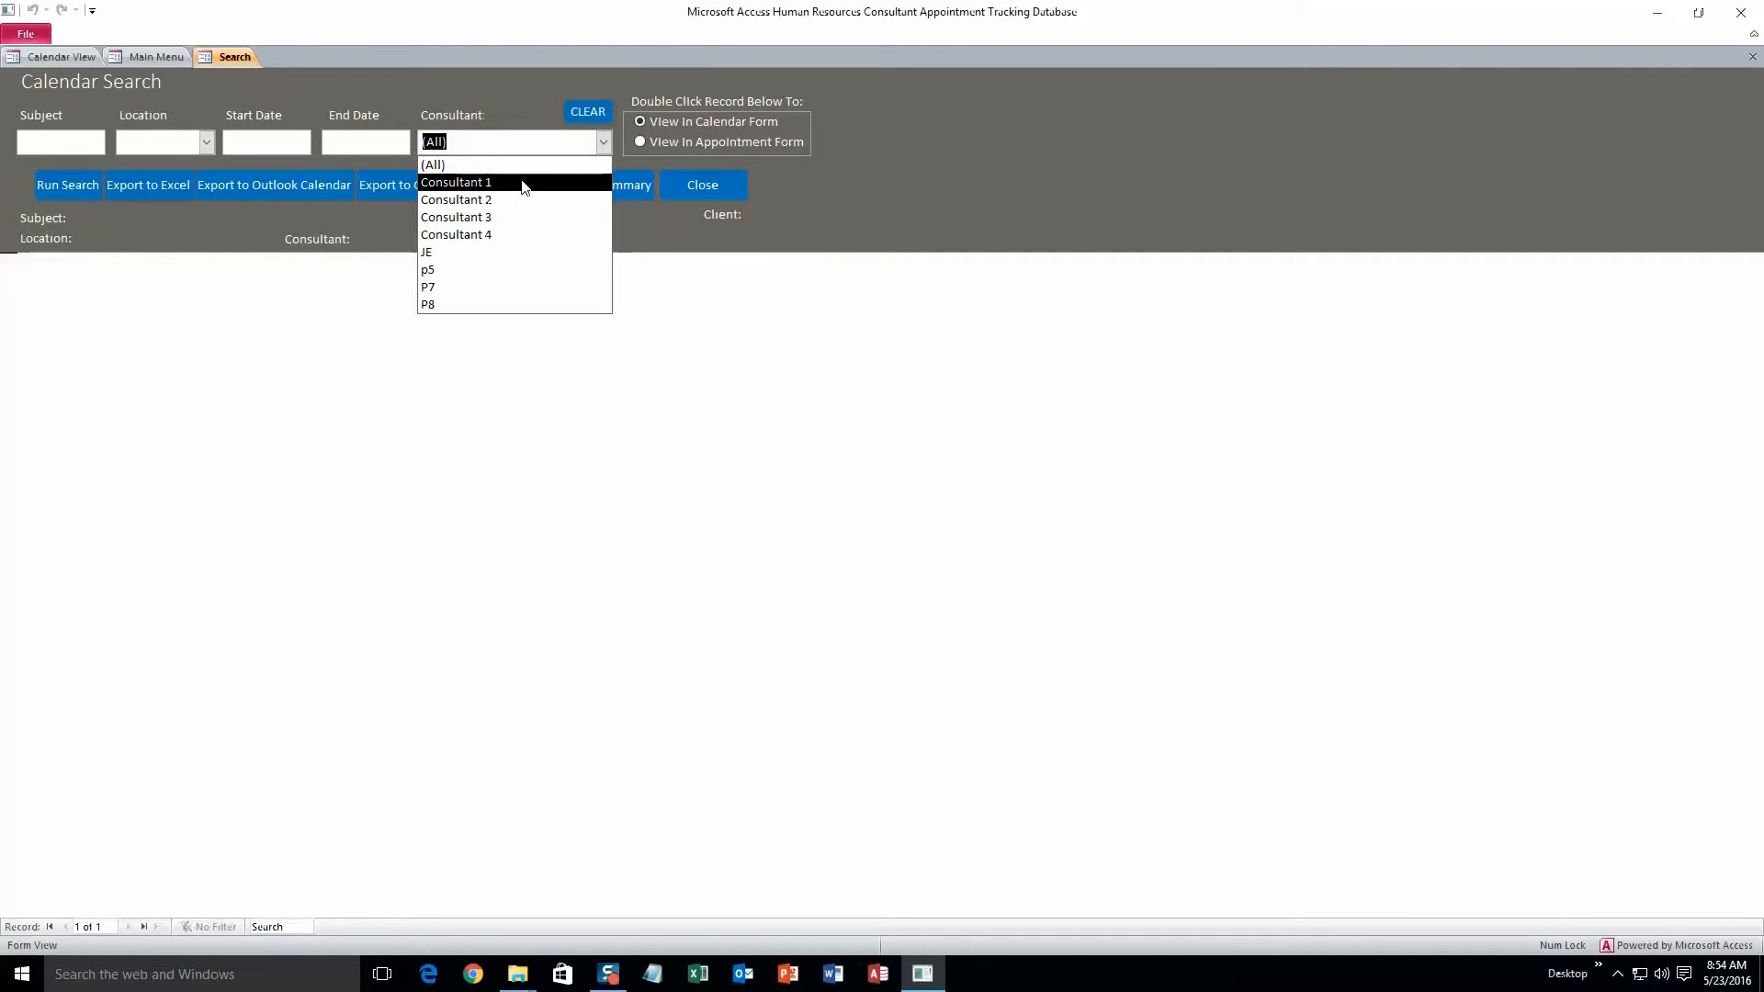
pyautogui.click(456, 182)
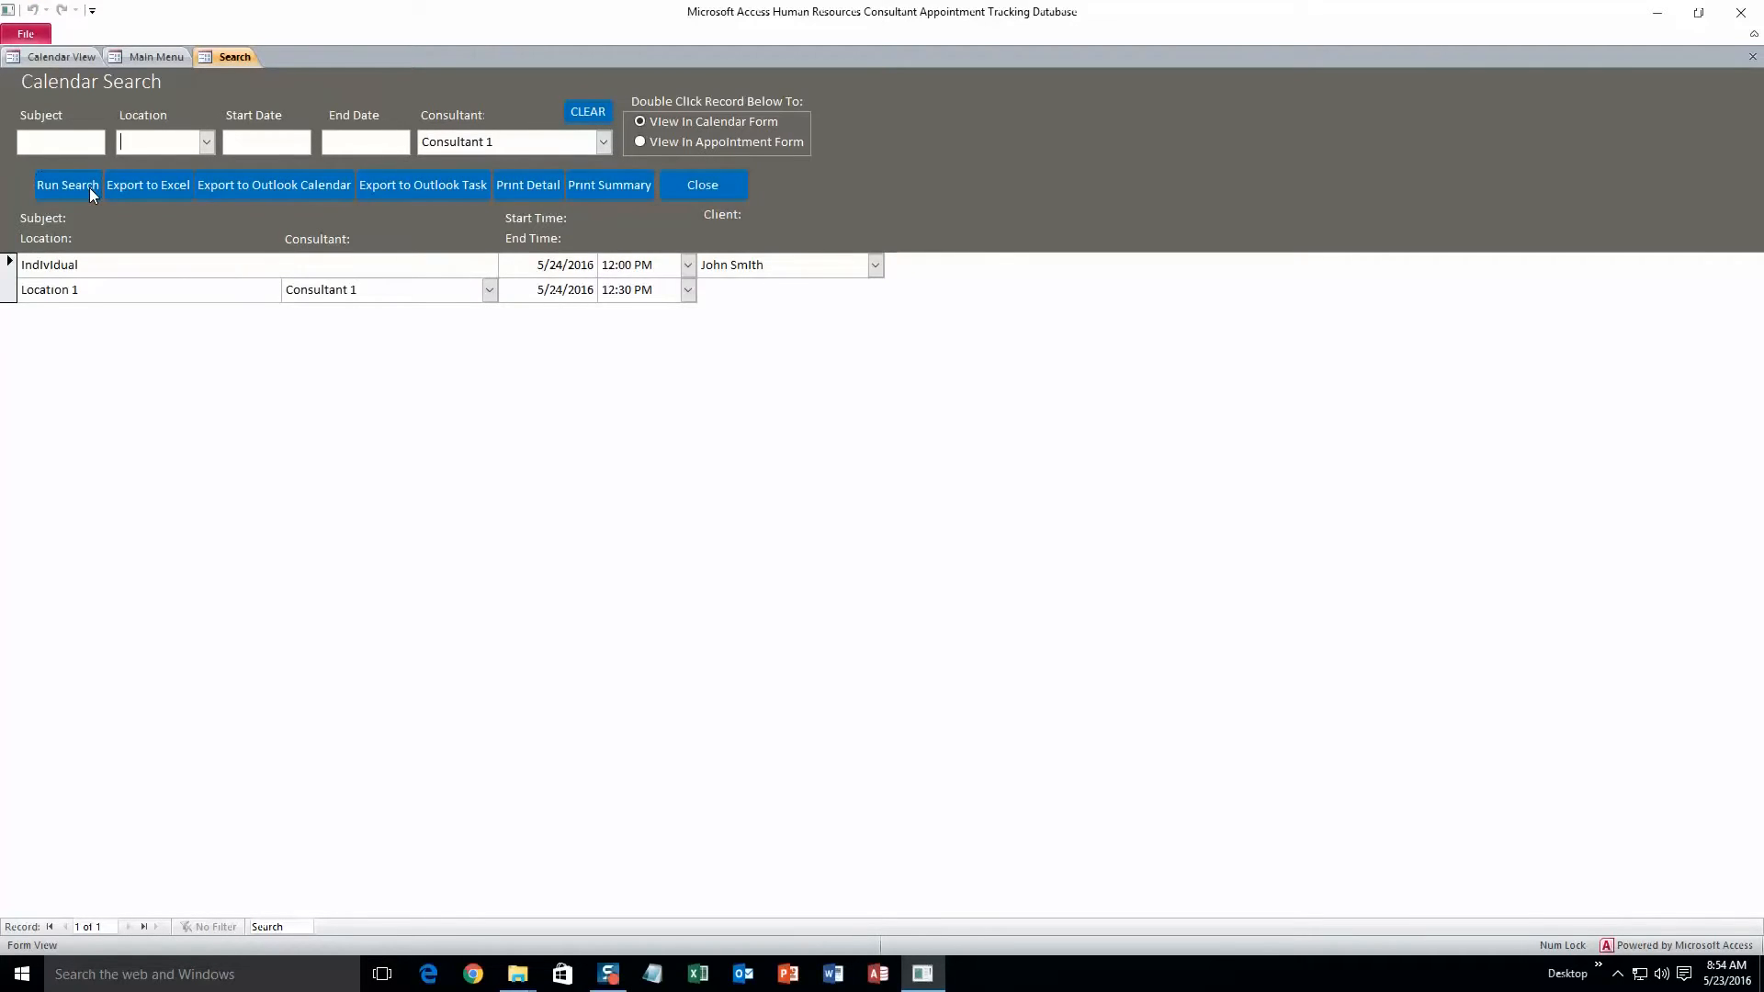
pyautogui.moveTo(455, 287)
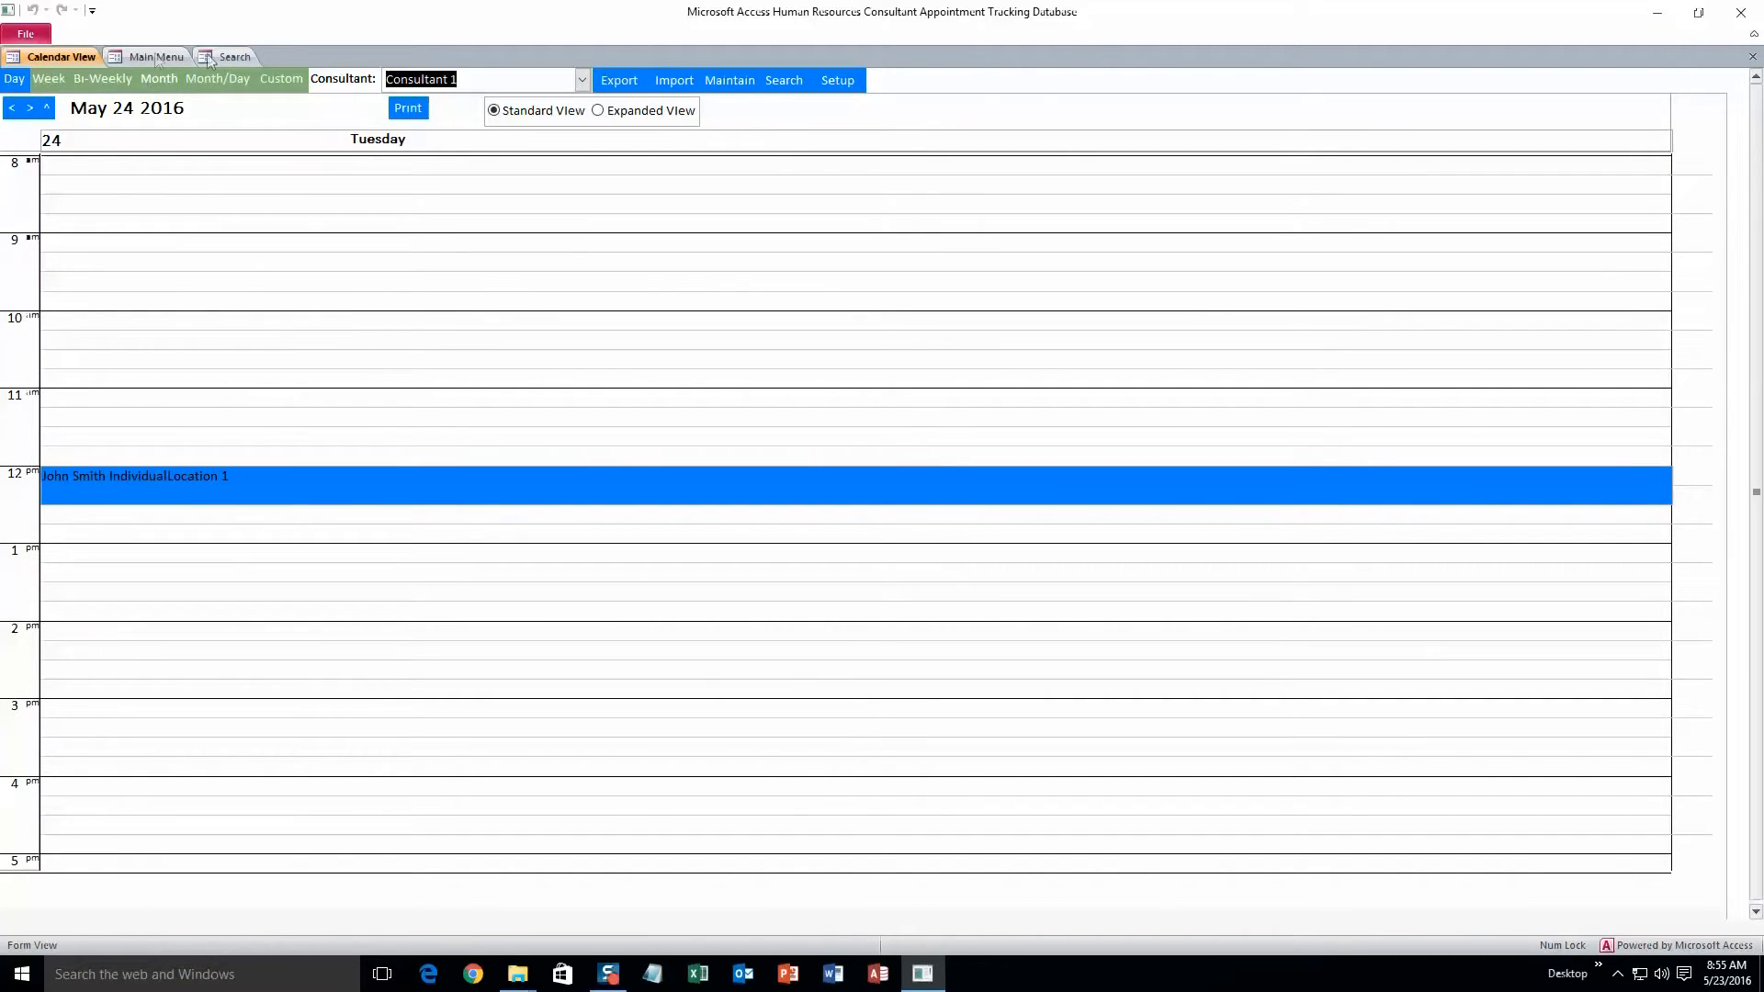
# Step: Open John Smith's appointment in the appointment form, then save and close it
pyautogui.click(234, 56)
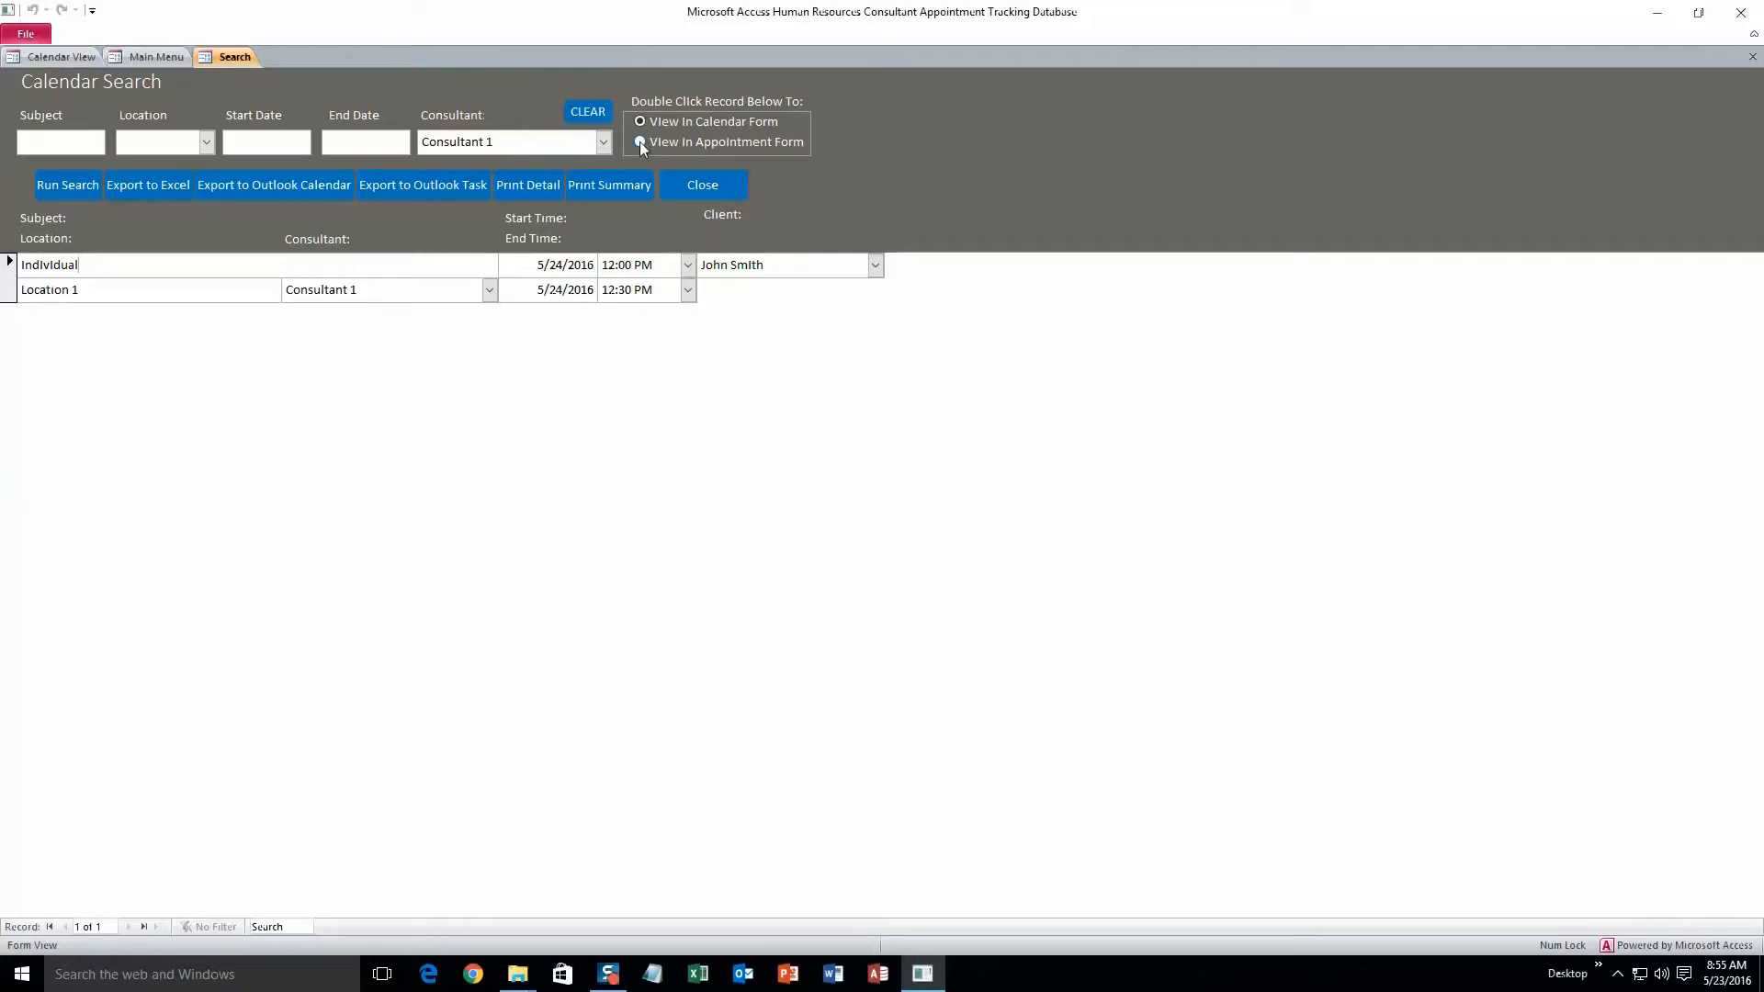
pyautogui.click(639, 141)
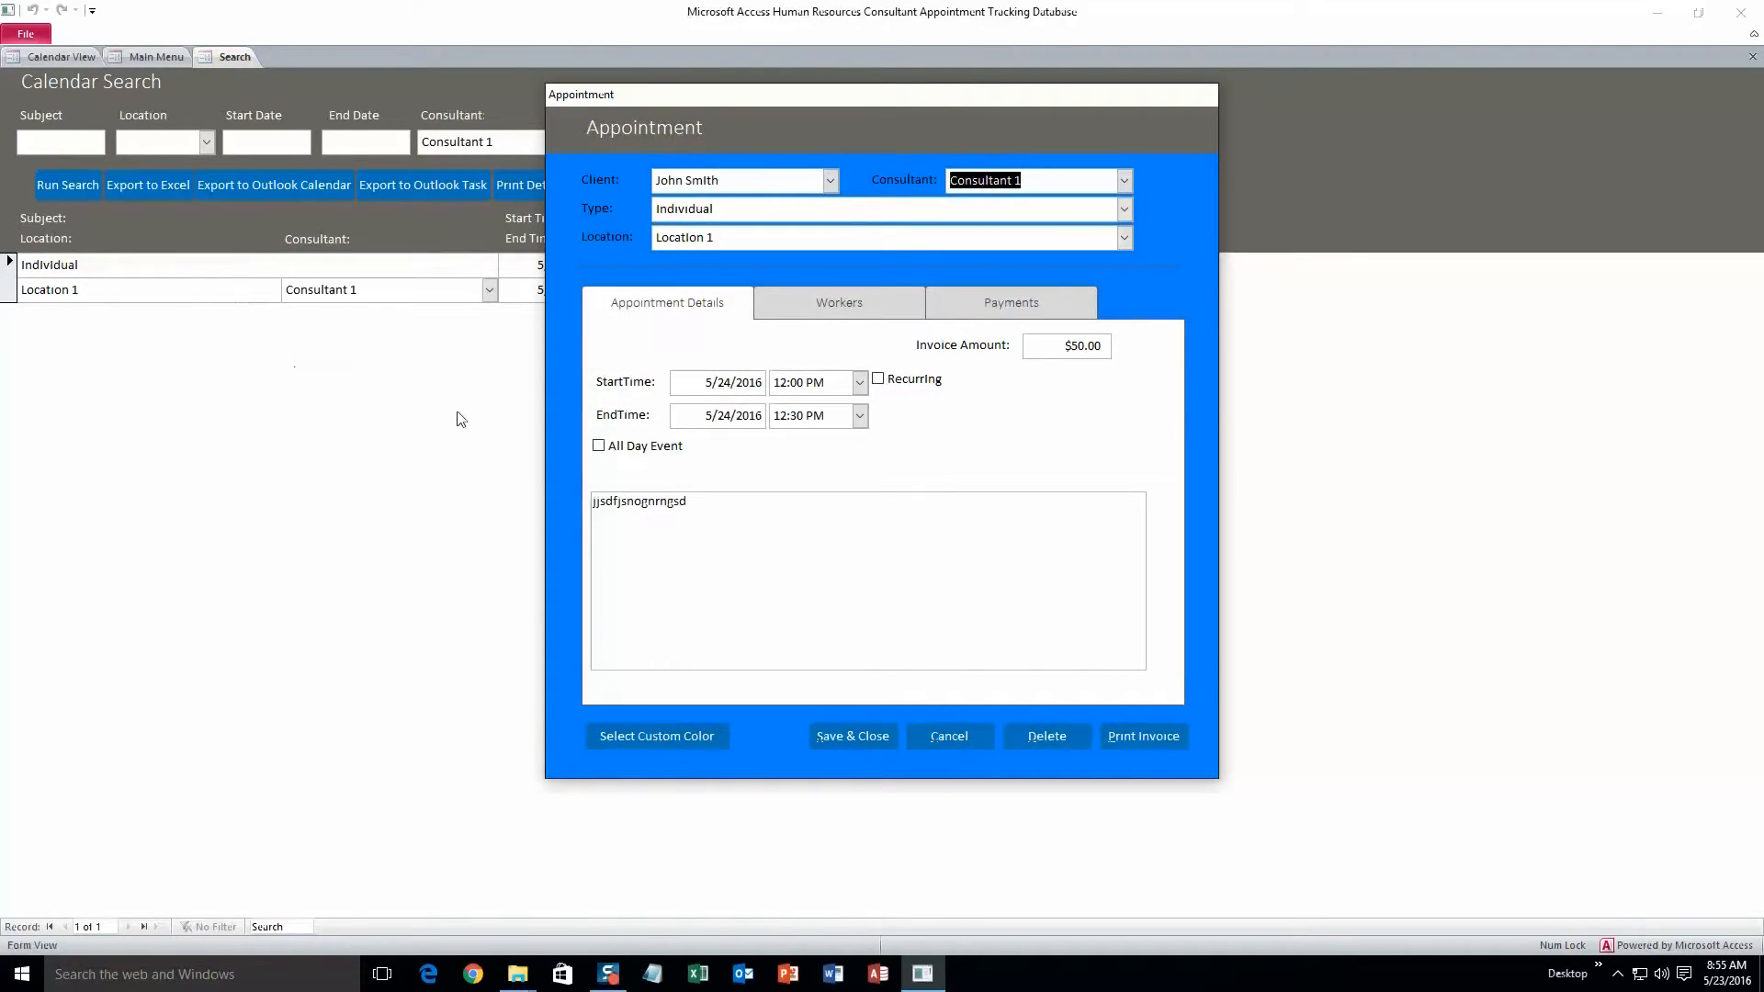
pyautogui.moveTo(886, 759)
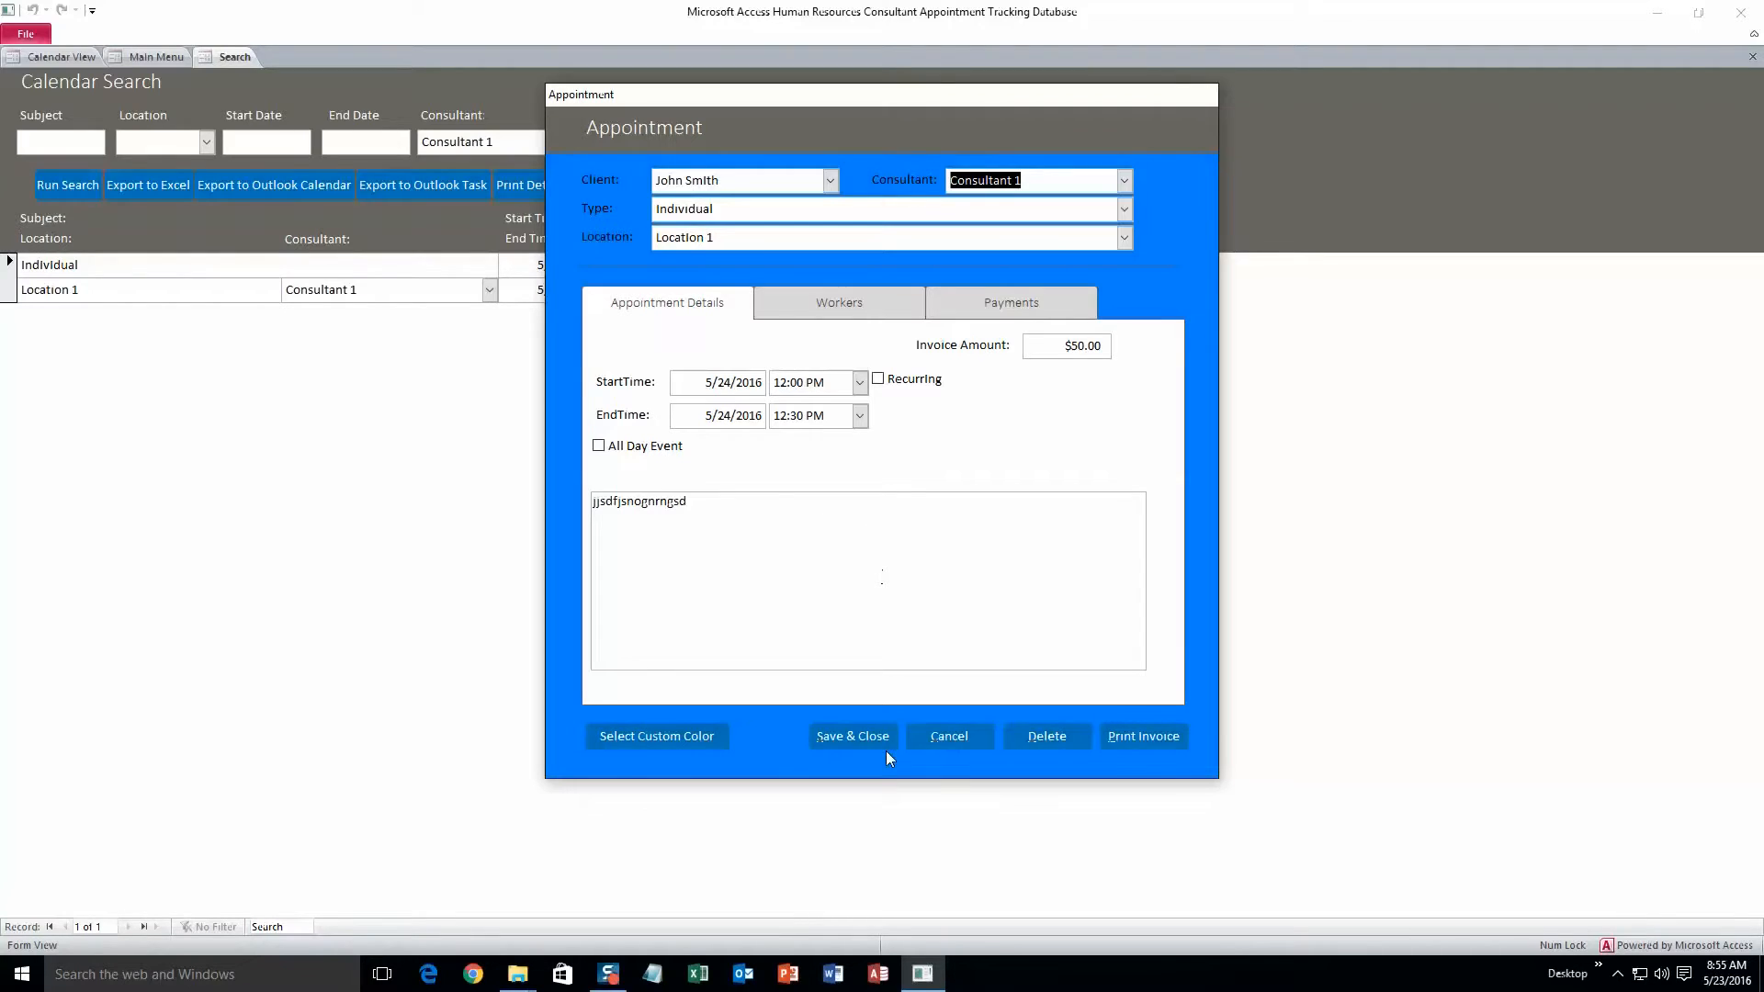
pyautogui.click(852, 735)
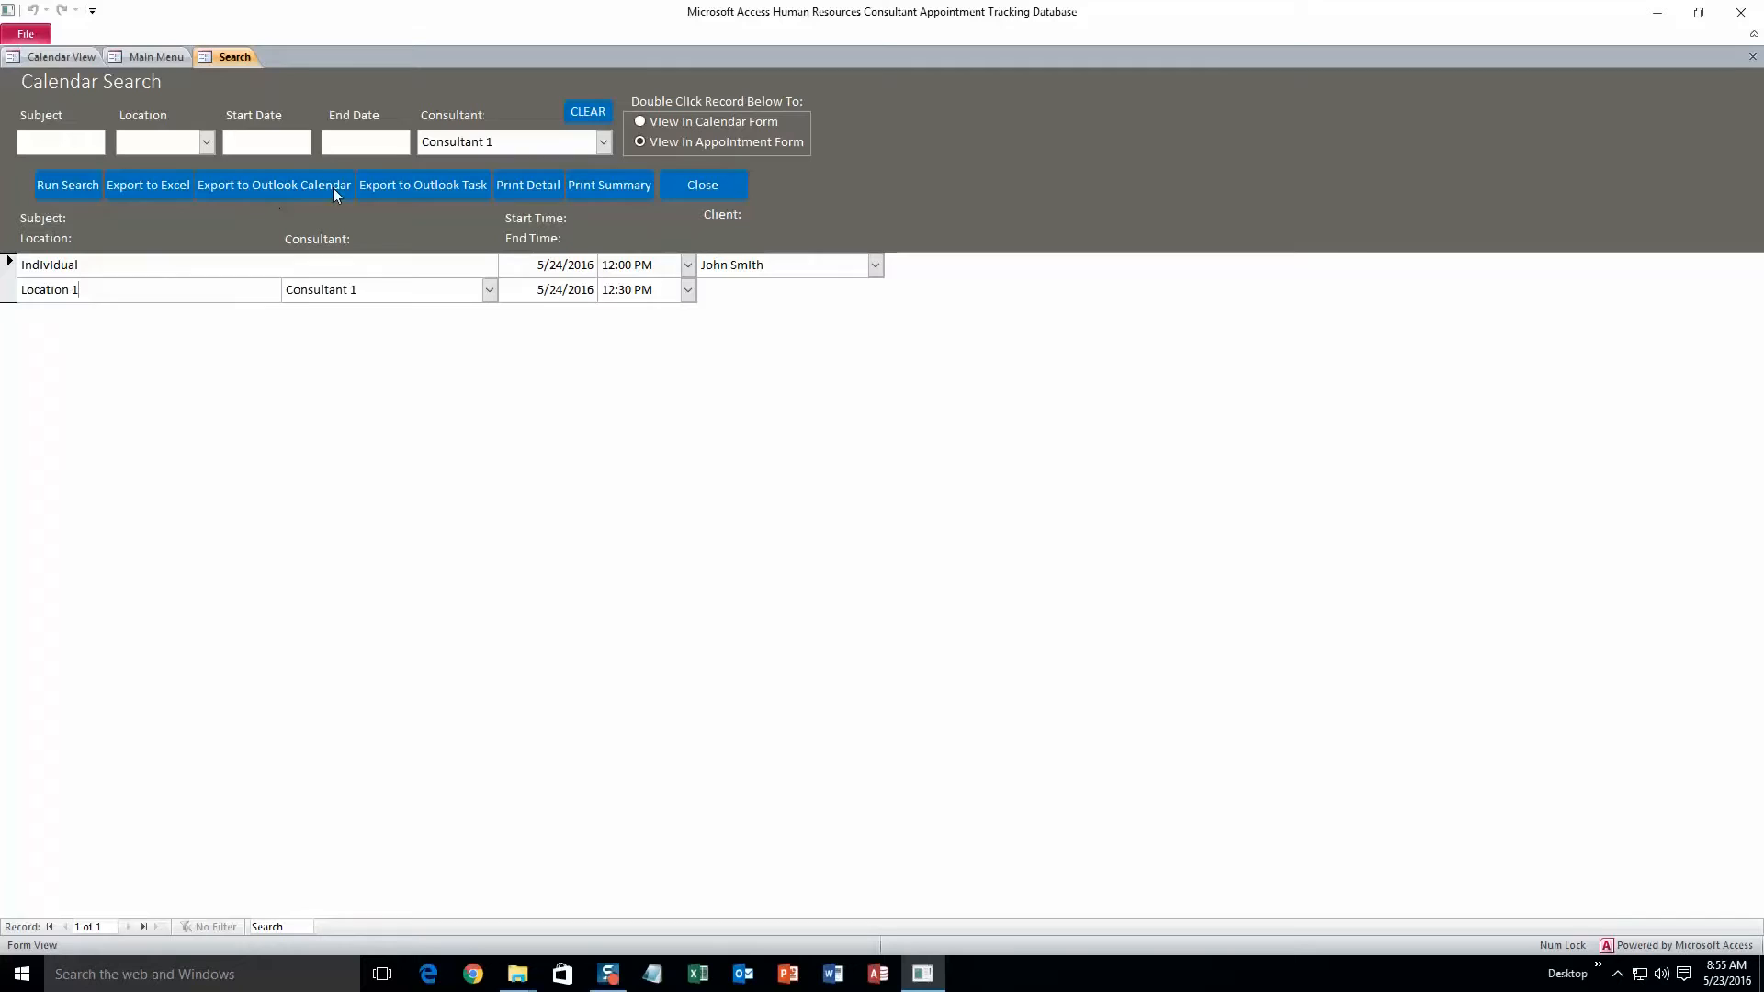
pyautogui.moveTo(537, 200)
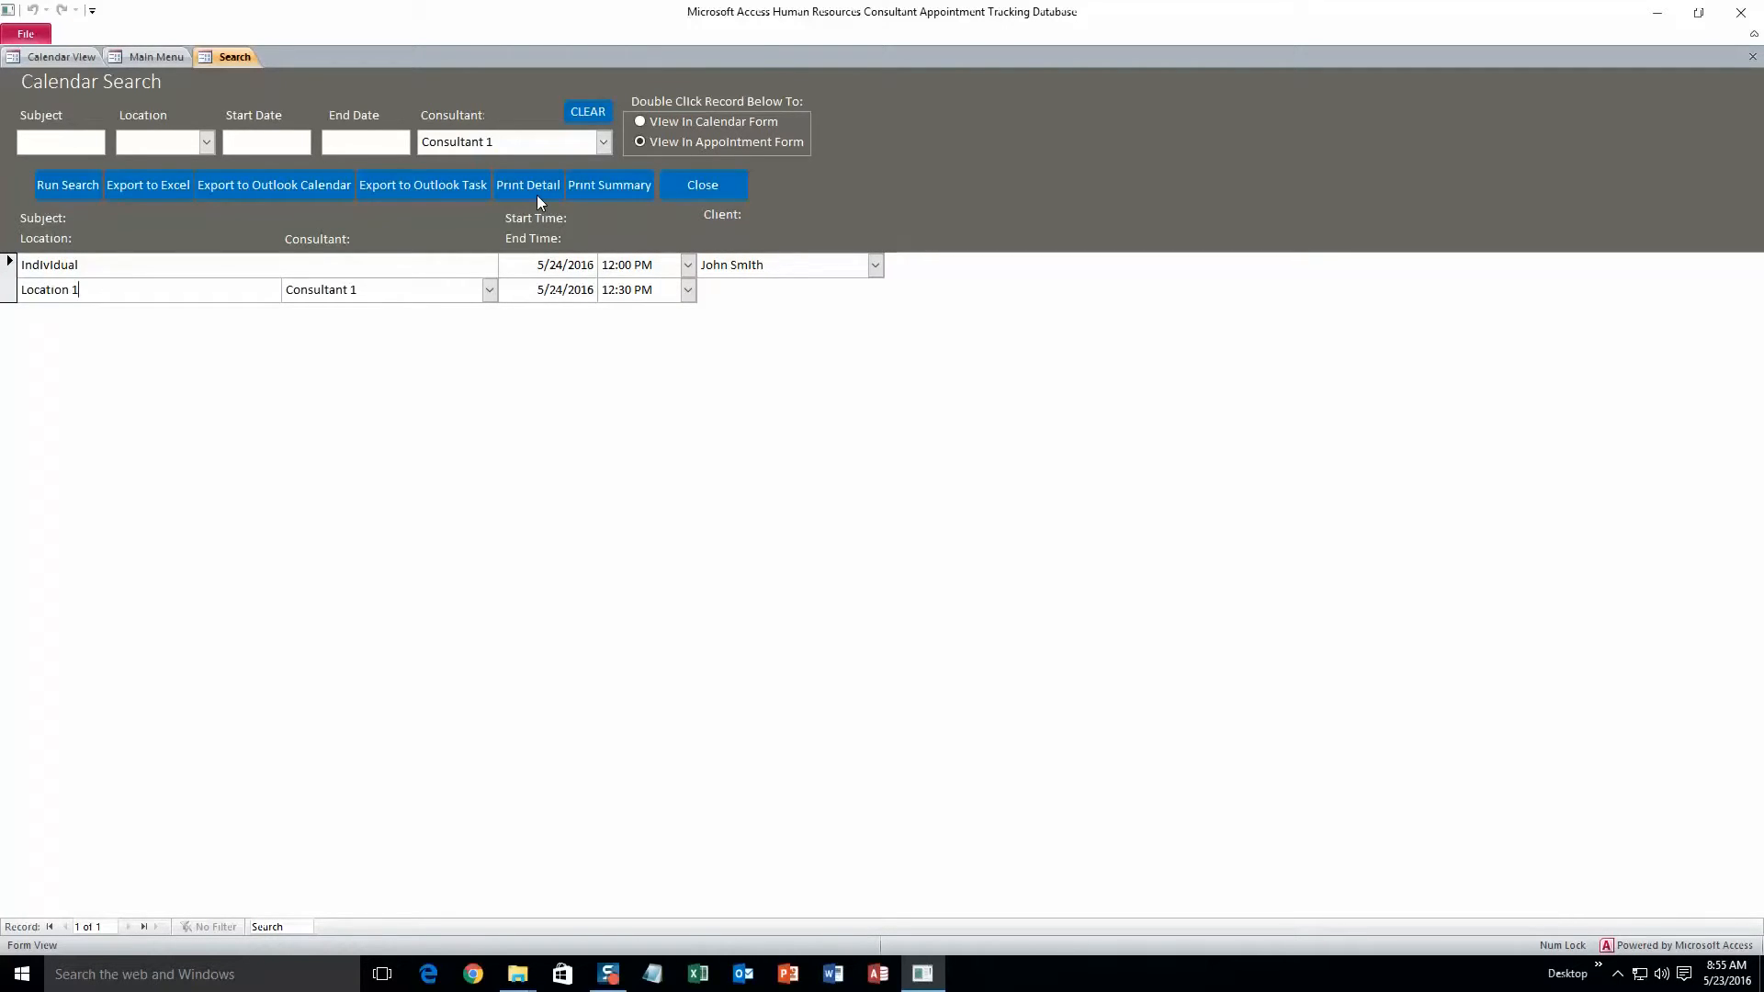
pyautogui.moveTo(513, 199)
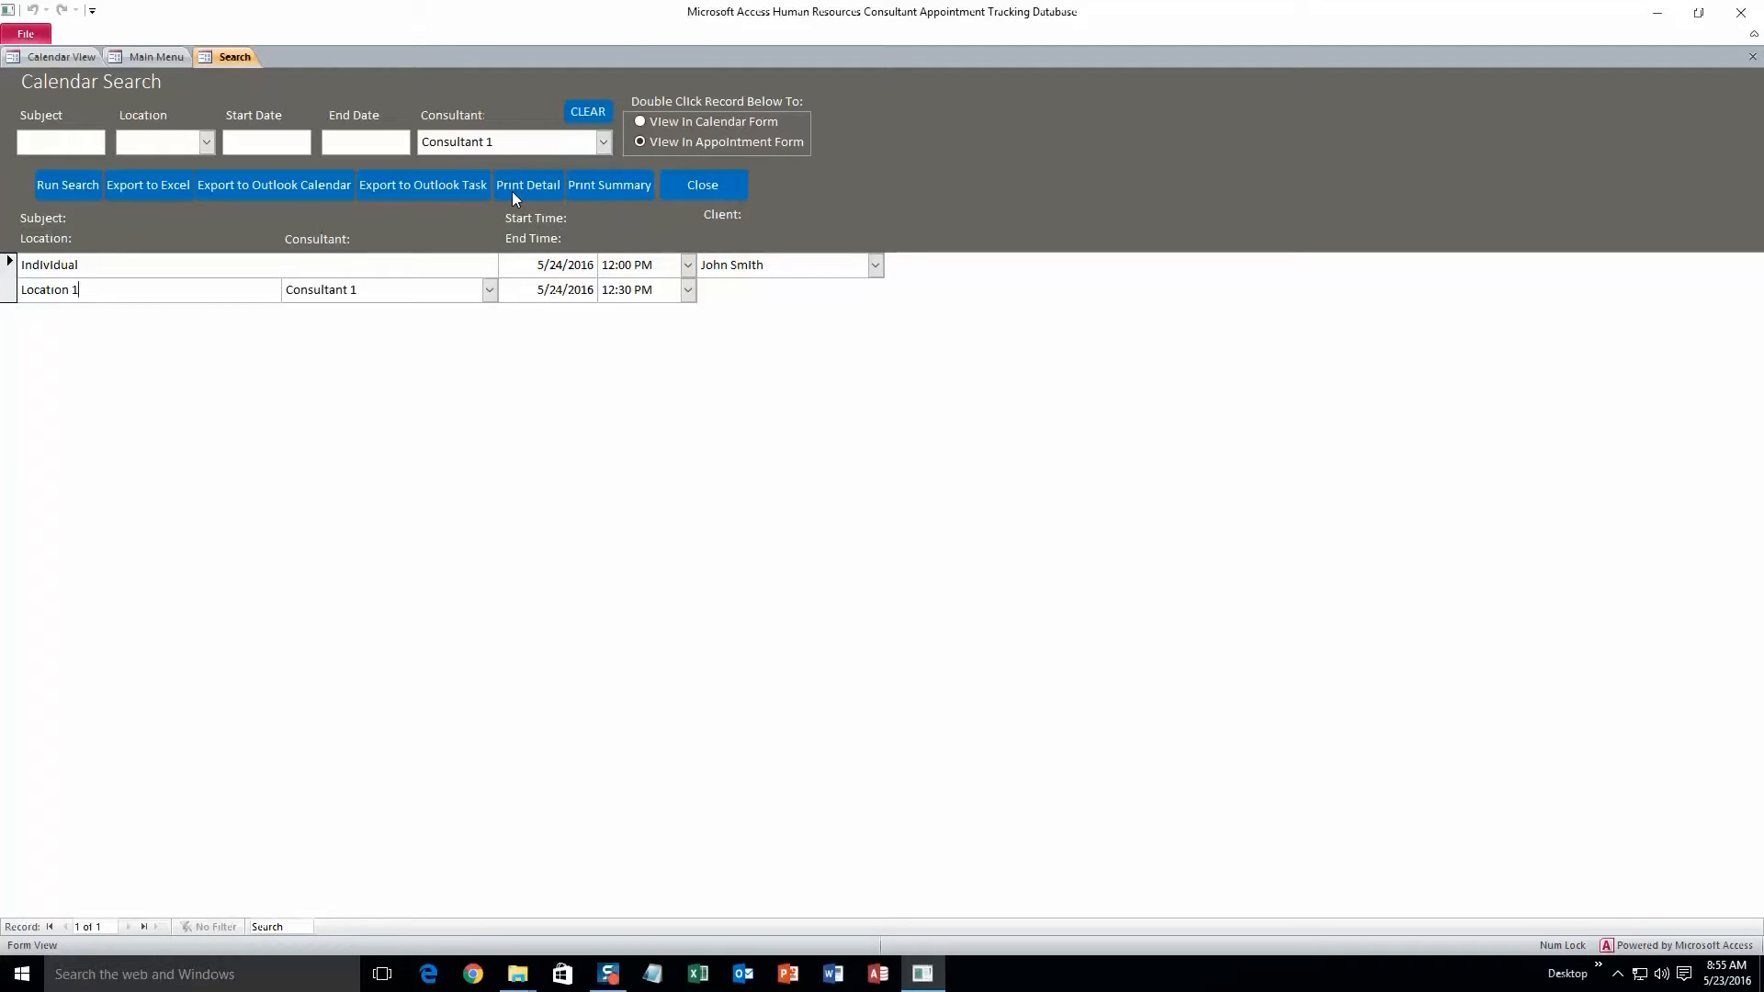
# Step: Preview the detail and summary printouts of the results, then clear the criteria
pyautogui.click(526, 185)
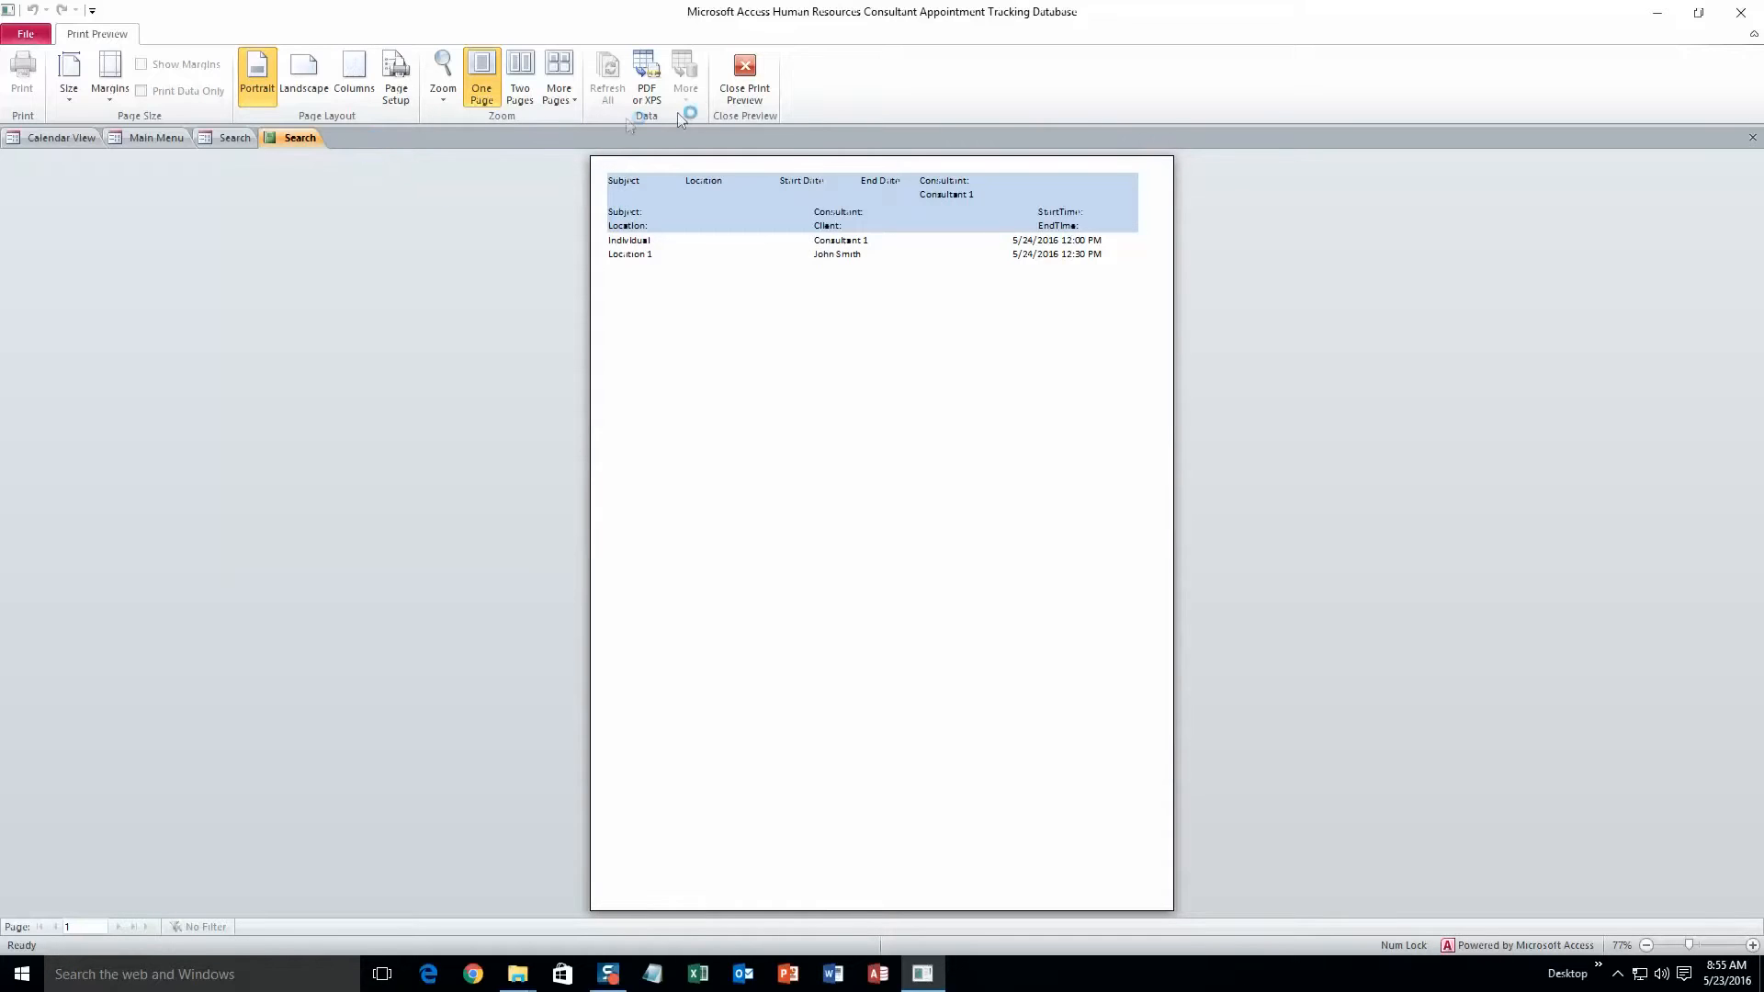
pyautogui.click(743, 79)
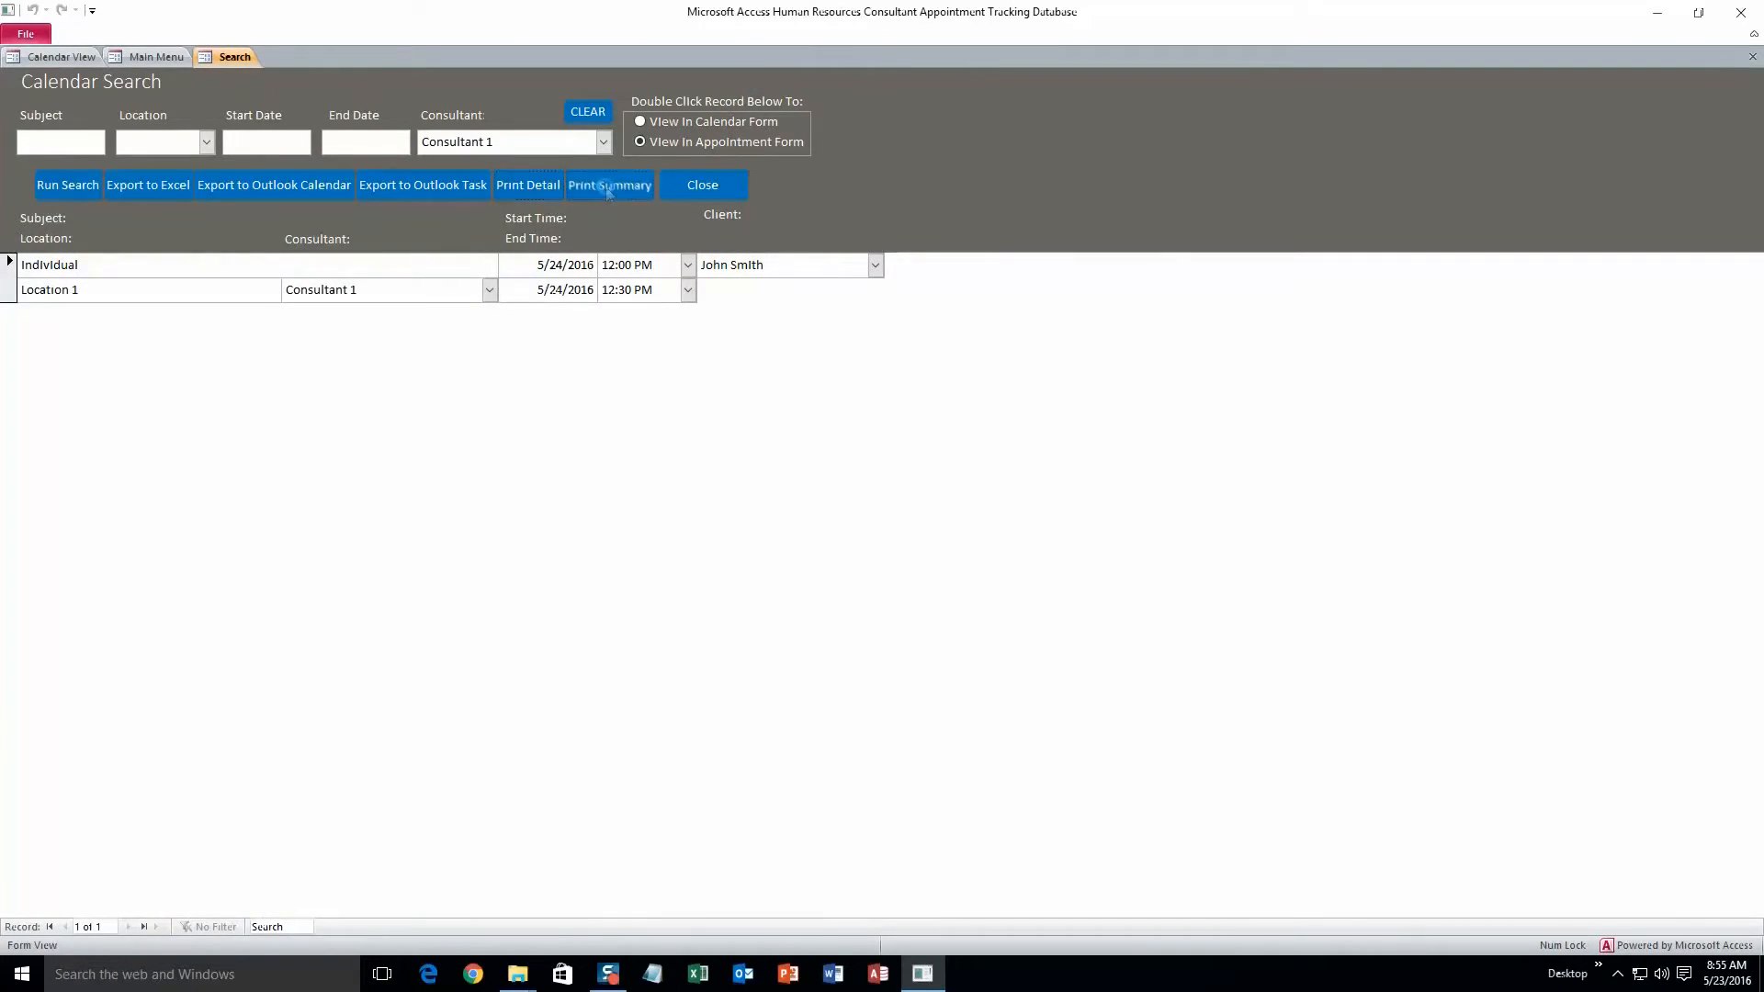
pyautogui.click(608, 185)
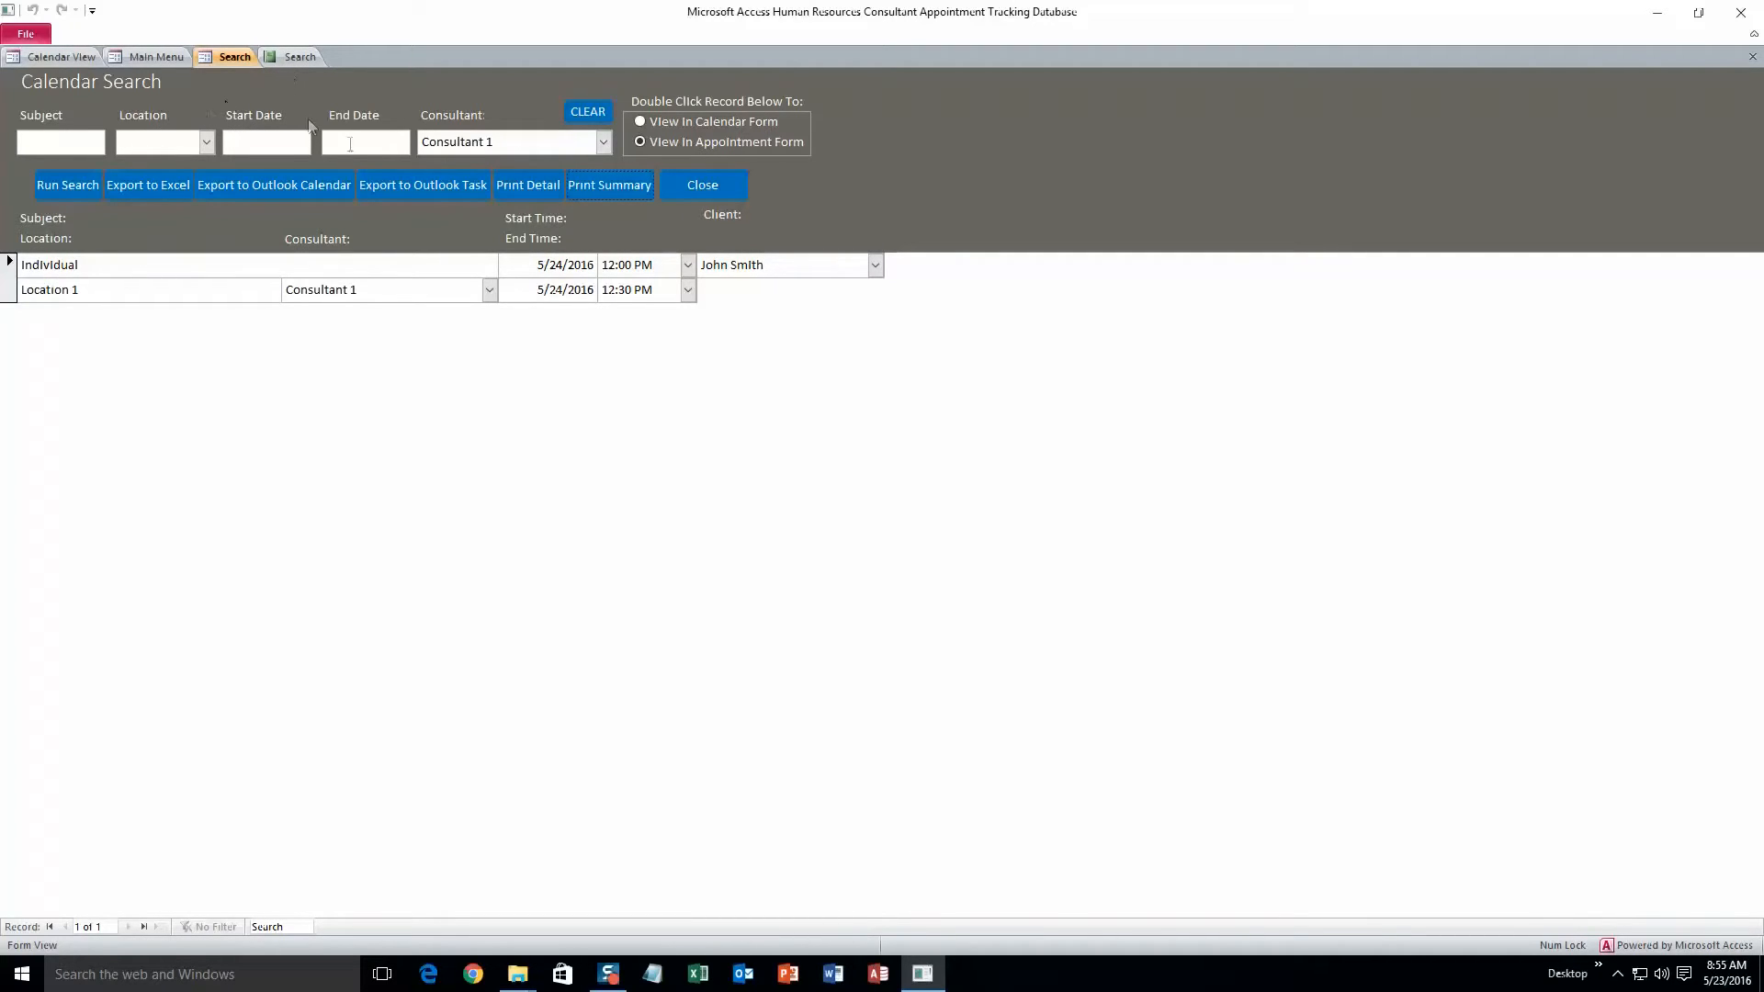
pyautogui.click(587, 112)
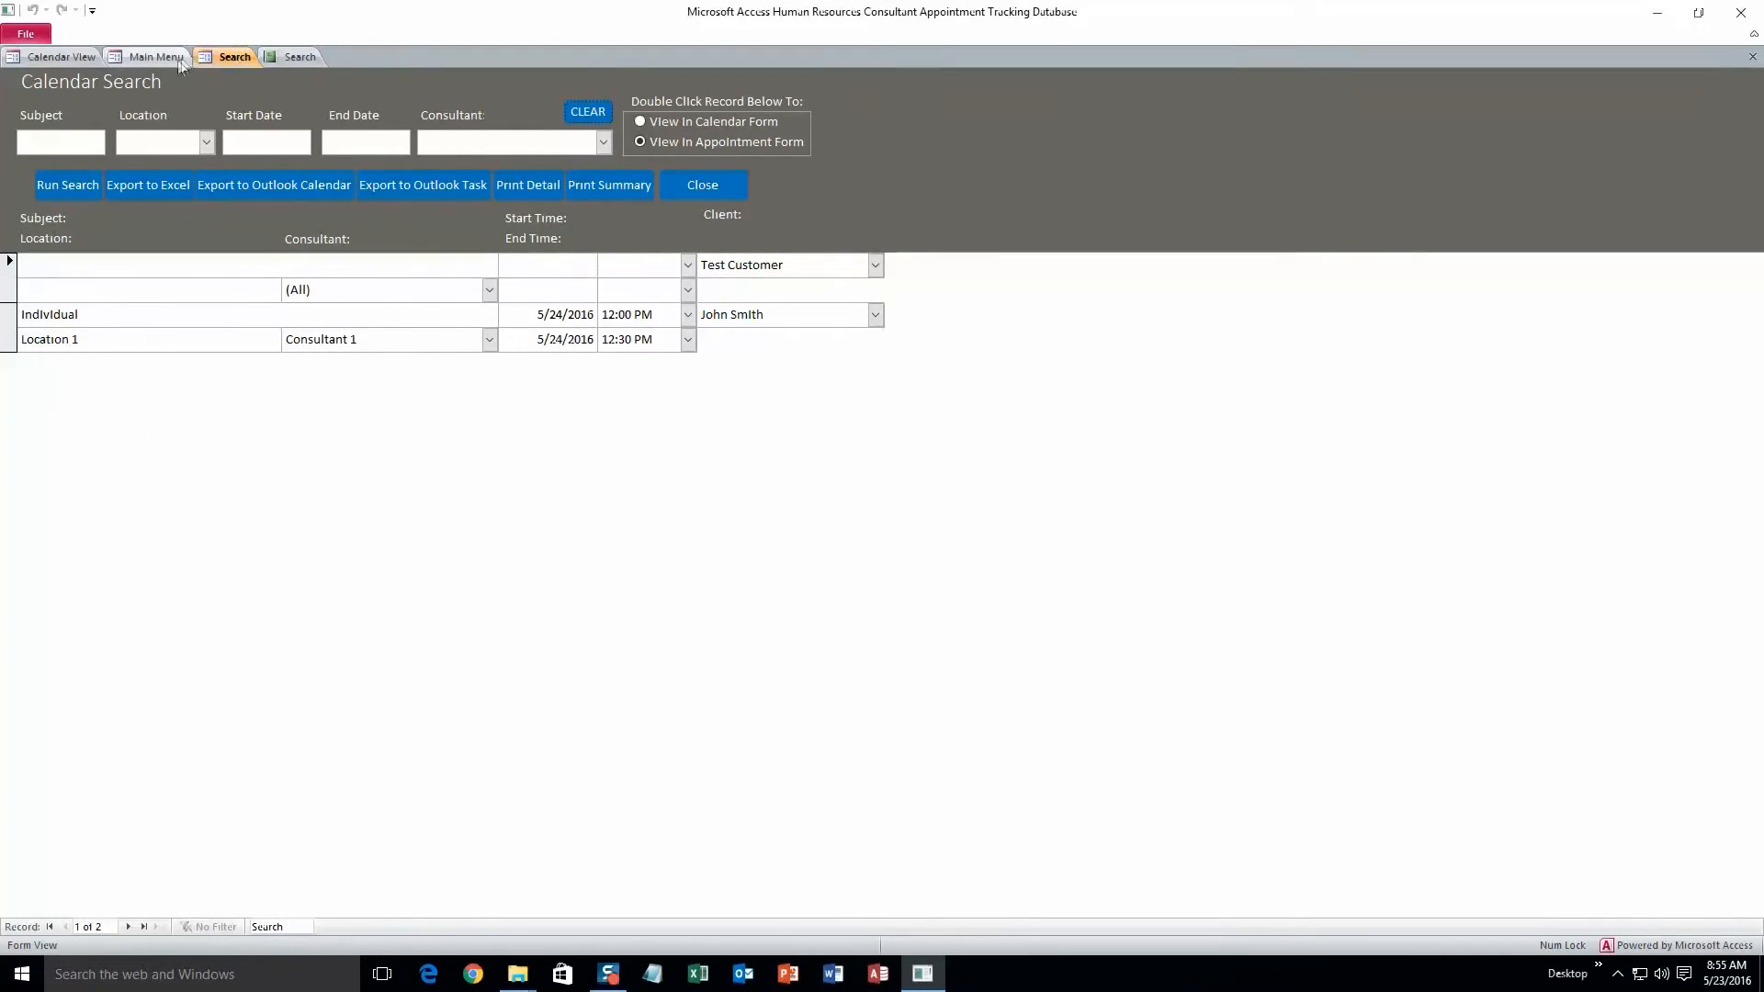
# Step: In Maintenance Lookups > Consultants, rename the first consultant to Jeff and add Sally
pyautogui.click(155, 56)
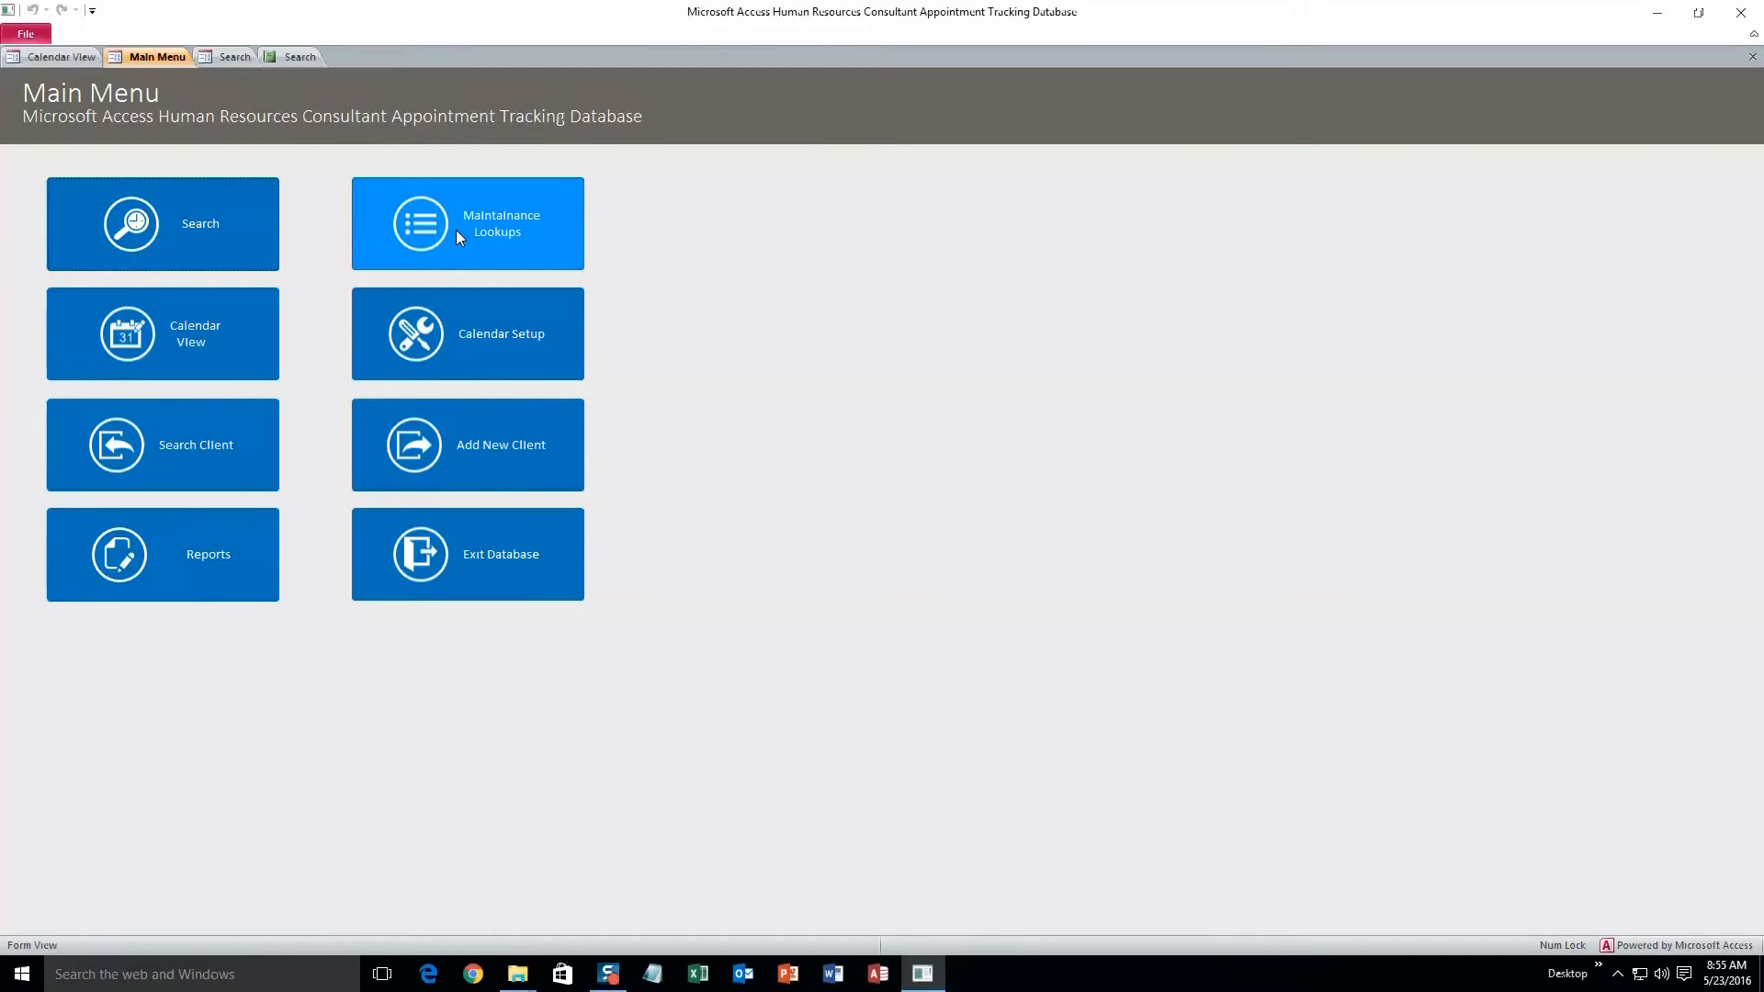
pyautogui.click(466, 222)
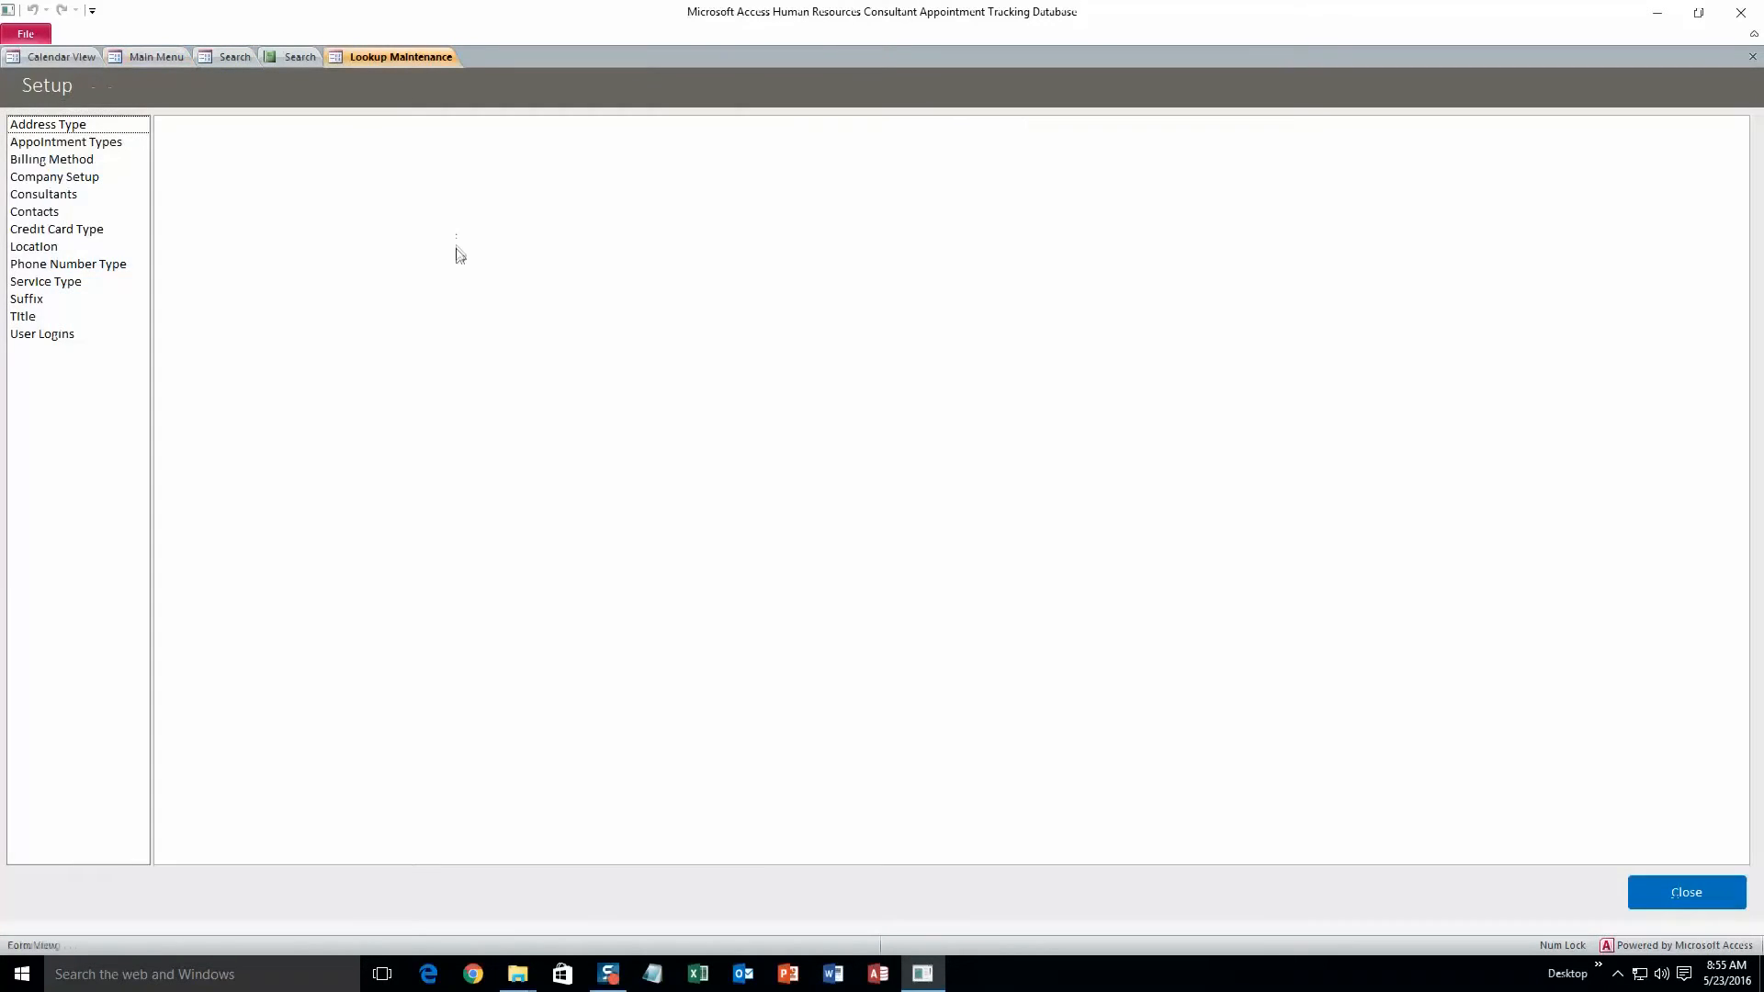
pyautogui.moveTo(62, 176)
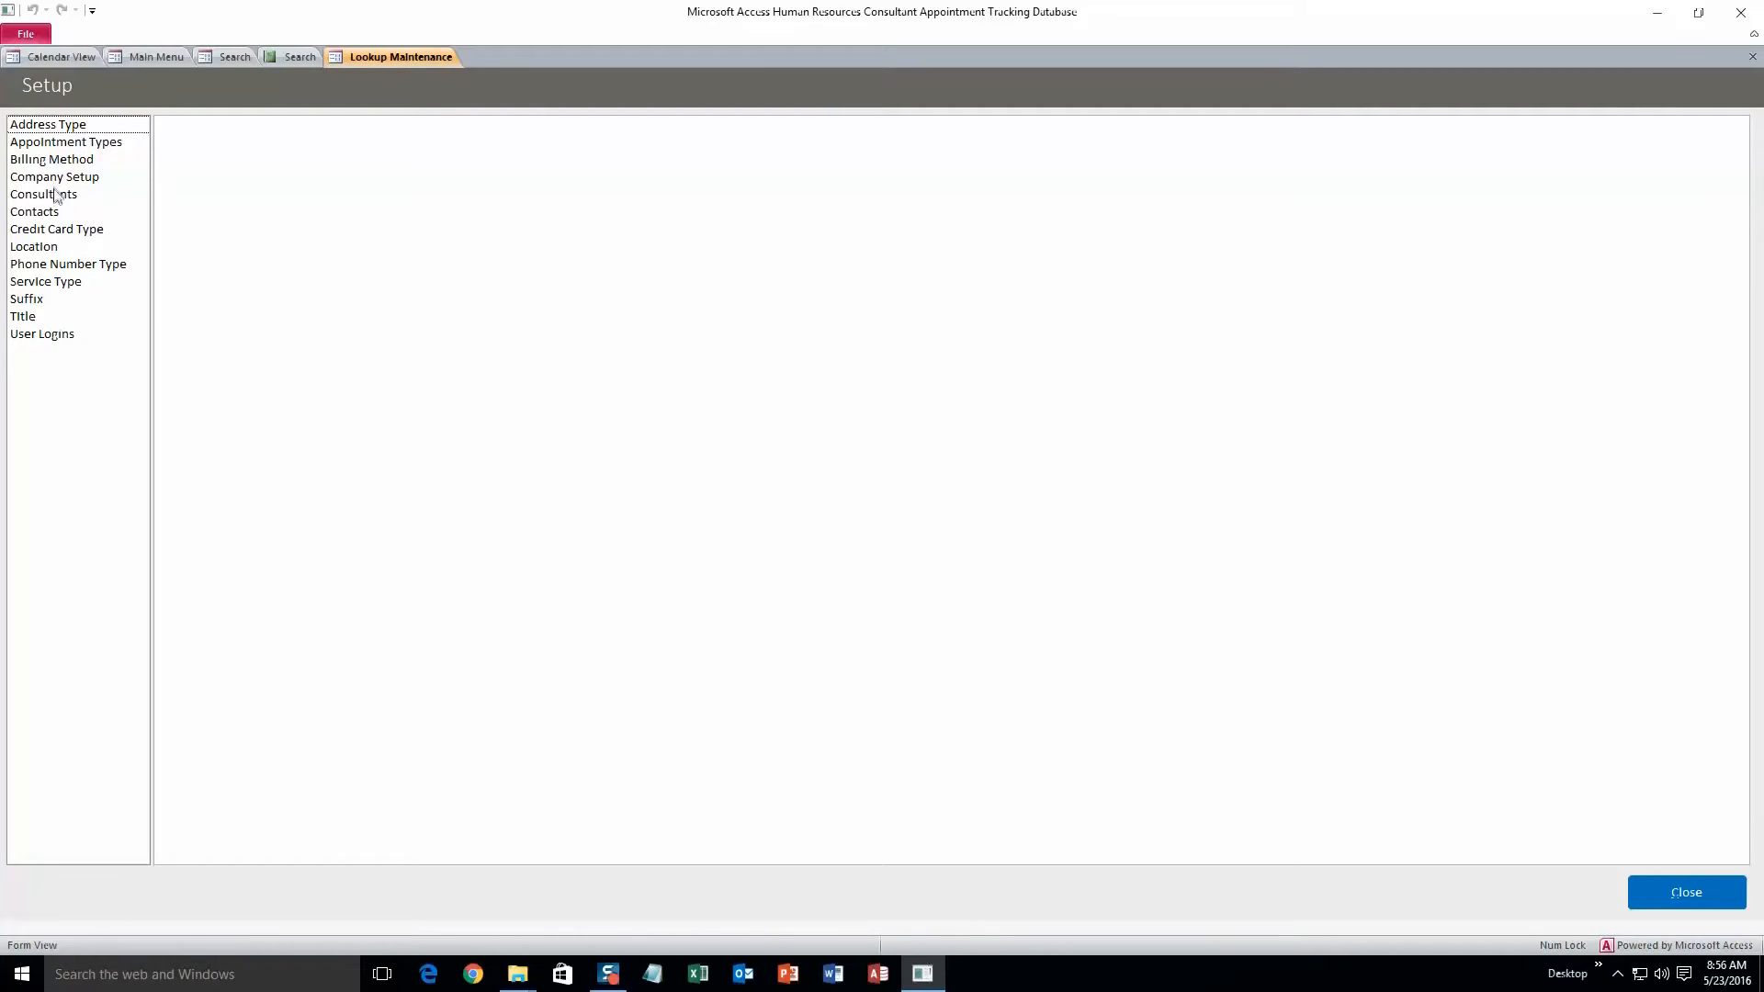
pyautogui.moveTo(43, 295)
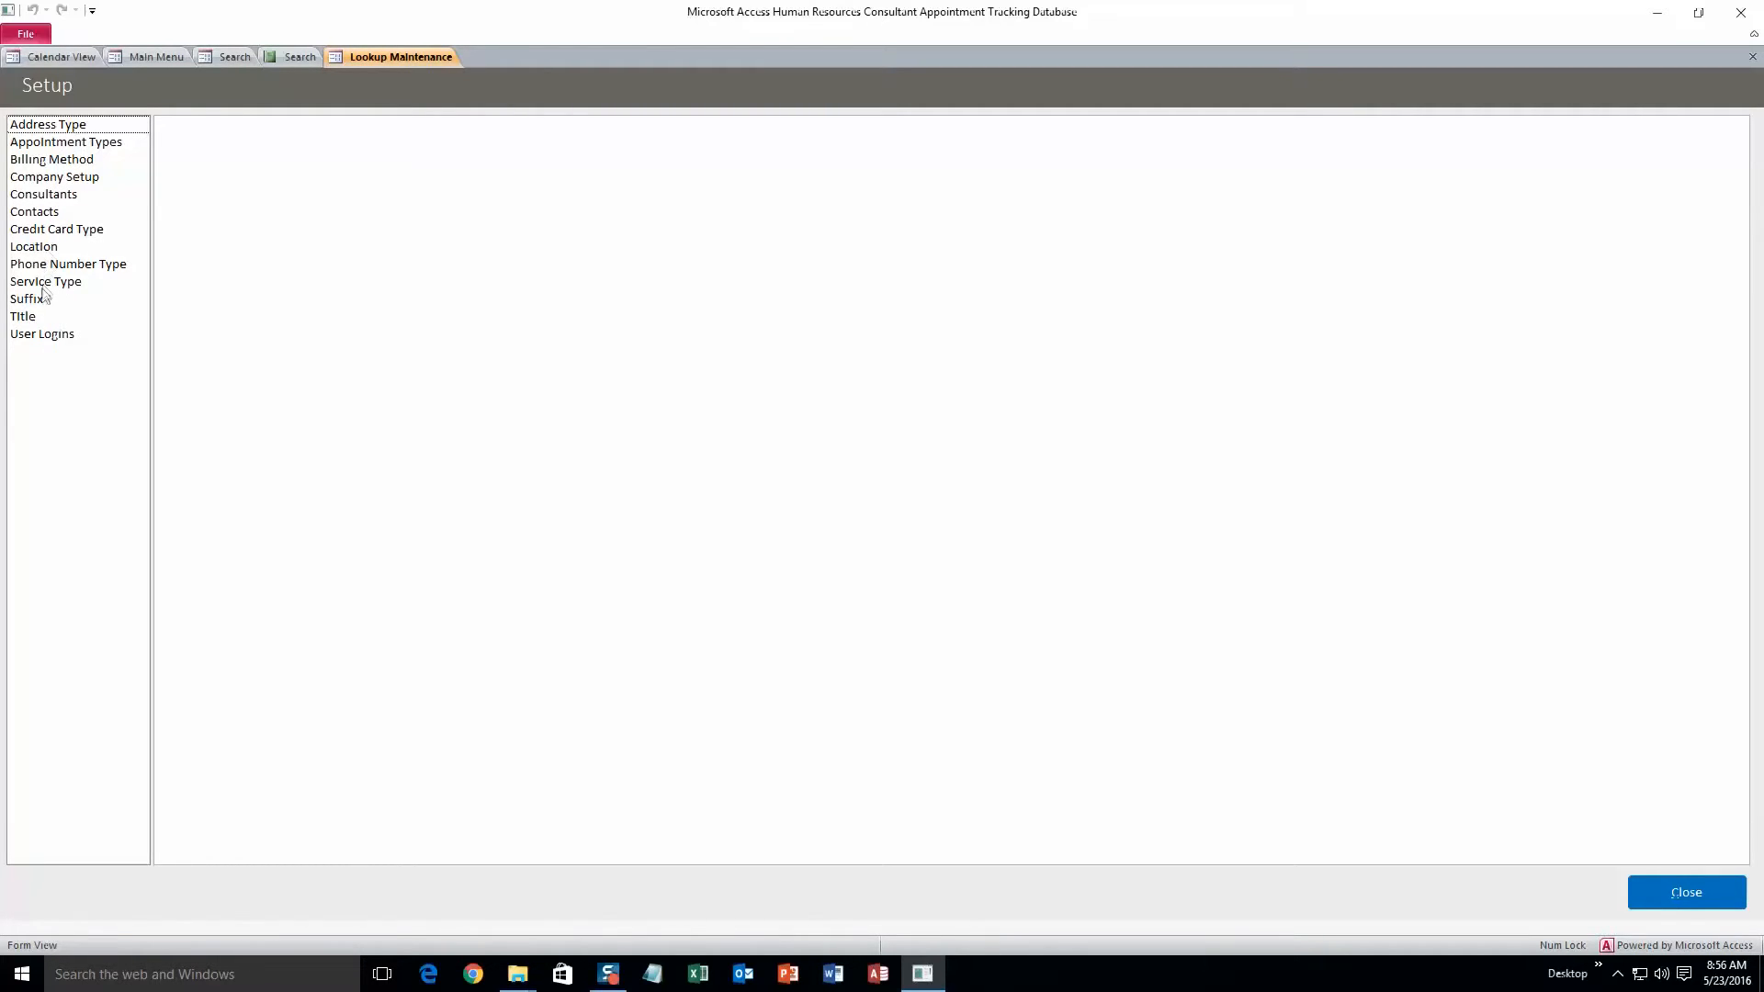
pyautogui.click(43, 194)
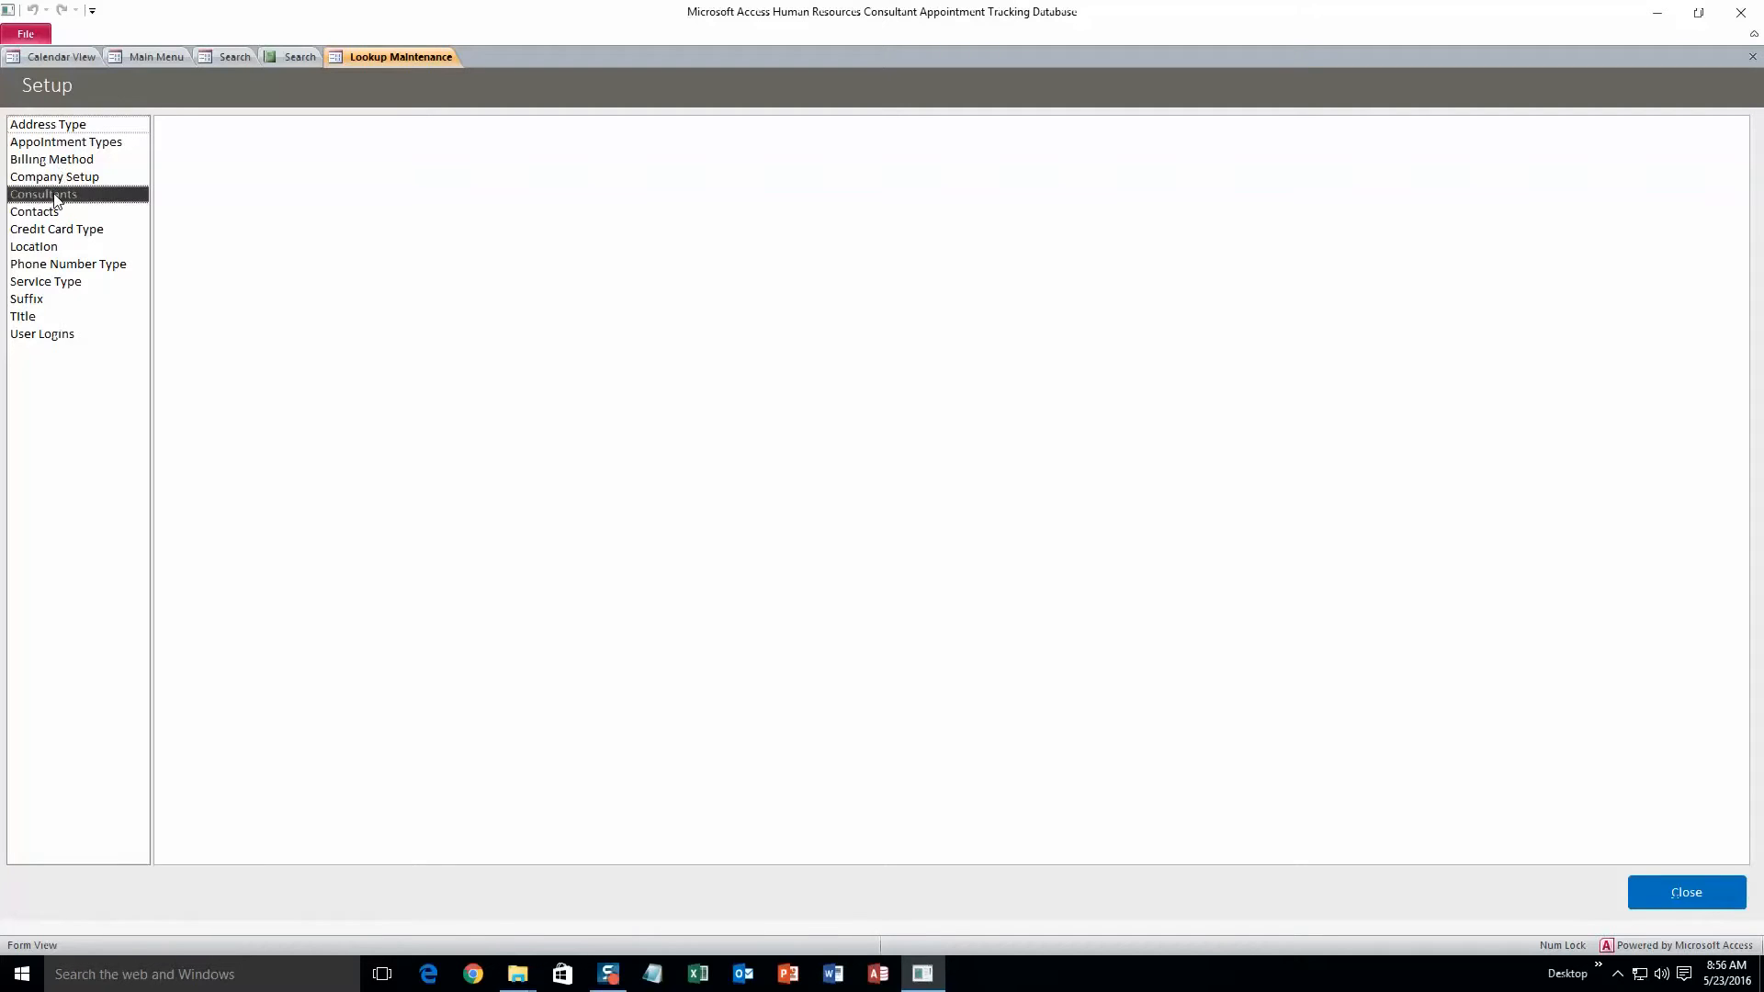
pyautogui.click(43, 194)
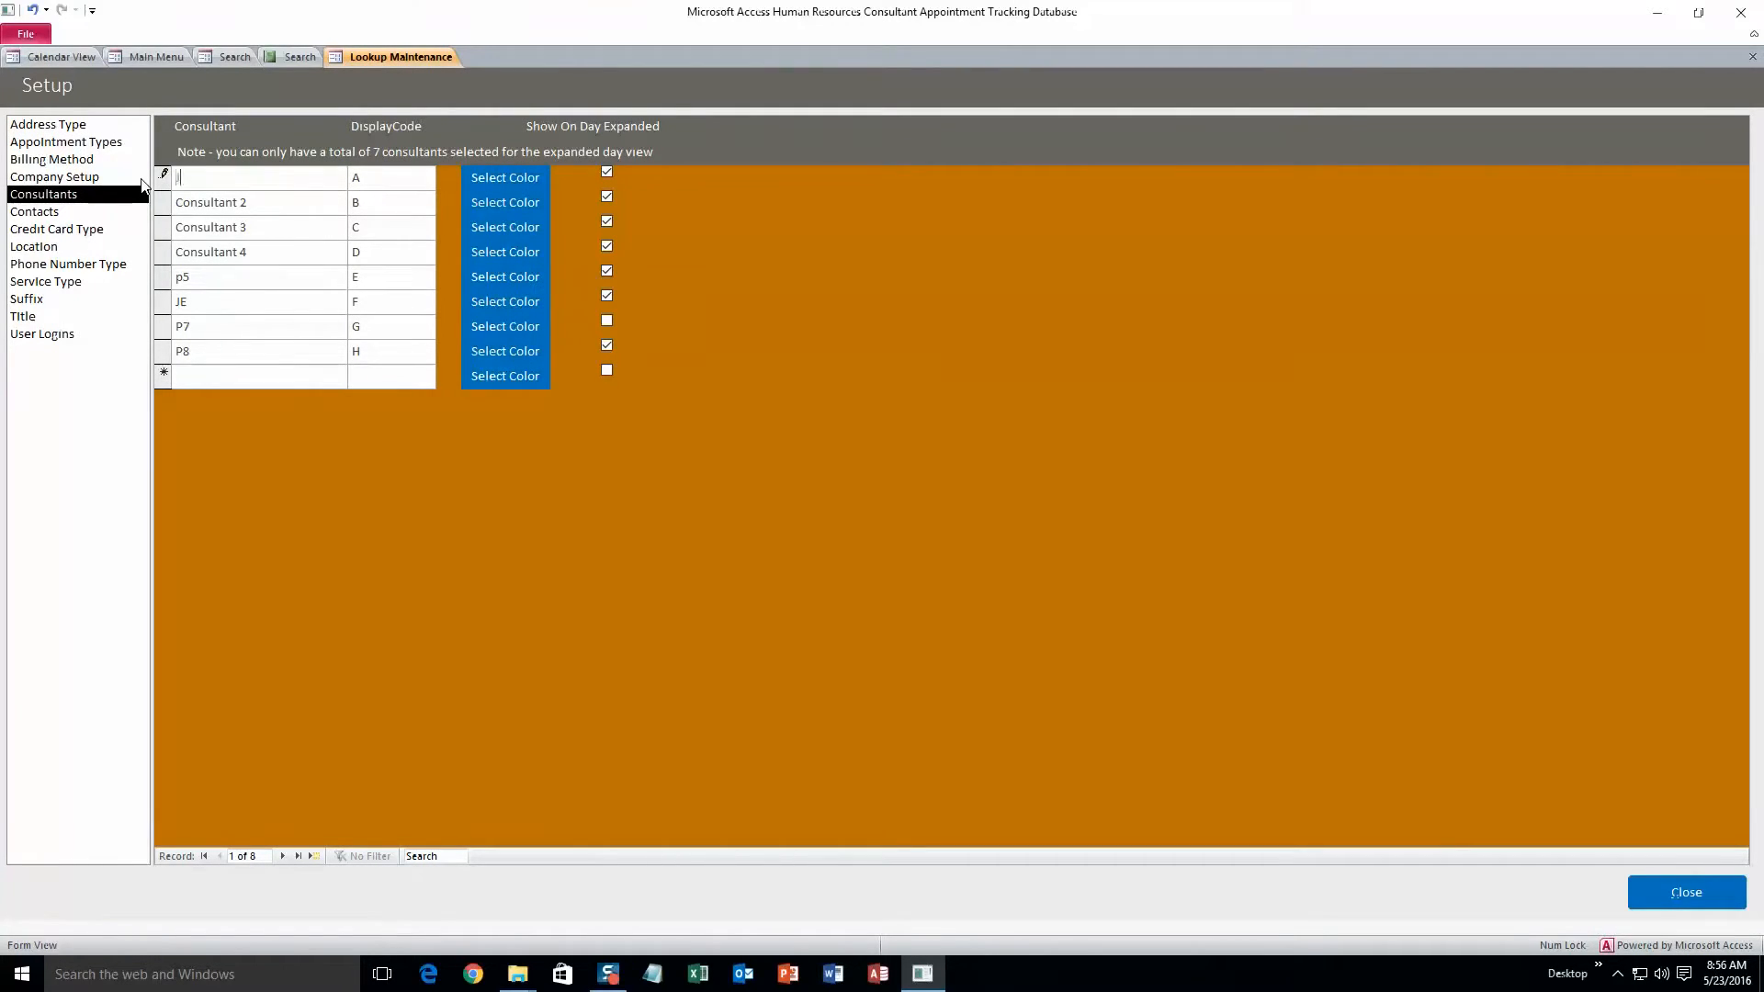
pyautogui.write('Jeff')
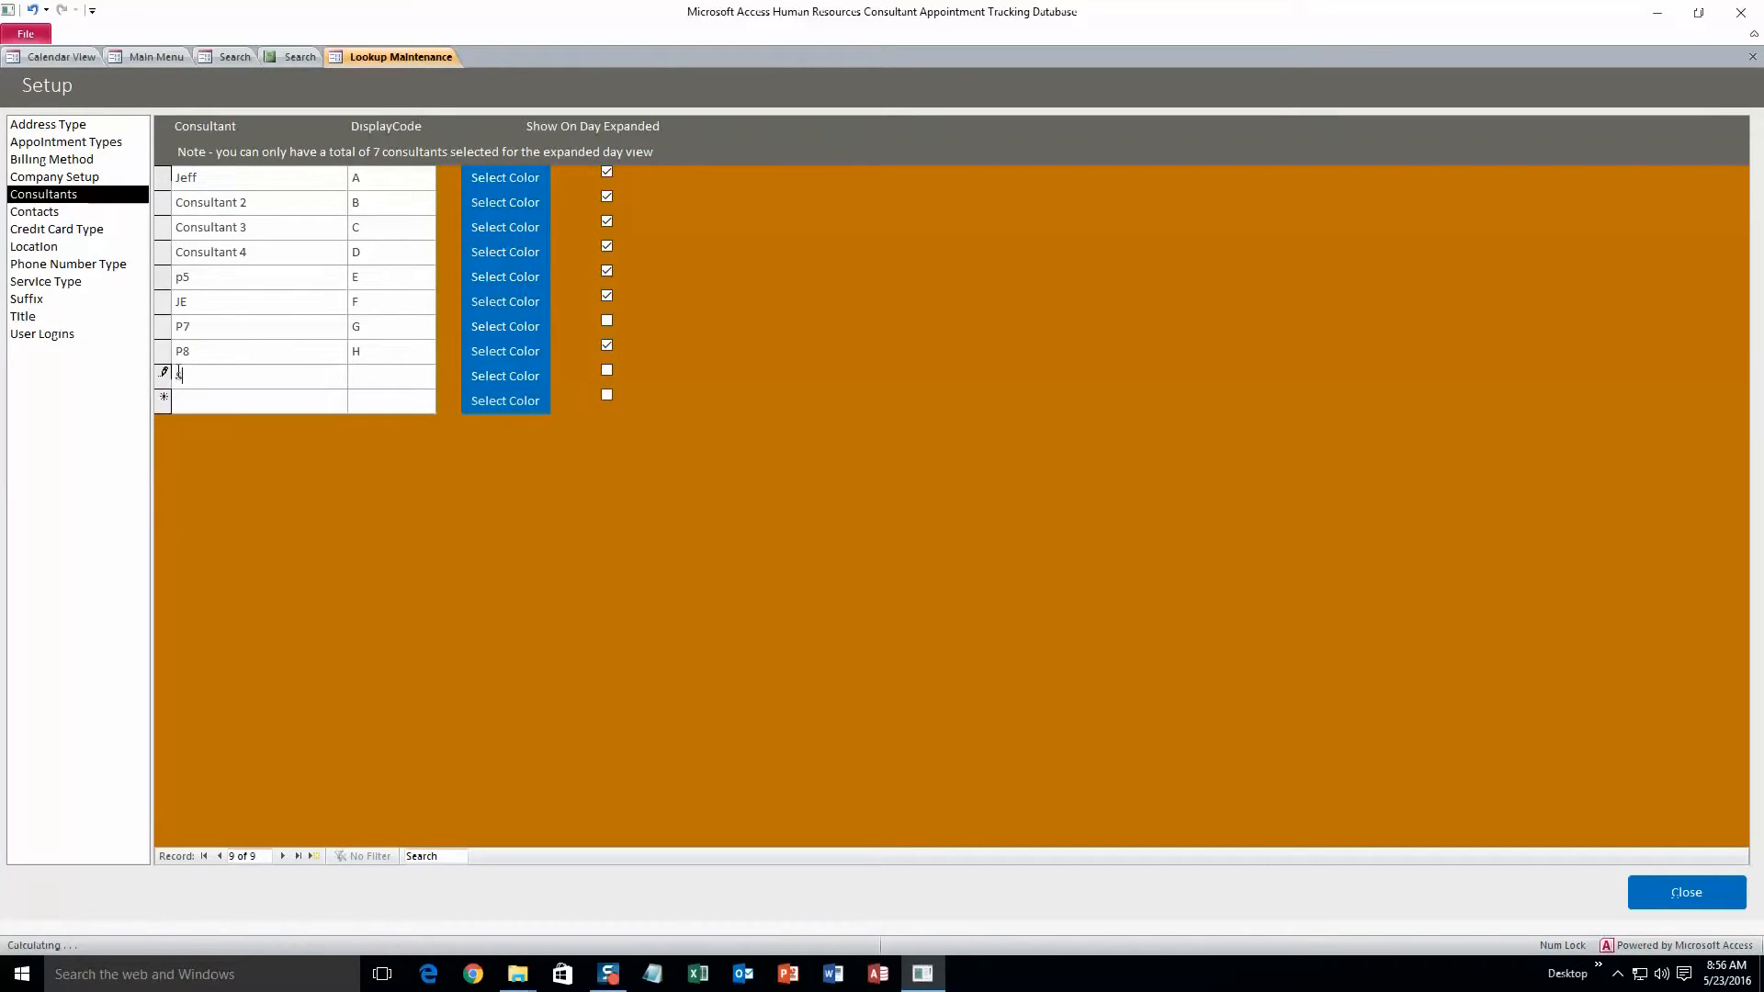
pyautogui.write('Sally')
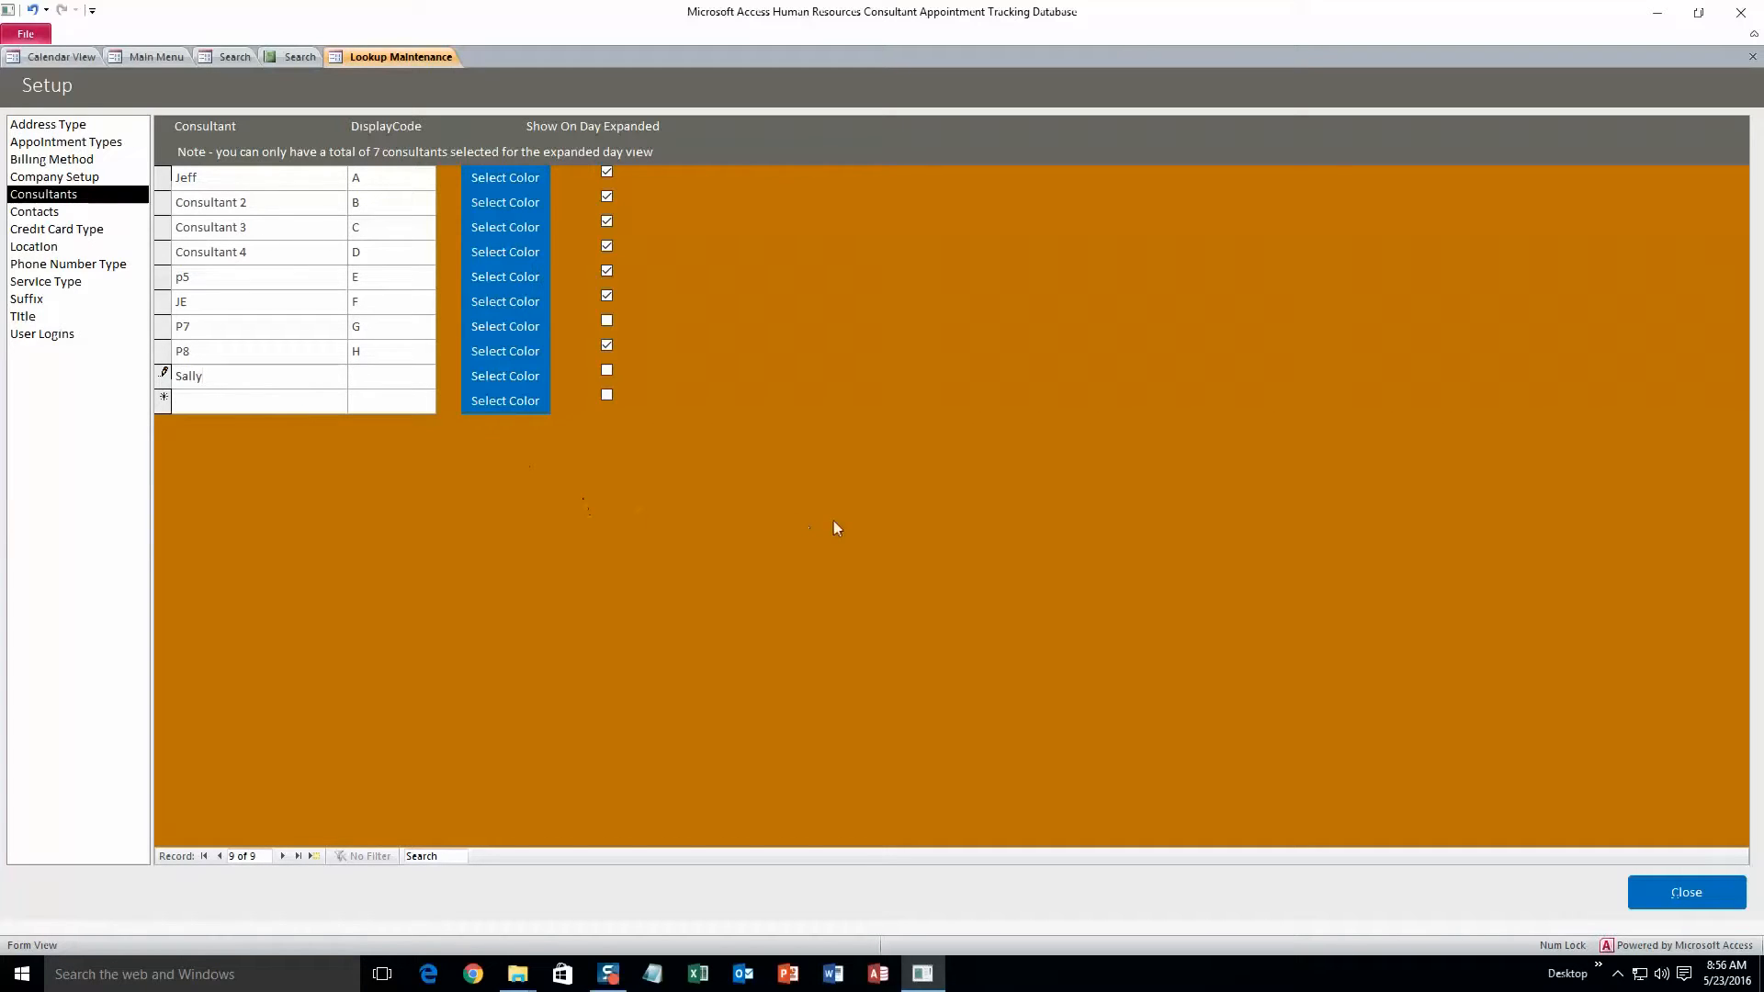
pyautogui.moveTo(1647, 893)
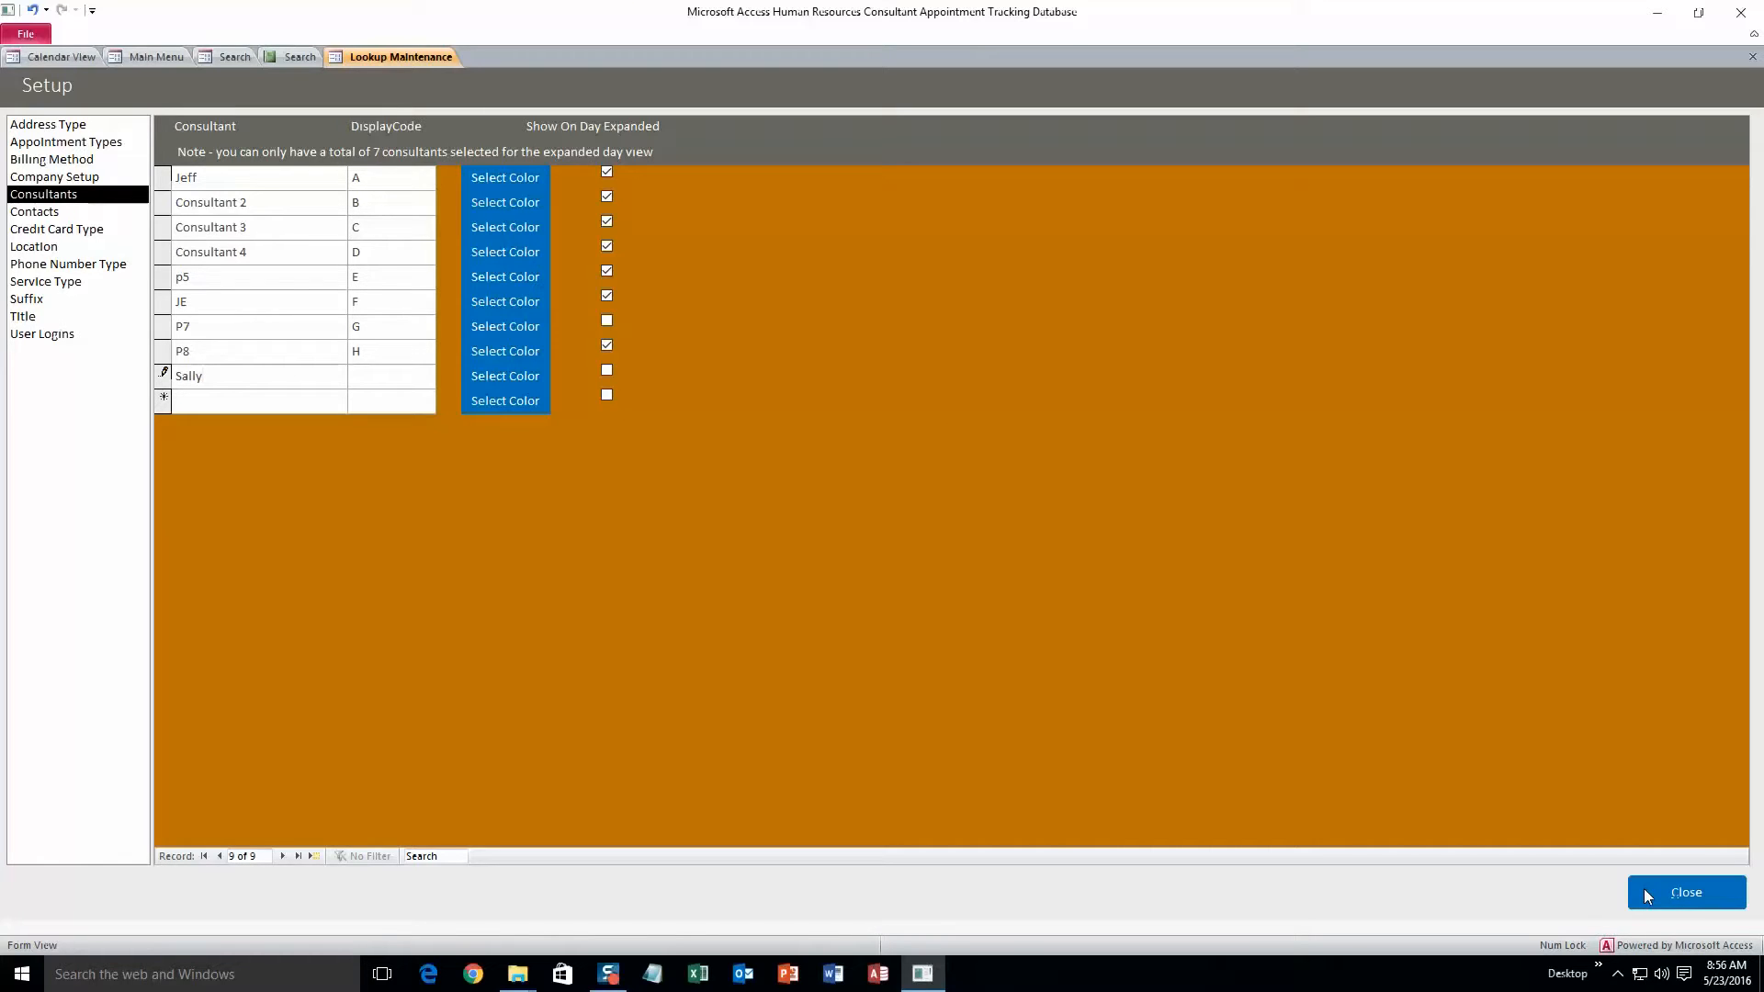
pyautogui.click(1685, 891)
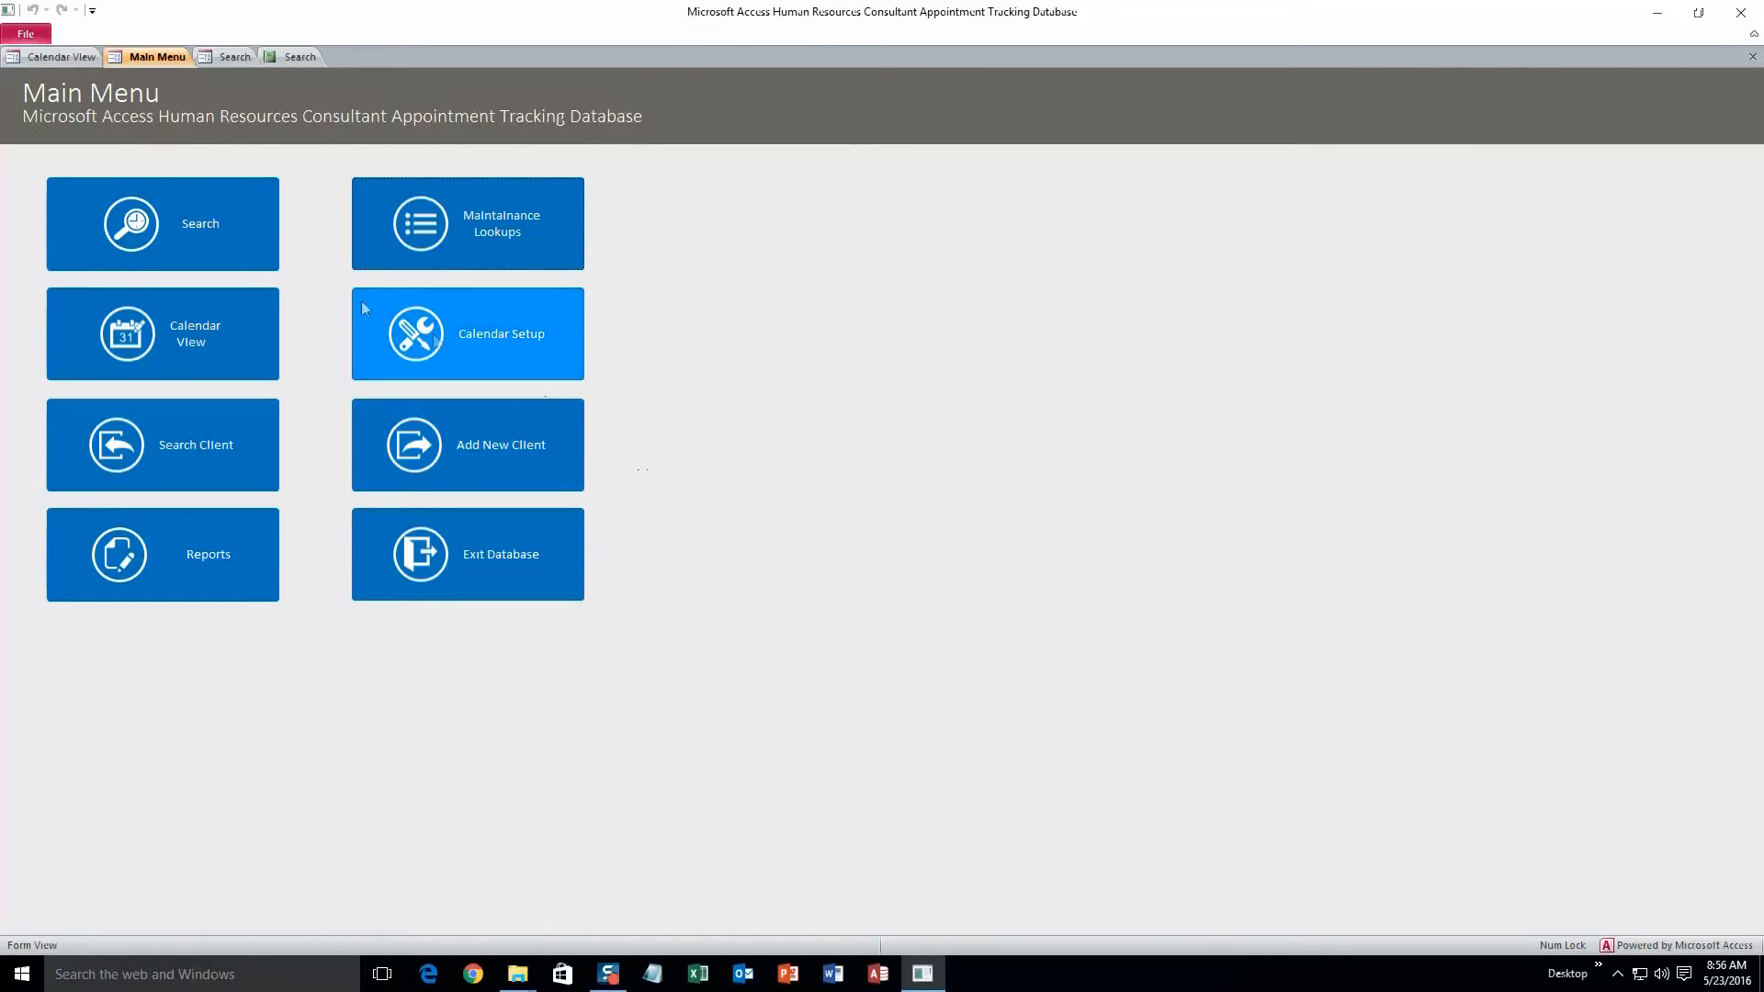
# Step: Confirm Jeff and Sally appear in the appointment's Consultant dropdown, then cancel the appointment
pyautogui.click(161, 333)
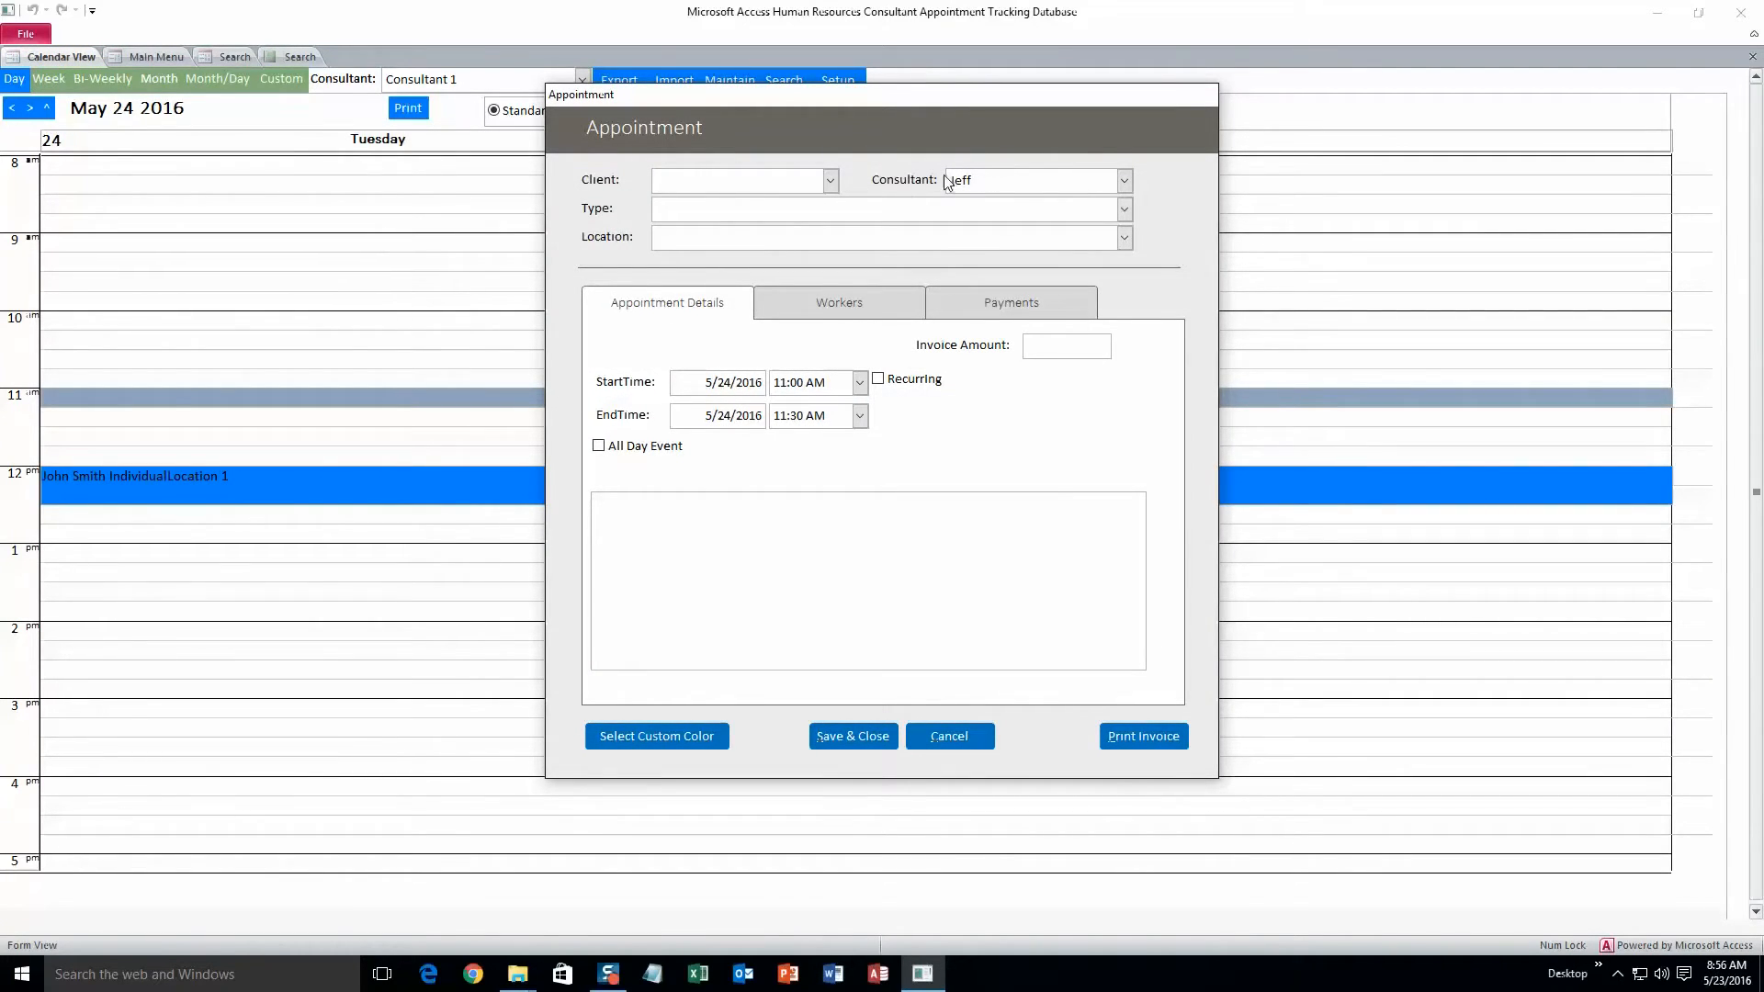
pyautogui.click(1122, 180)
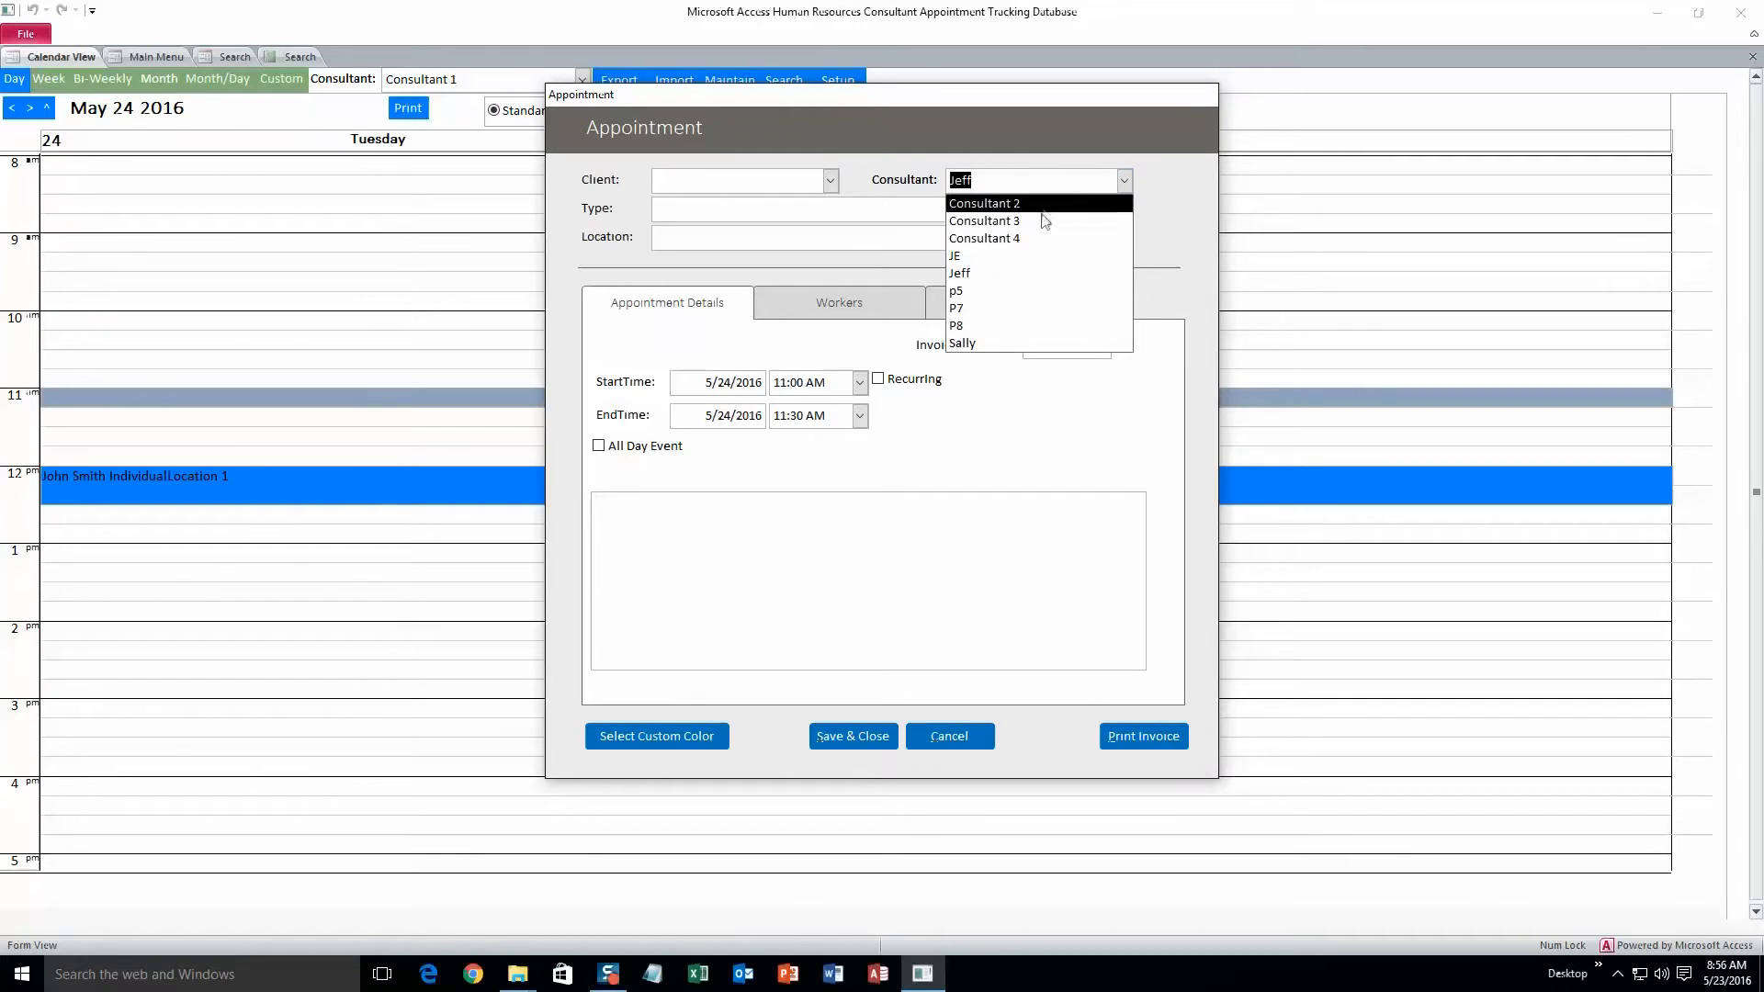
pyautogui.moveTo(1023, 271)
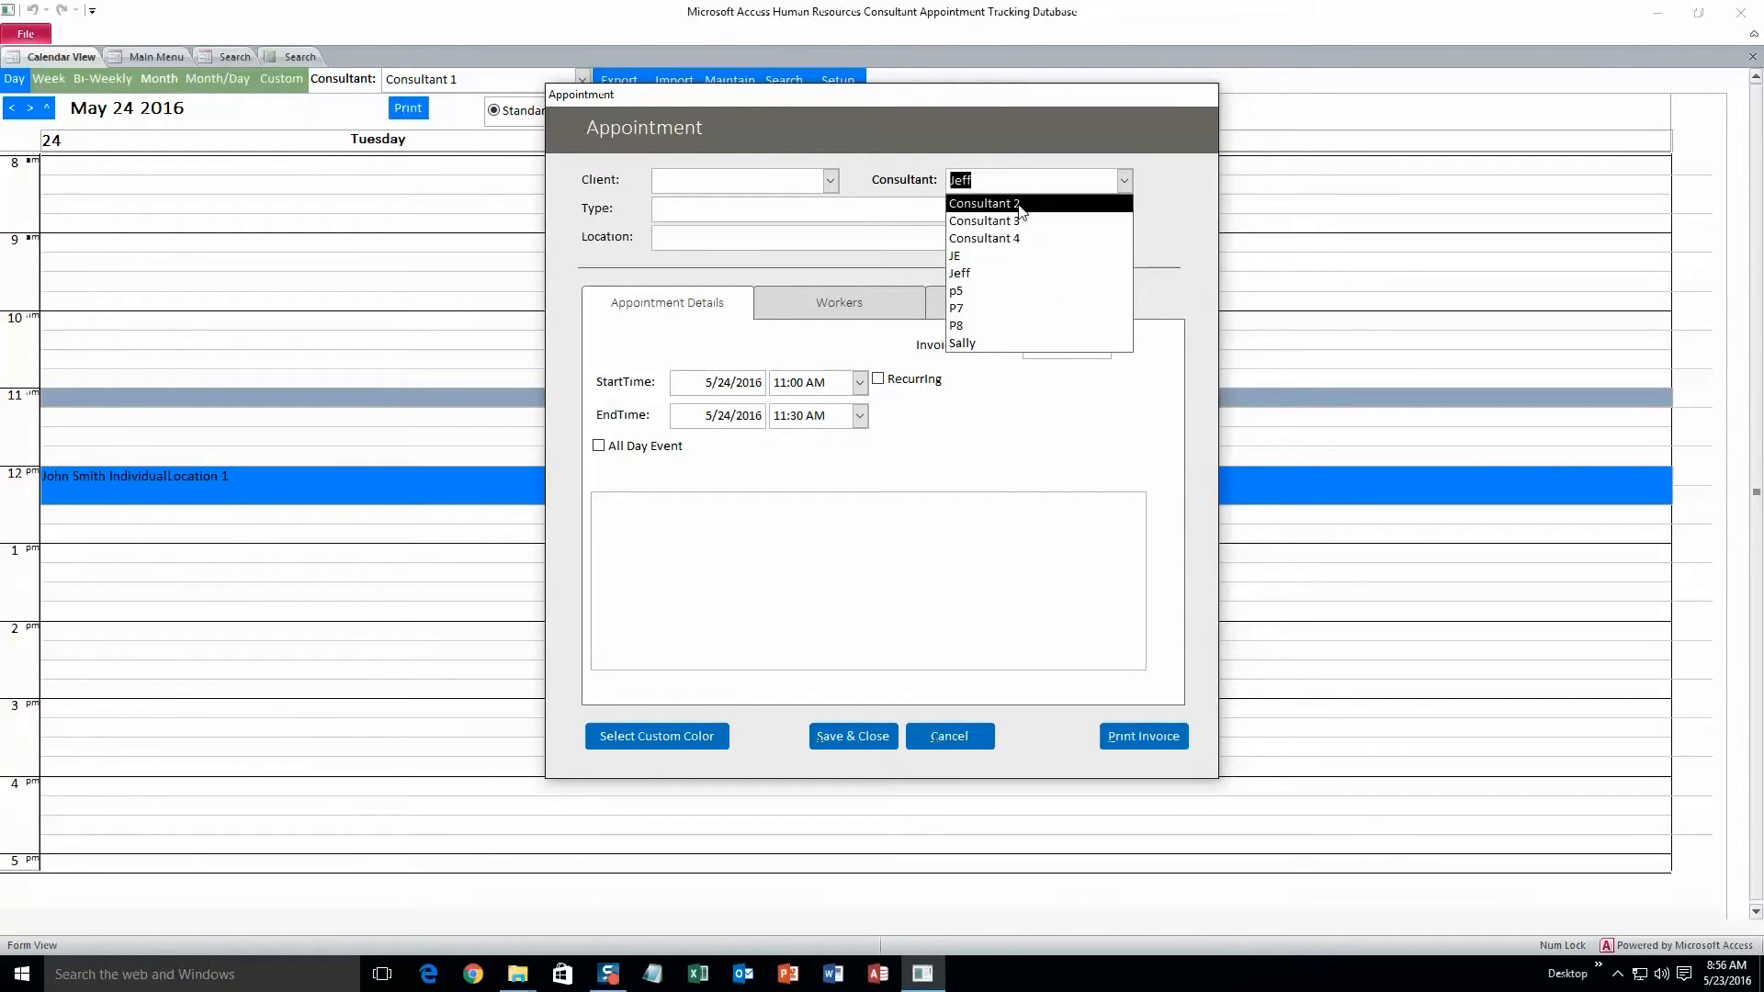
pyautogui.moveTo(958, 272)
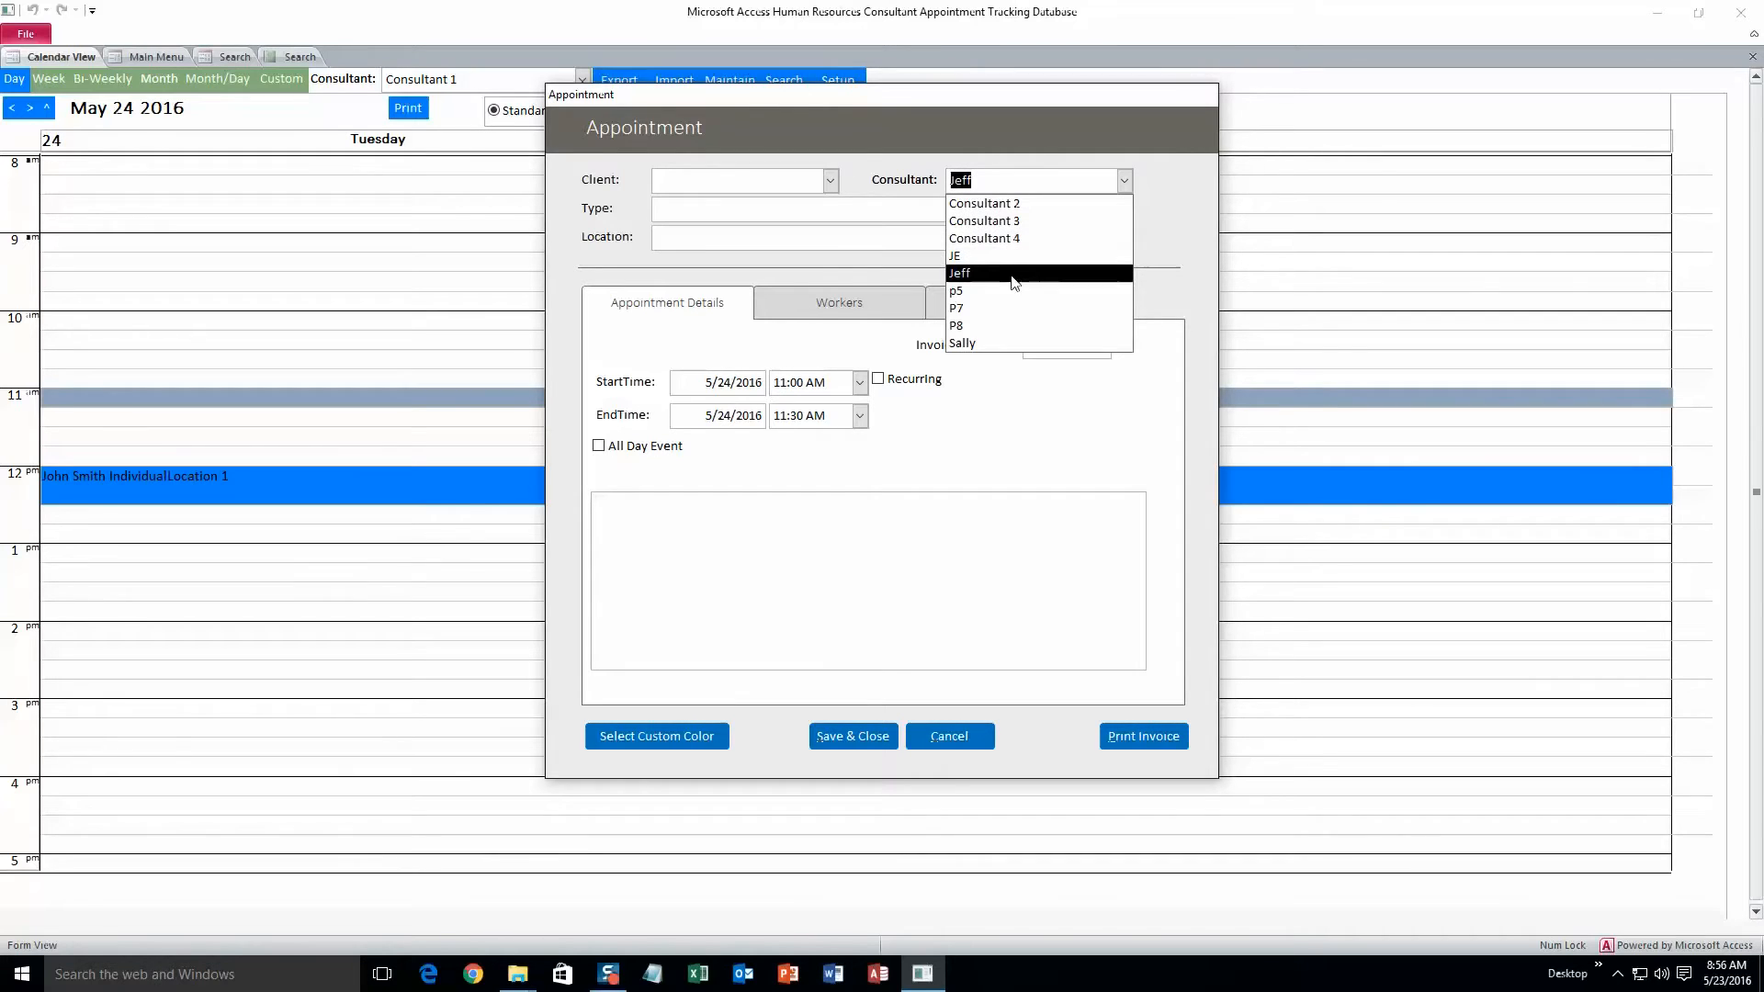
pyautogui.moveTo(997, 342)
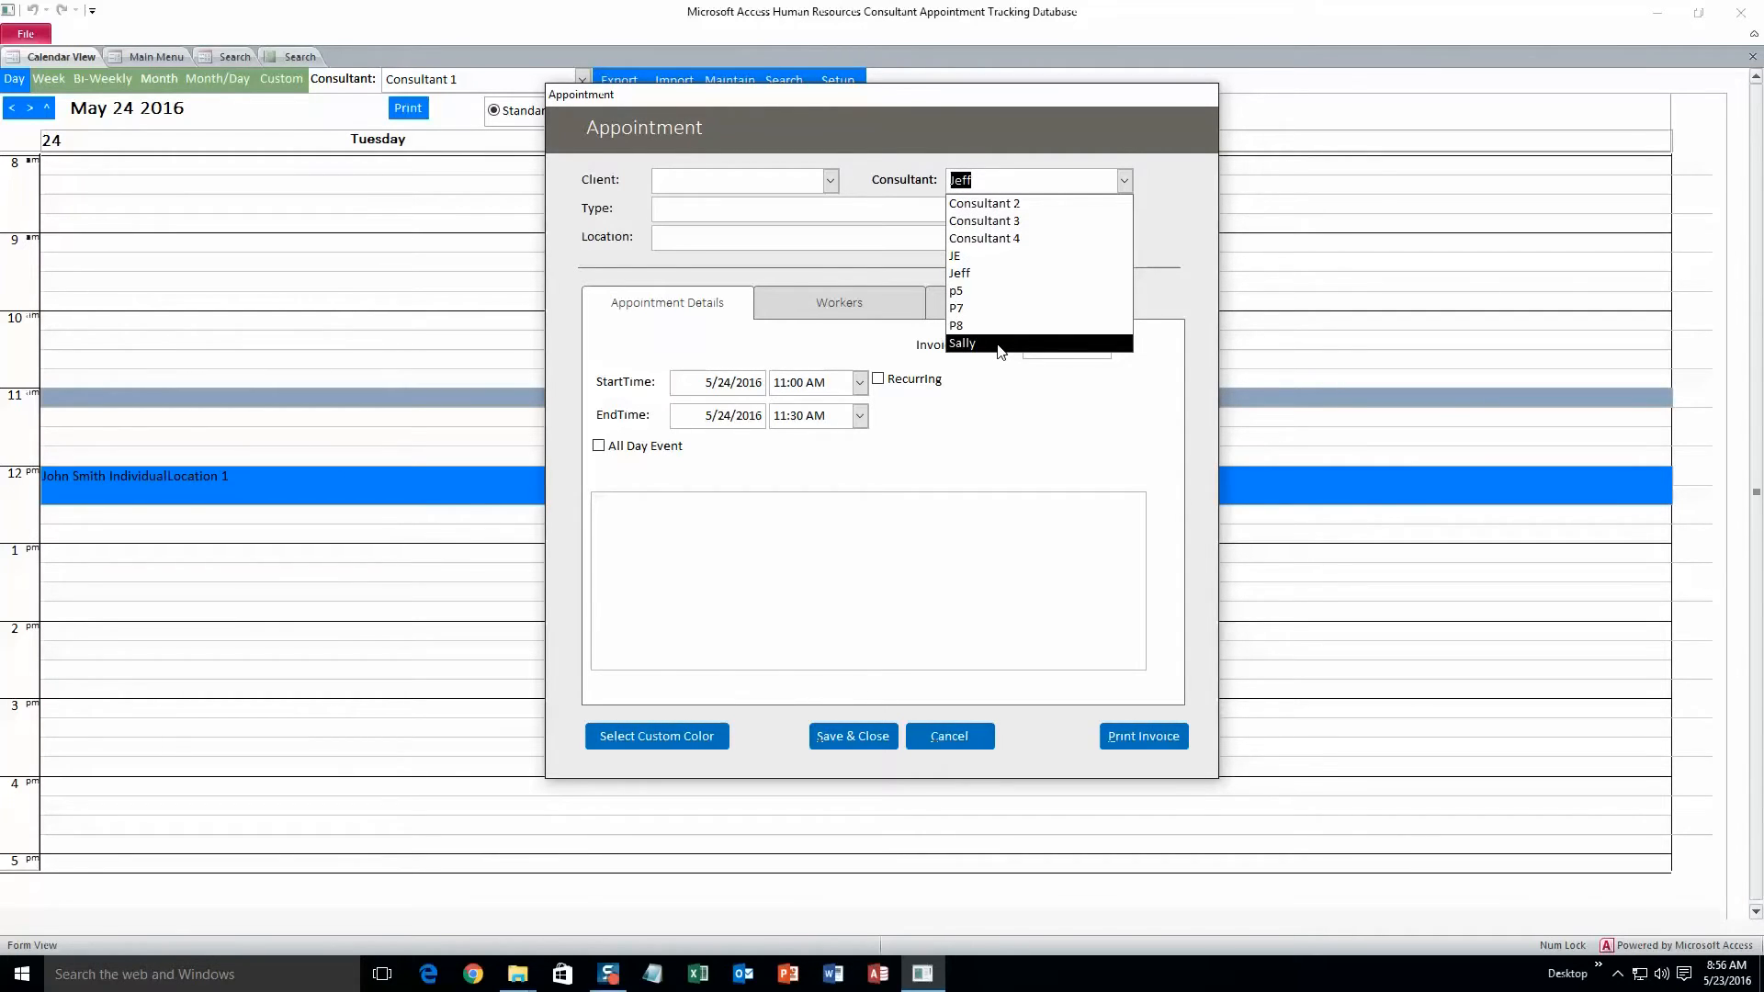
pyautogui.click(959, 271)
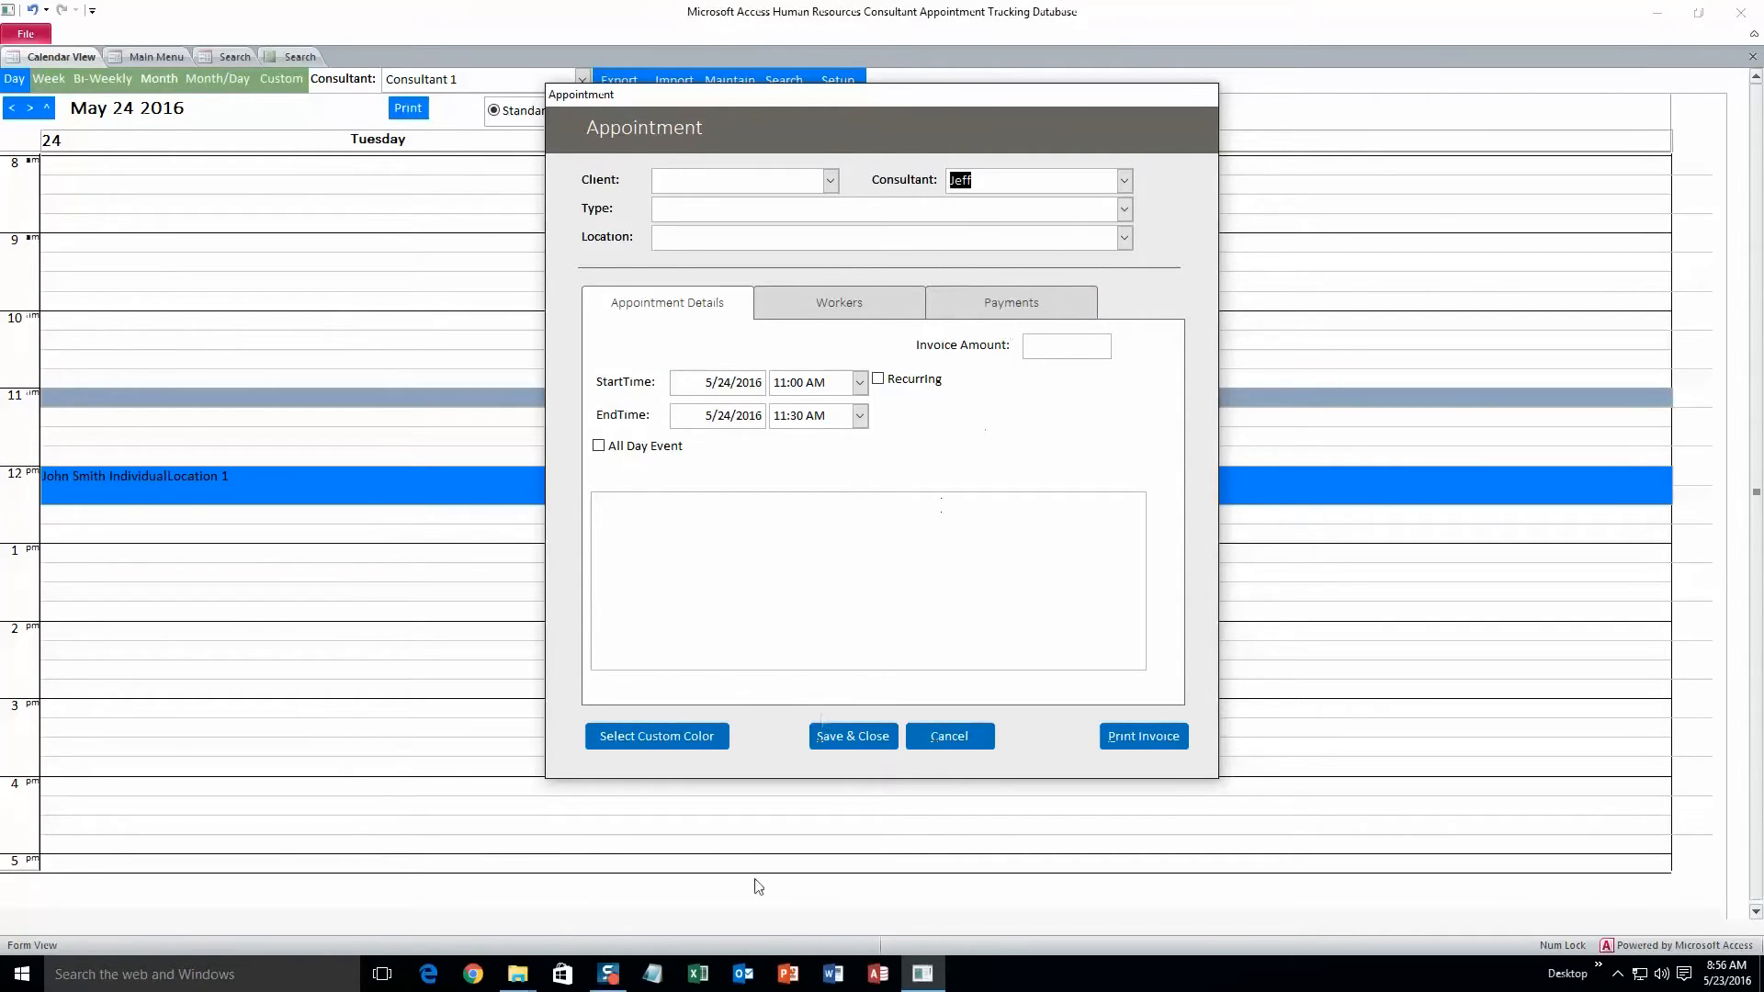
pyautogui.moveTo(948, 736)
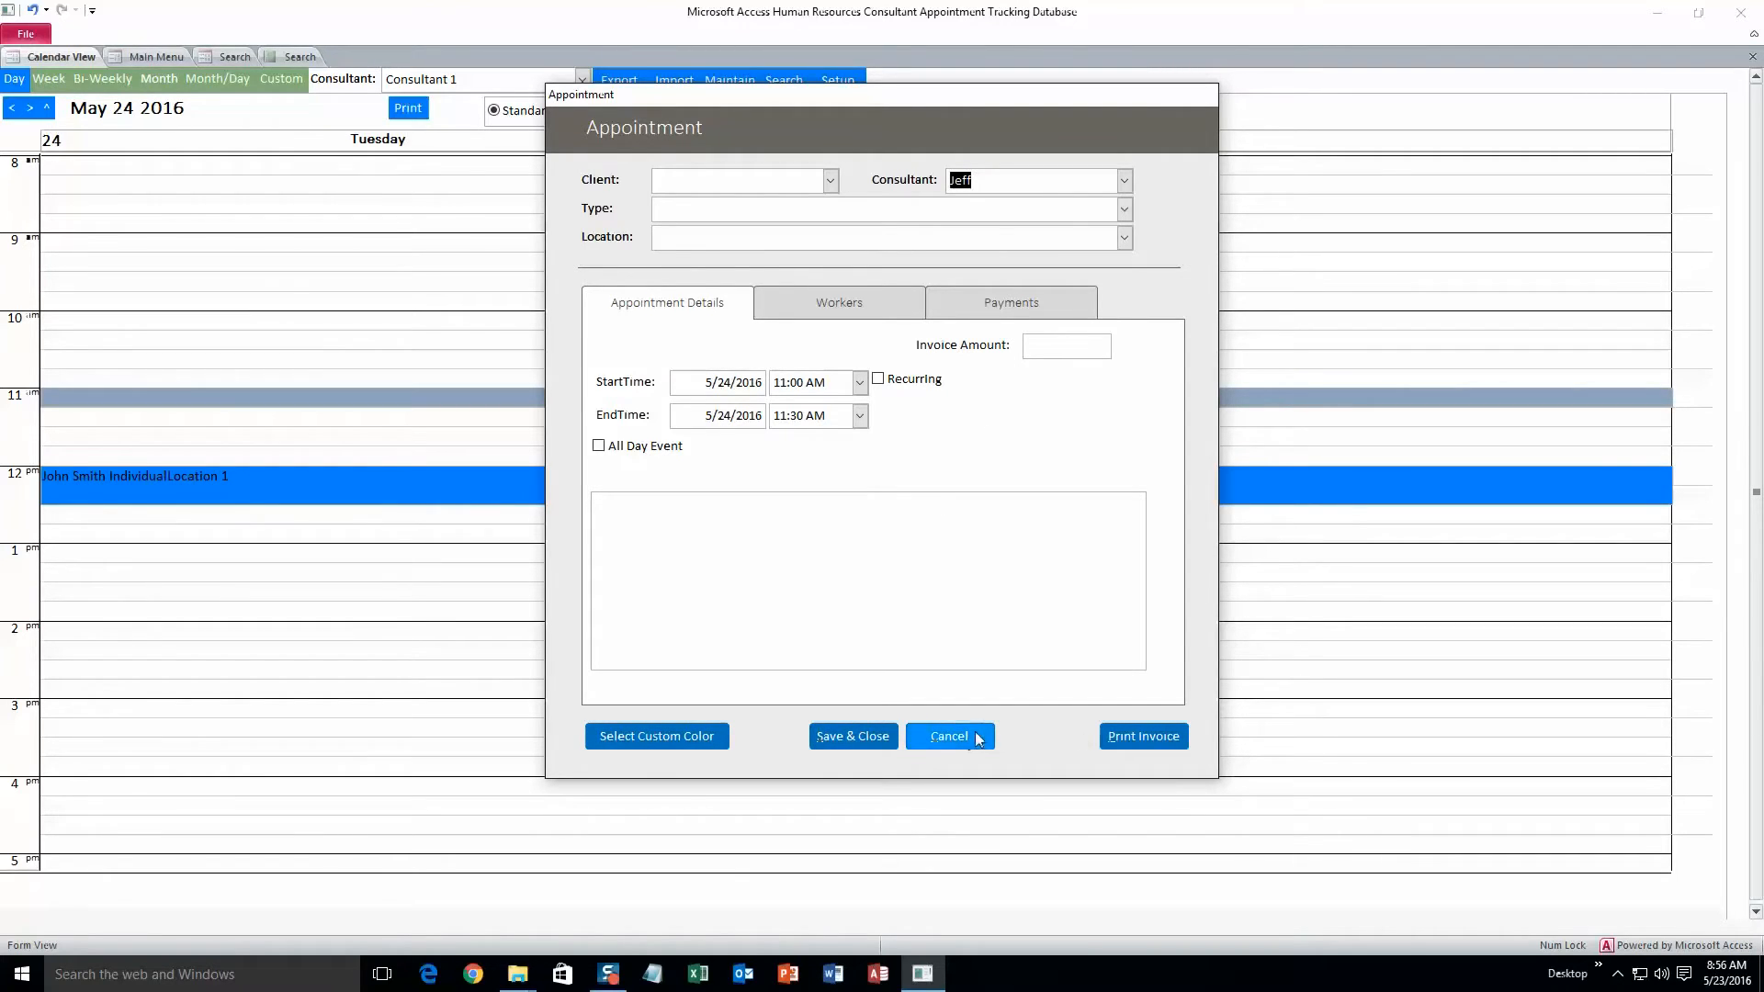
pyautogui.click(948, 736)
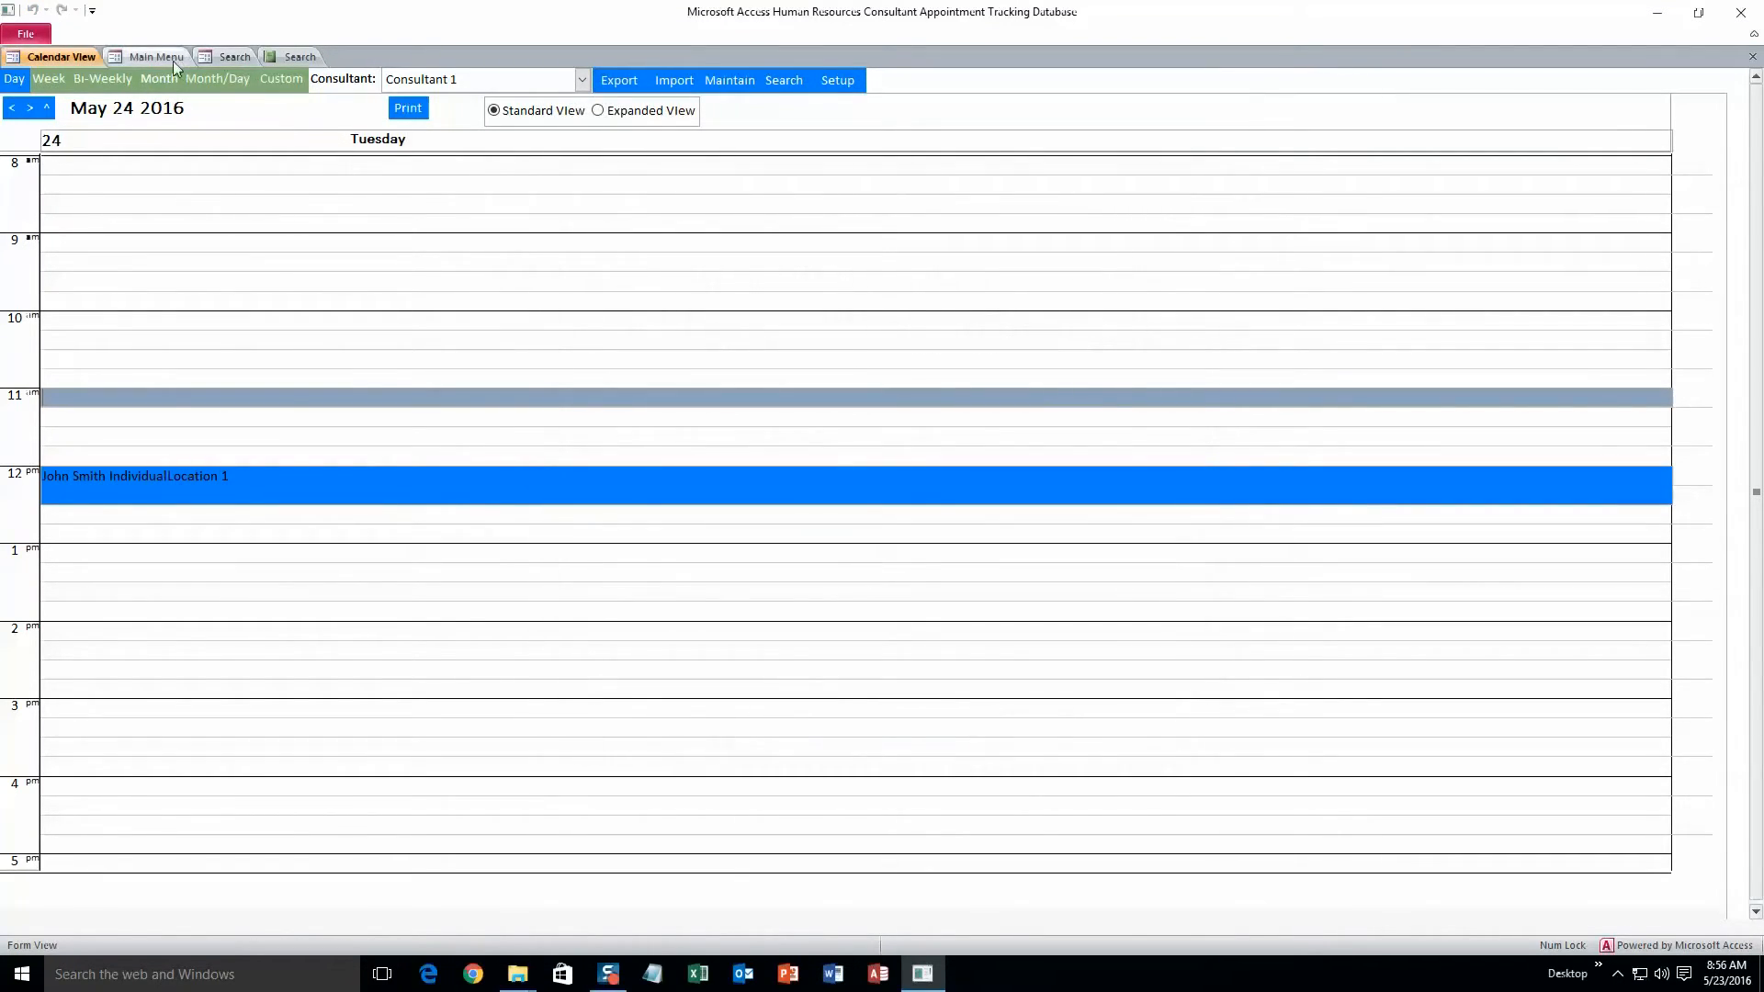
pyautogui.click(157, 56)
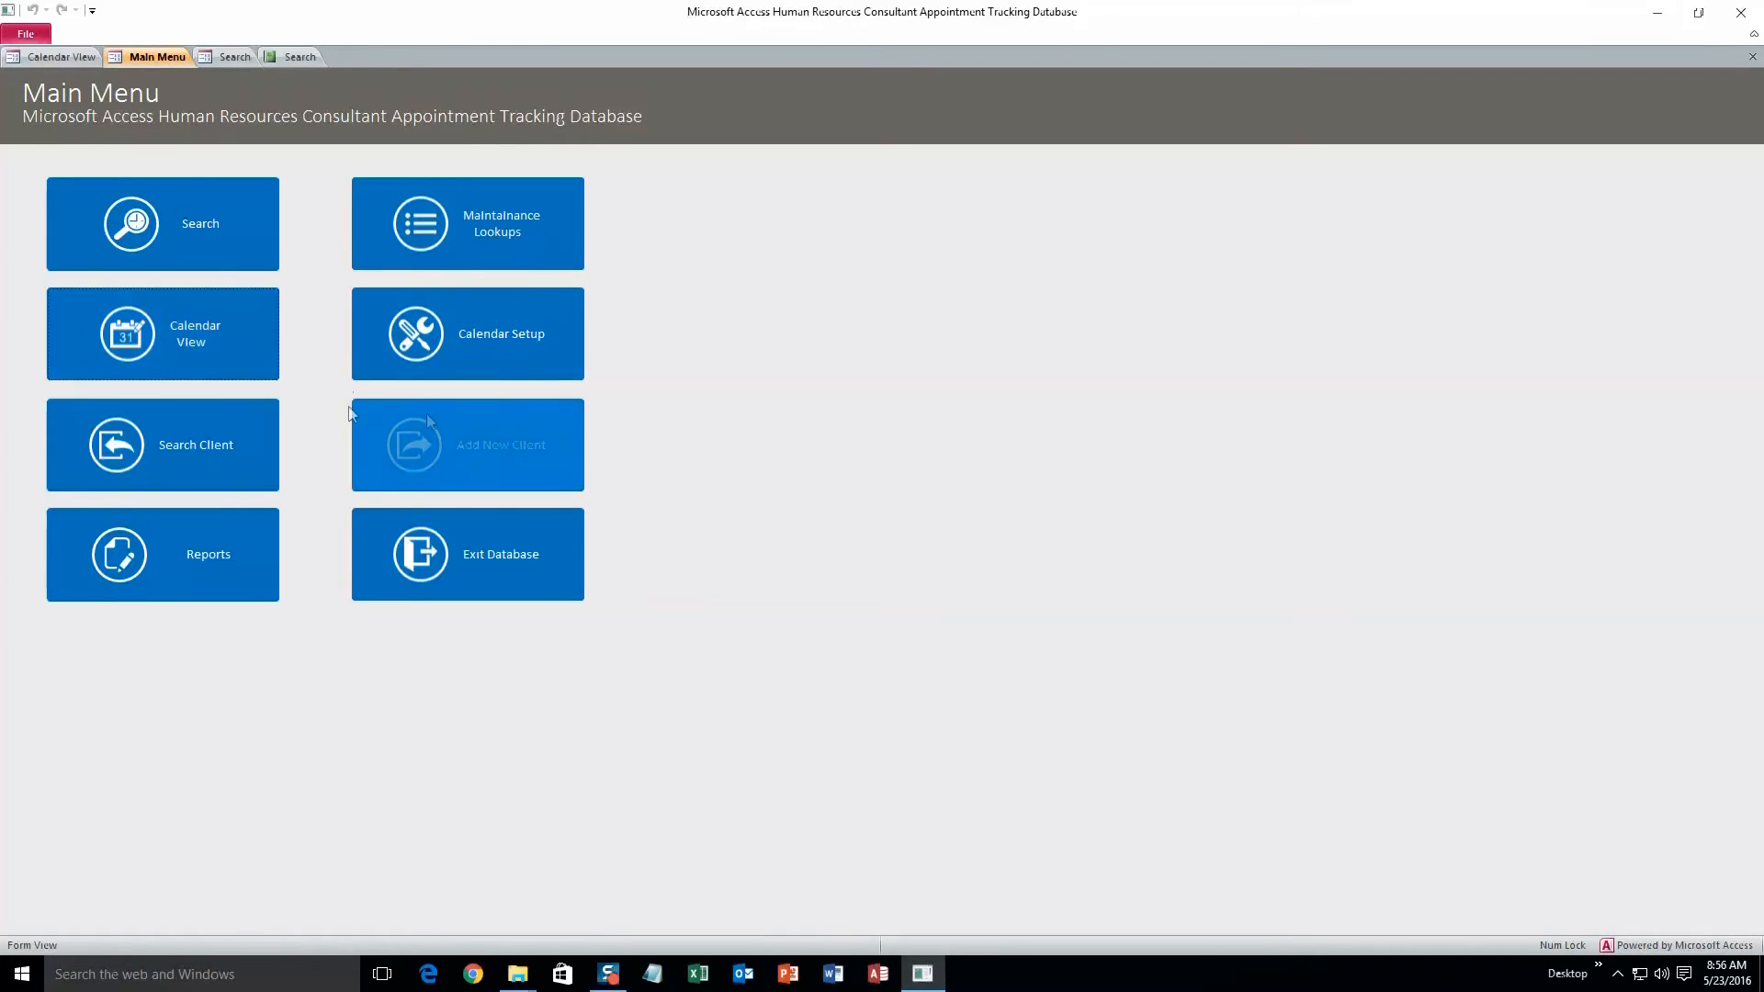
pyautogui.click(466, 332)
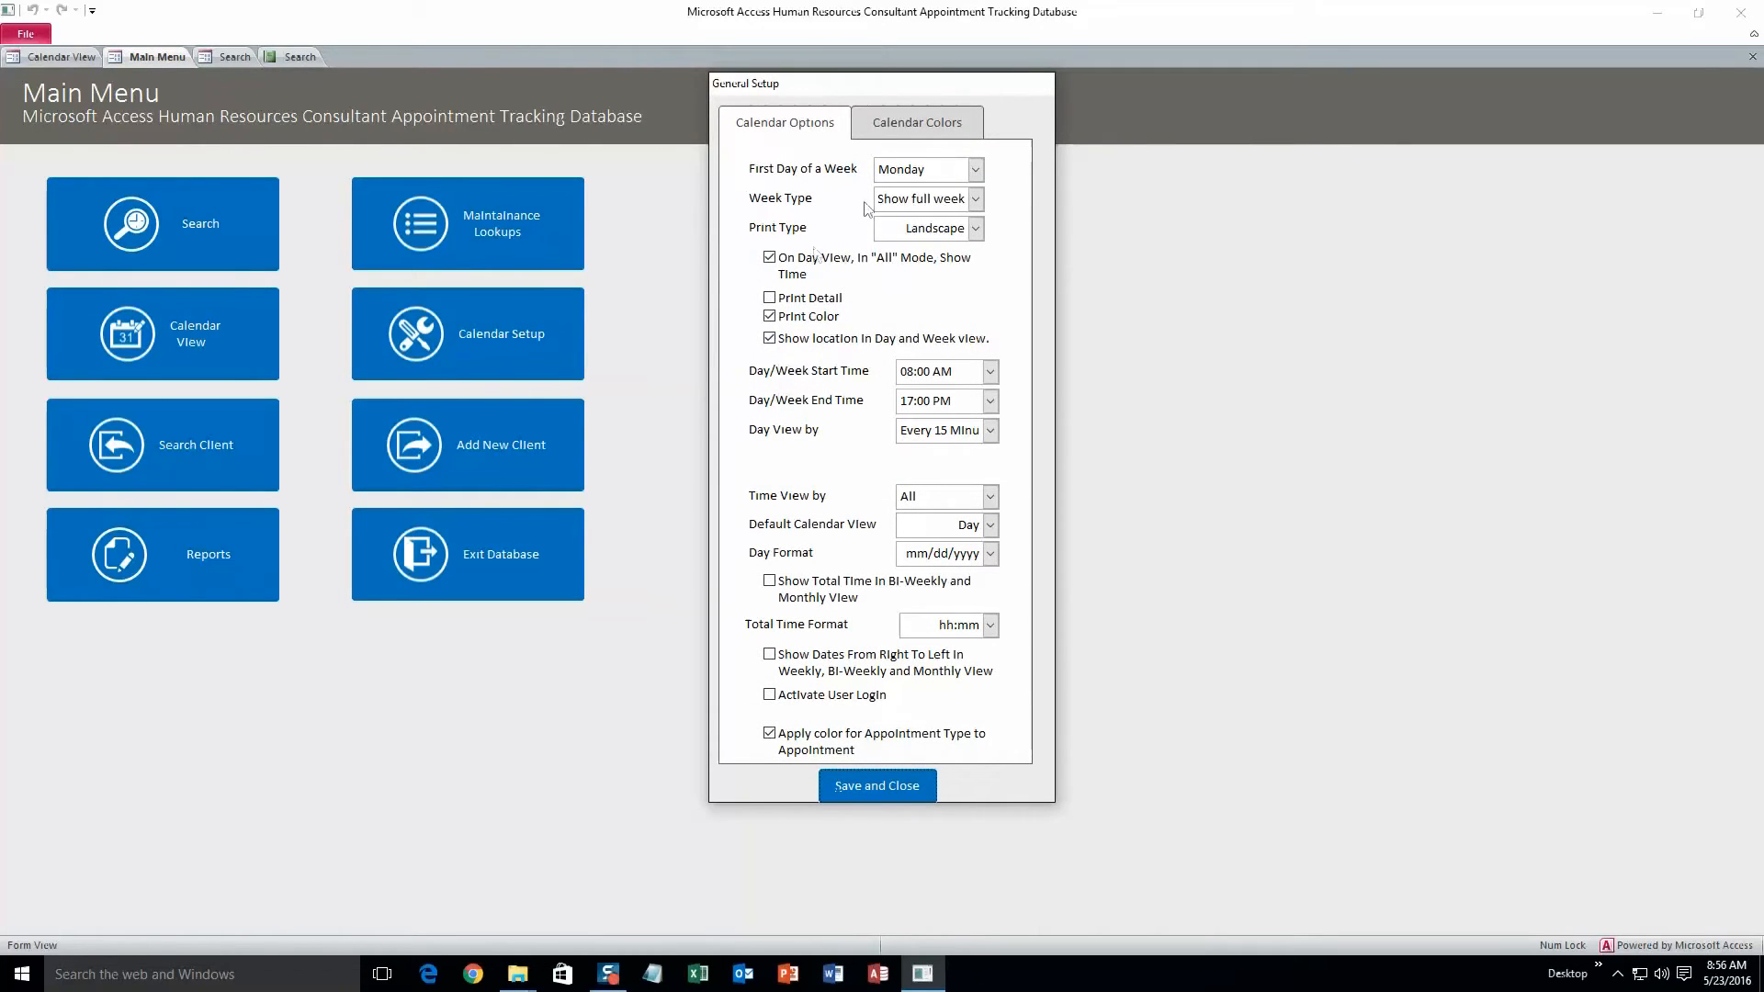
pyautogui.click(973, 169)
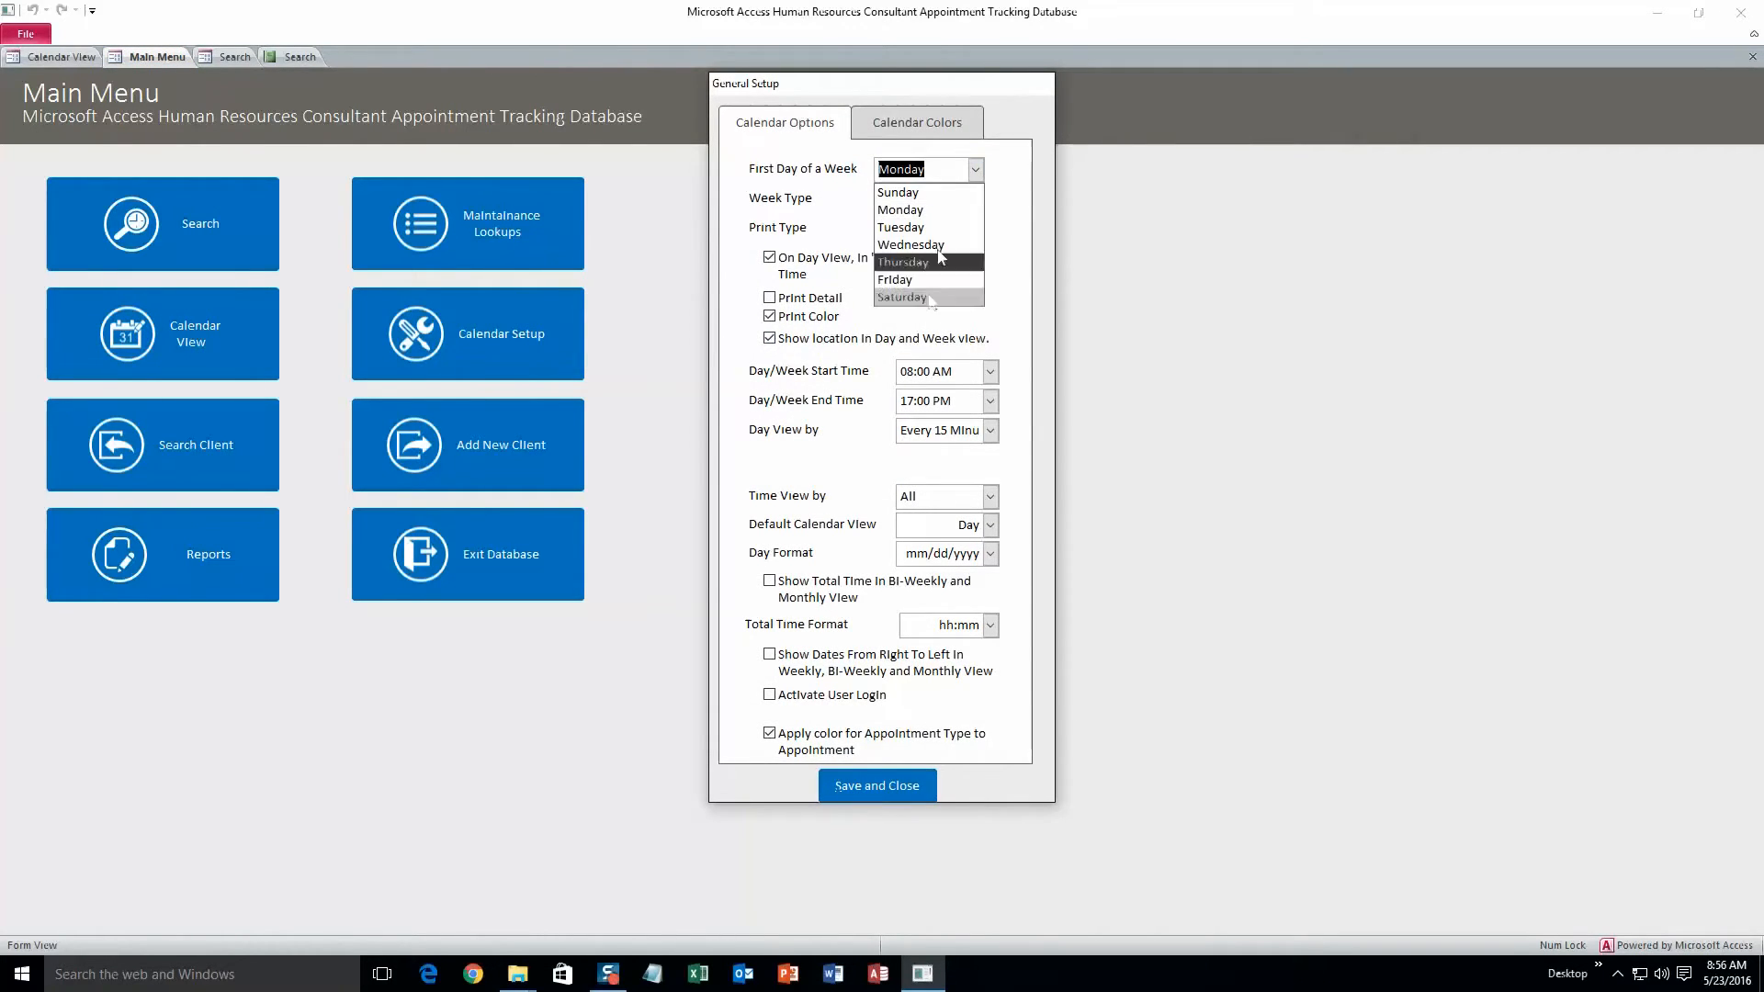
pyautogui.click(900, 169)
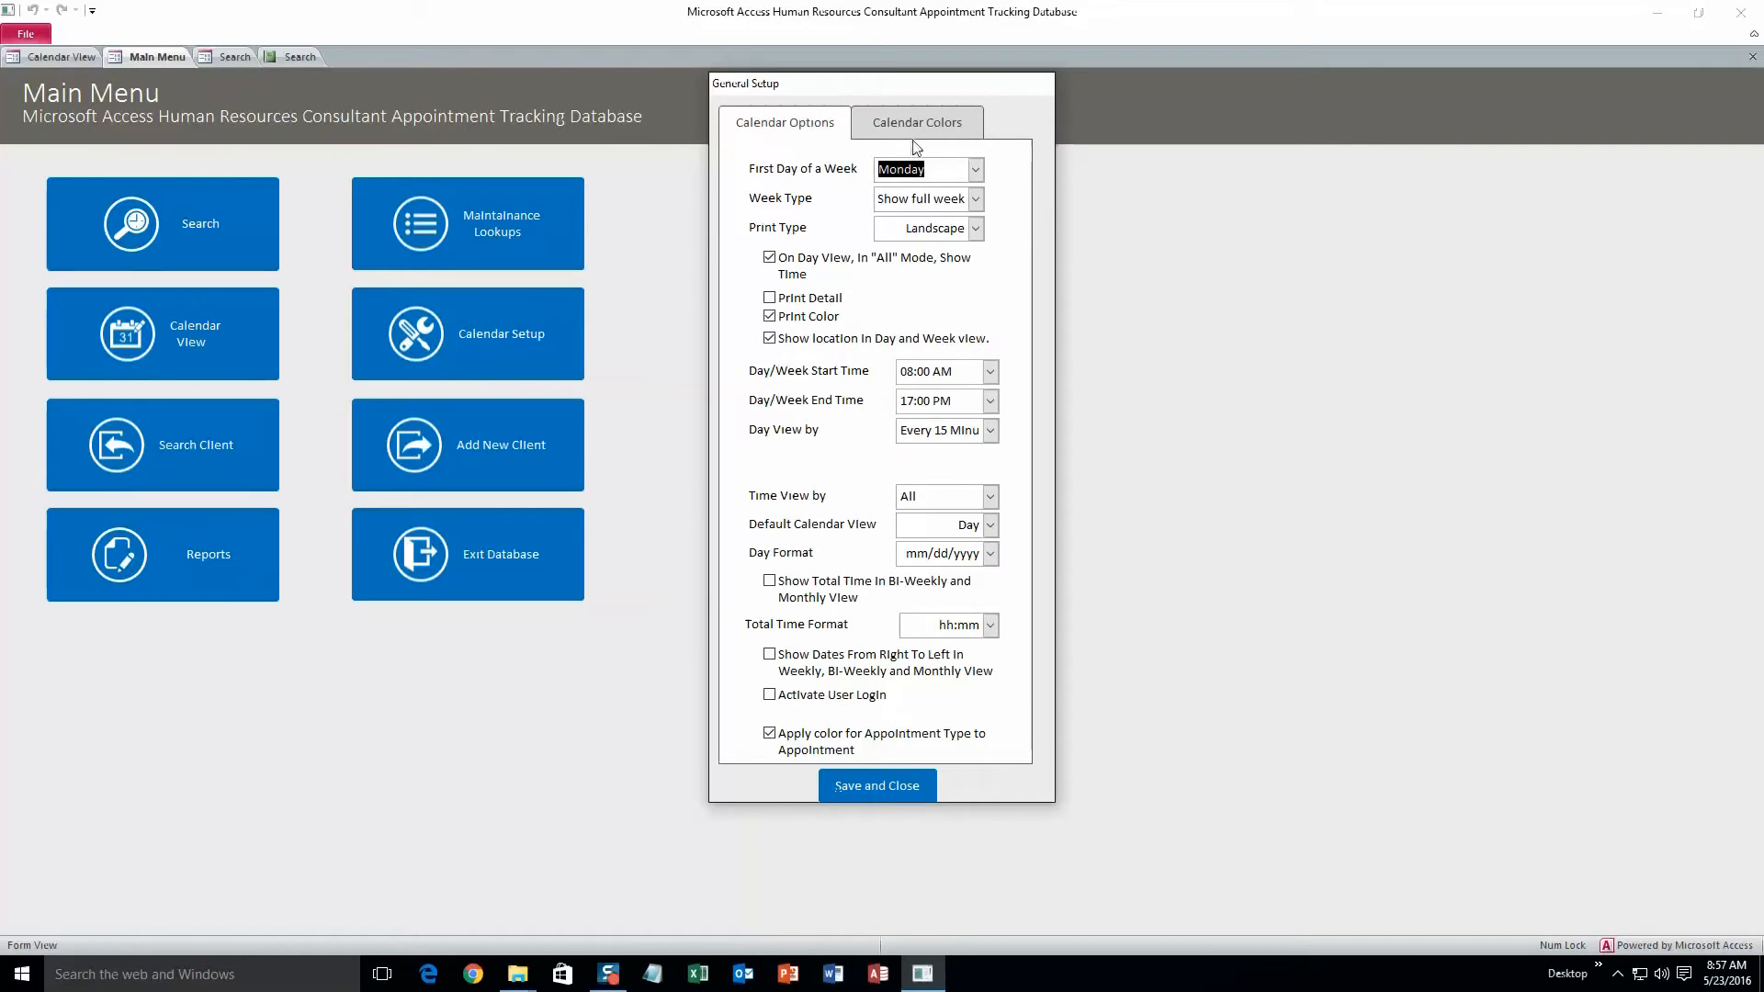
pyautogui.click(916, 121)
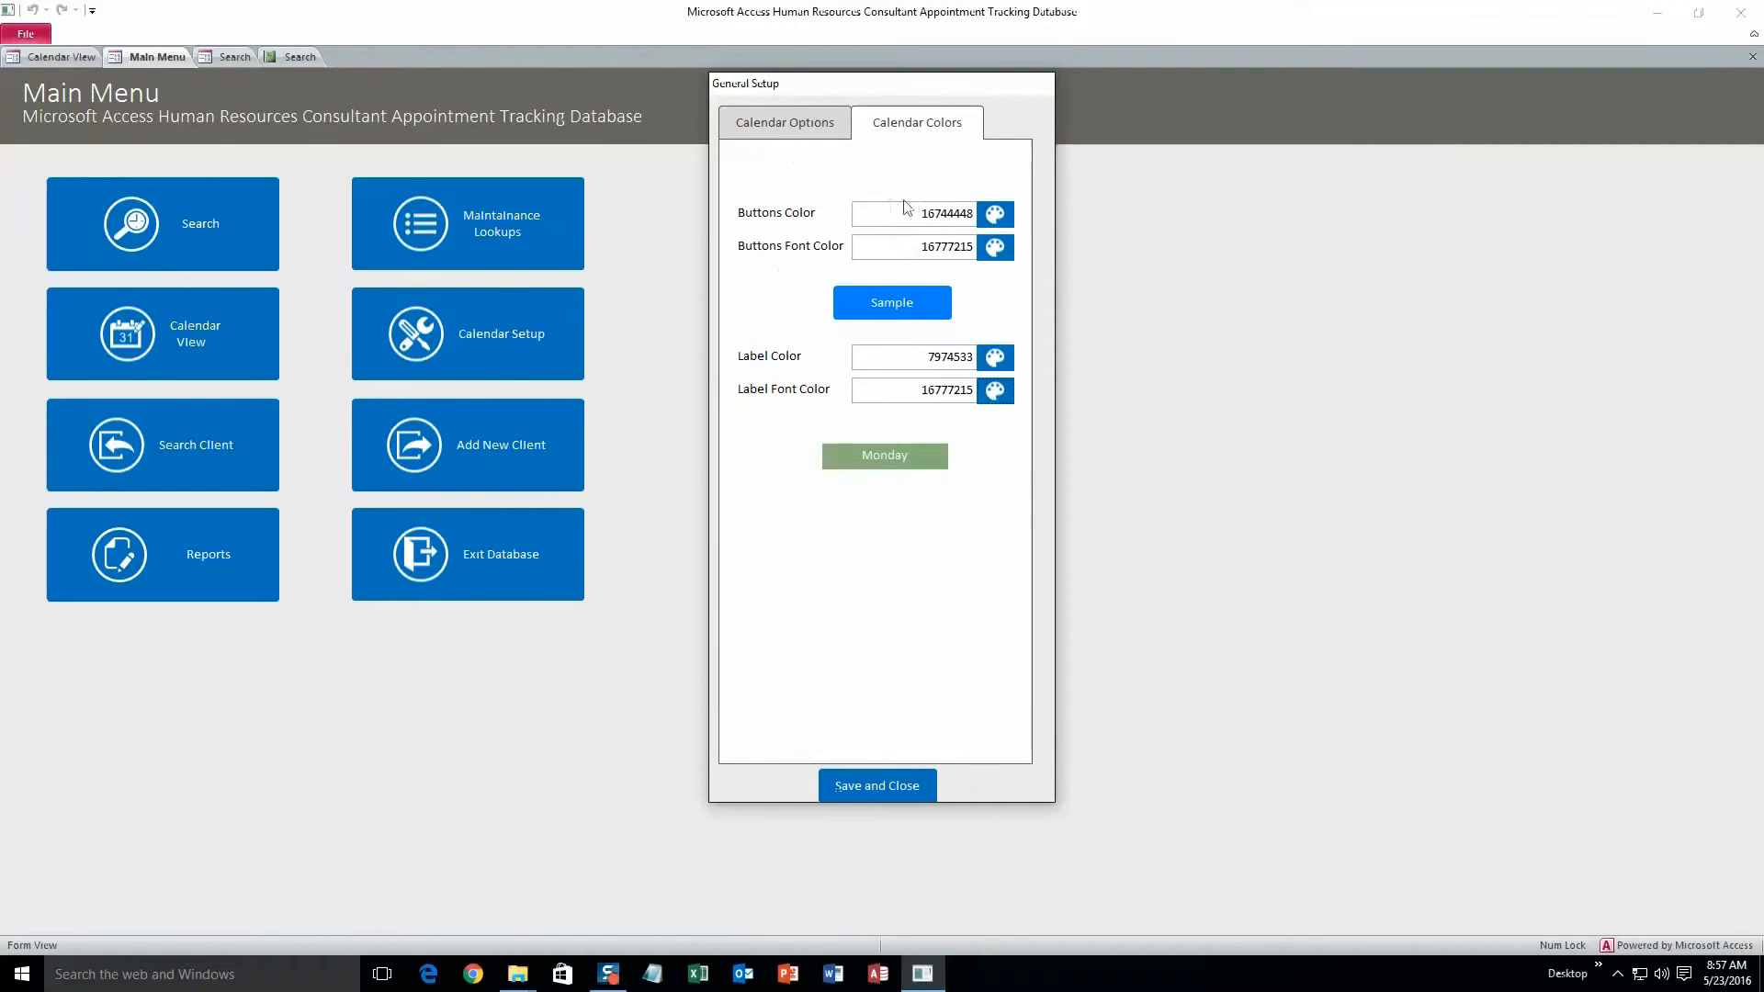
pyautogui.click(784, 121)
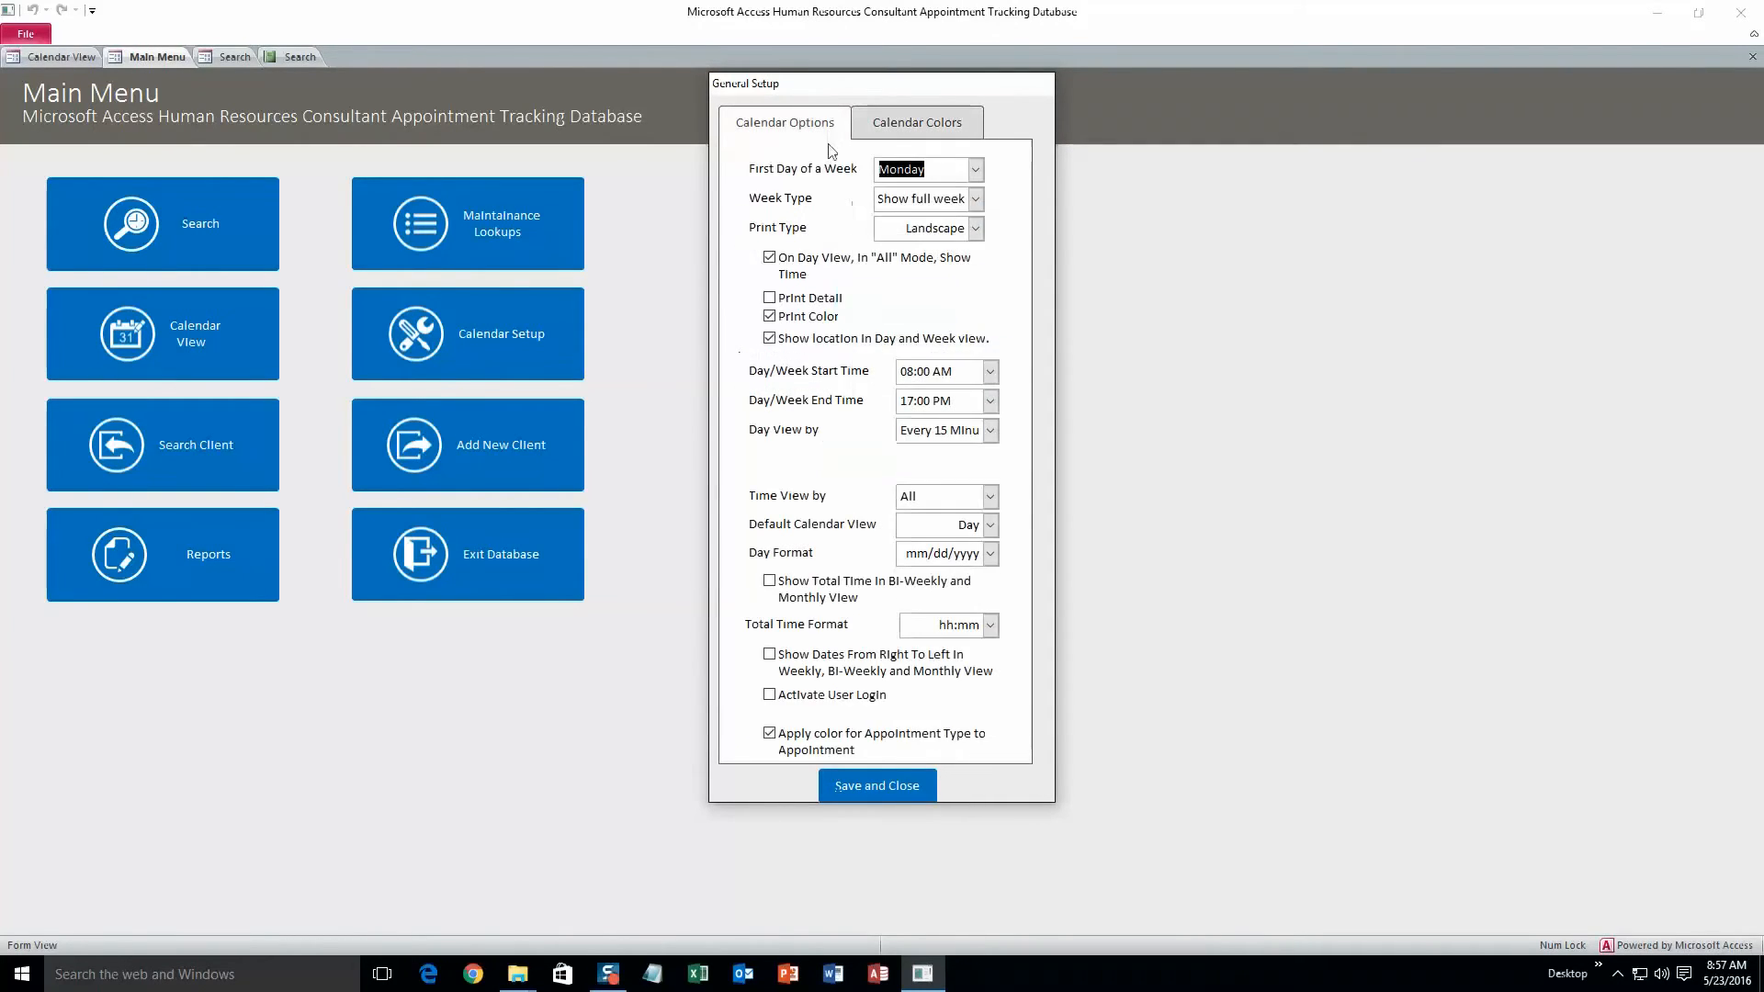
pyautogui.click(876, 785)
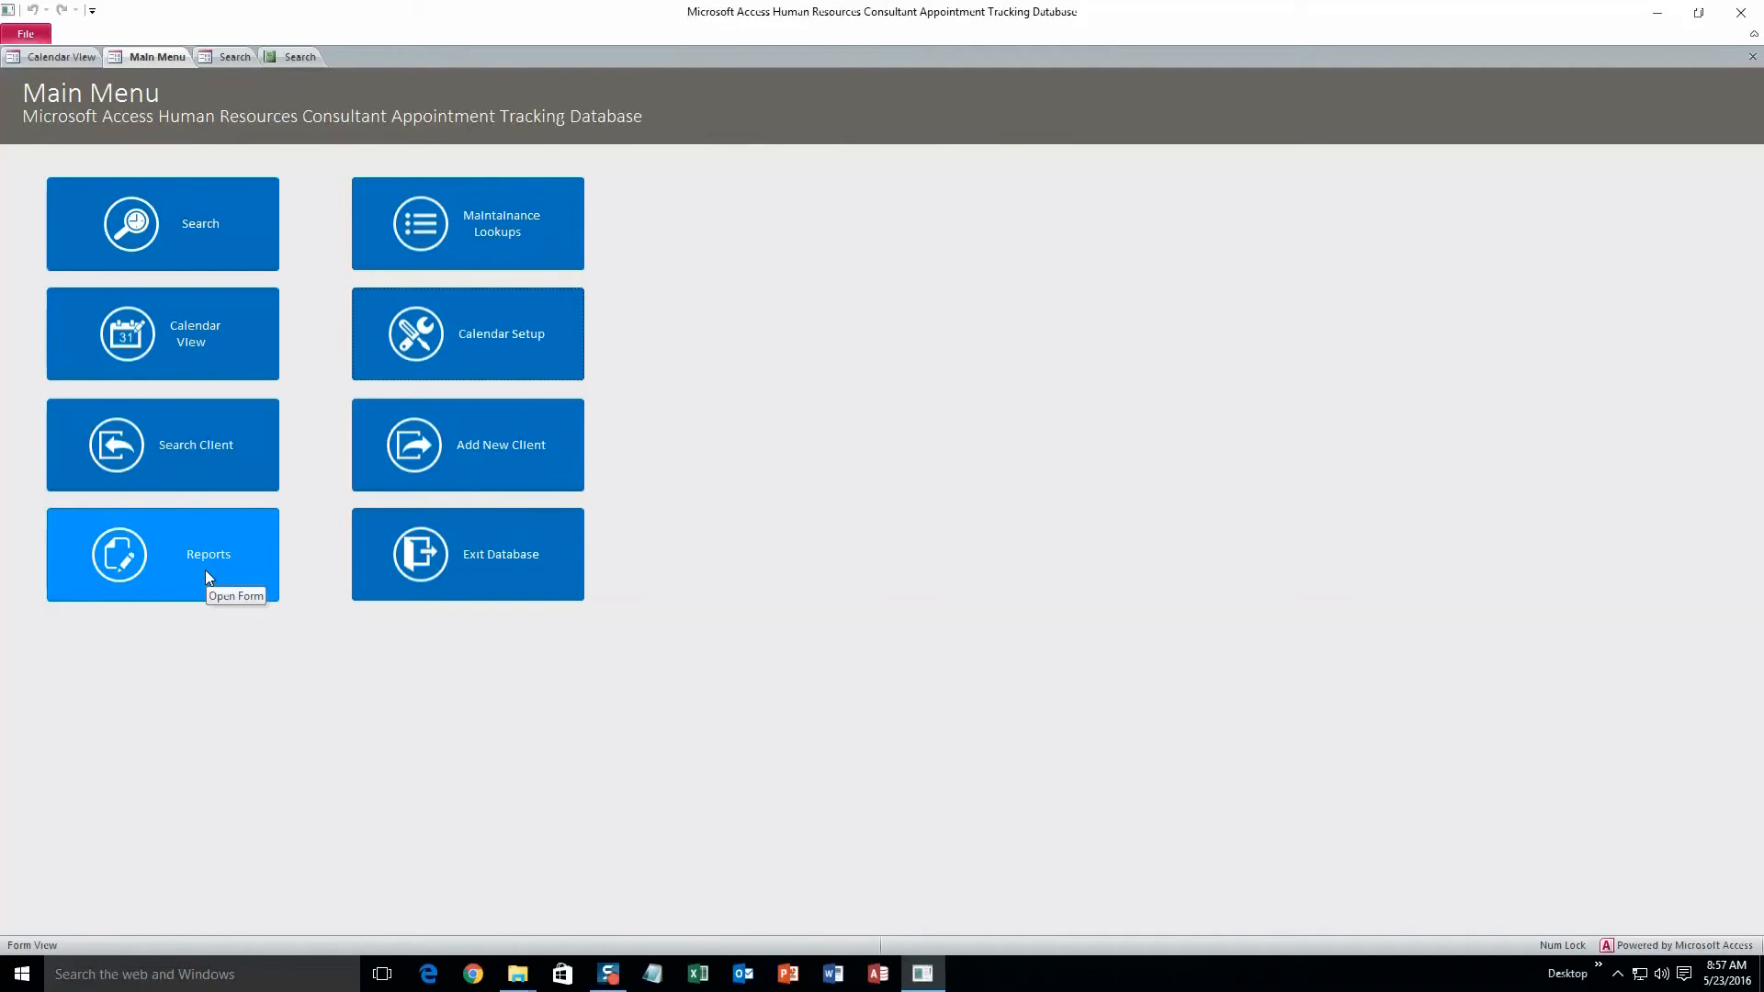
# Step: Open Reports and pick Date Start 5/13/2016 and Date End 5/27/2016
pyautogui.click(162, 553)
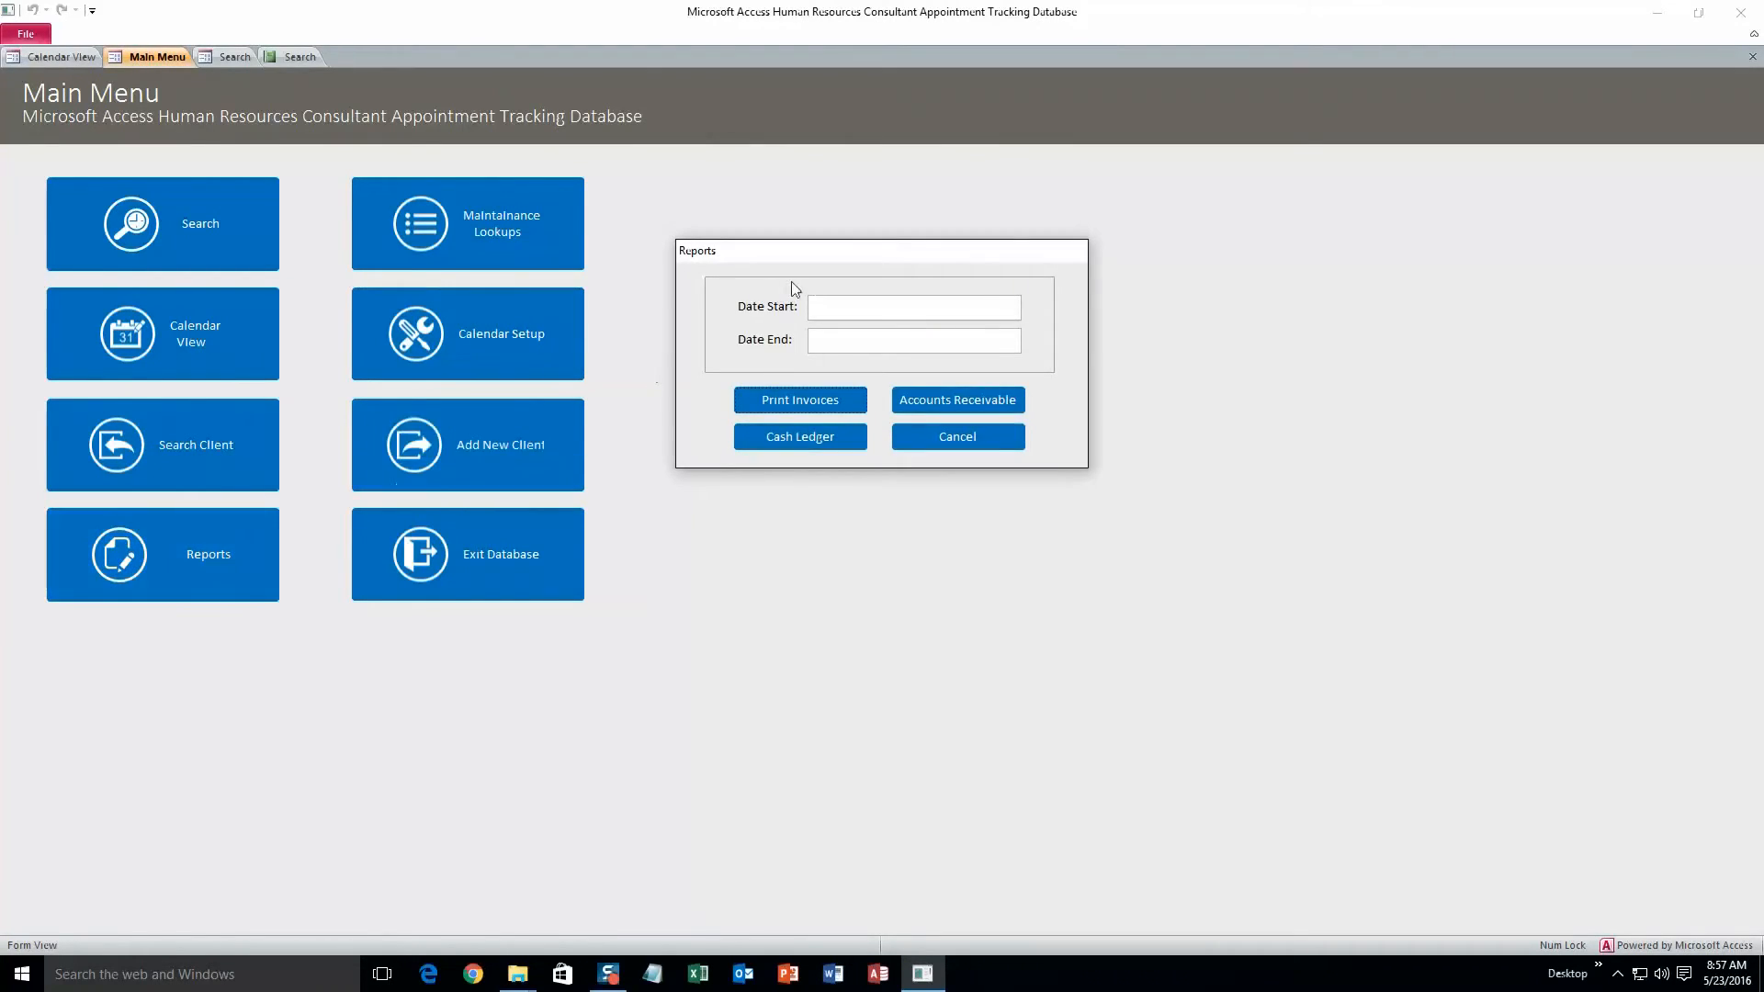
pyautogui.click(1028, 304)
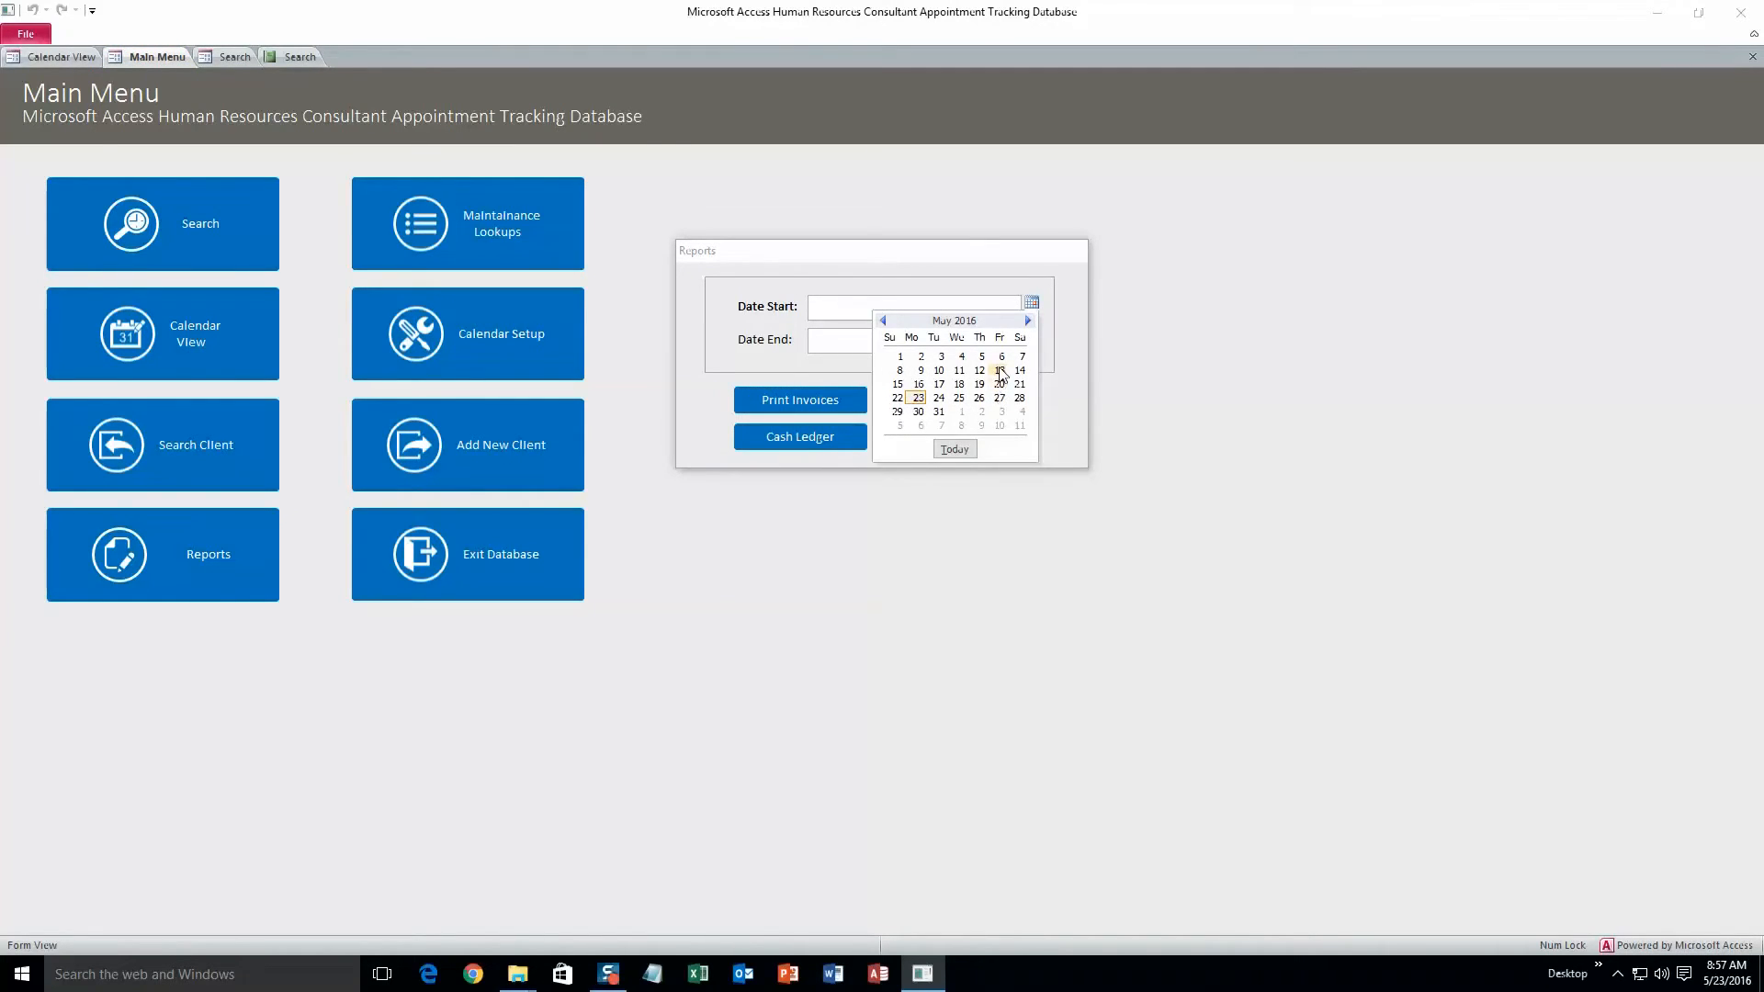
pyautogui.click(997, 370)
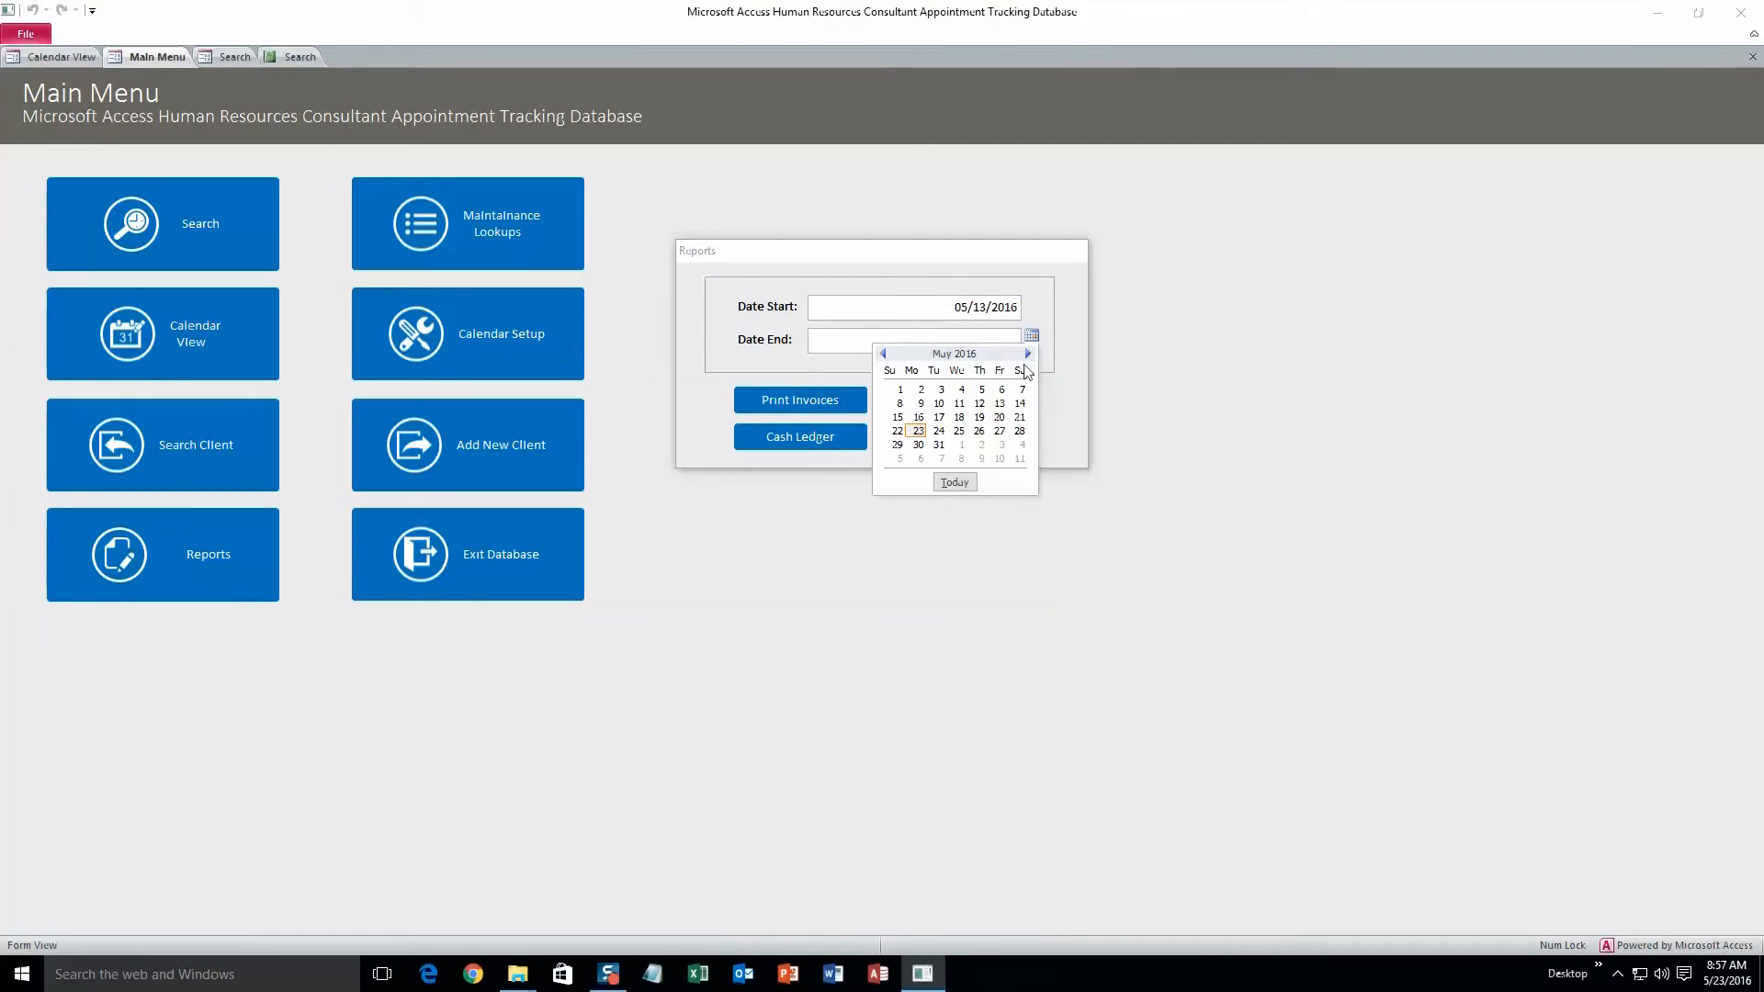
pyautogui.click(997, 430)
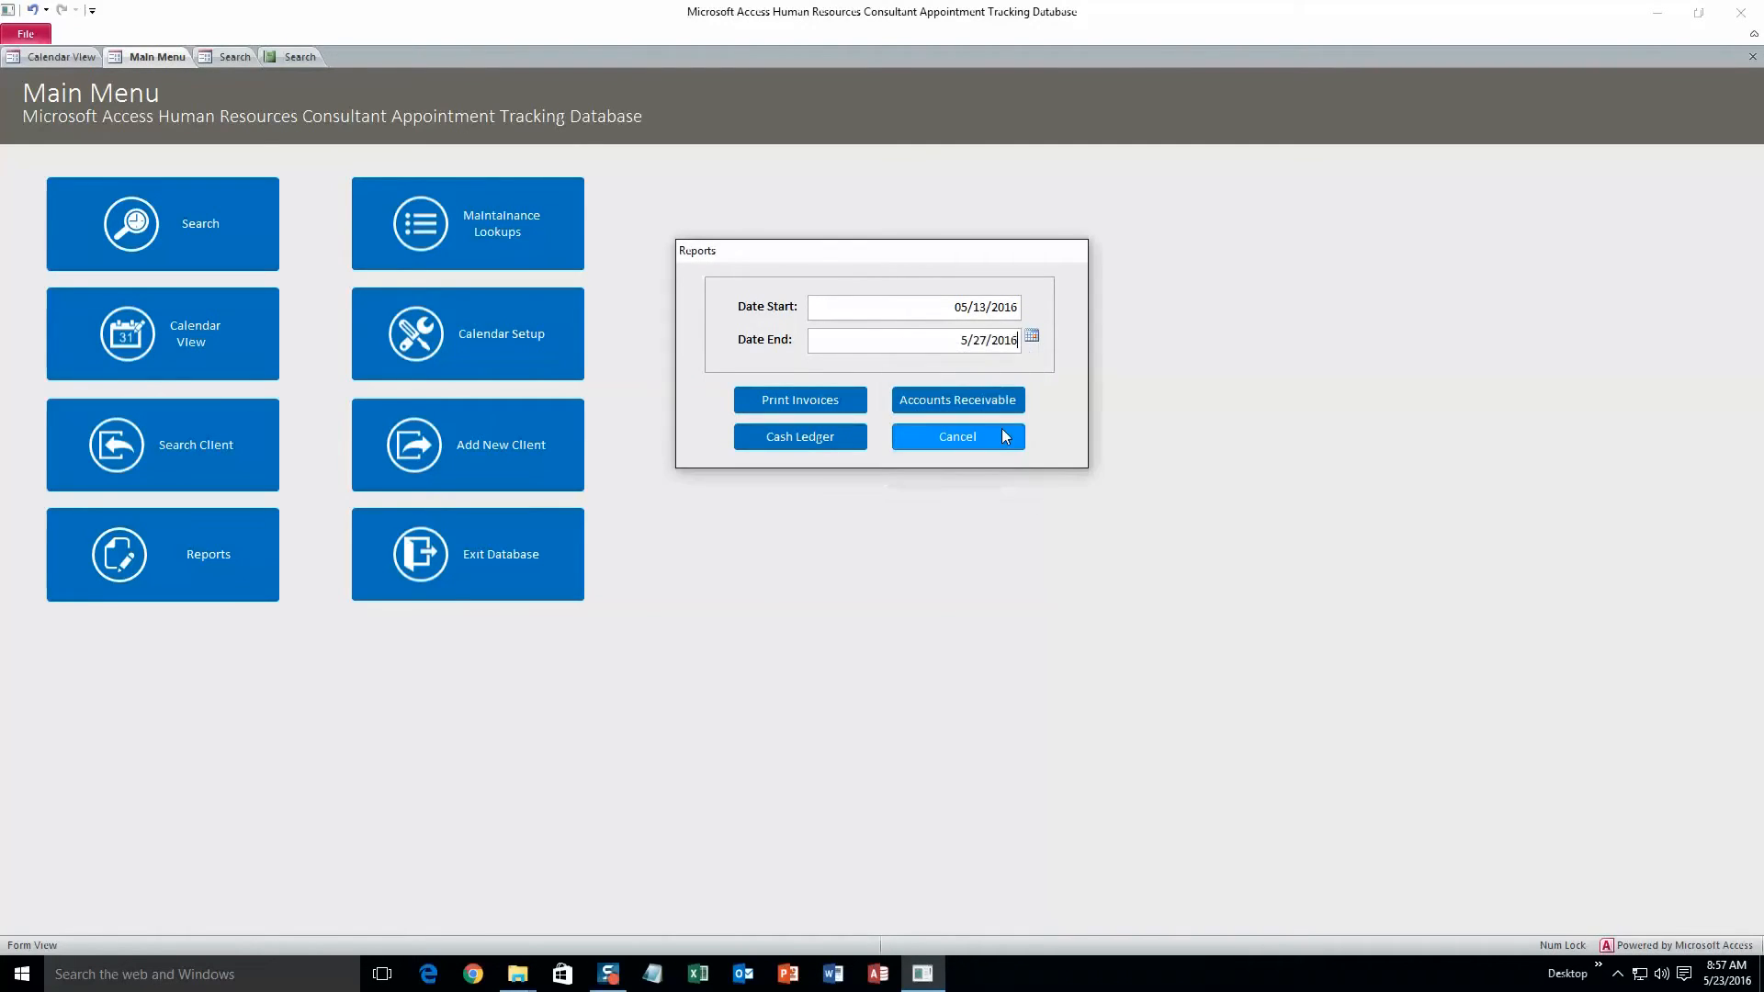
pyautogui.moveTo(800, 400)
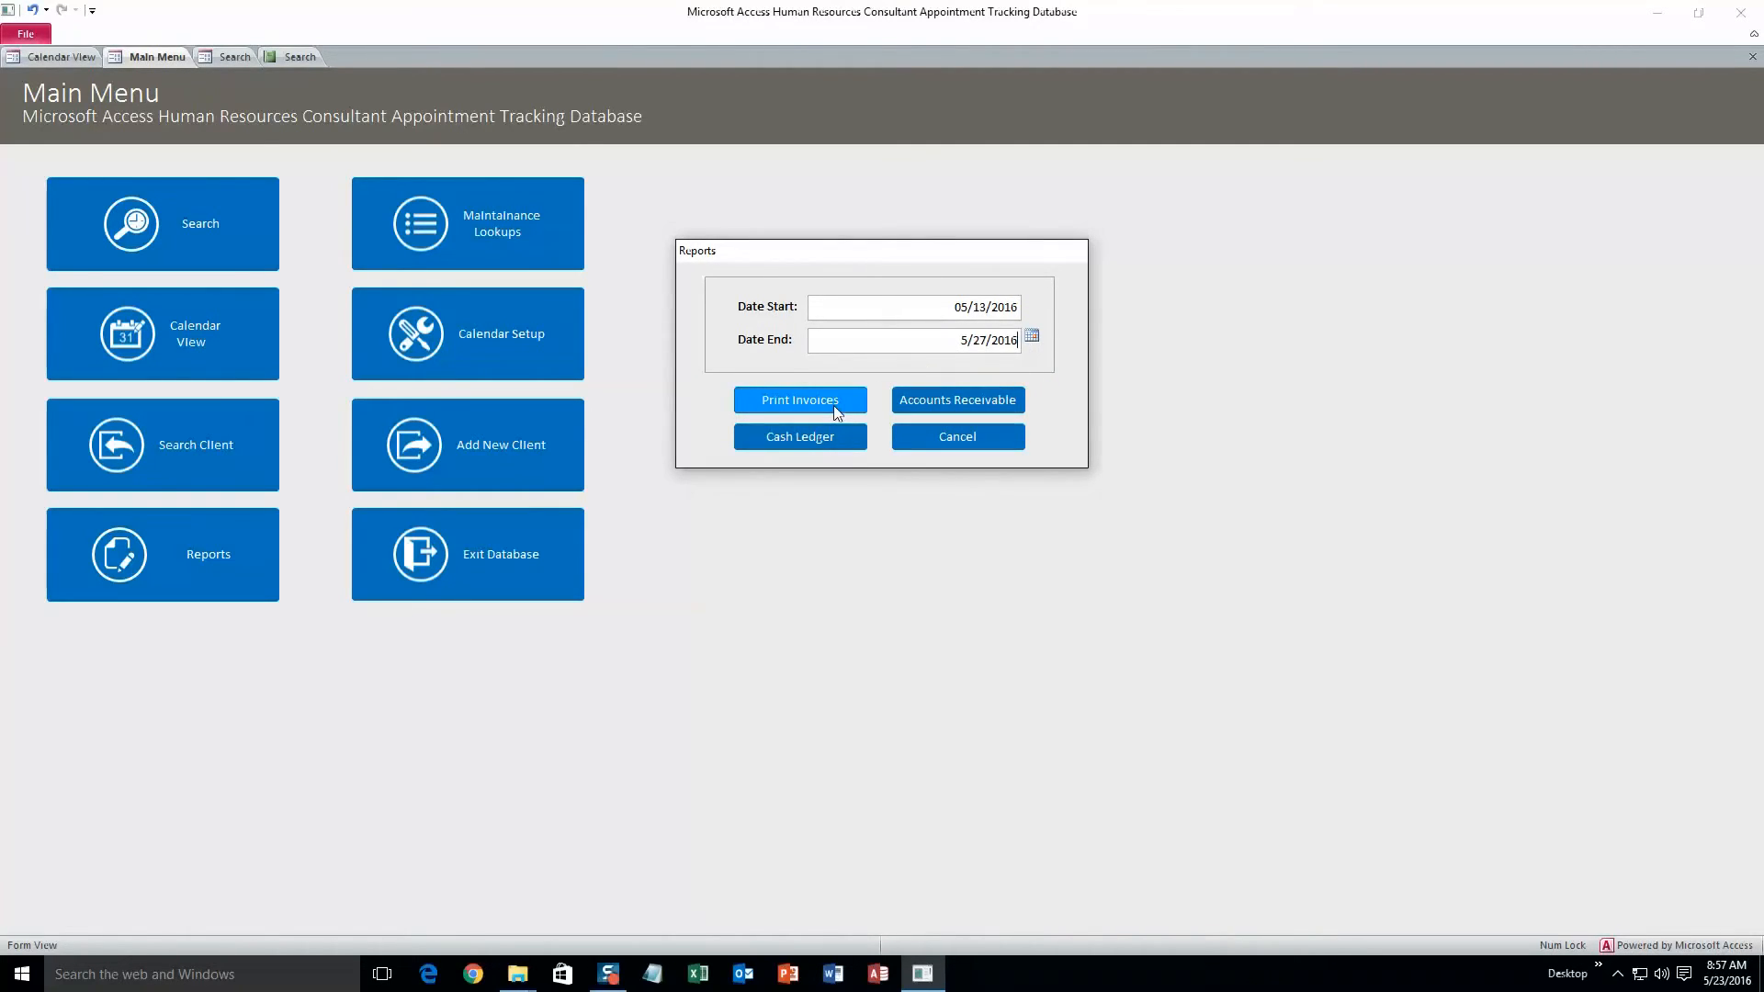
pyautogui.moveTo(832, 412)
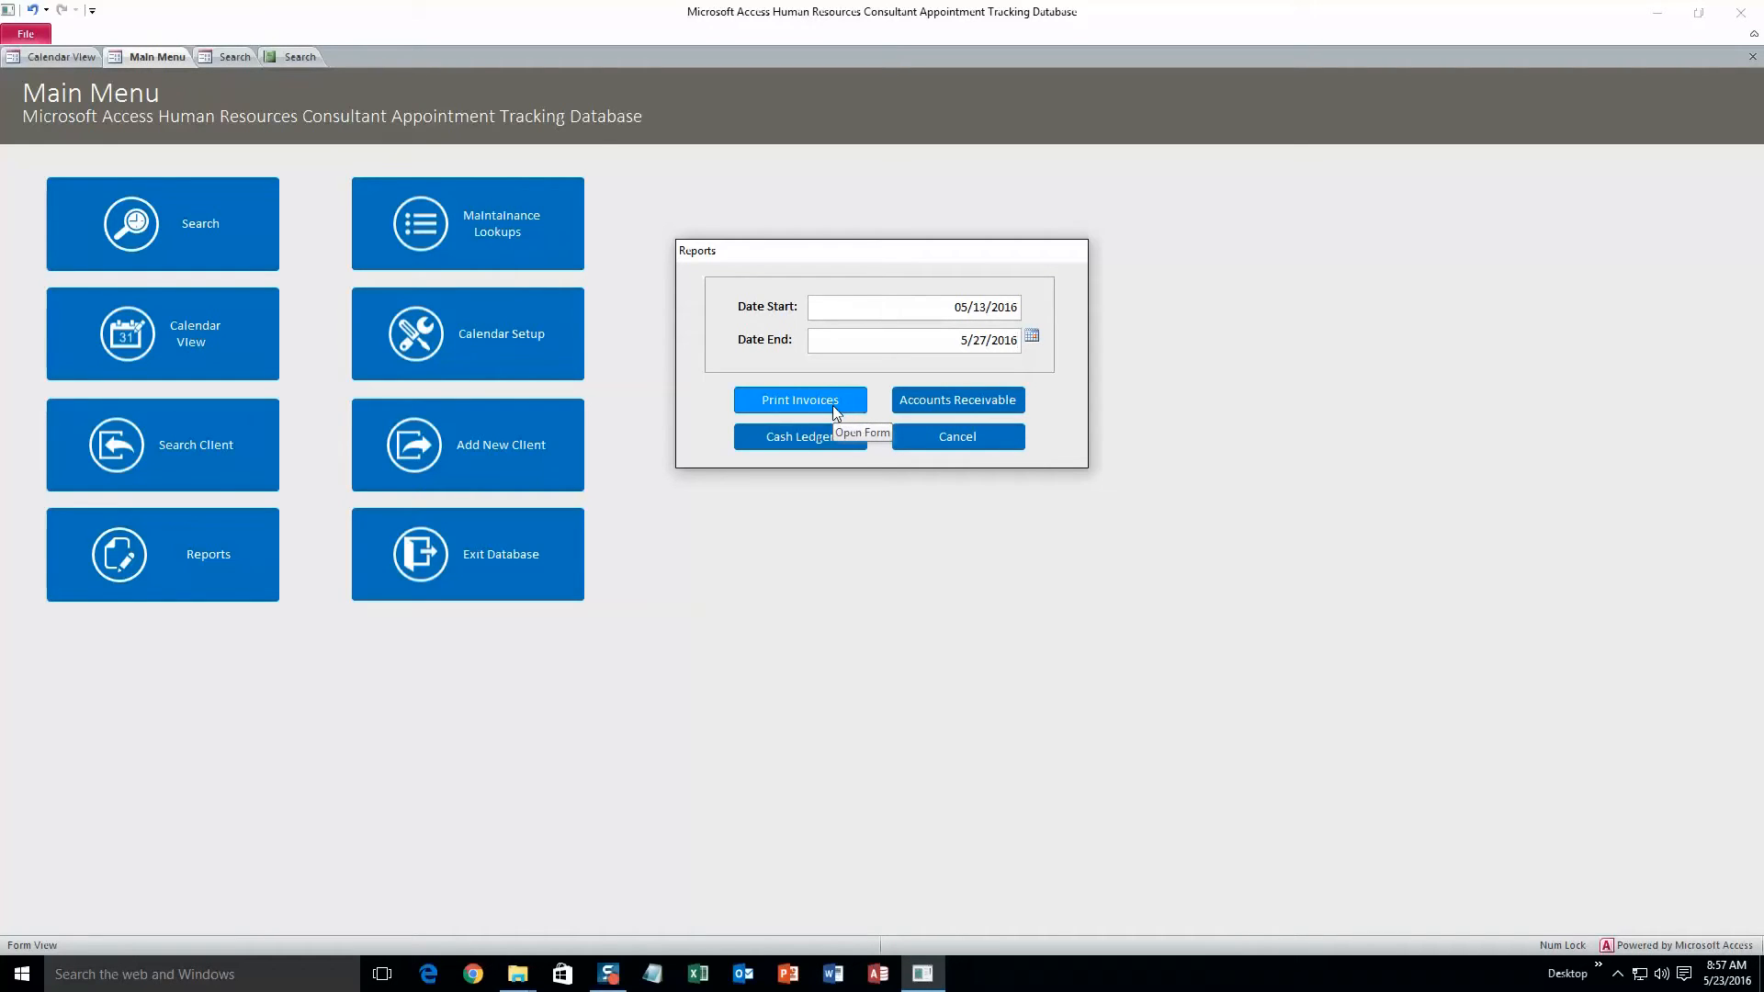
# Step: Preview the invoices for 5/13–5/27/2016 and close the print preview
pyautogui.click(800, 399)
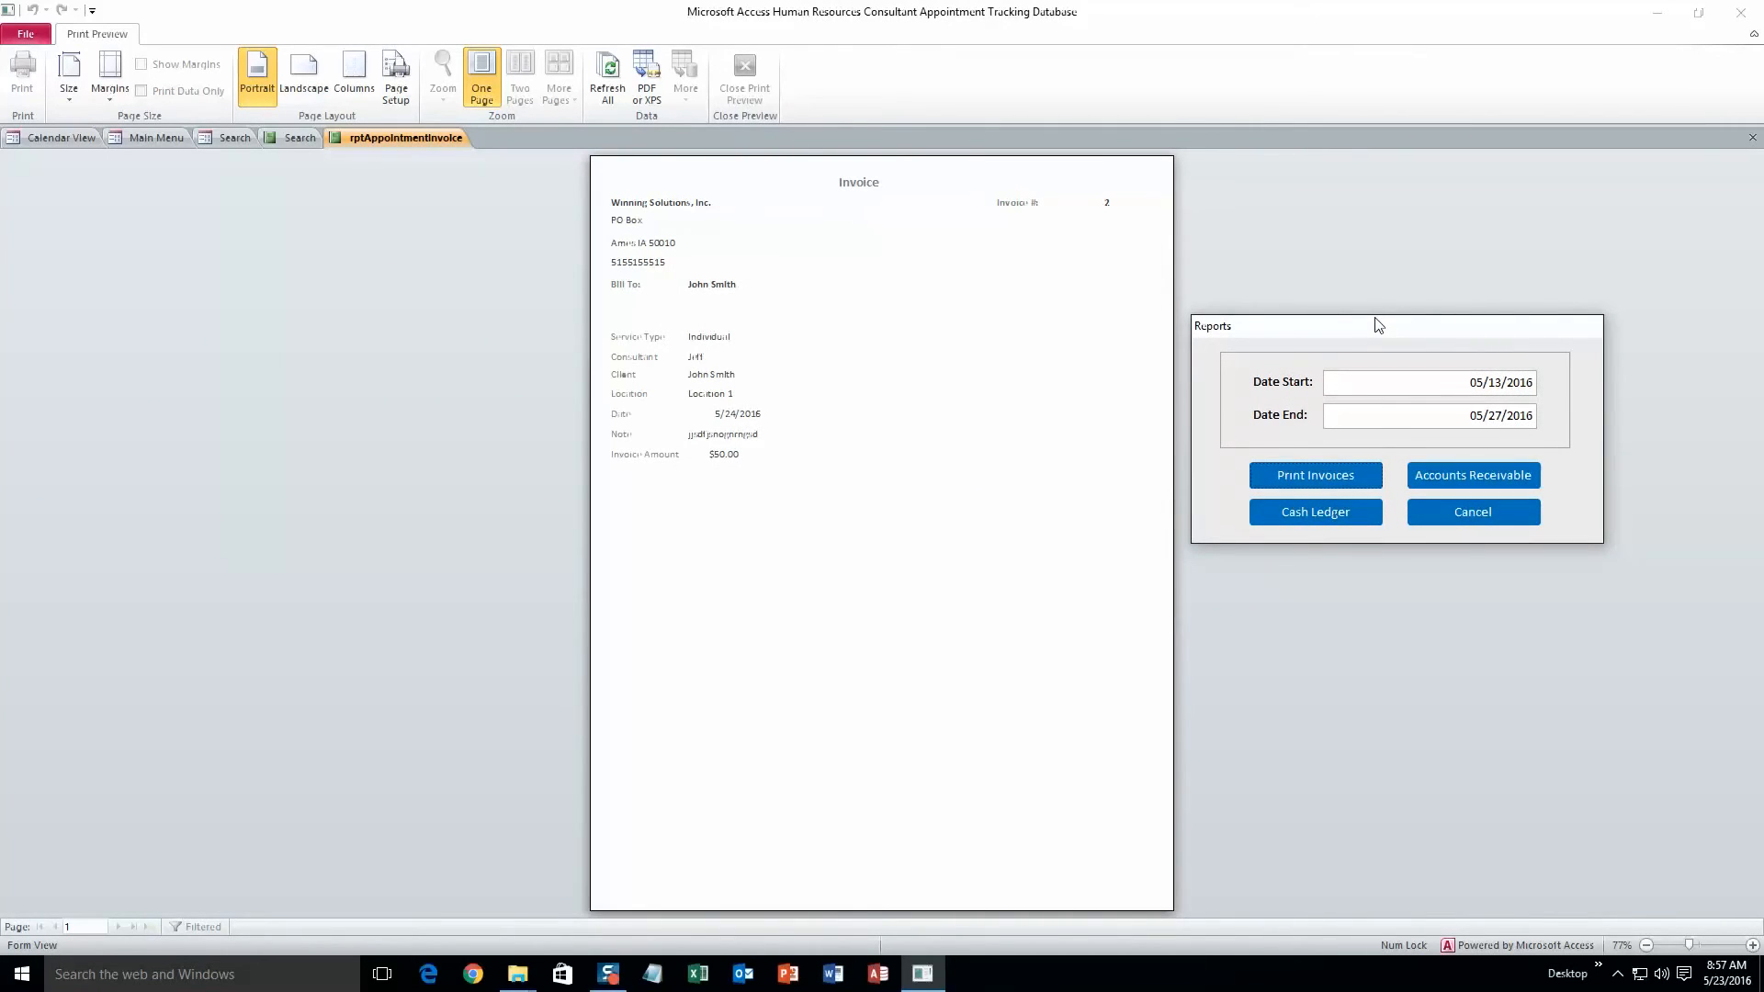
pyautogui.moveTo(1418, 507)
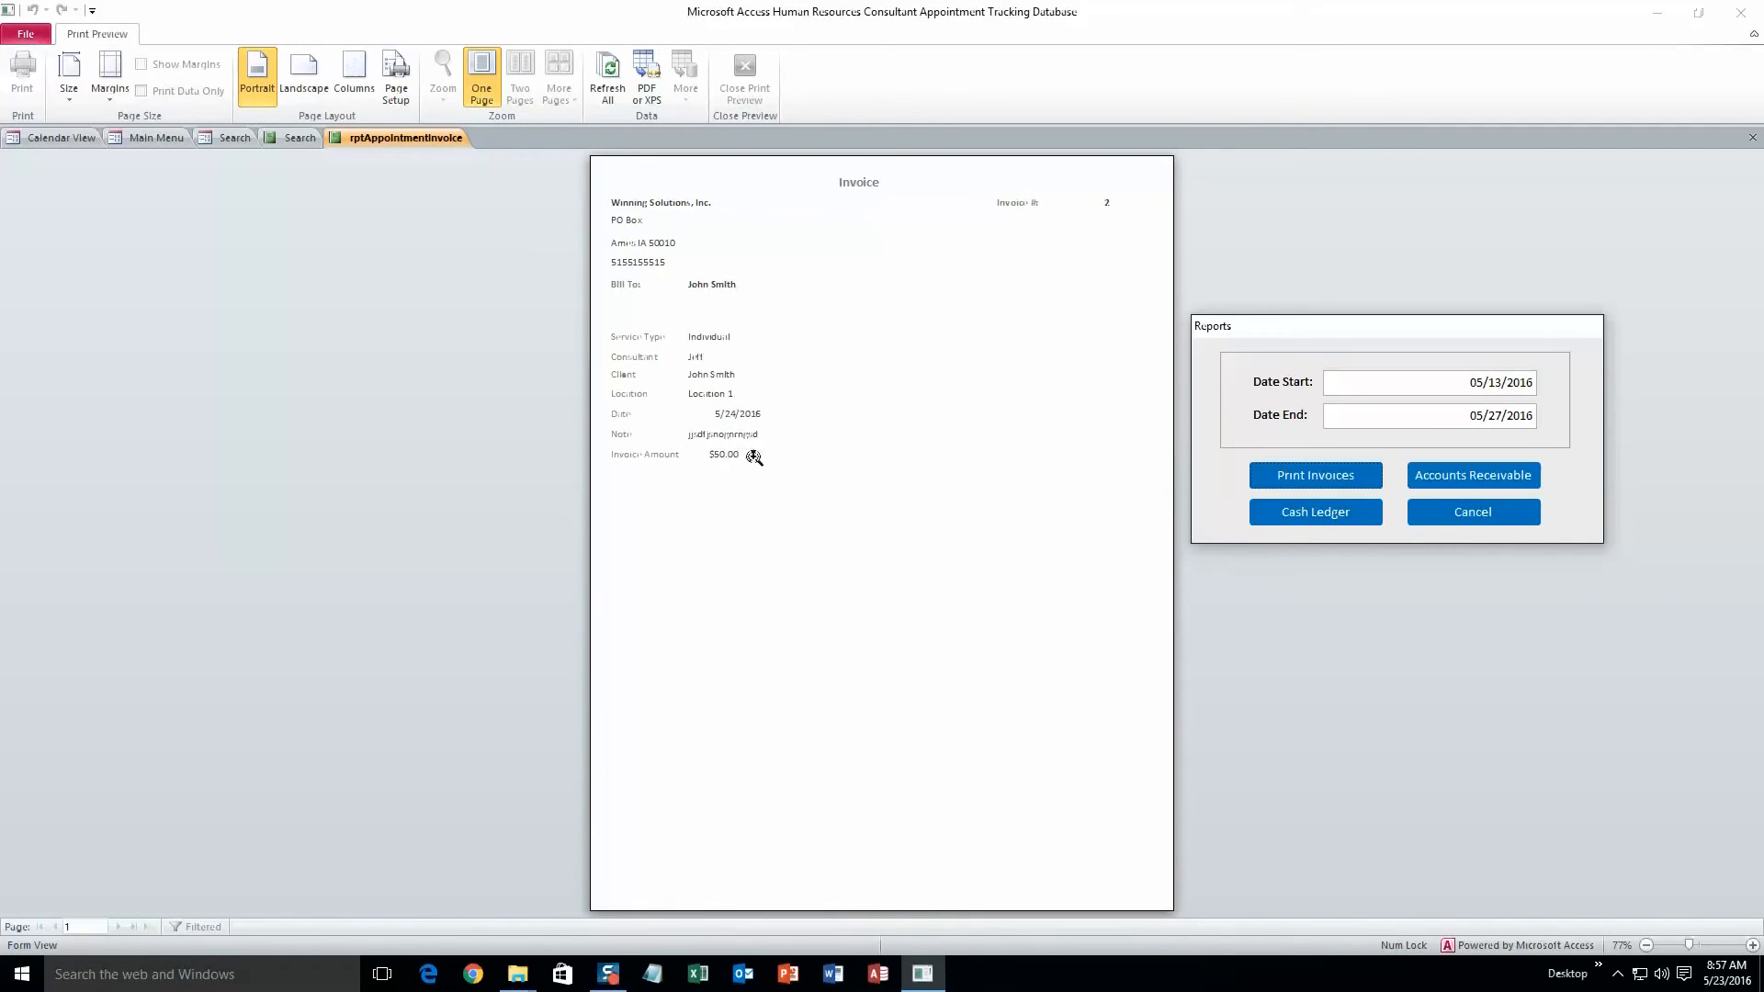
pyautogui.moveTo(1406, 535)
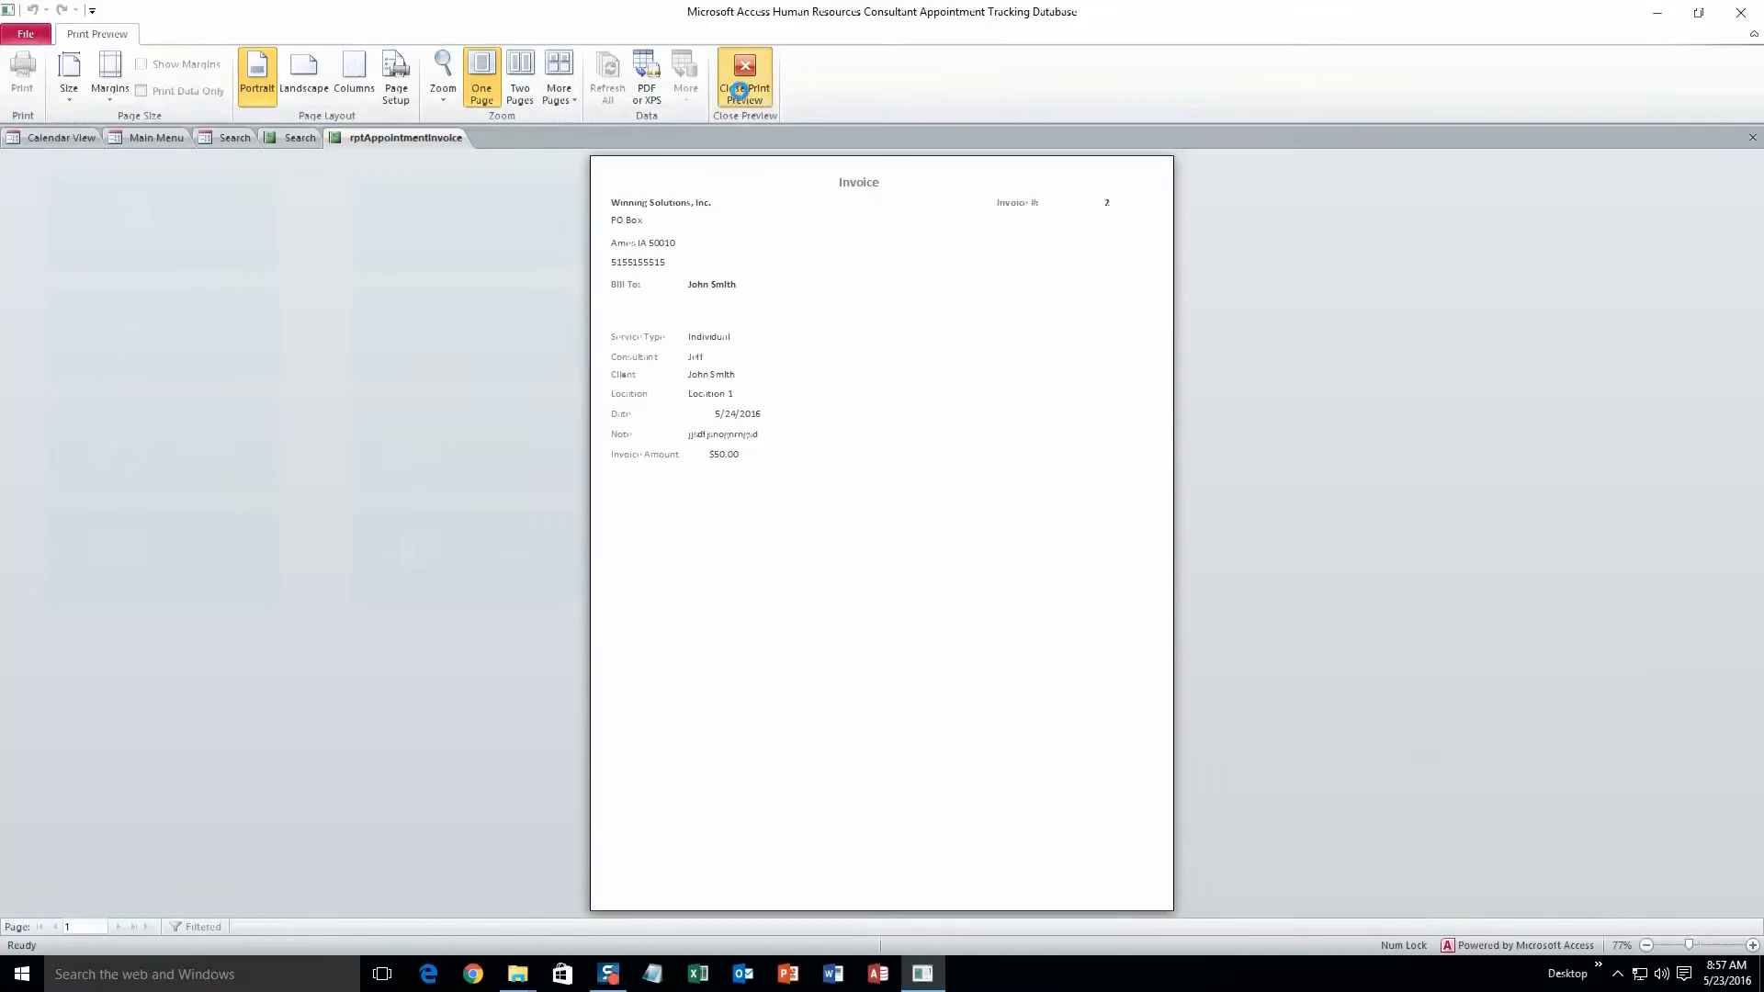
pyautogui.click(743, 73)
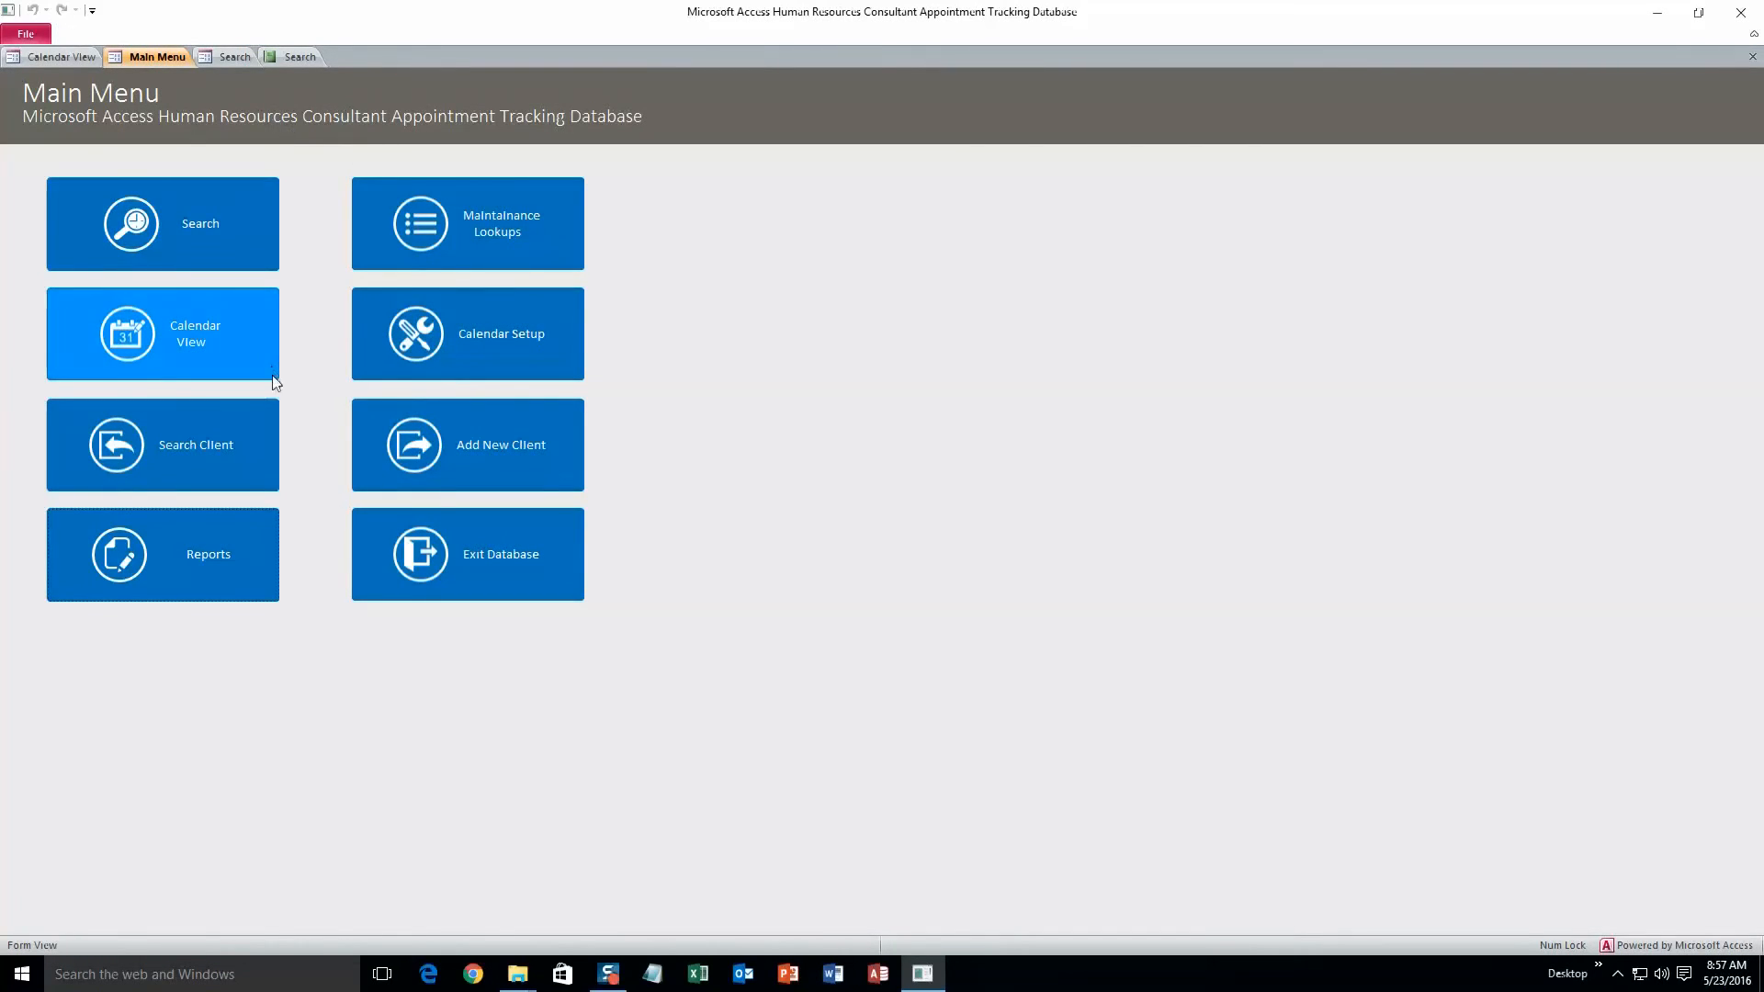